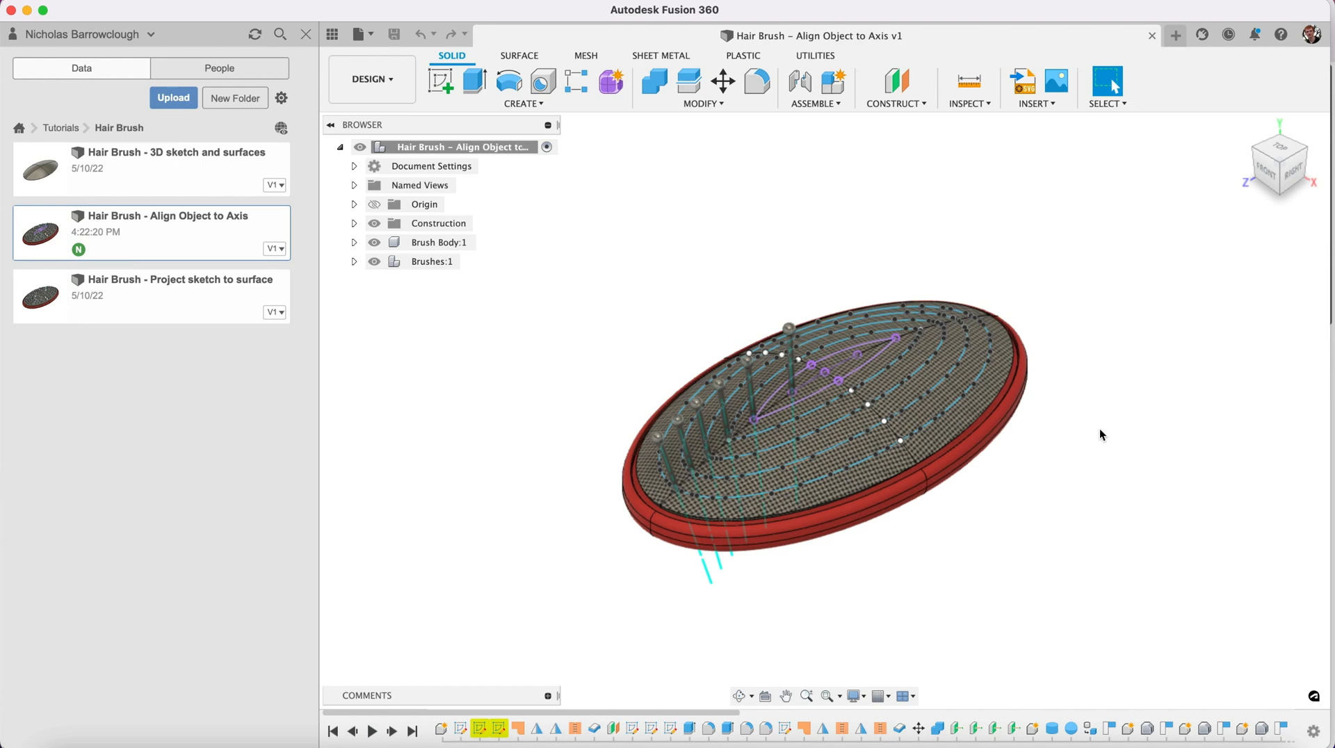
mouse_move(834, 635)
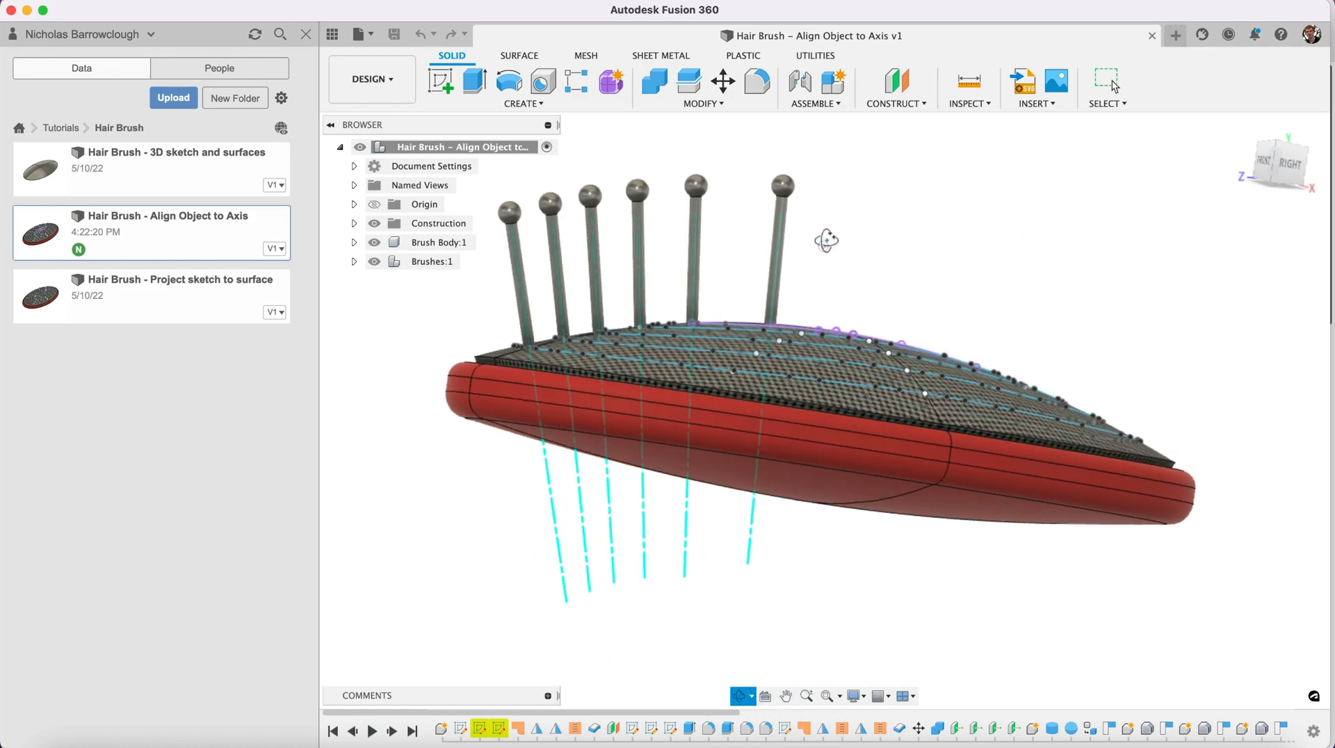
- Orbit to a top view and expand Brushes:1 in the Browser to list its six bristles
left_click_drag(826, 237, 817, 366)
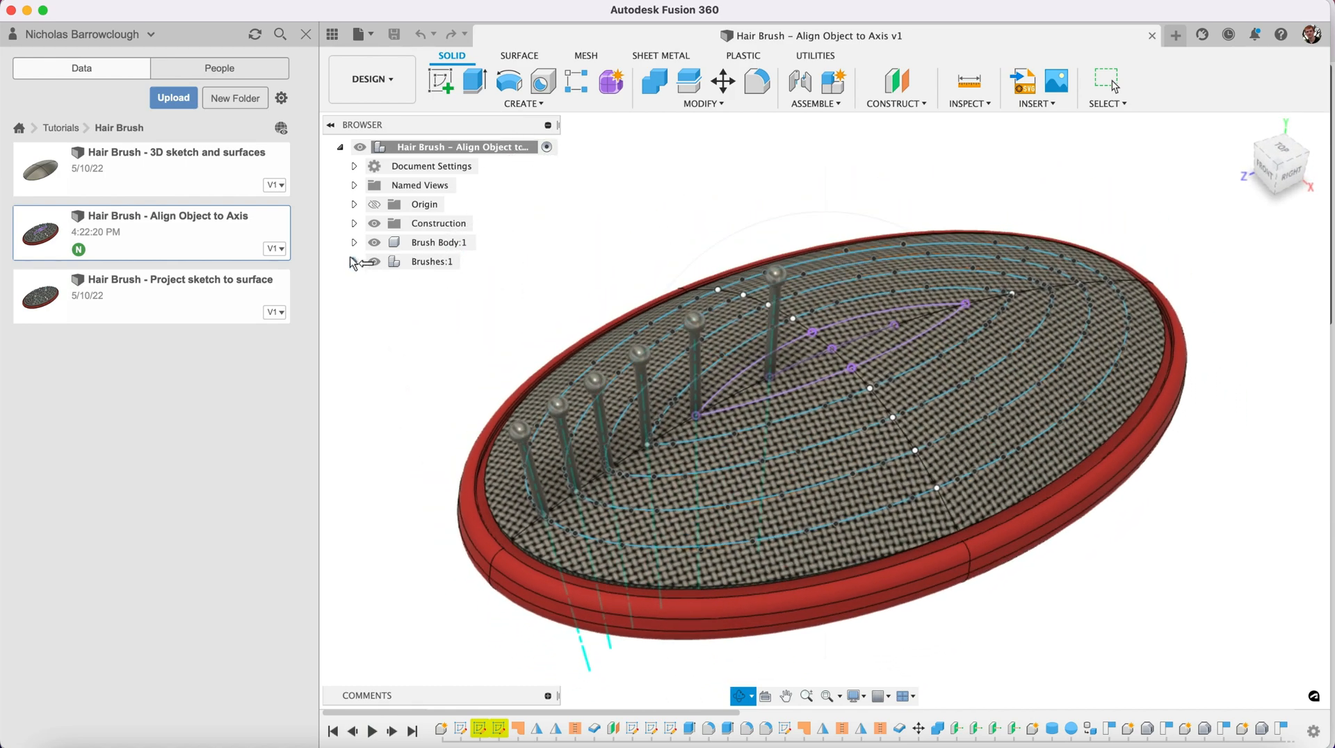
left_click(355, 262)
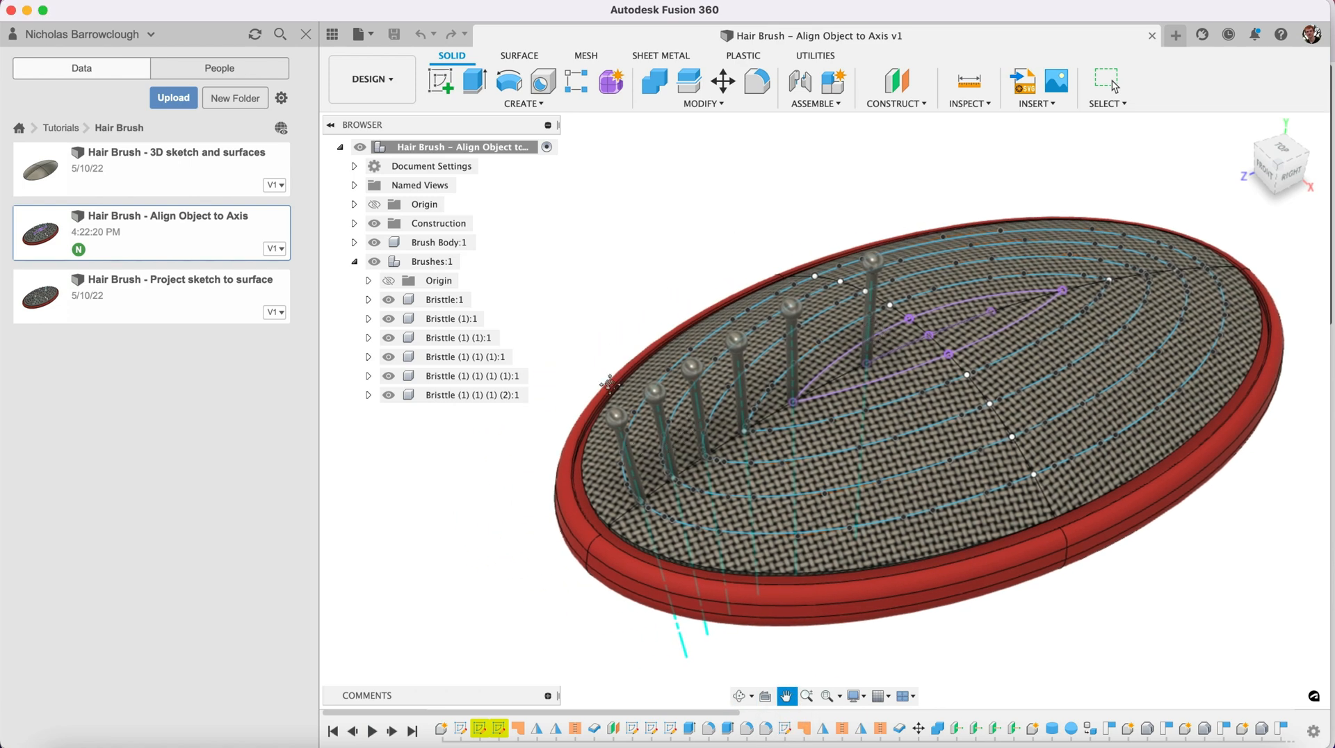
left_click(520, 103)
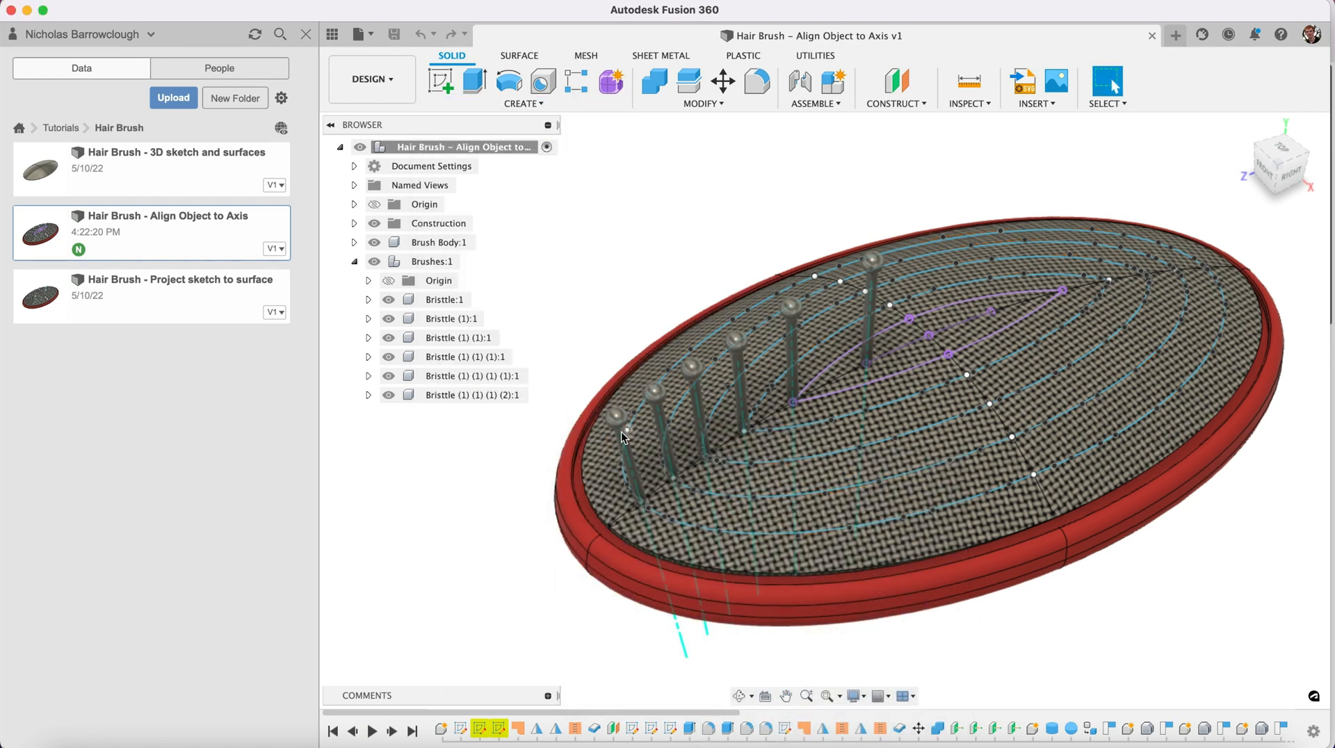
- Start a Components Pattern on Path with Bristle:1 as object and the outer ellipse as path
left_click(523, 103)
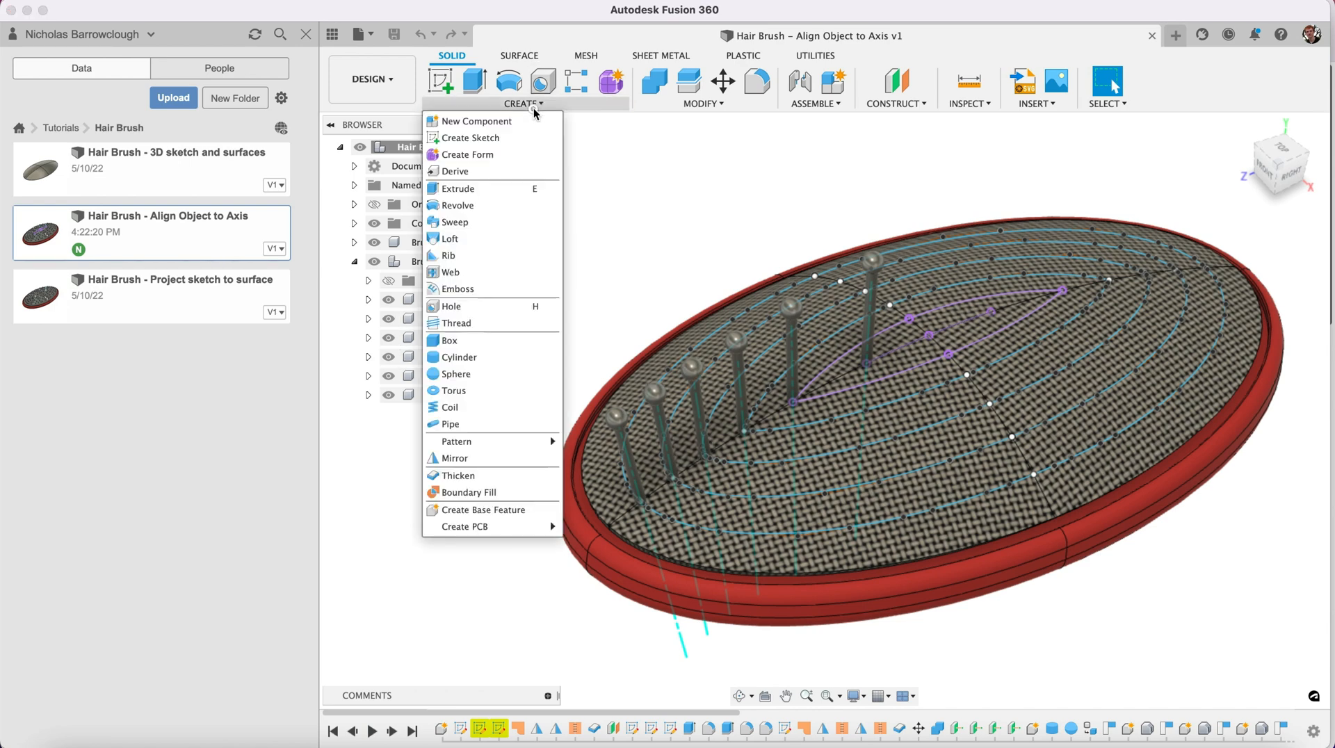
mouse_move(457, 441)
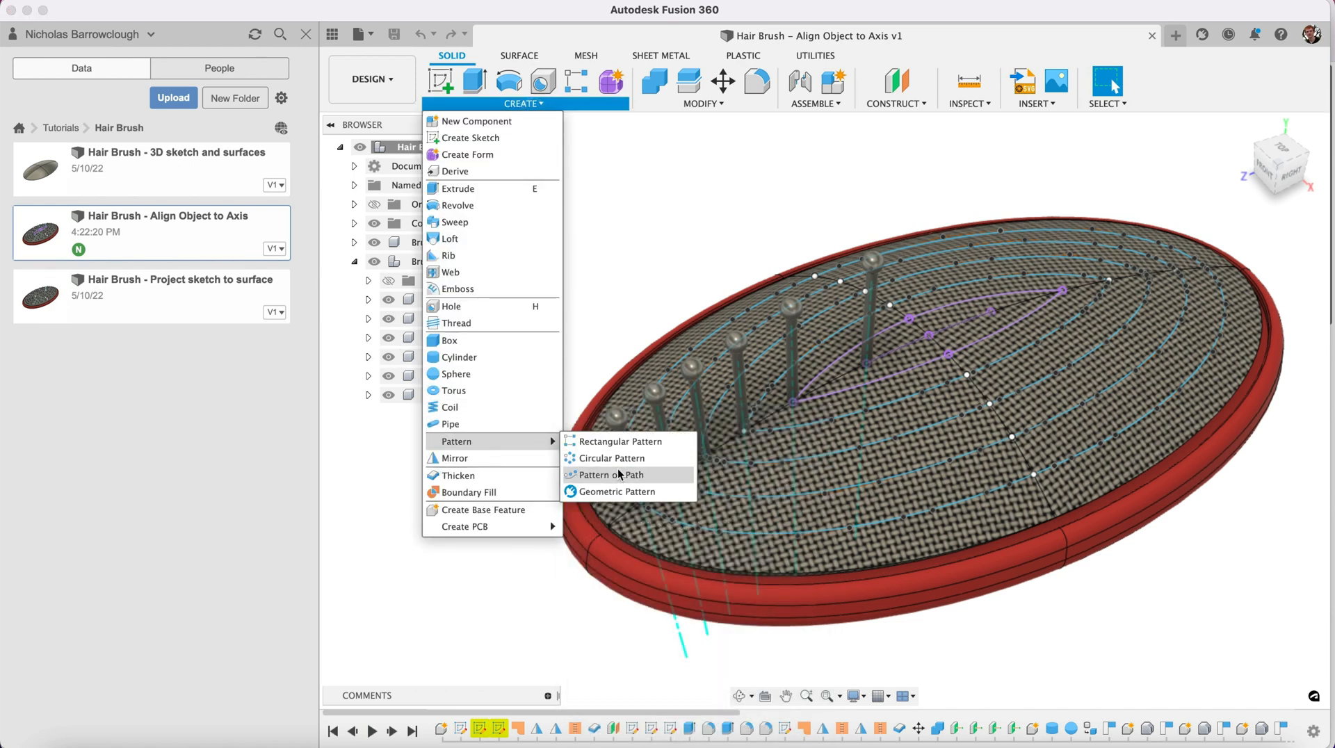
left_click(609, 474)
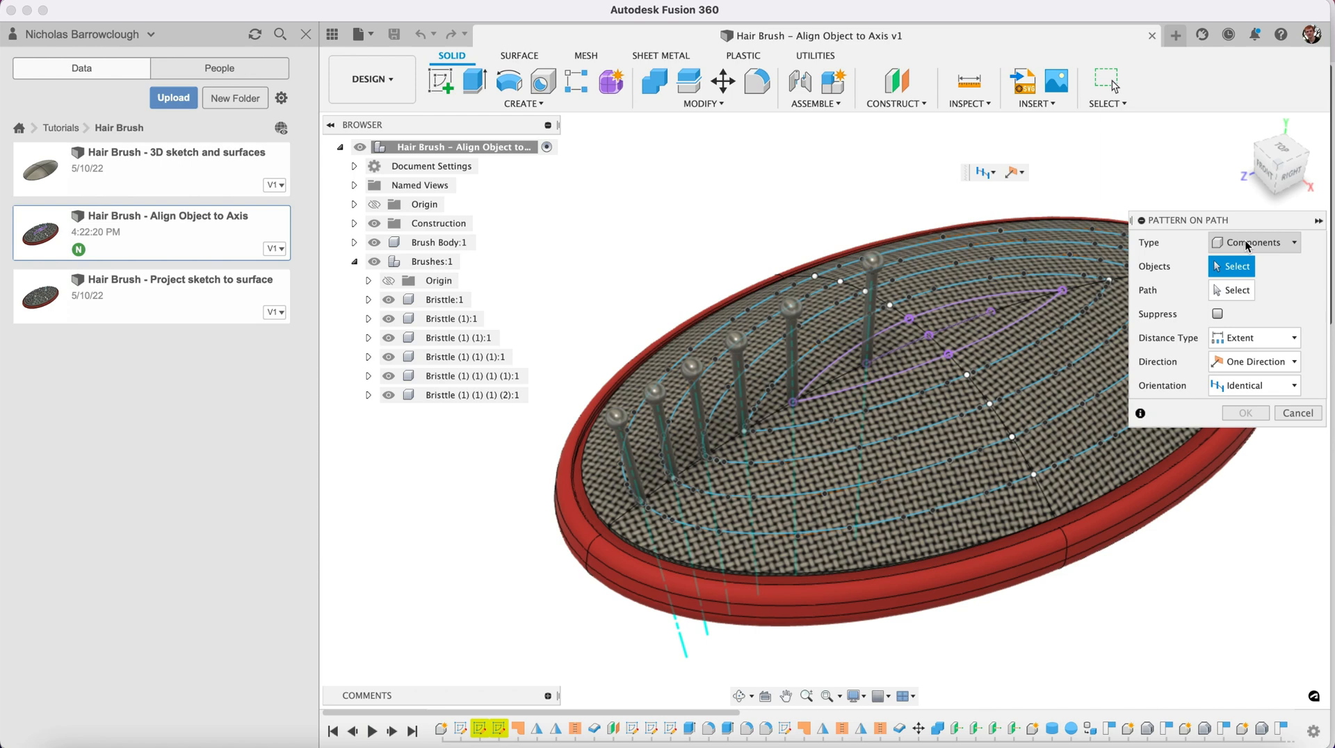
left_click(618, 437)
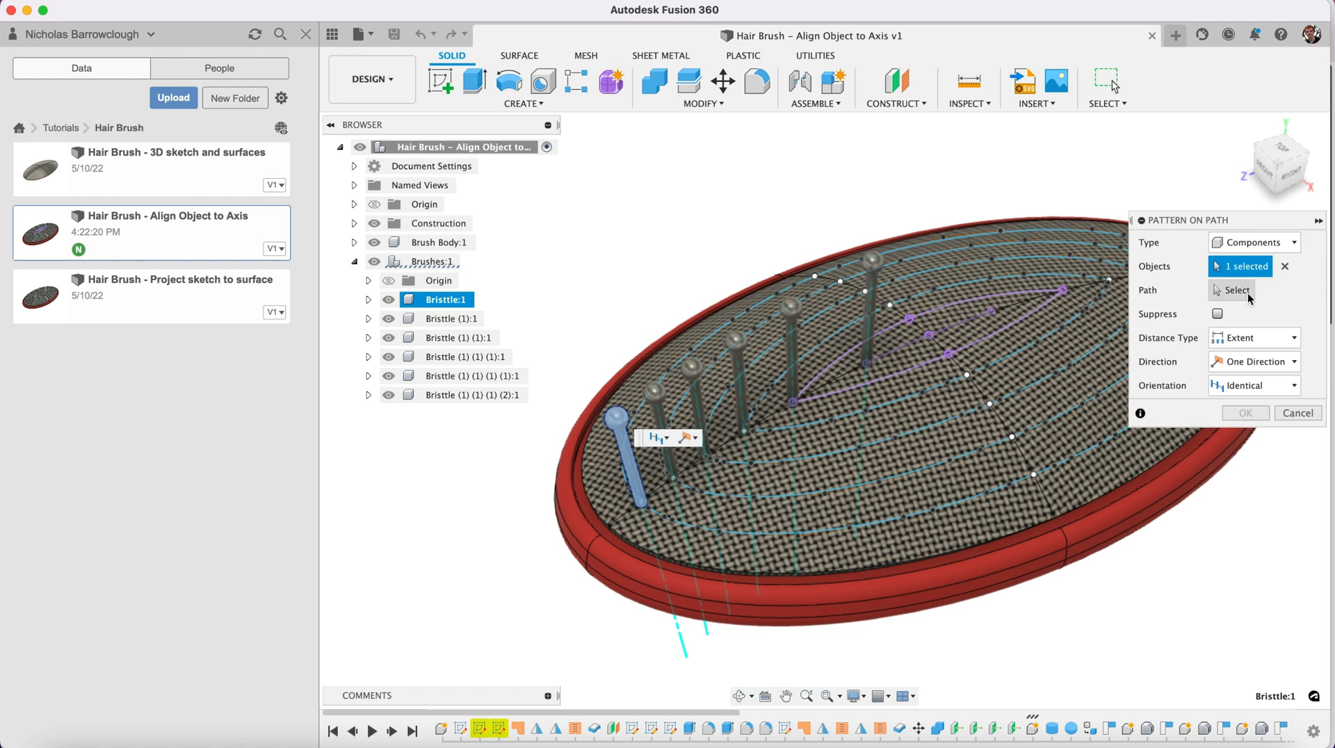
left_click(749, 541)
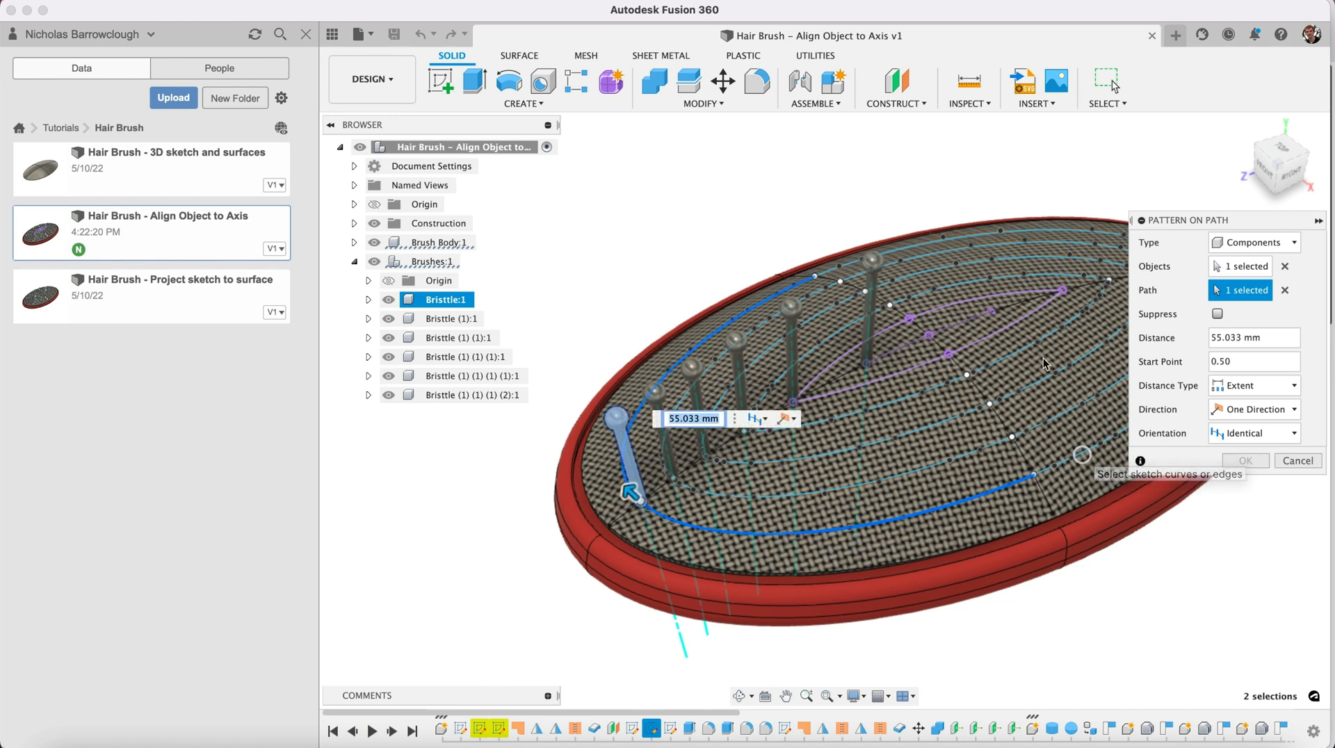
mouse_move(918, 249)
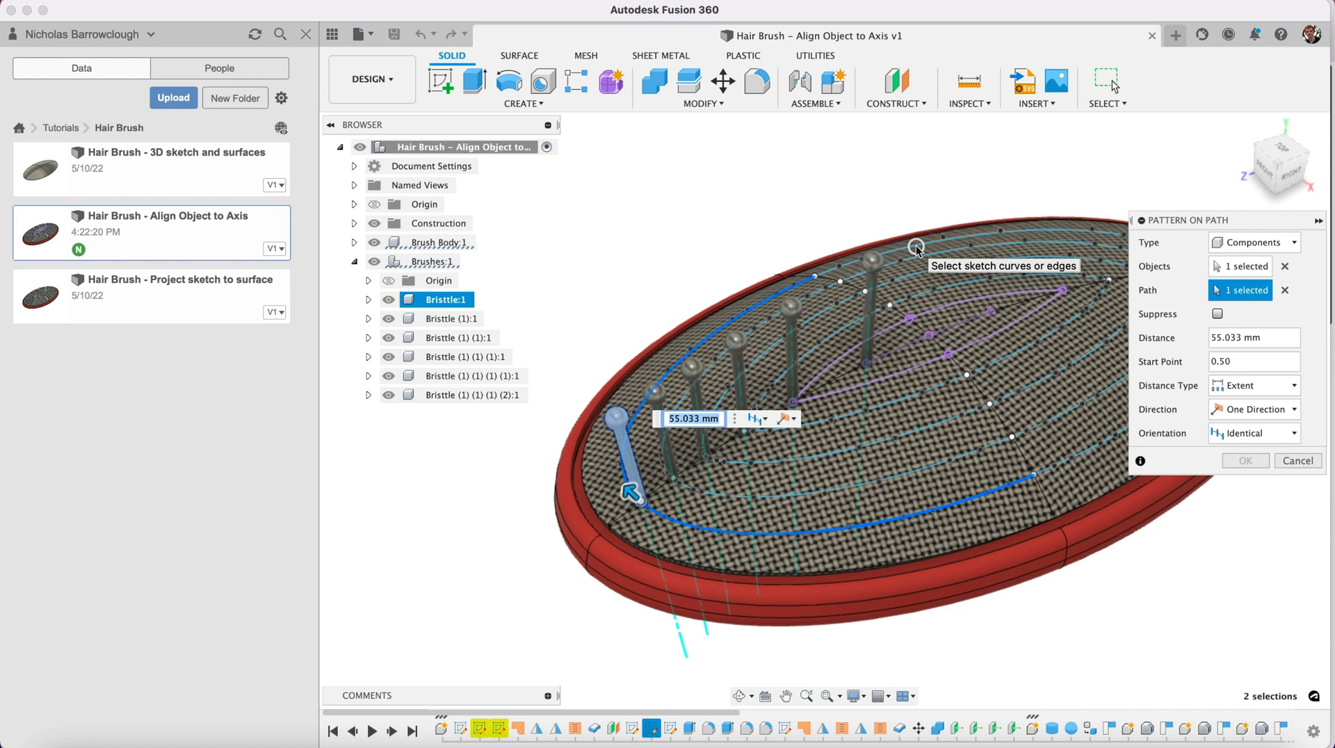
mouse_move(1012, 443)
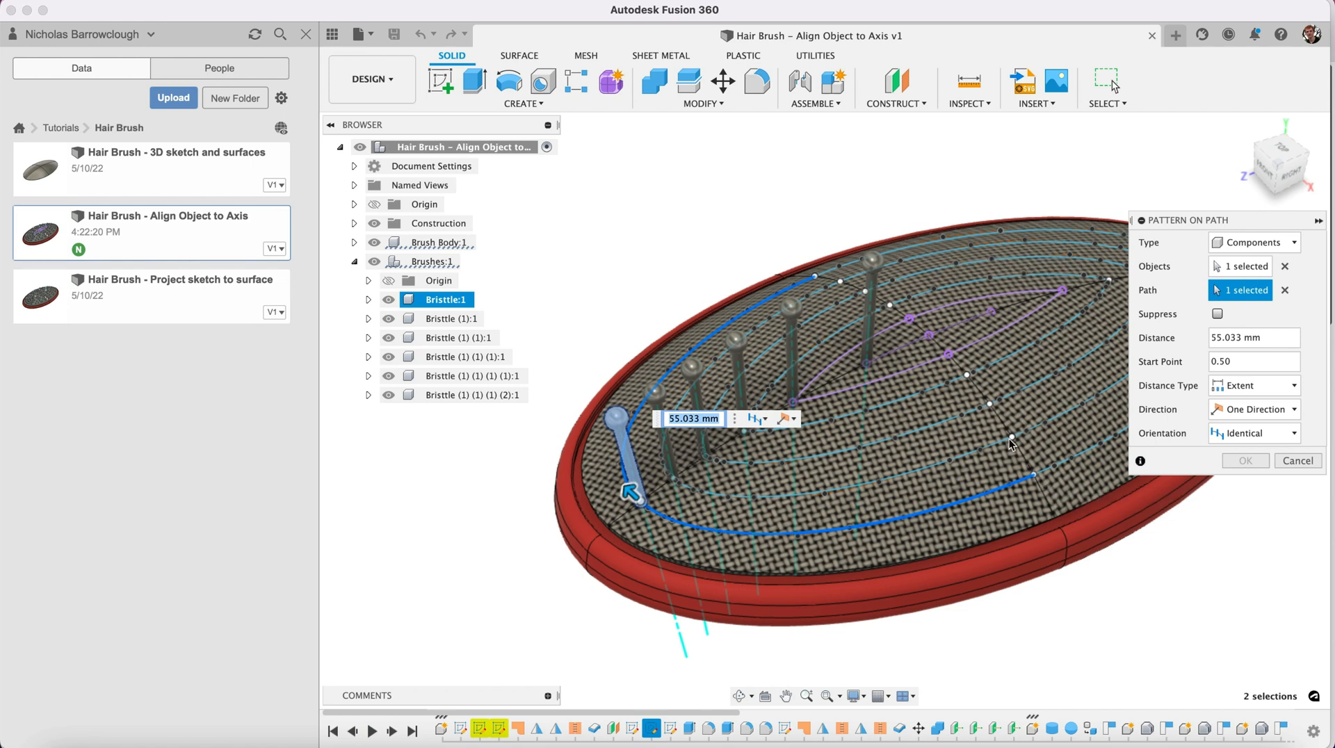
mouse_move(979, 498)
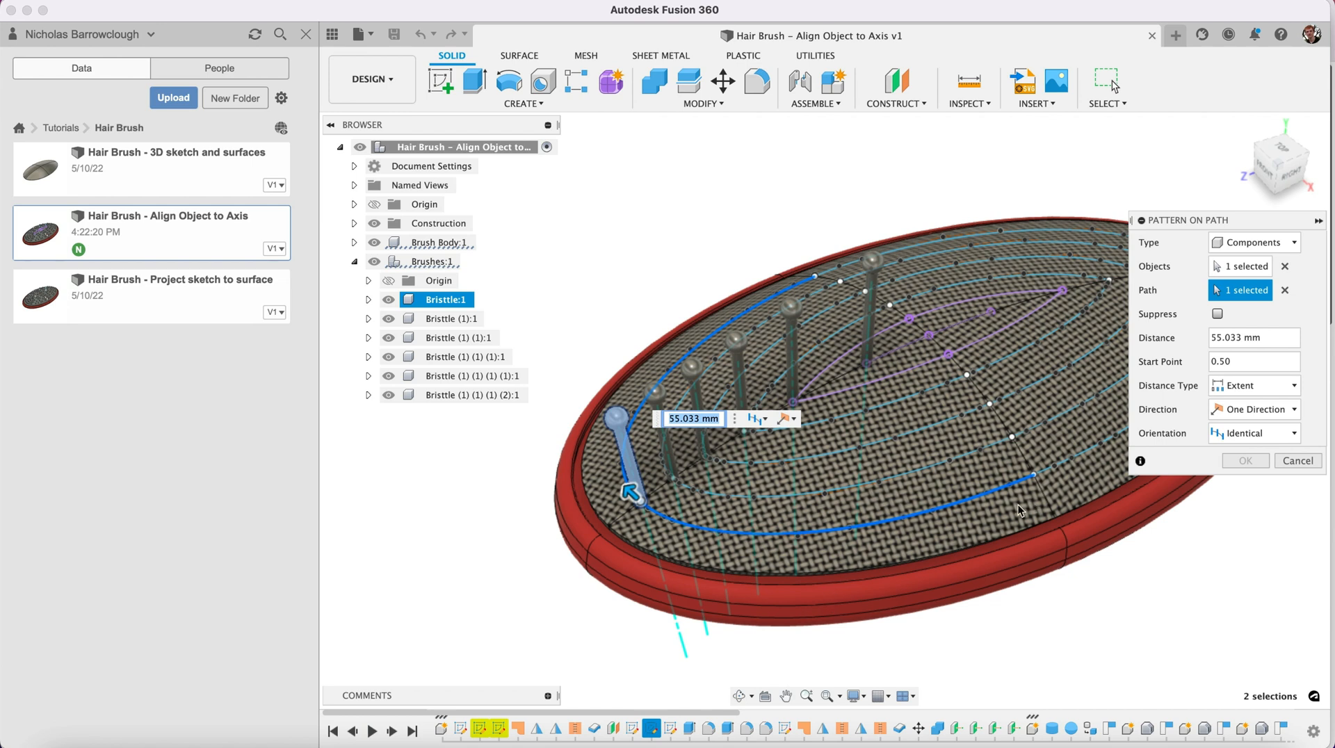
mouse_move(887, 584)
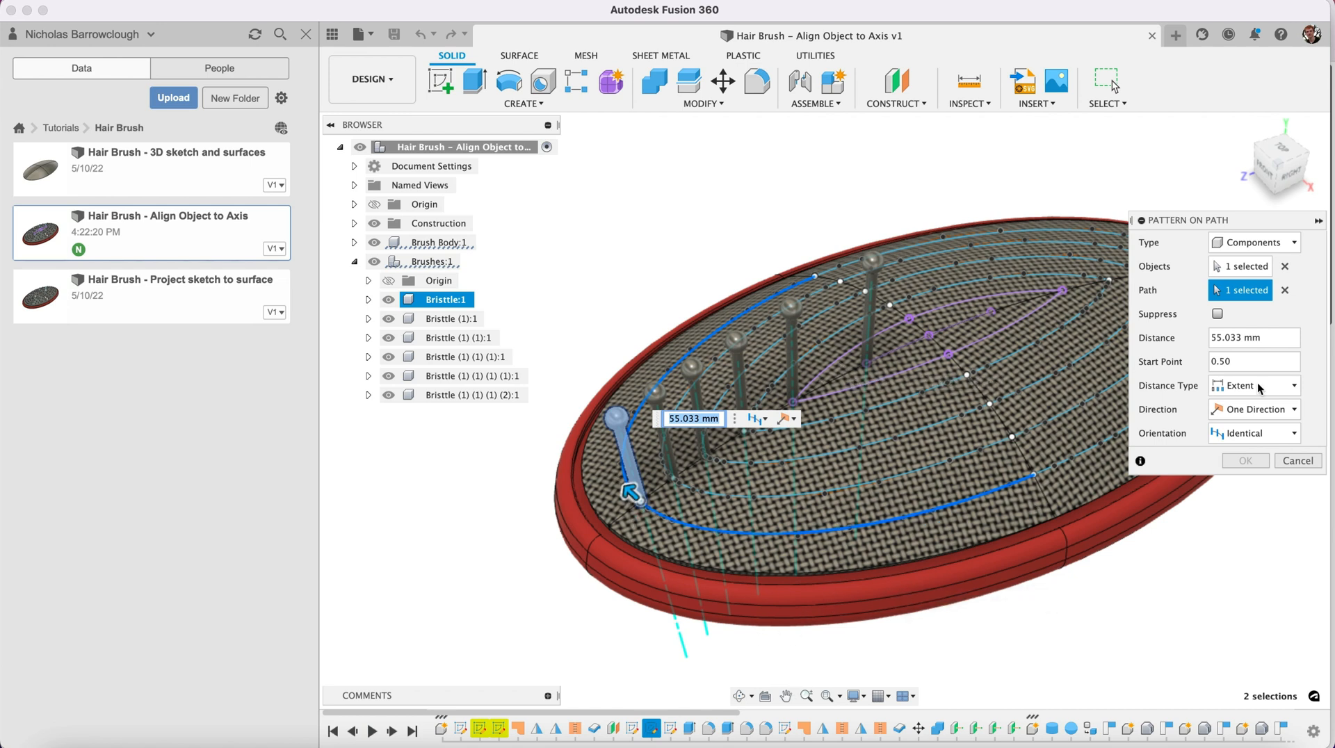
- Set the pattern Symmetric at 110.065 mm with quantity 19 and commit it
left_click(1254, 409)
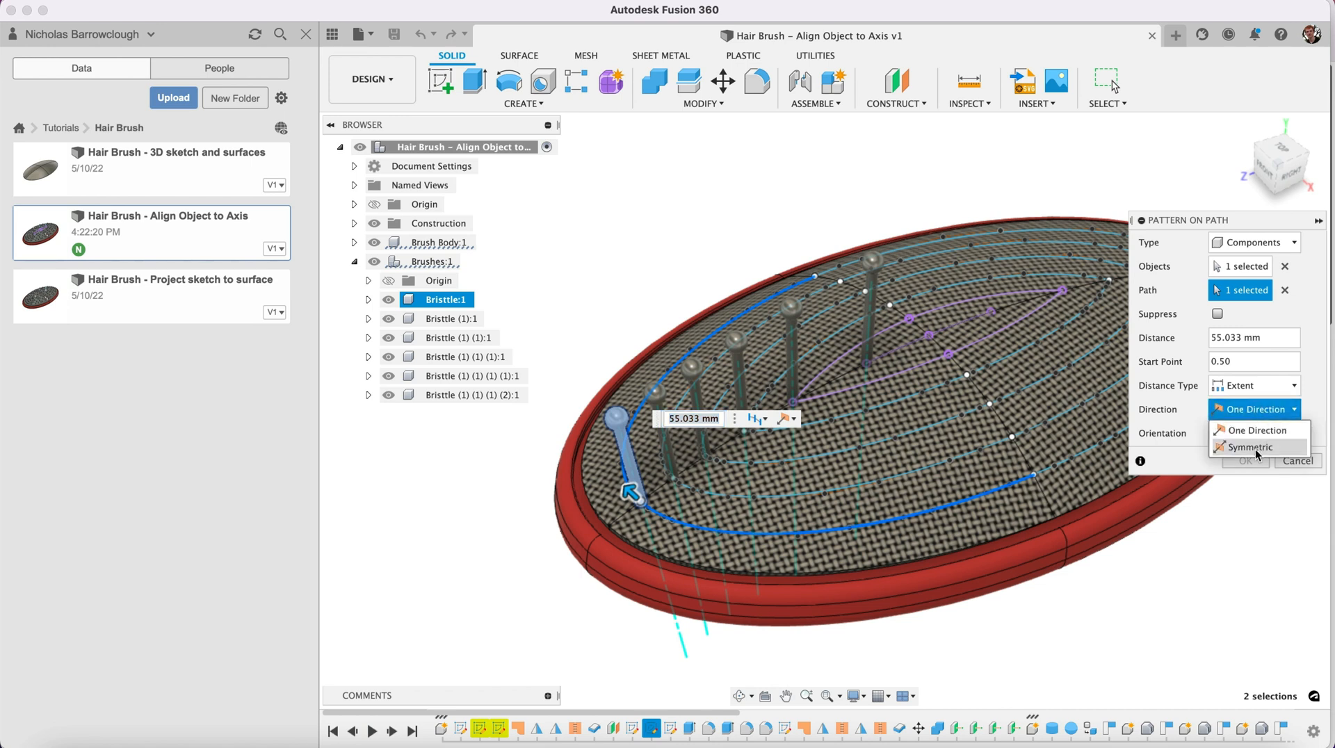
left_click(1251, 446)
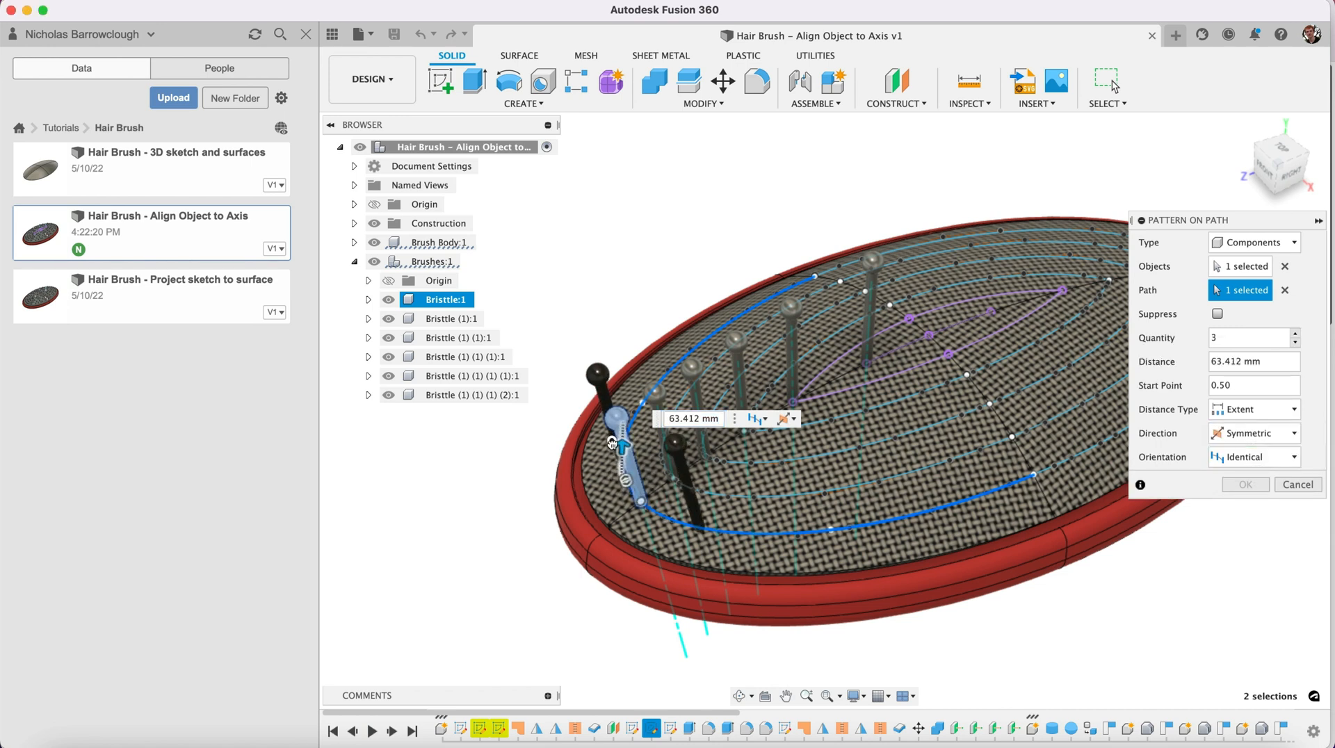
left_click_drag(619, 446, 733, 249)
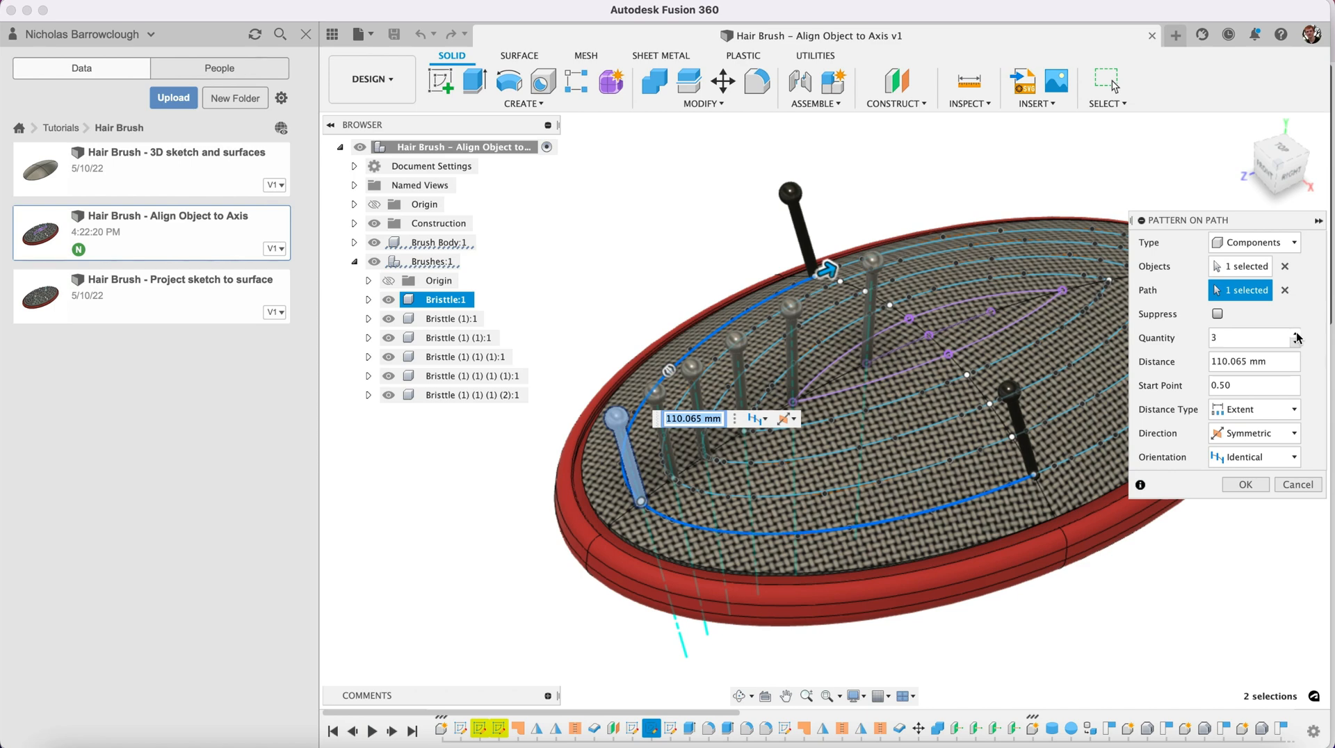
type("7")
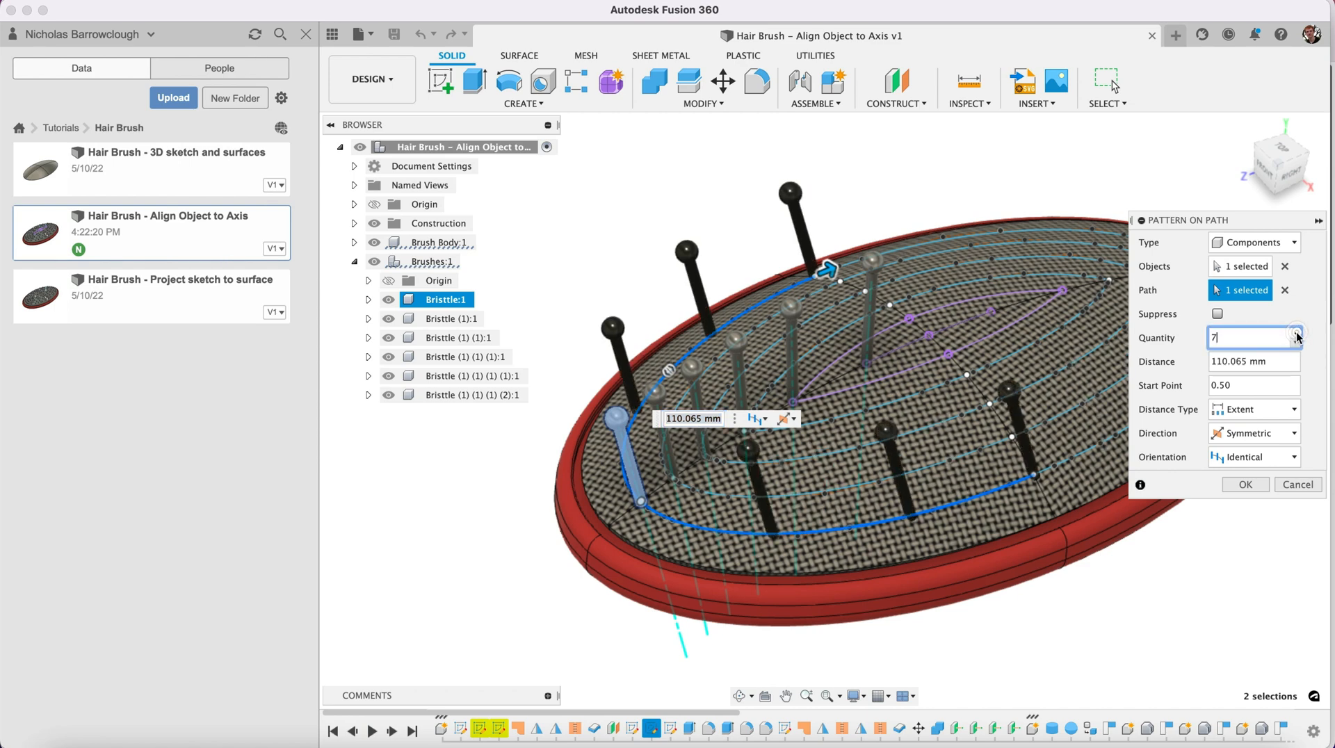
type("12")
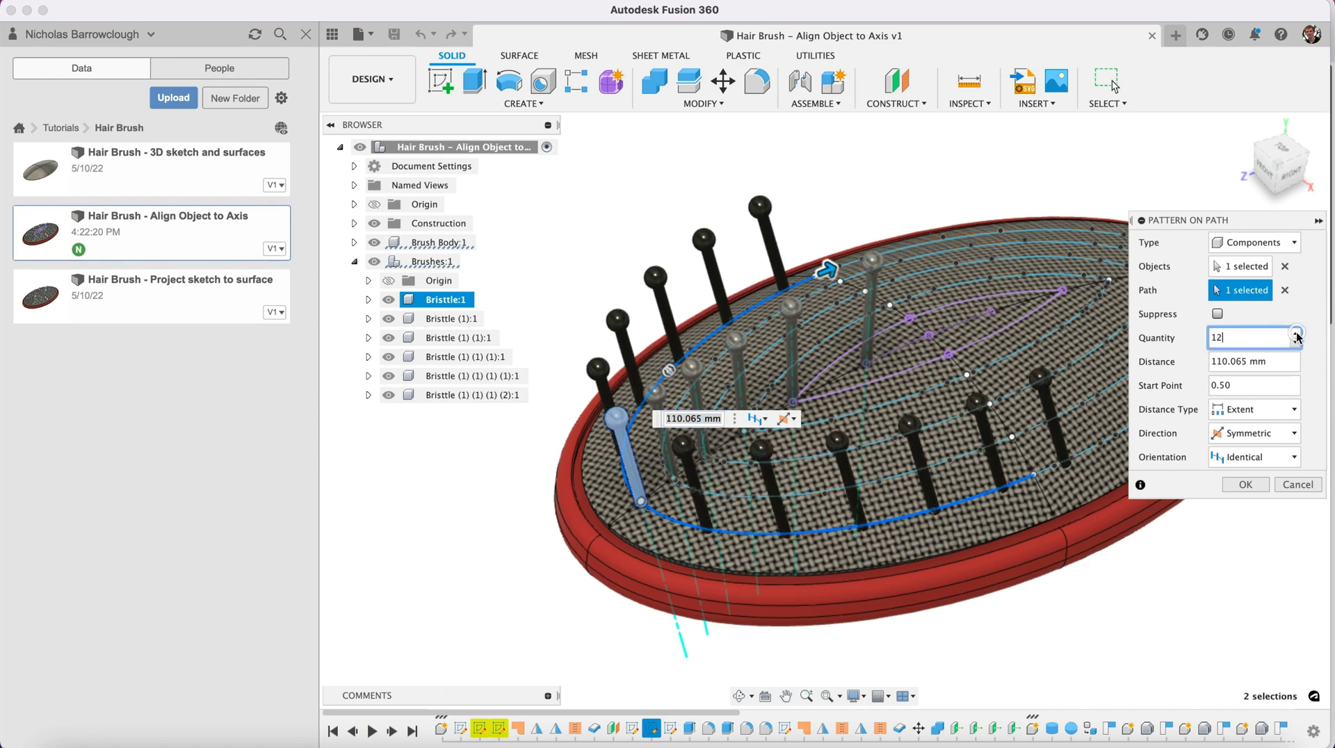
type("16")
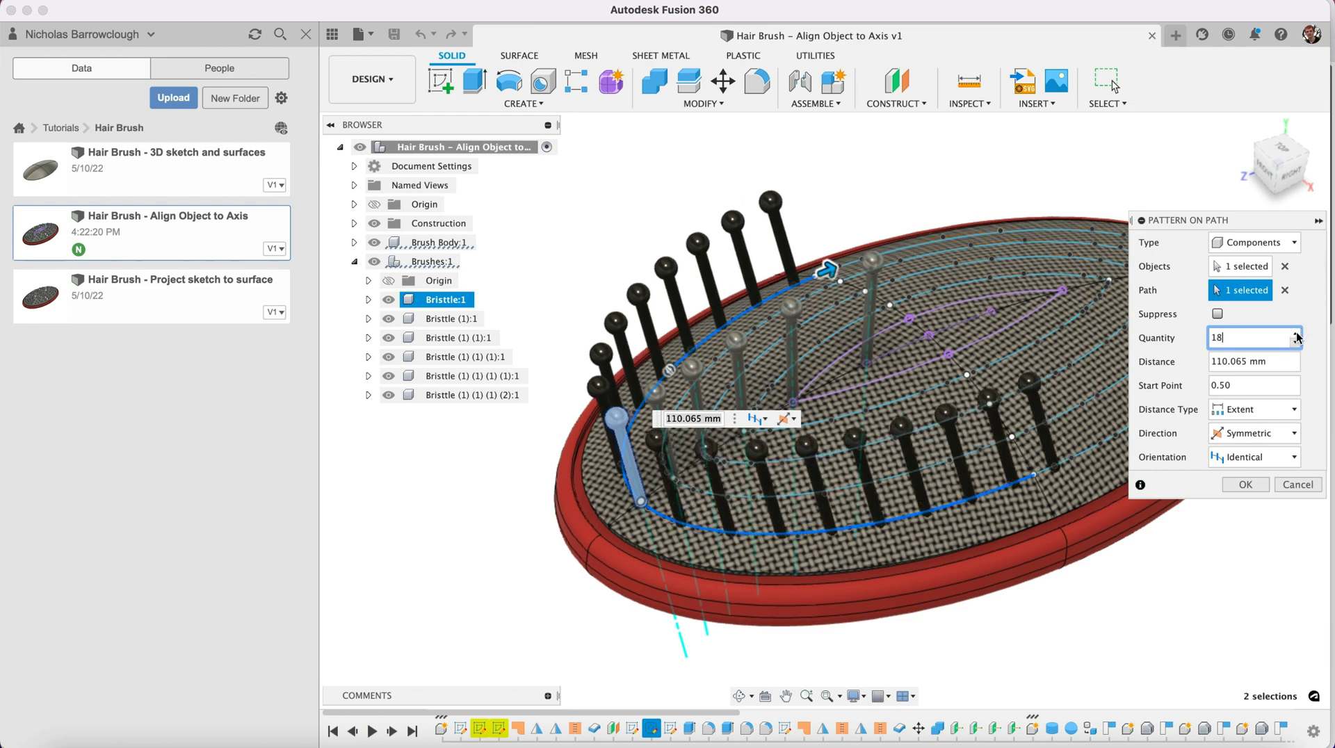
left_click(1295, 332)
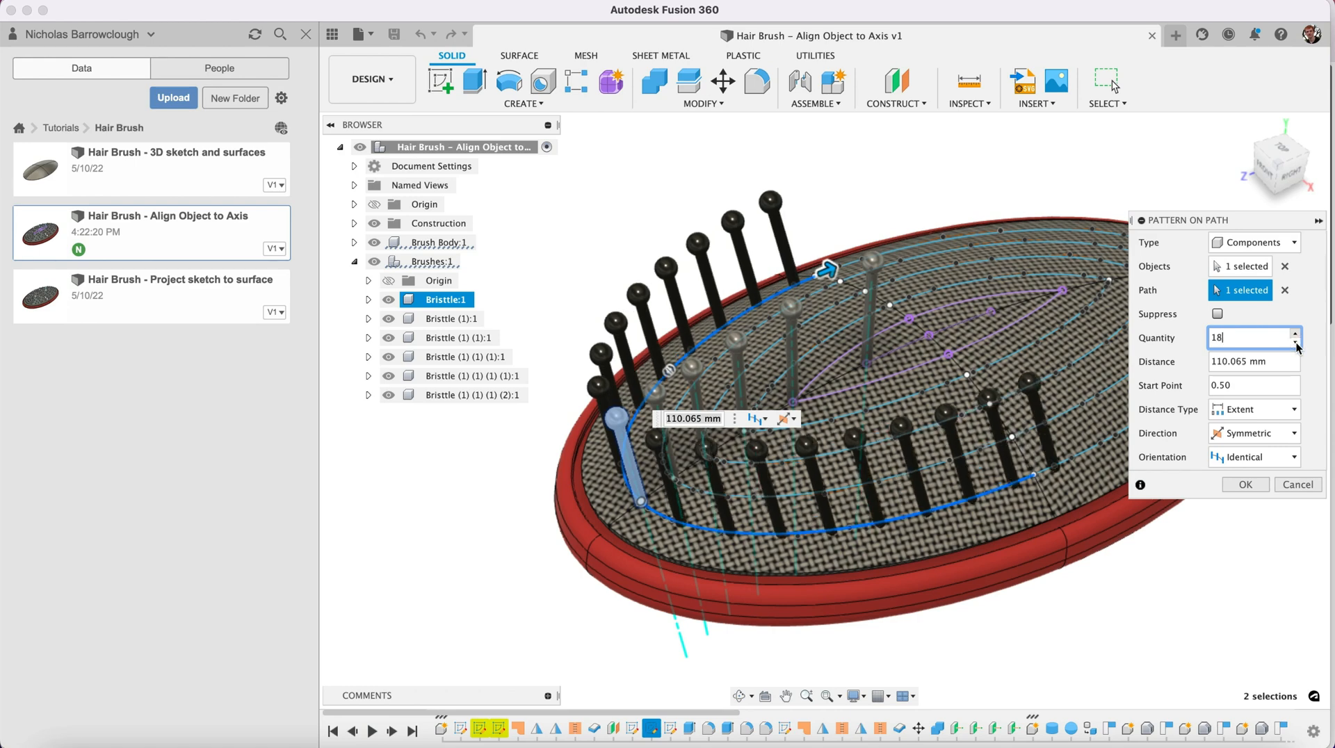
mouse_move(737, 695)
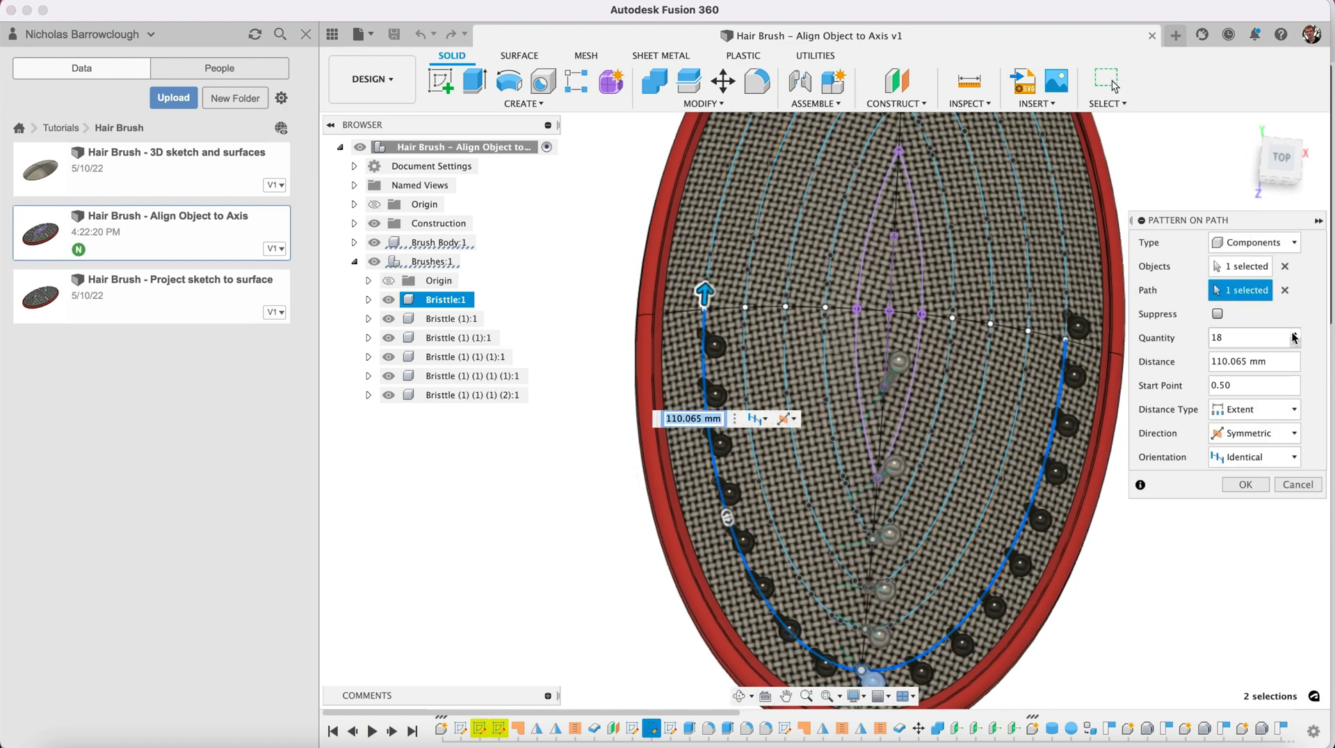
left_click(1293, 332)
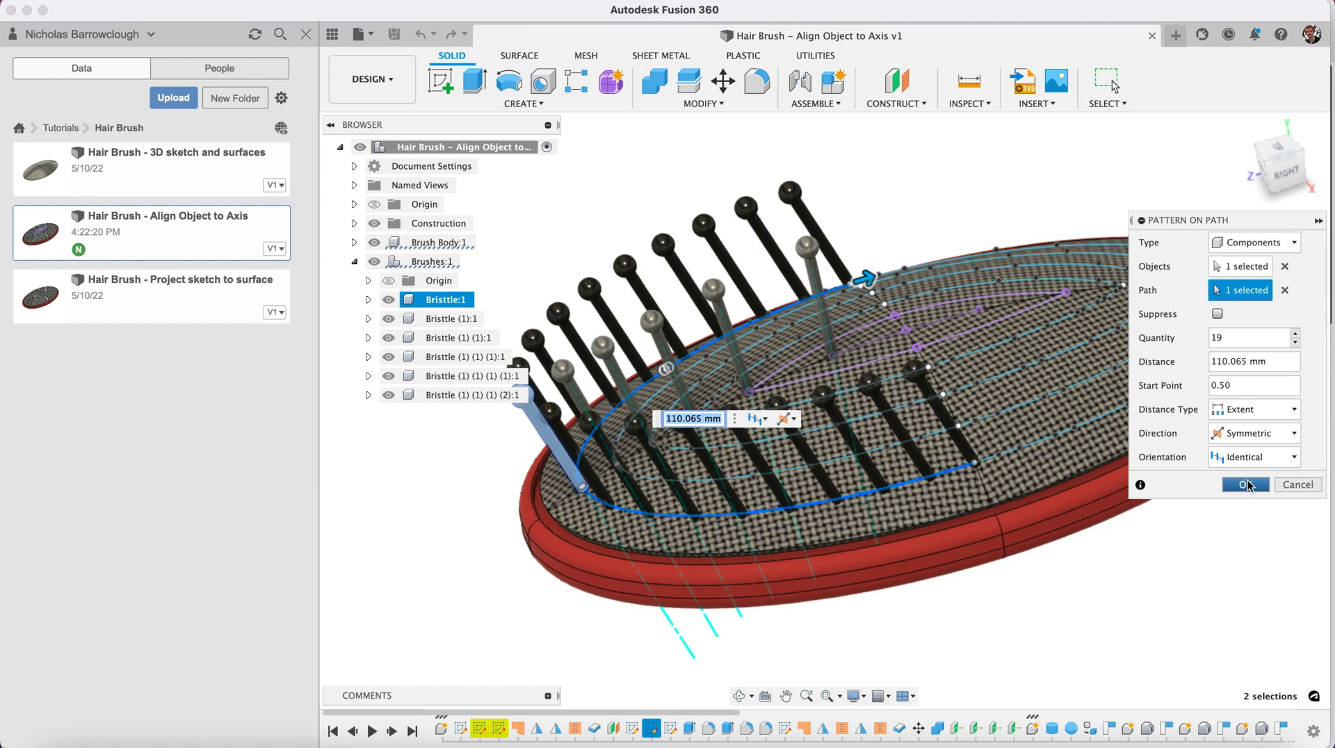
left_click(1244, 484)
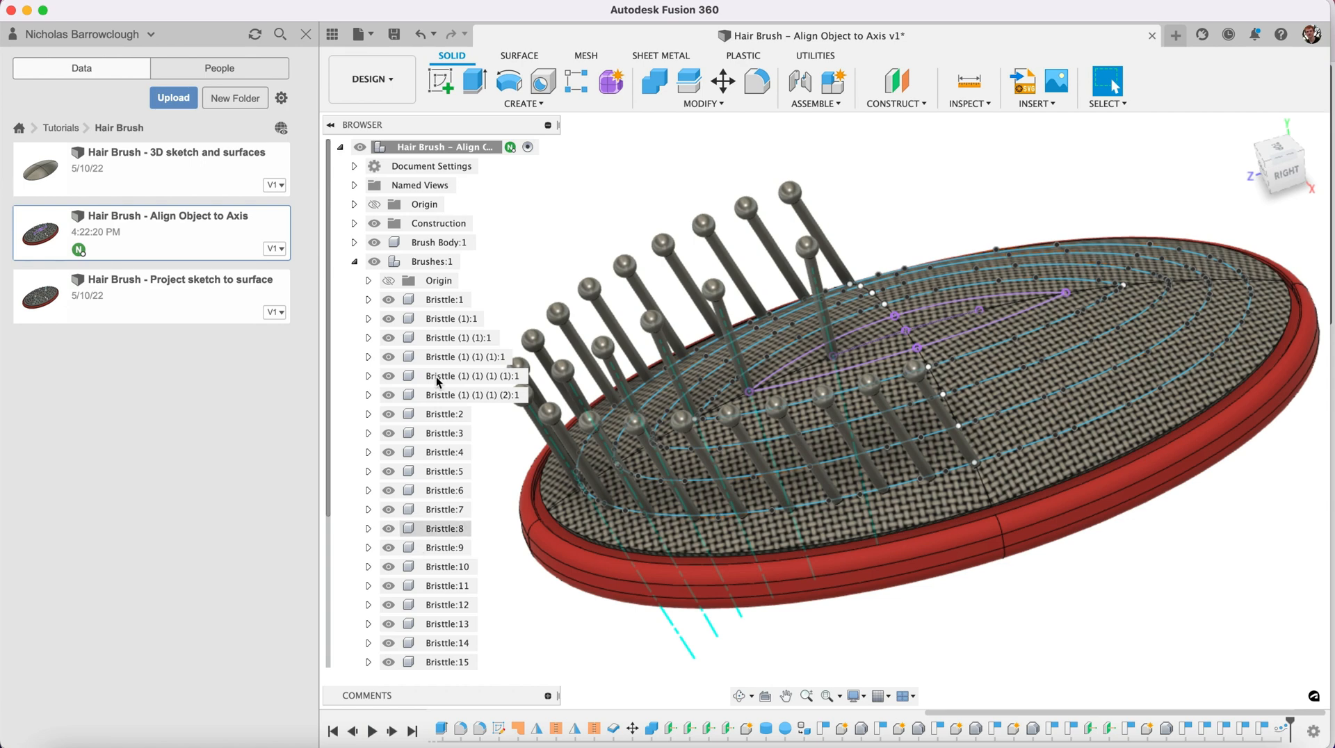
- Create a Bristle Ring component under Brushes and move Bristle:1–19 into it
left_click(431, 262)
type("Bristle")
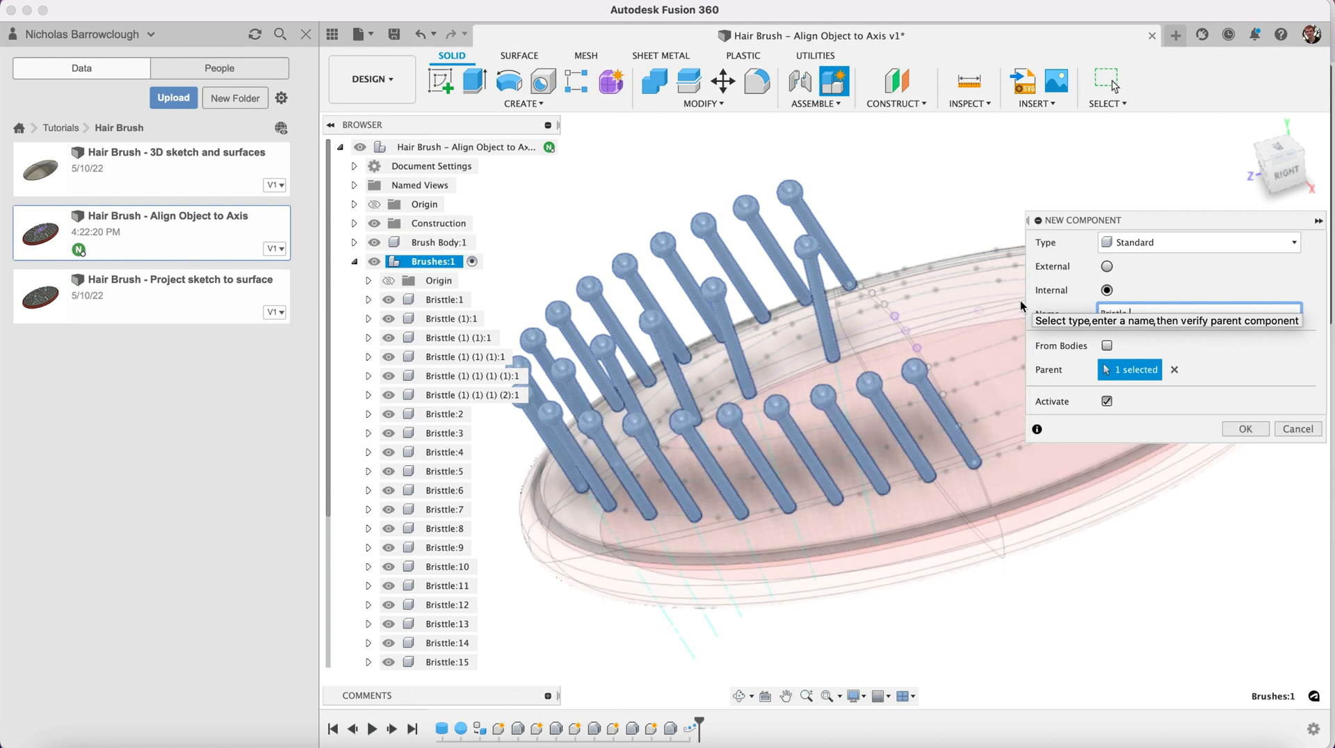
left_click(1245, 428)
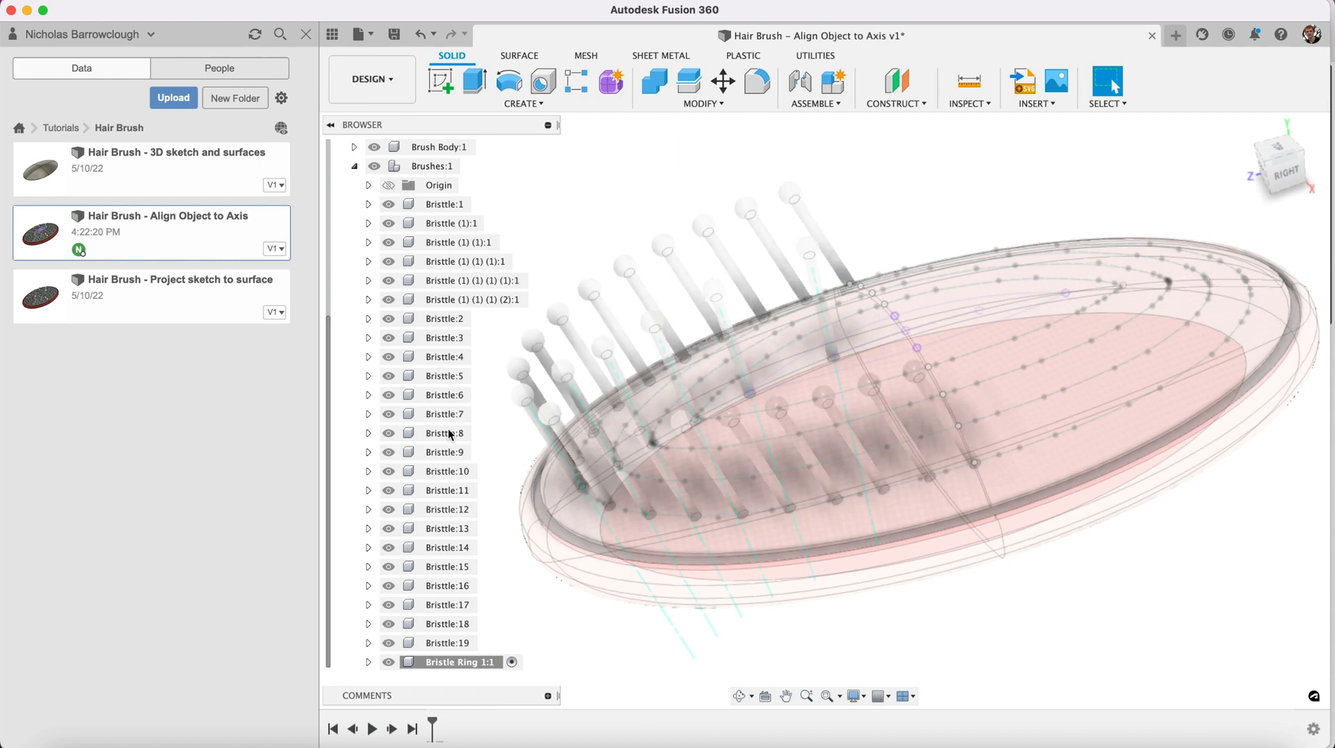
left_click(444, 319)
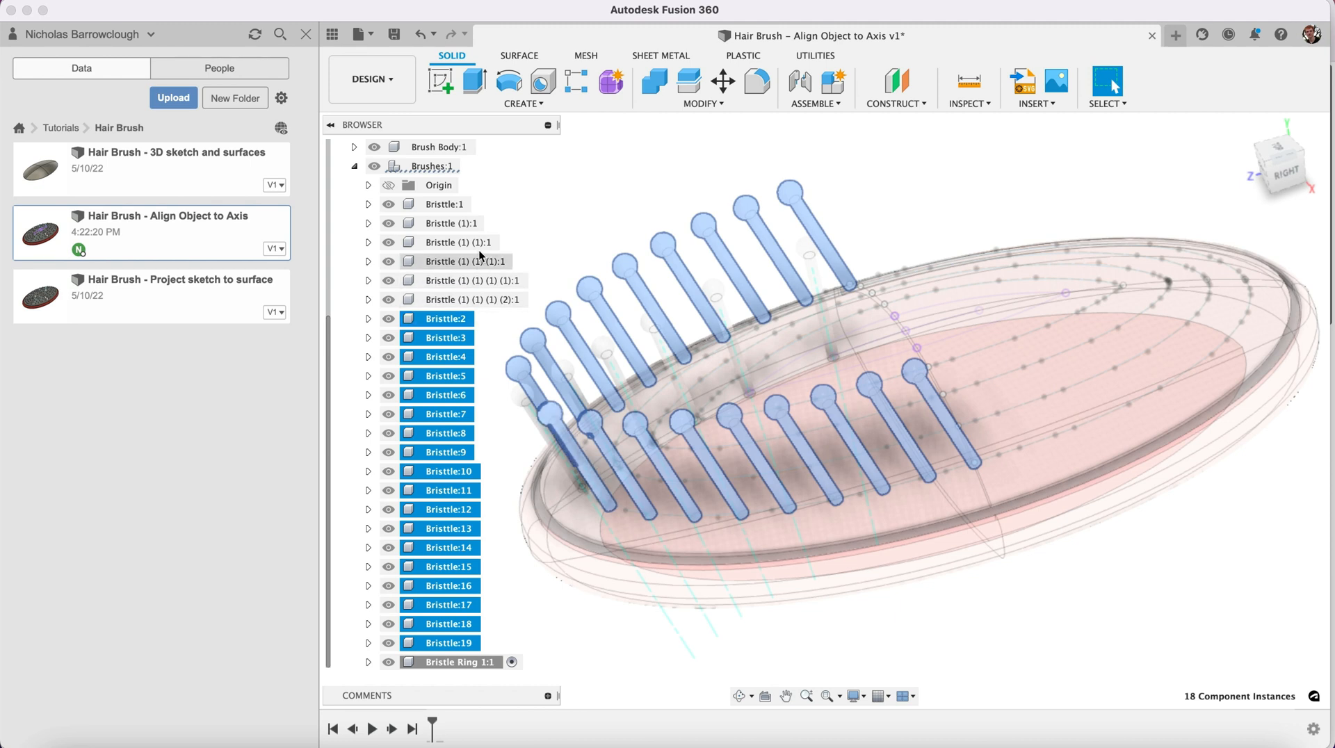
left_click(441, 203)
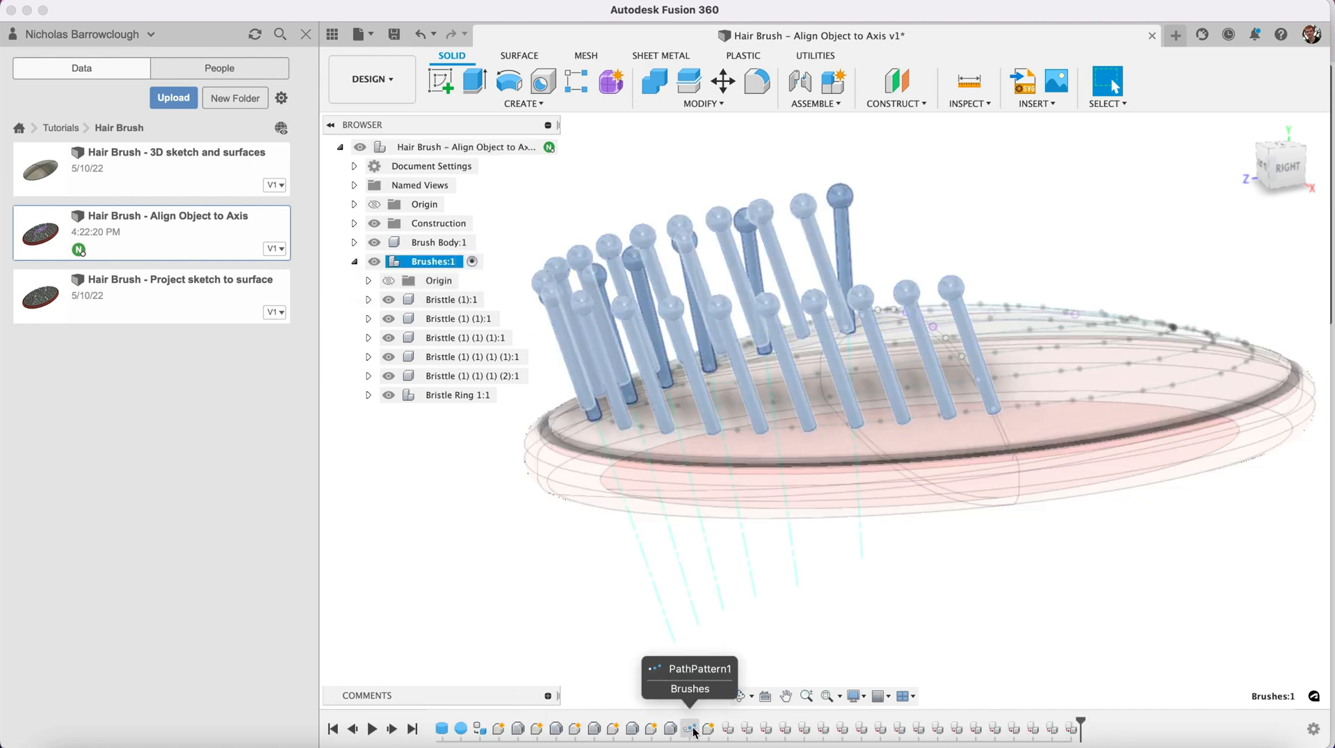
- Edit the path pattern to Path Direction orientation so the bristles stand upright
right_click(690, 724)
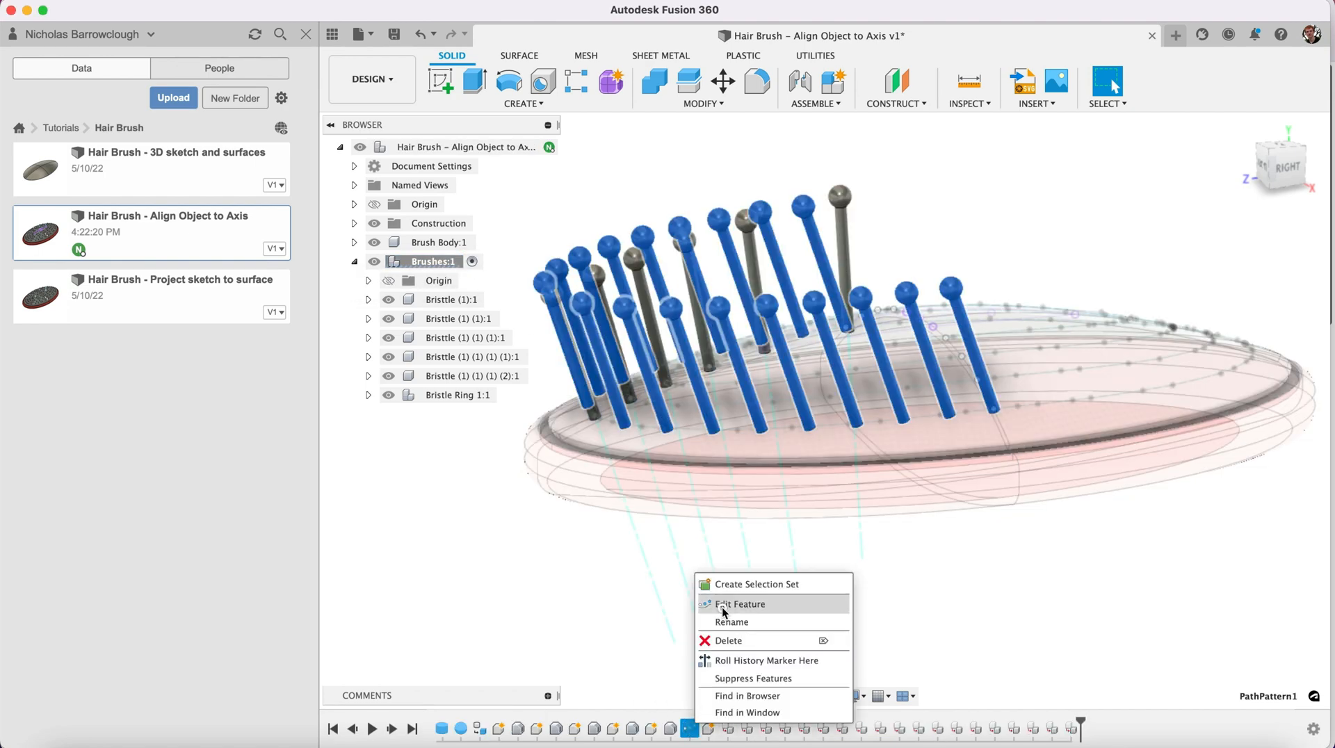
left_click(738, 603)
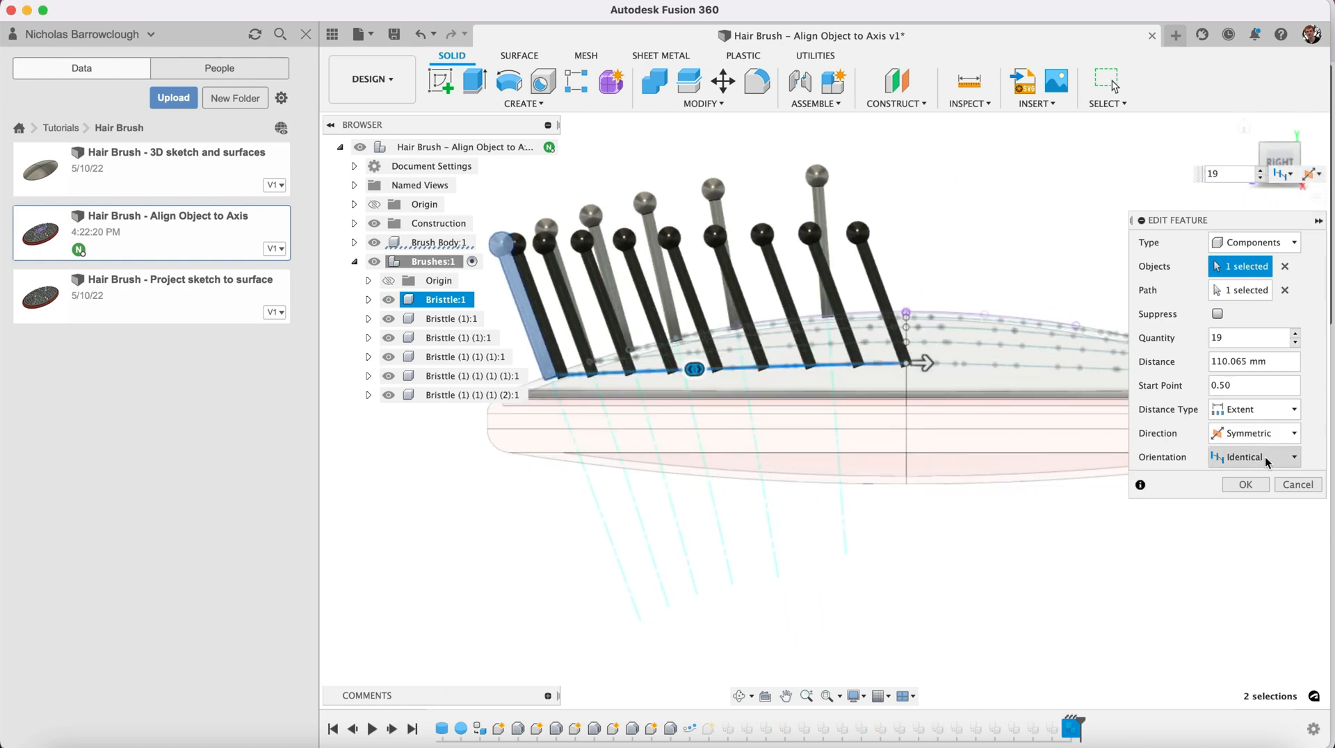
left_click(1254, 456)
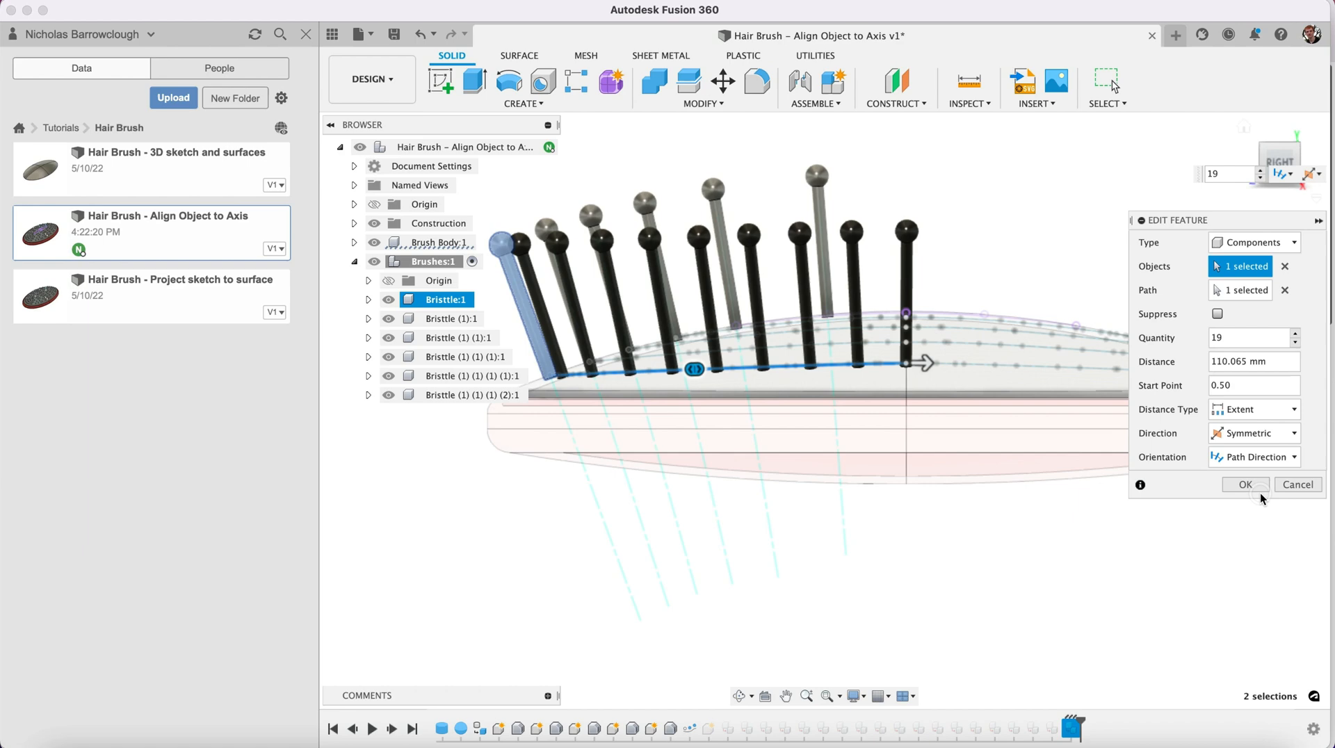
mouse_move(728, 724)
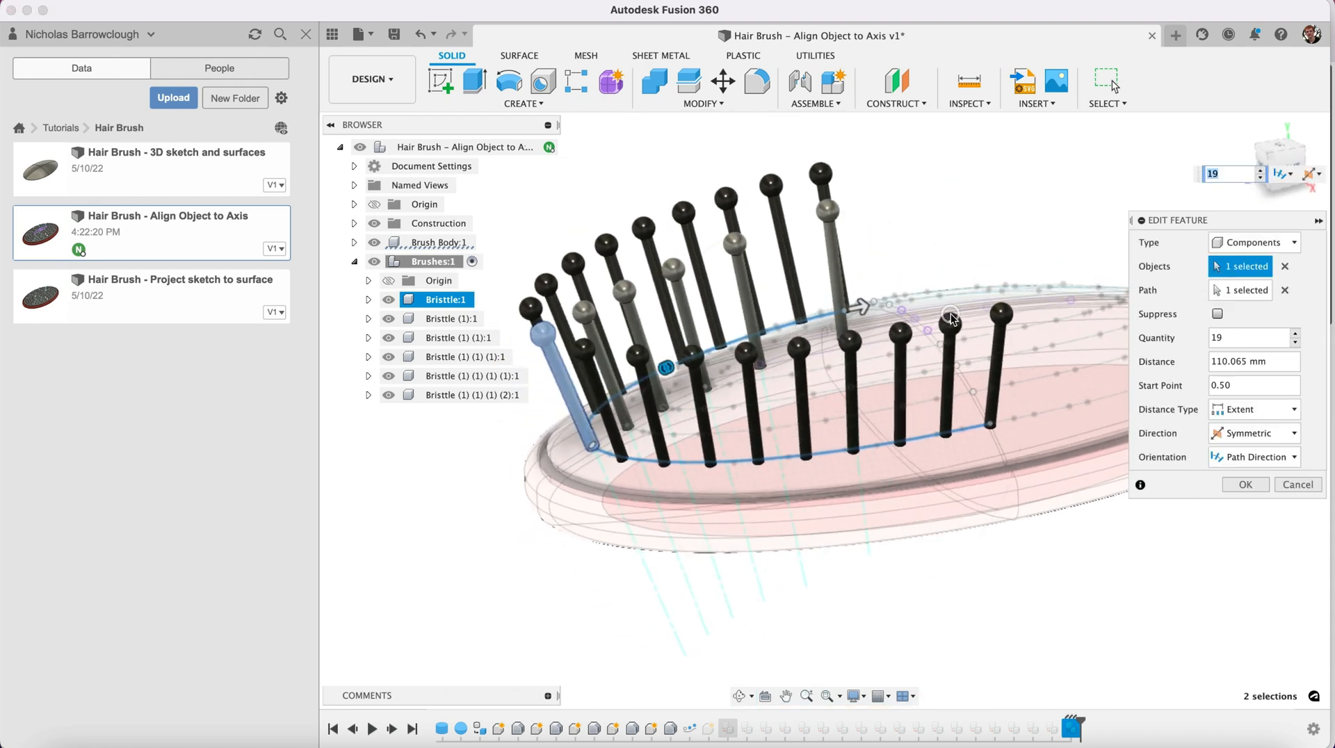
left_click(1244, 484)
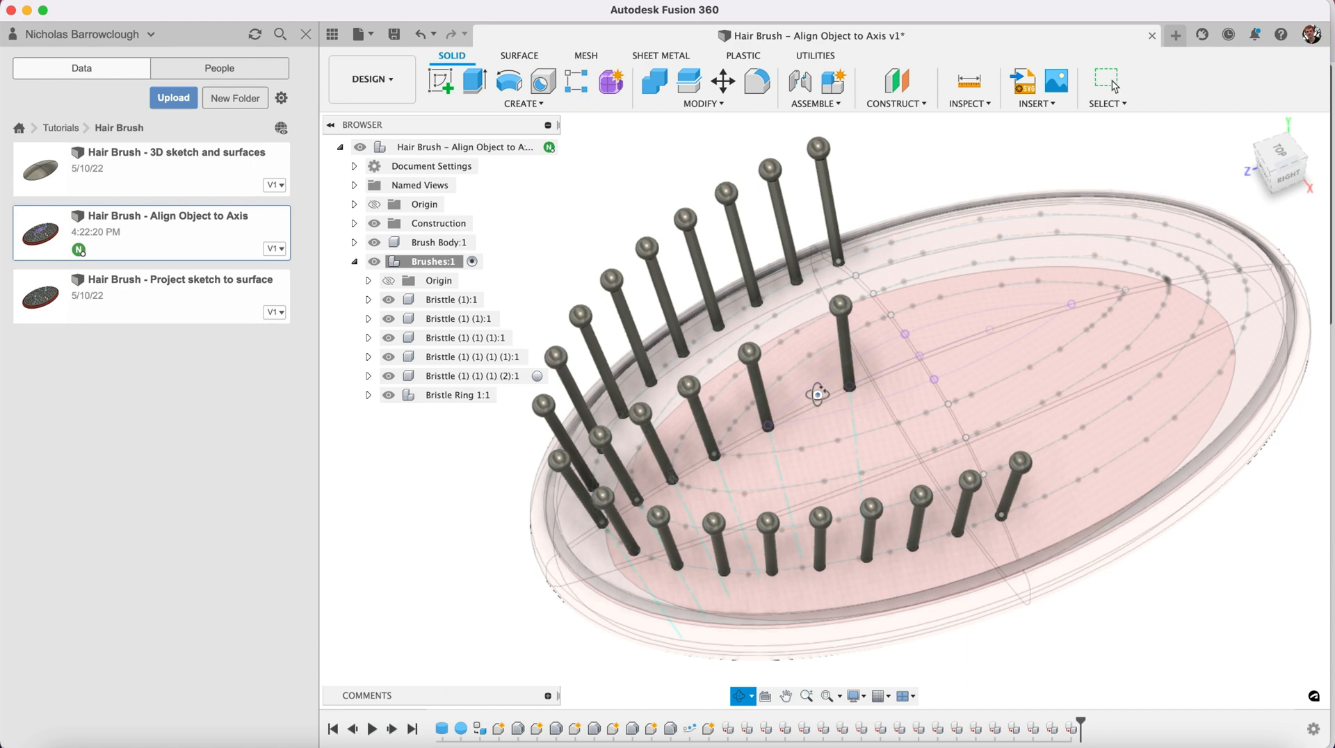
left_click(459, 395)
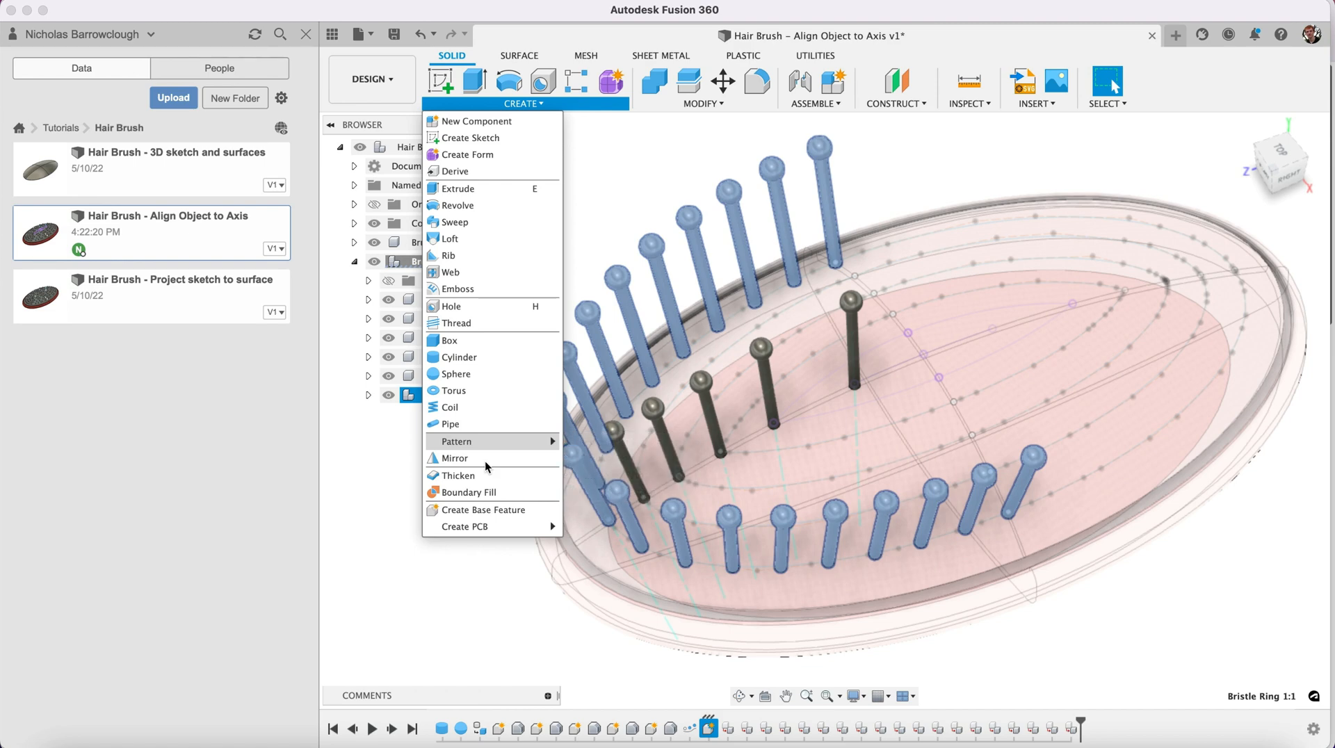
- Mirror the Bristle Ring component across the brush's center plane
left_click(454, 458)
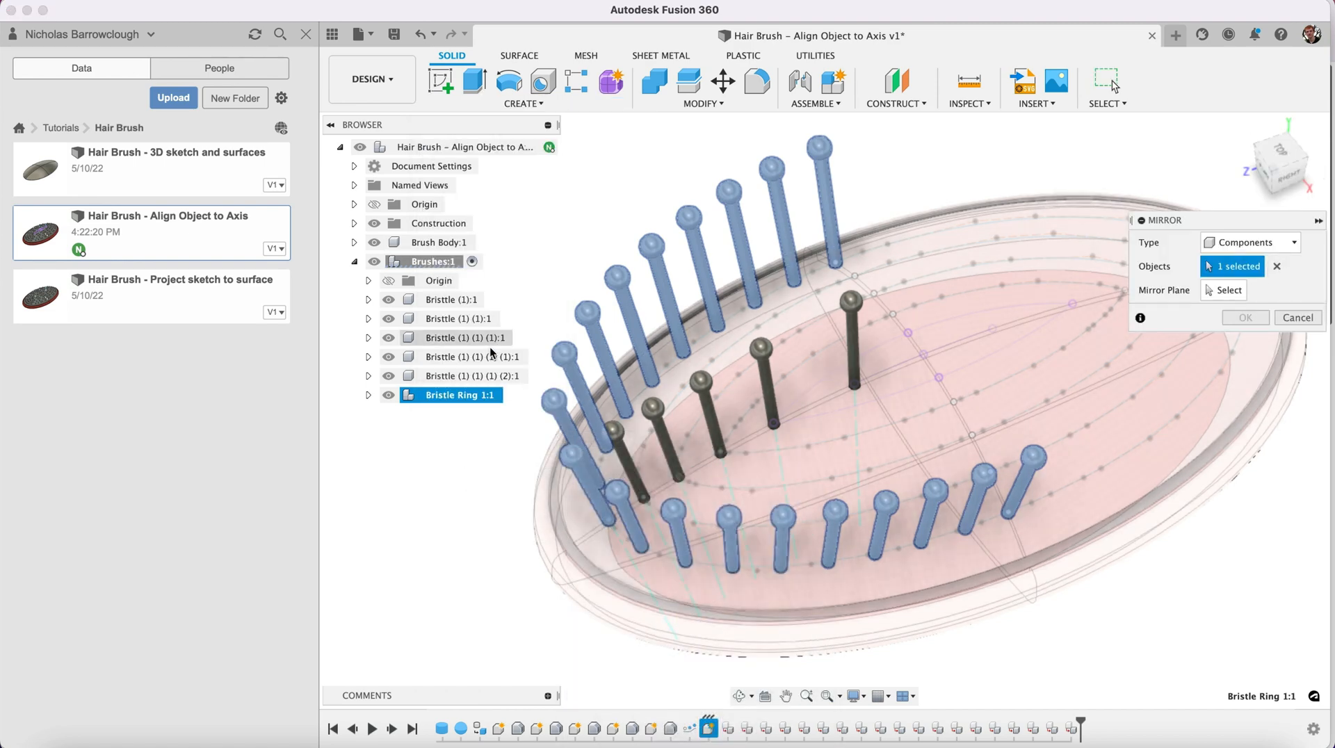
left_click(1224, 290)
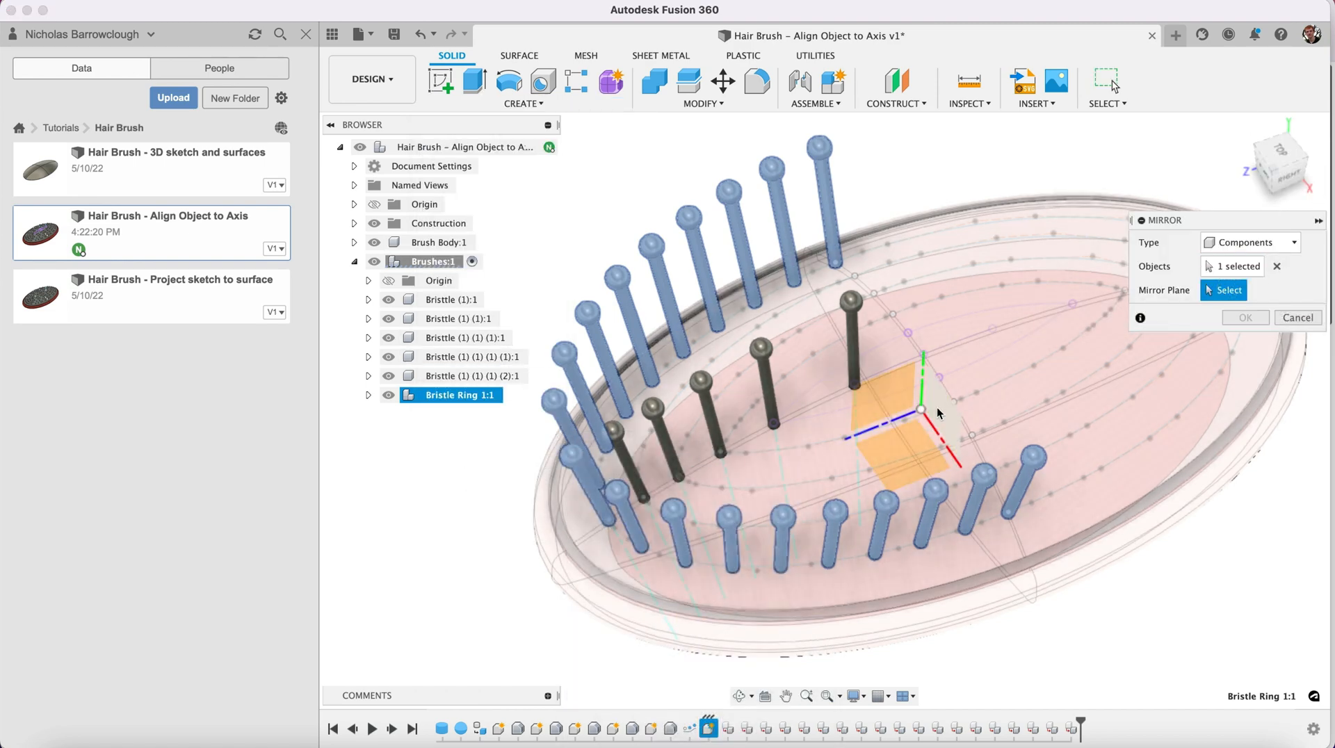
left_click(927, 404)
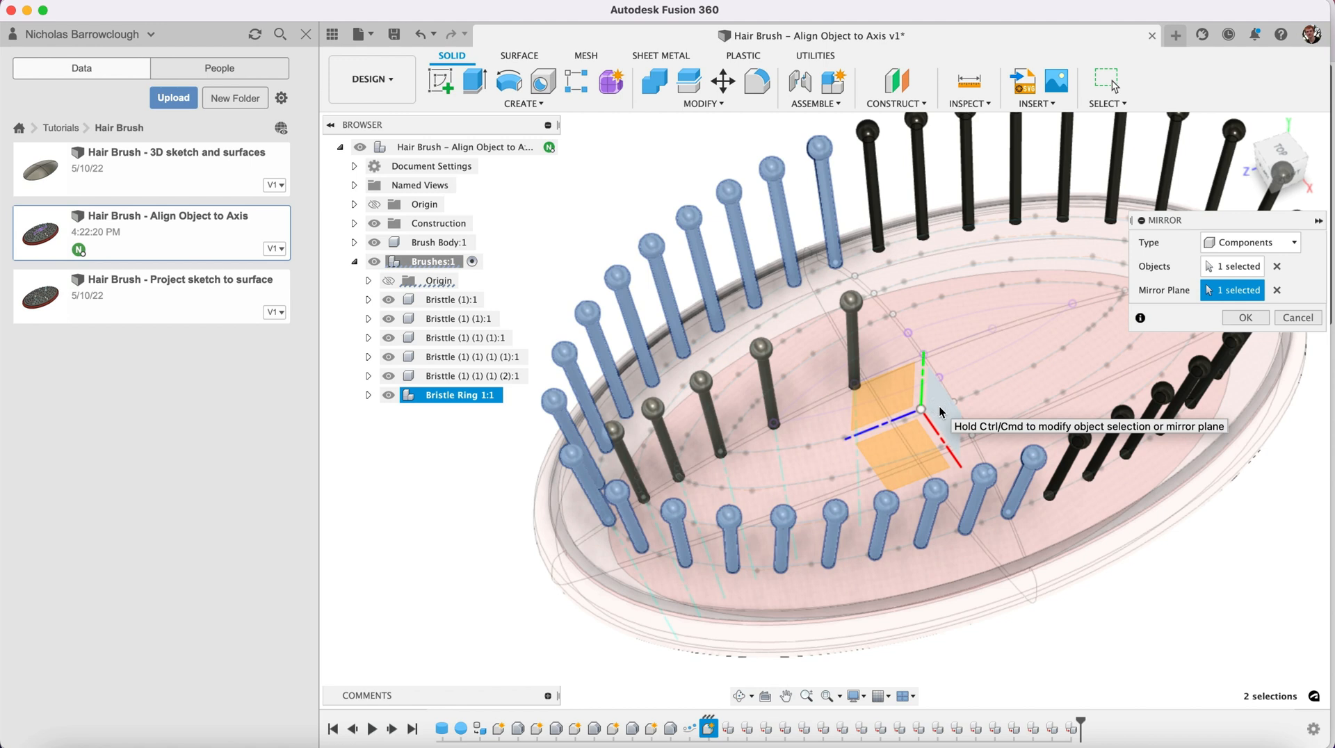
left_click(1244, 317)
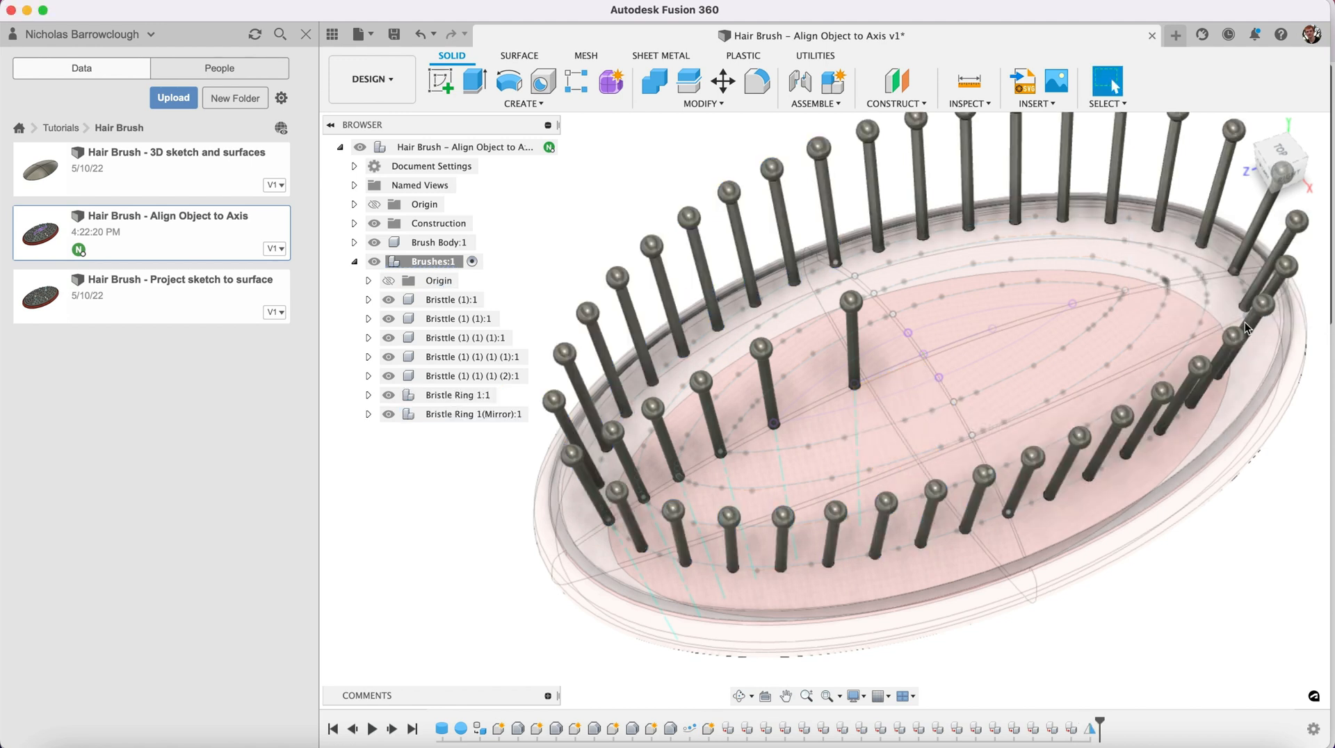
left_click(473, 414)
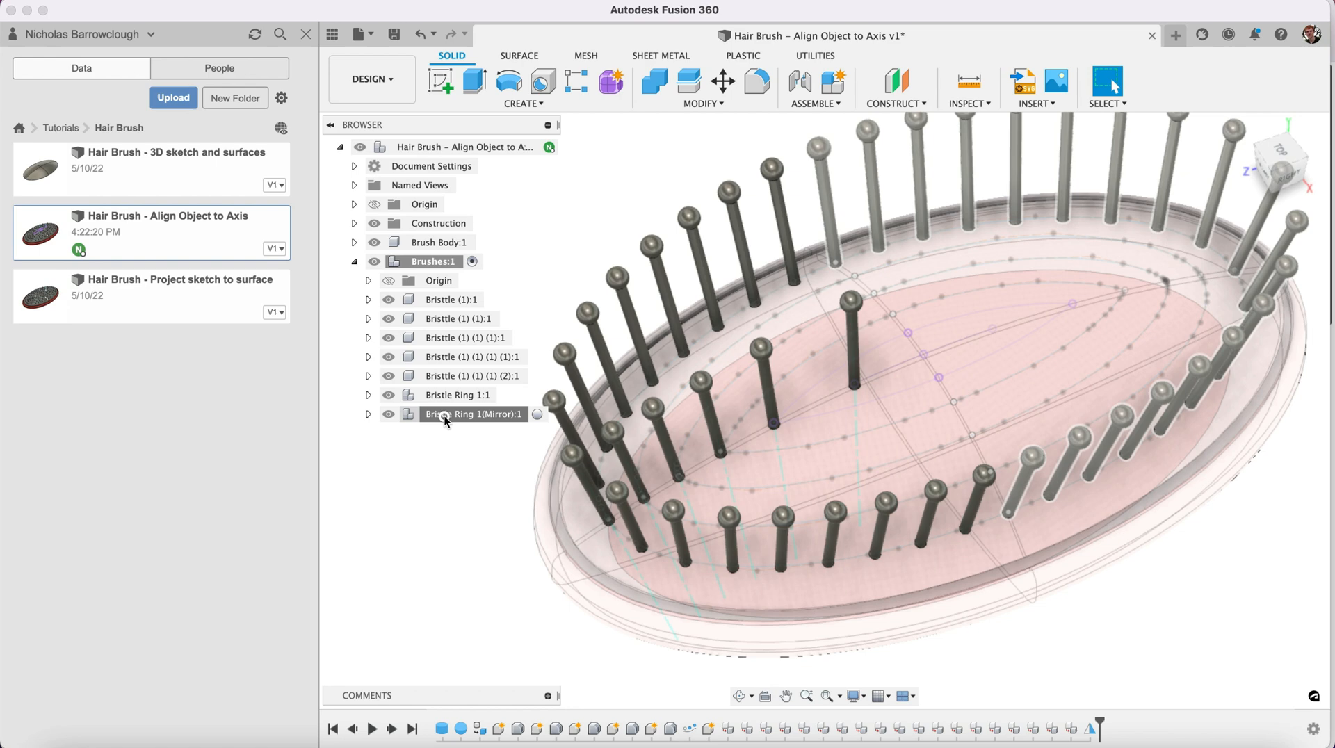
left_click(460, 414)
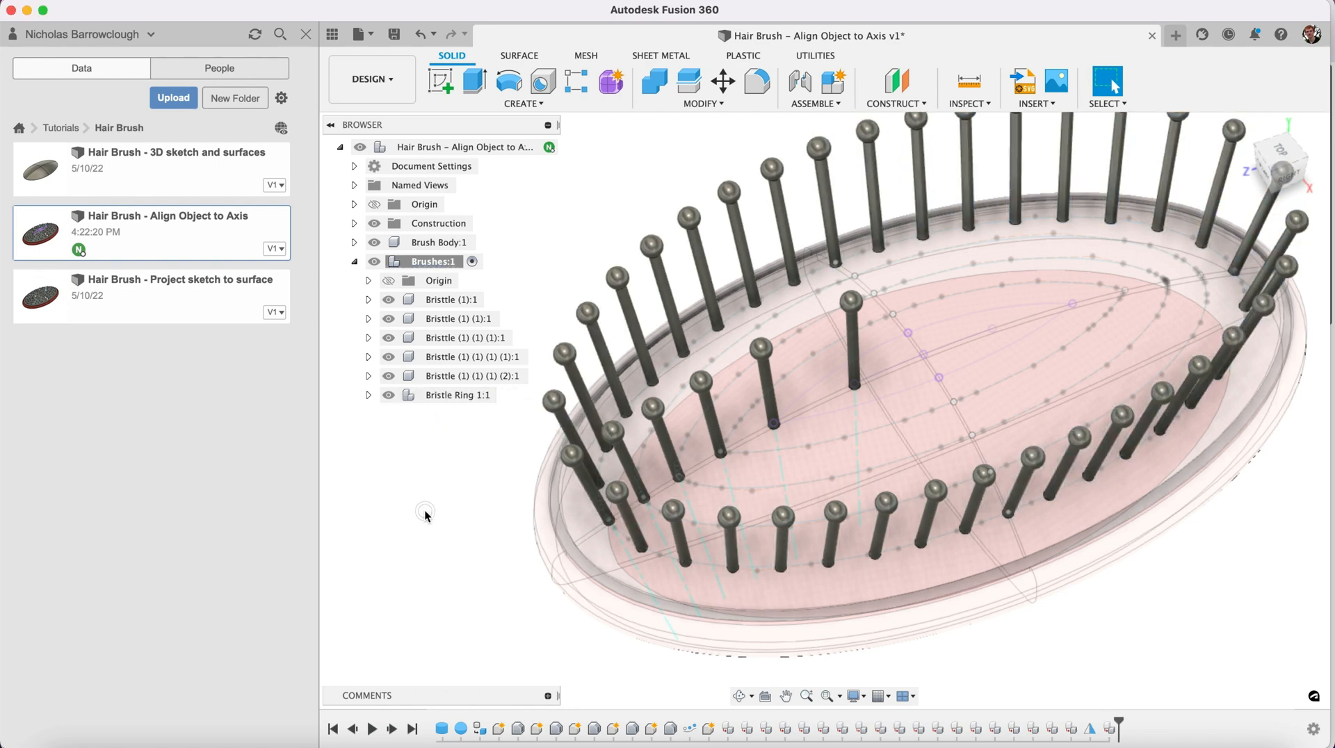
- Hide the Bristle Ring and start a Pattern on Path on an inner bristle
left_click(388, 395)
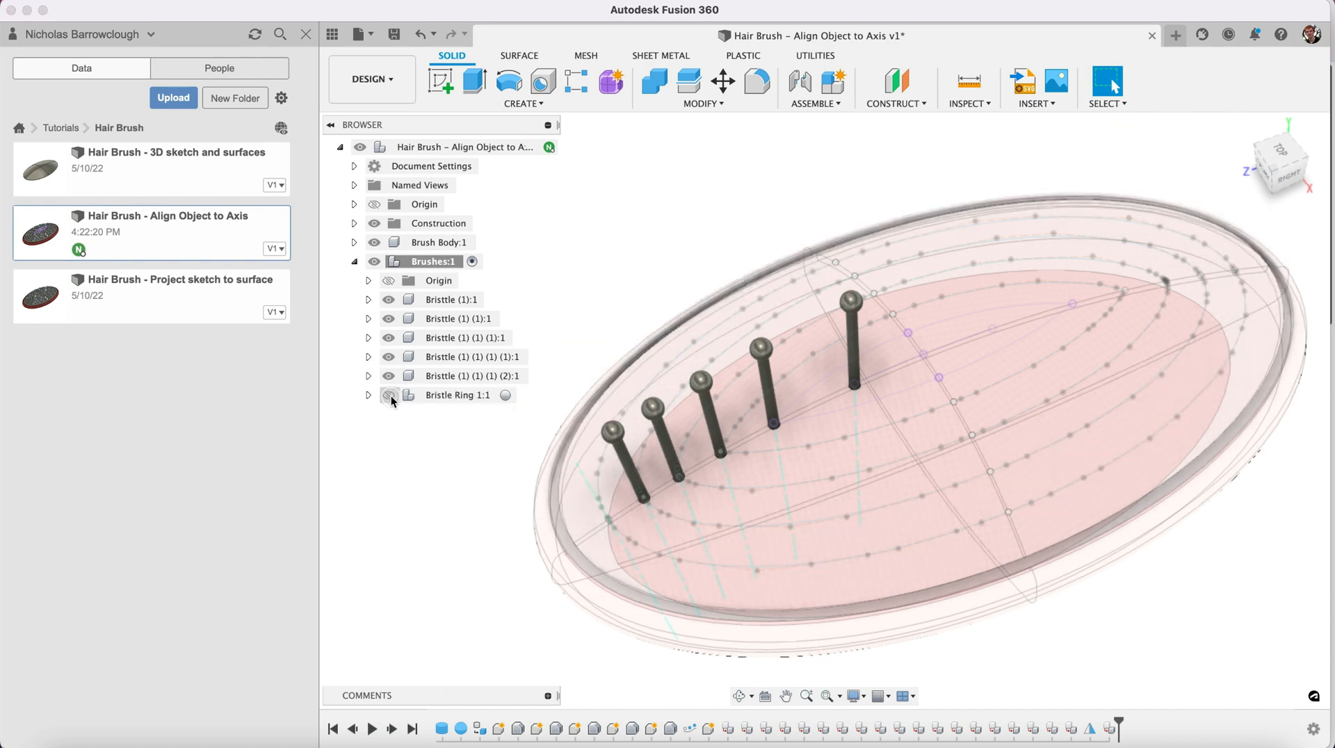
left_click(389, 395)
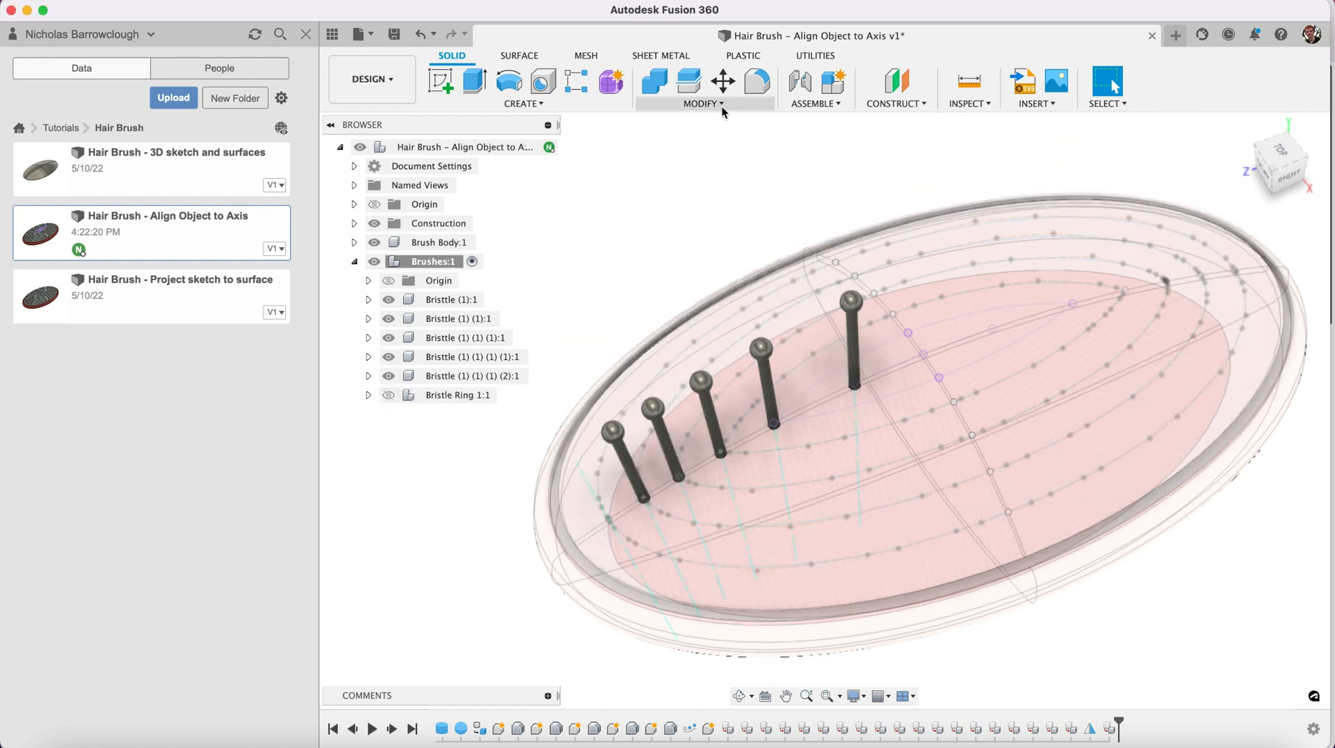
left_click(523, 103)
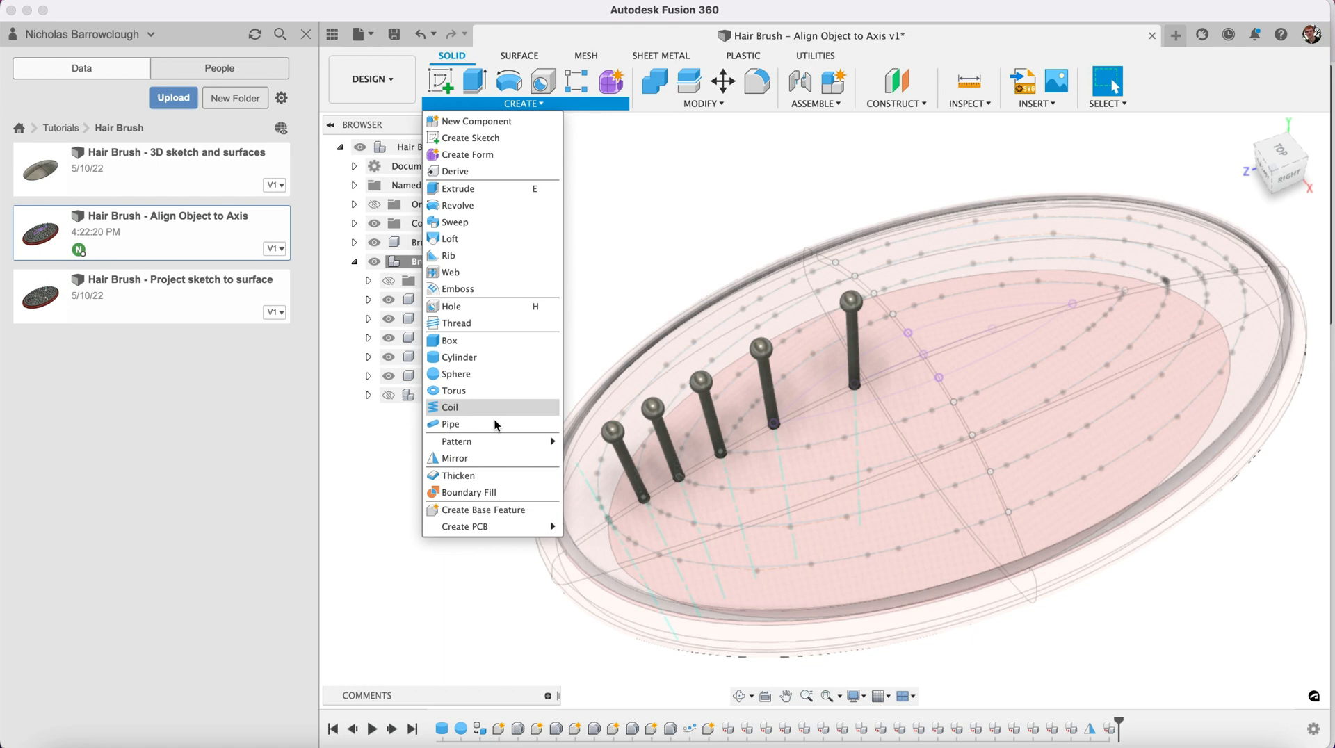
left_click(456, 441)
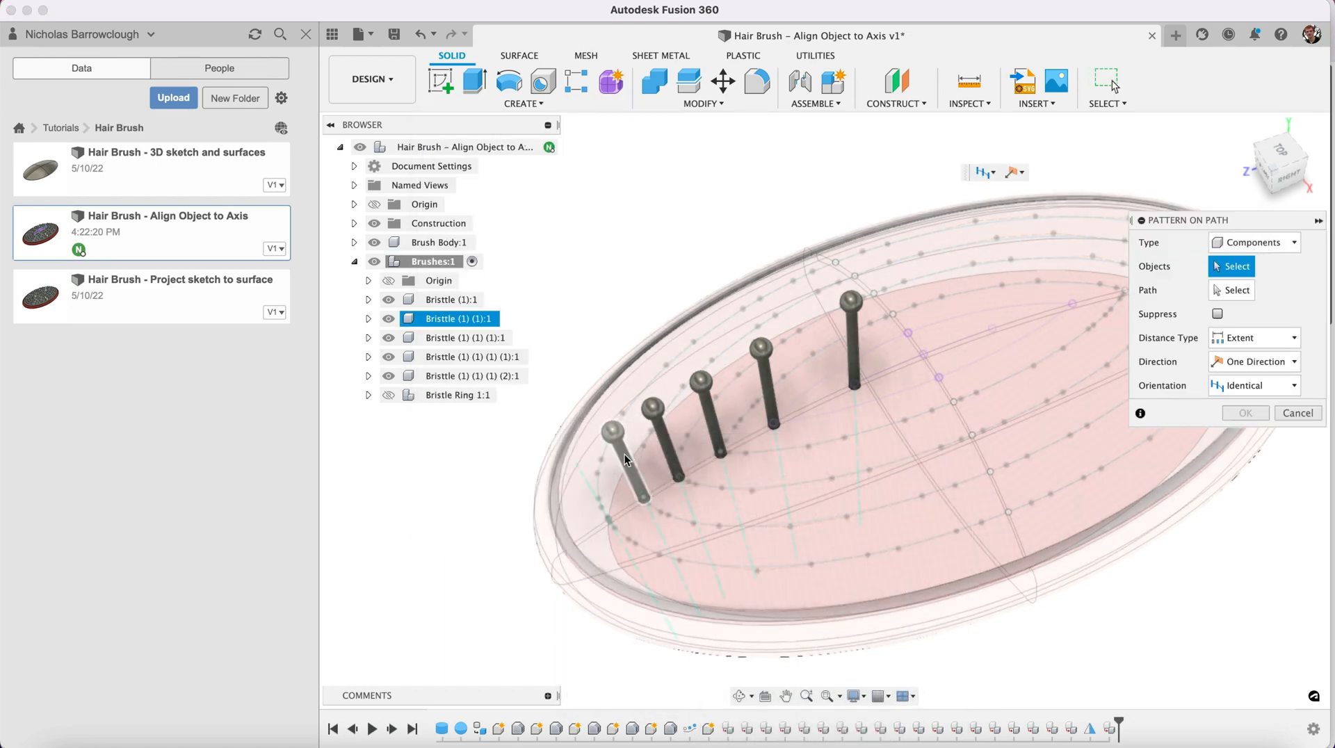
left_click(618, 458)
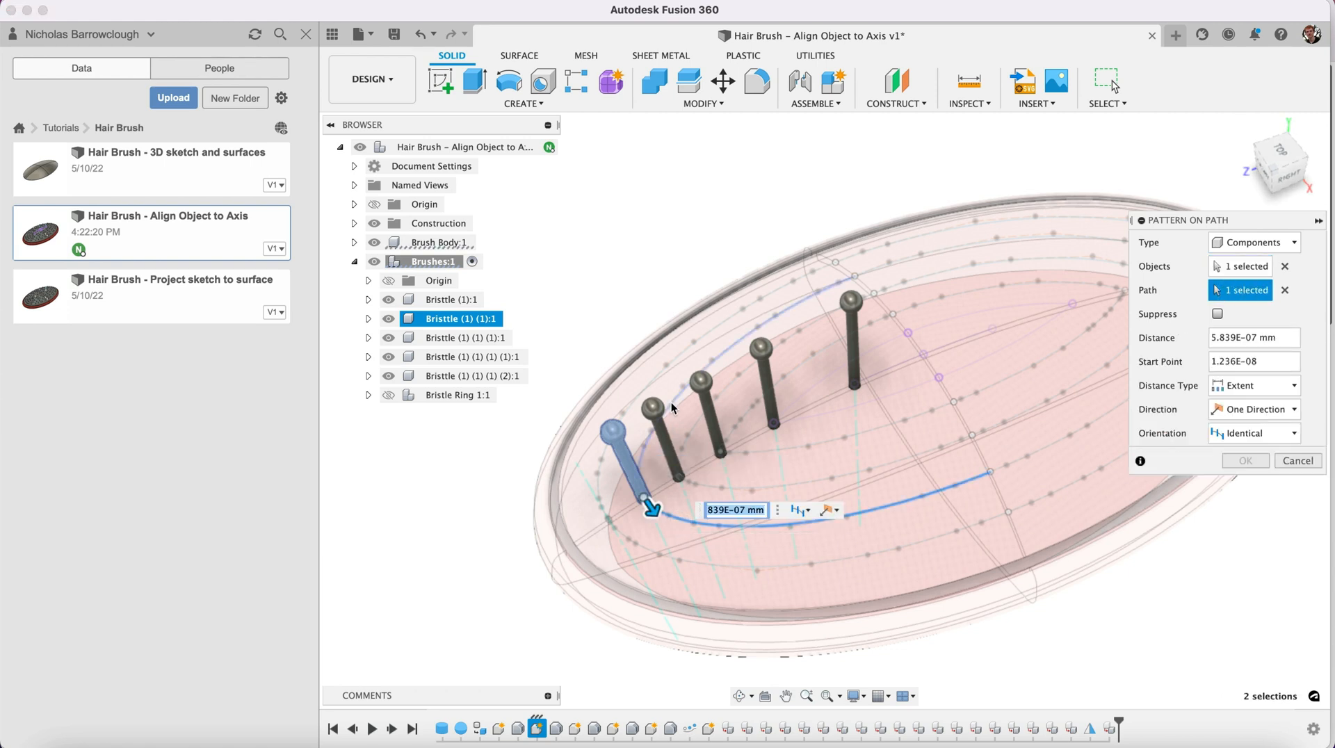
mouse_move(578, 501)
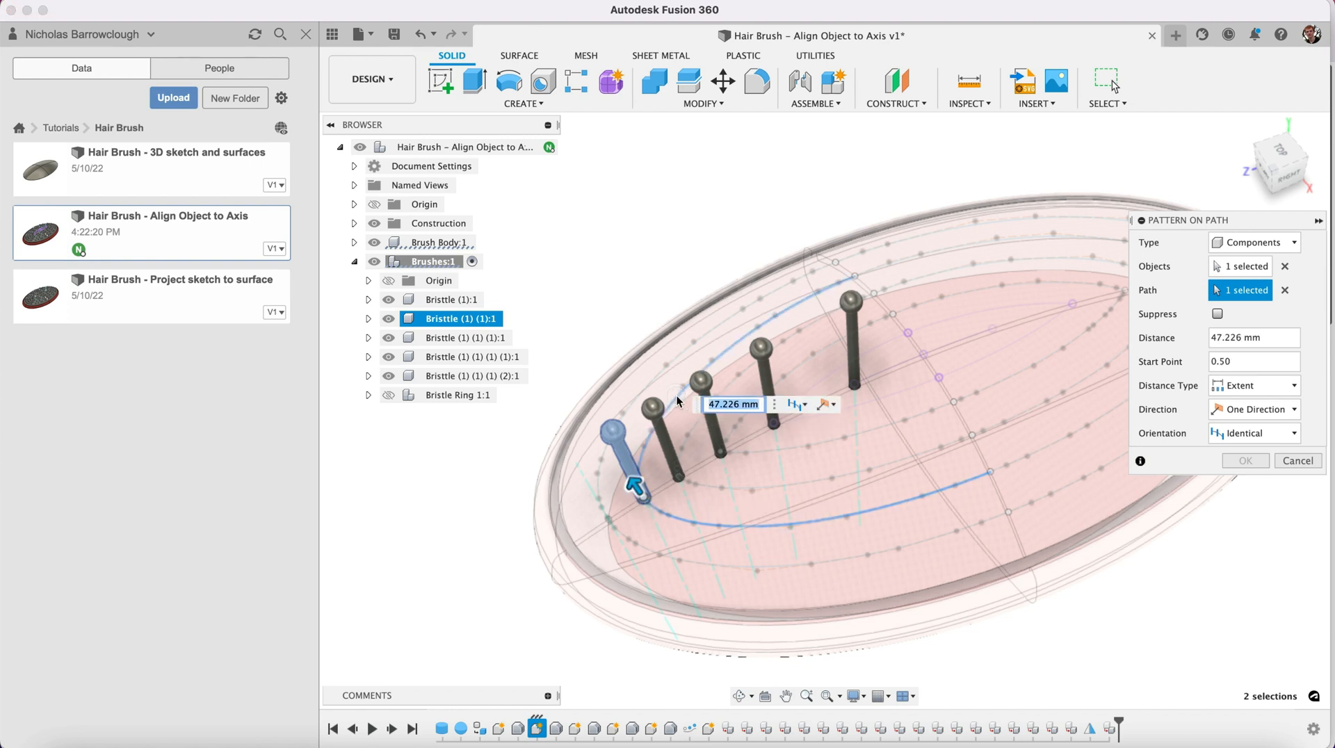
mouse_move(1215, 500)
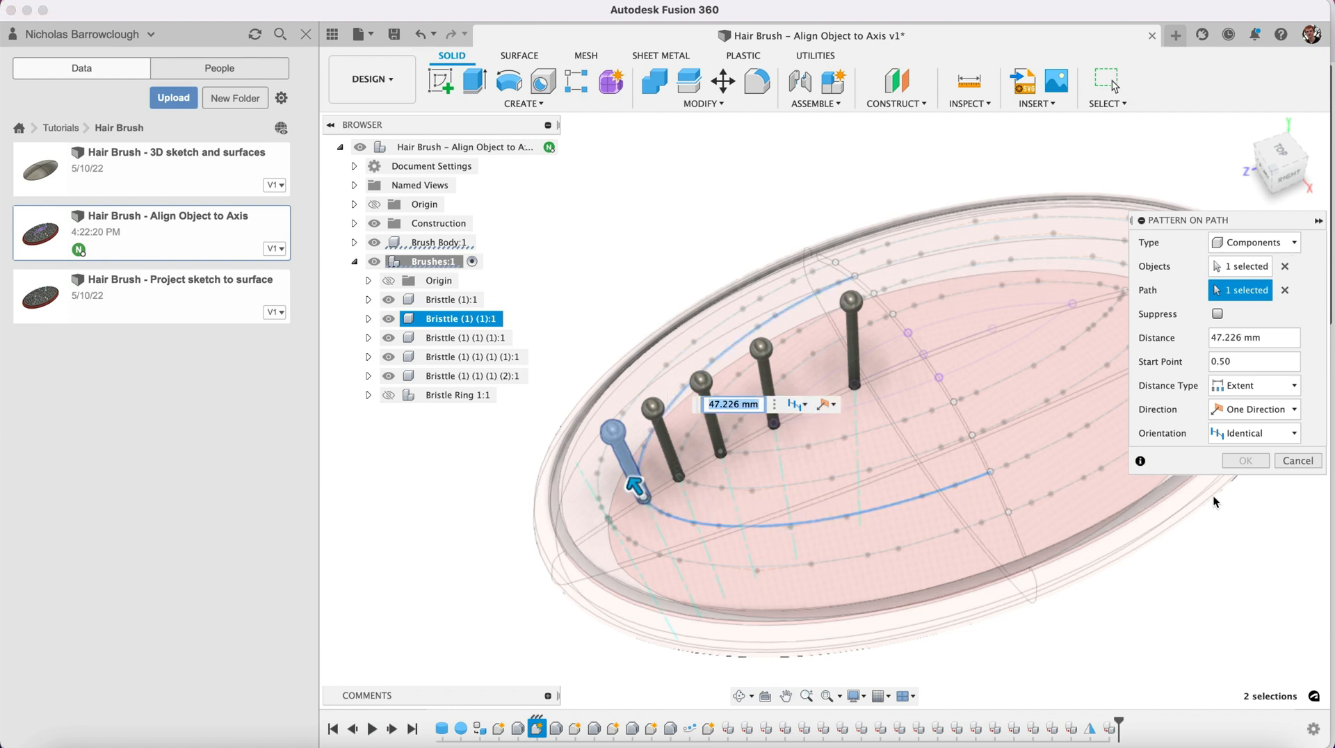
- Set Path Direction, Symmetric and quantity 17, then commit the inner bristle pattern
left_click(1254, 432)
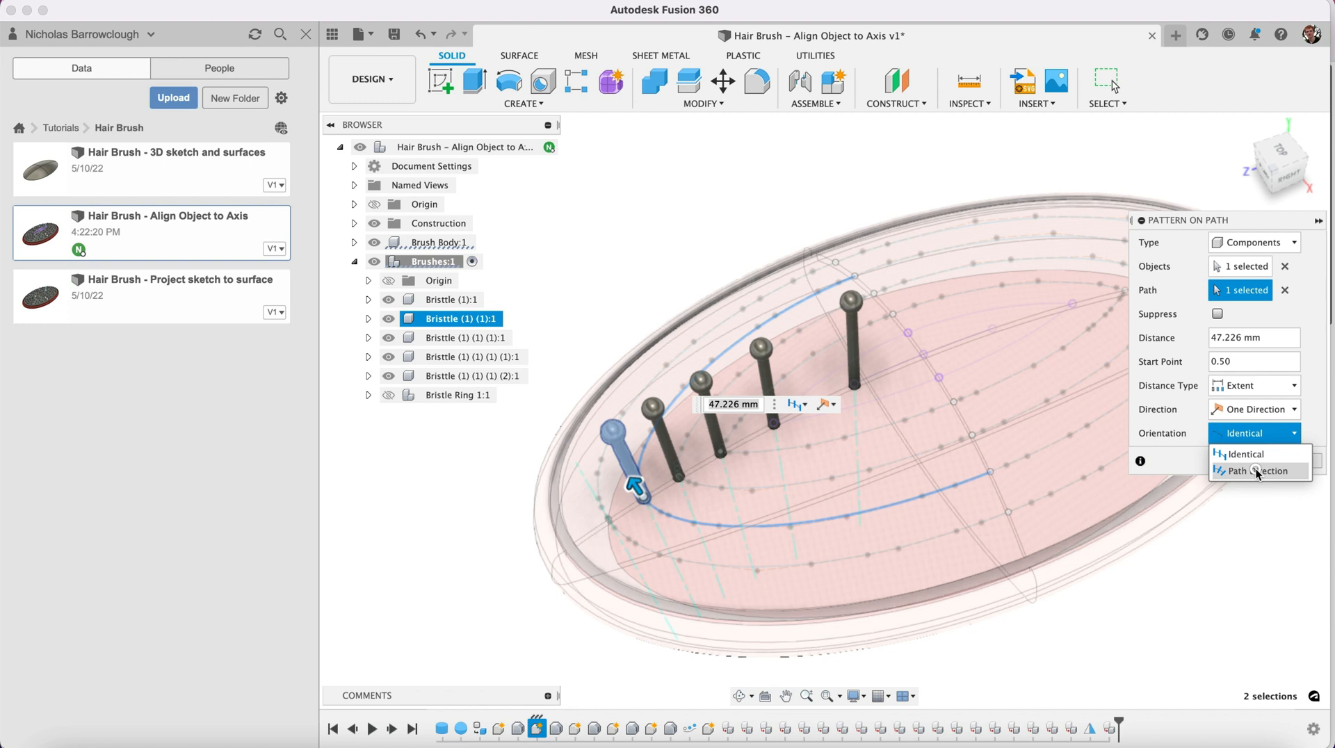
left_click(1255, 409)
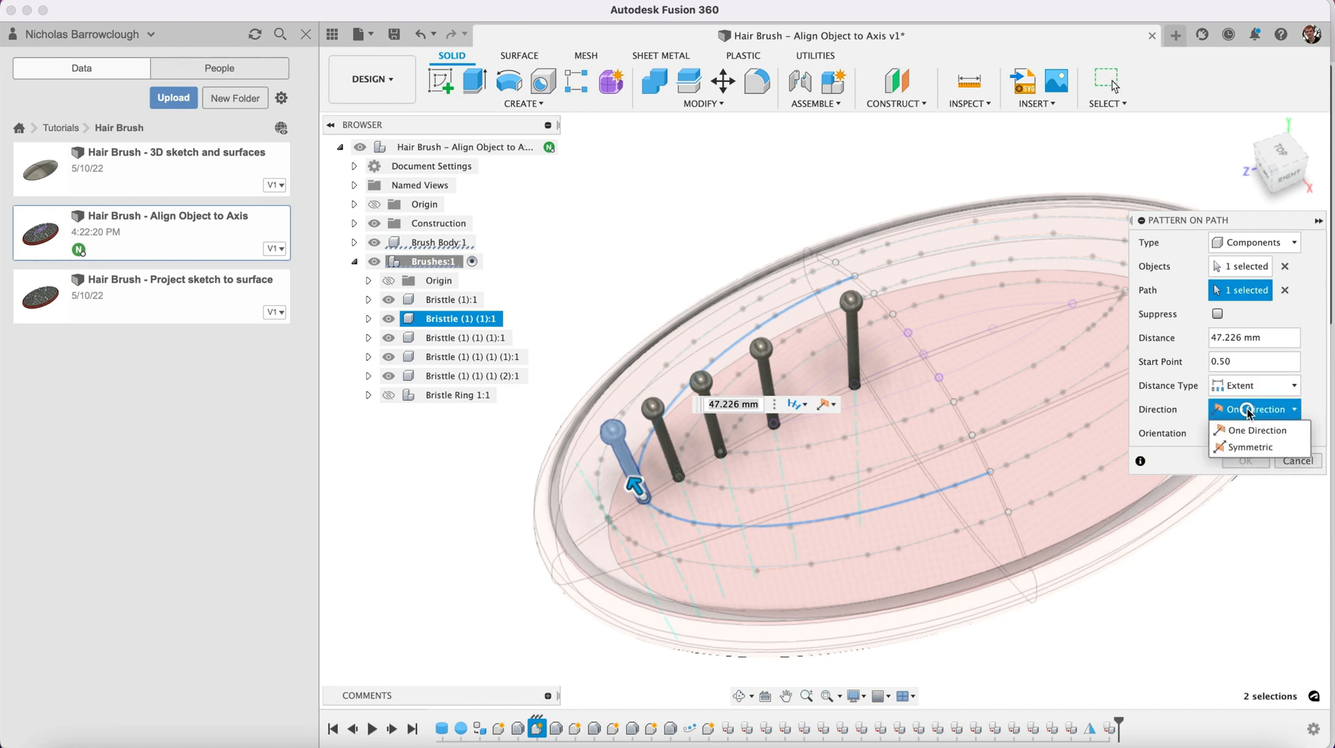
left_click(1251, 447)
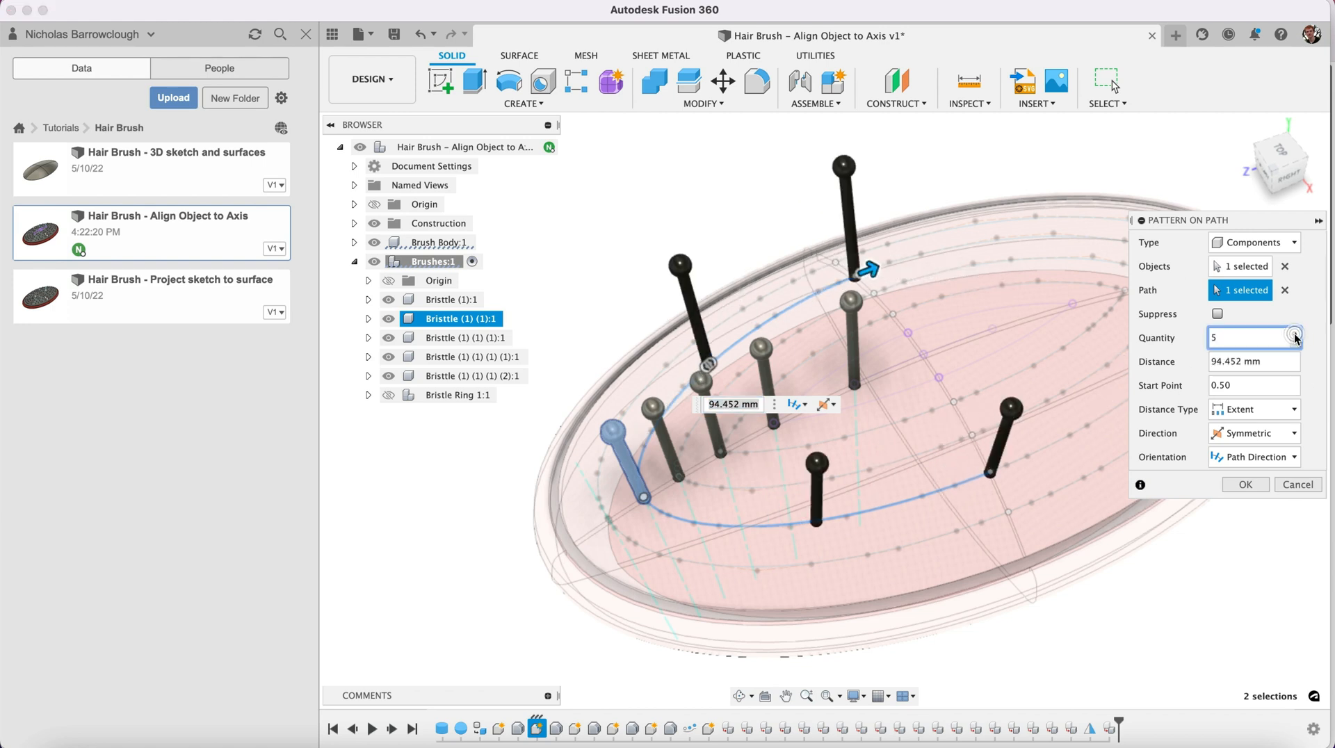
type("10")
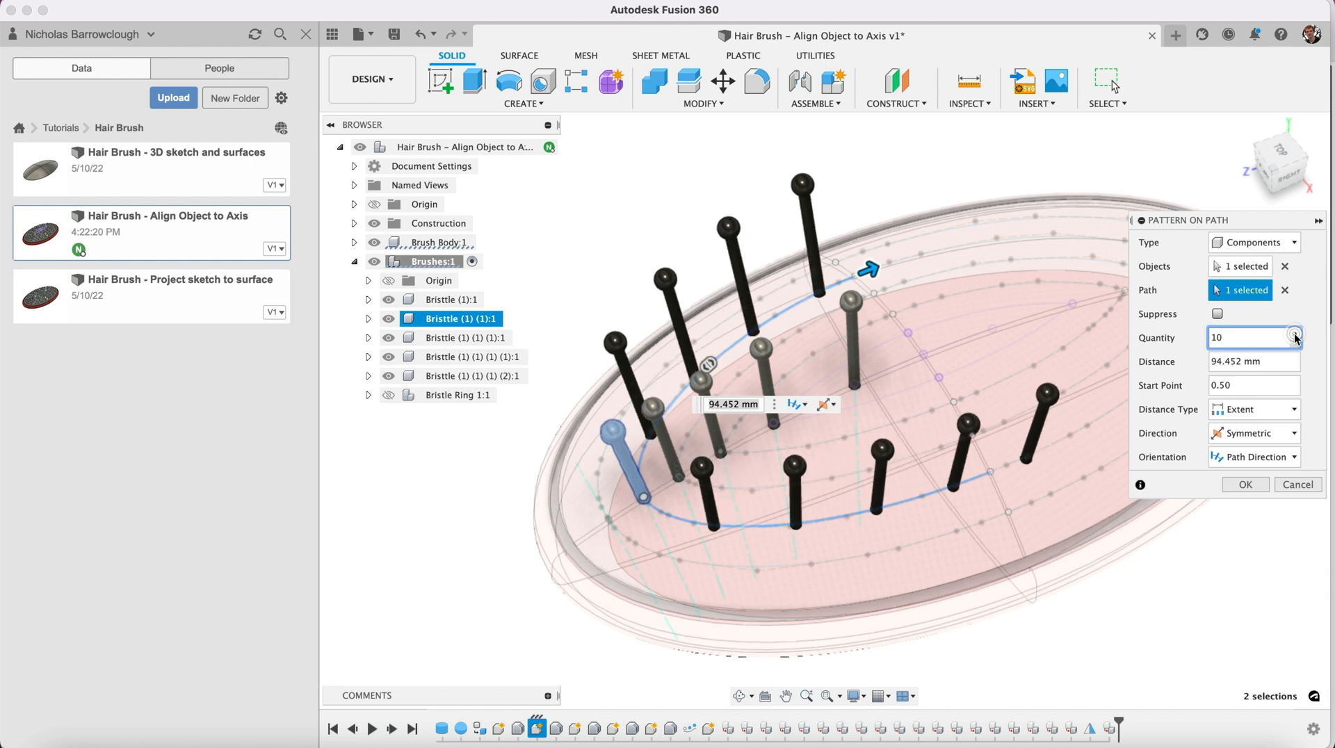
left_click(1292, 332)
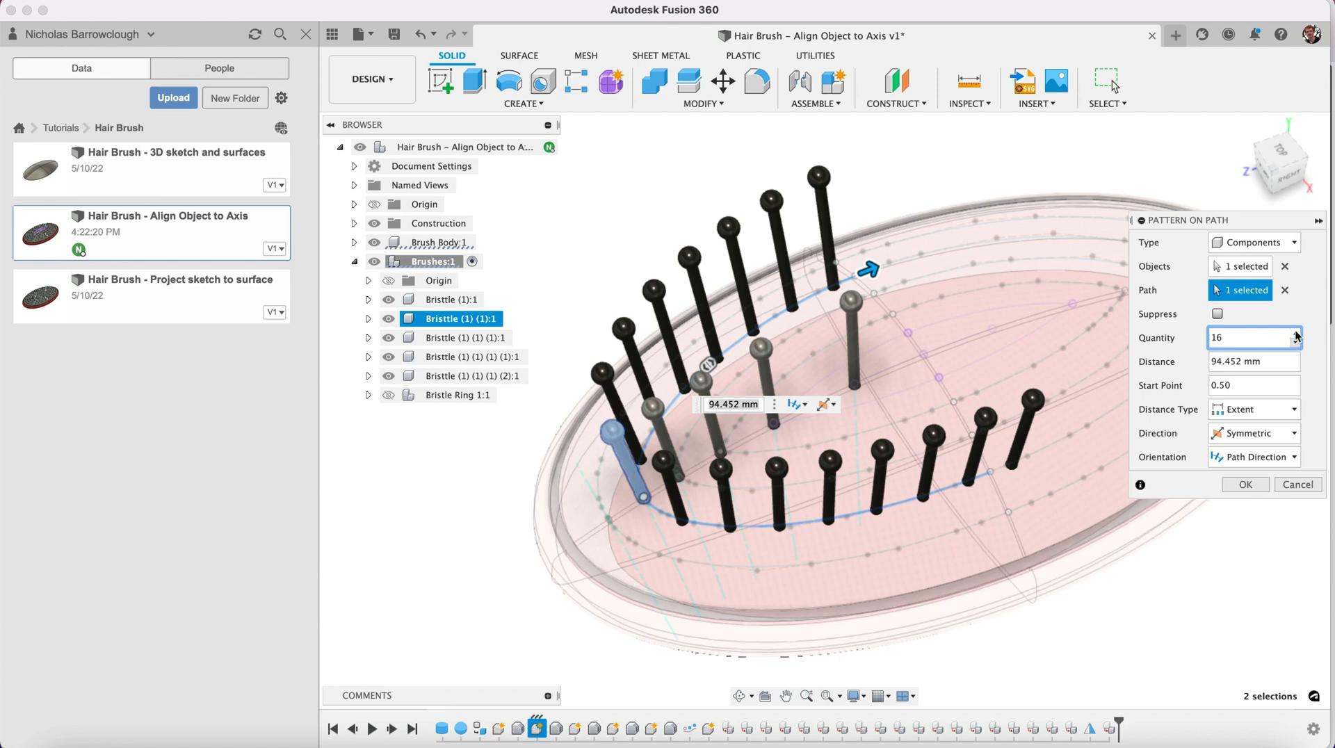
left_click(1296, 333)
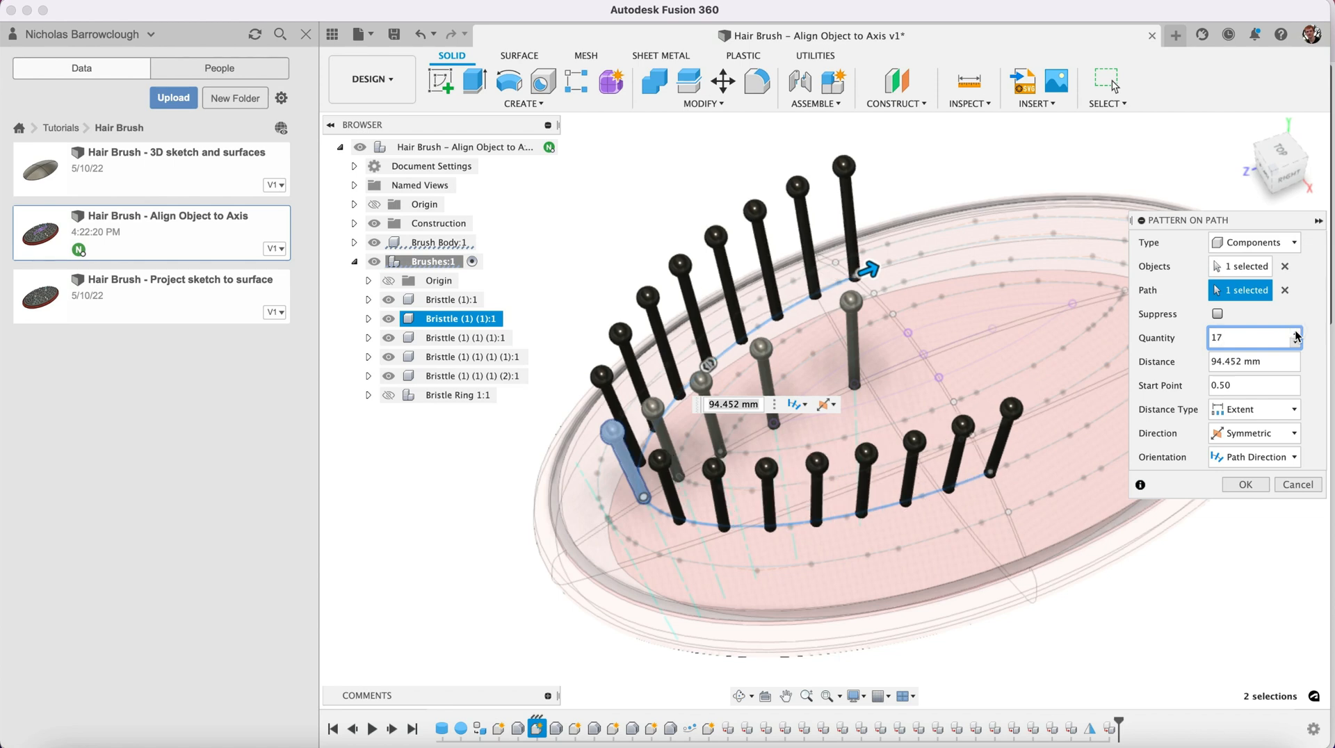
left_click(1296, 341)
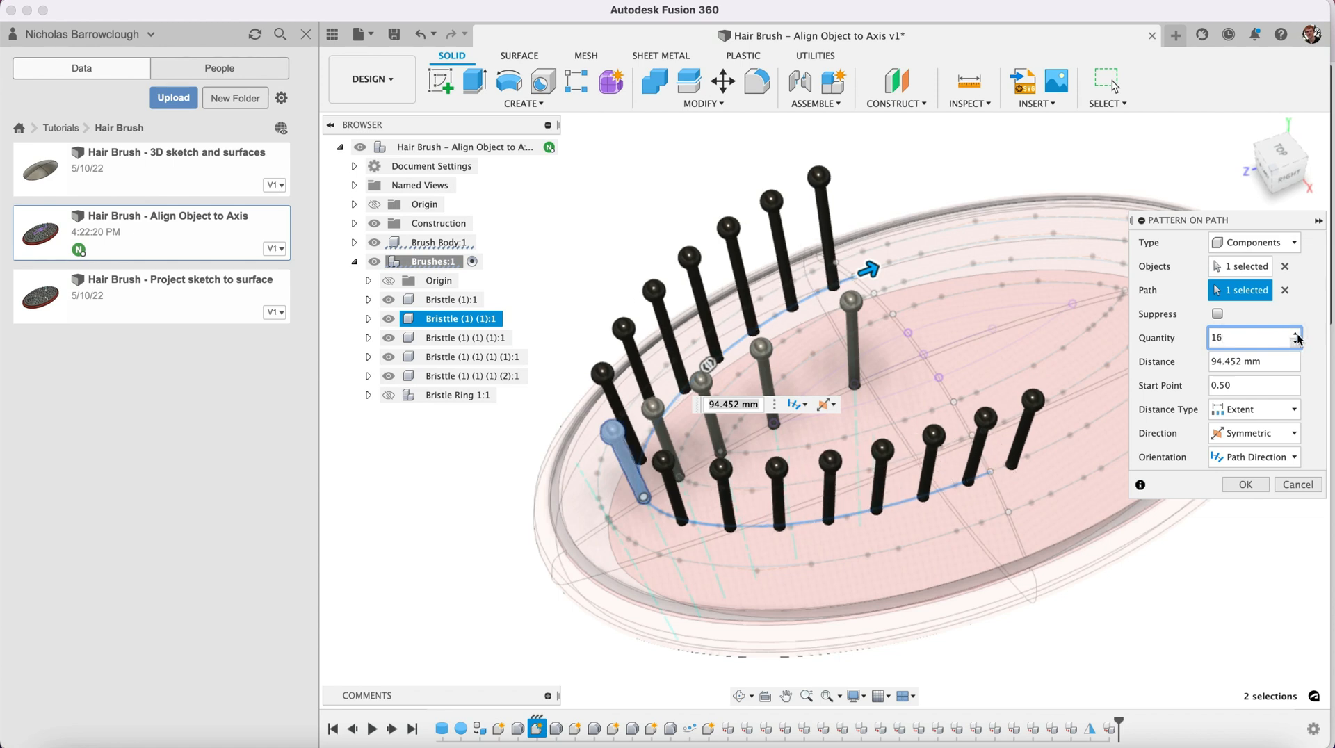
left_click(1295, 334)
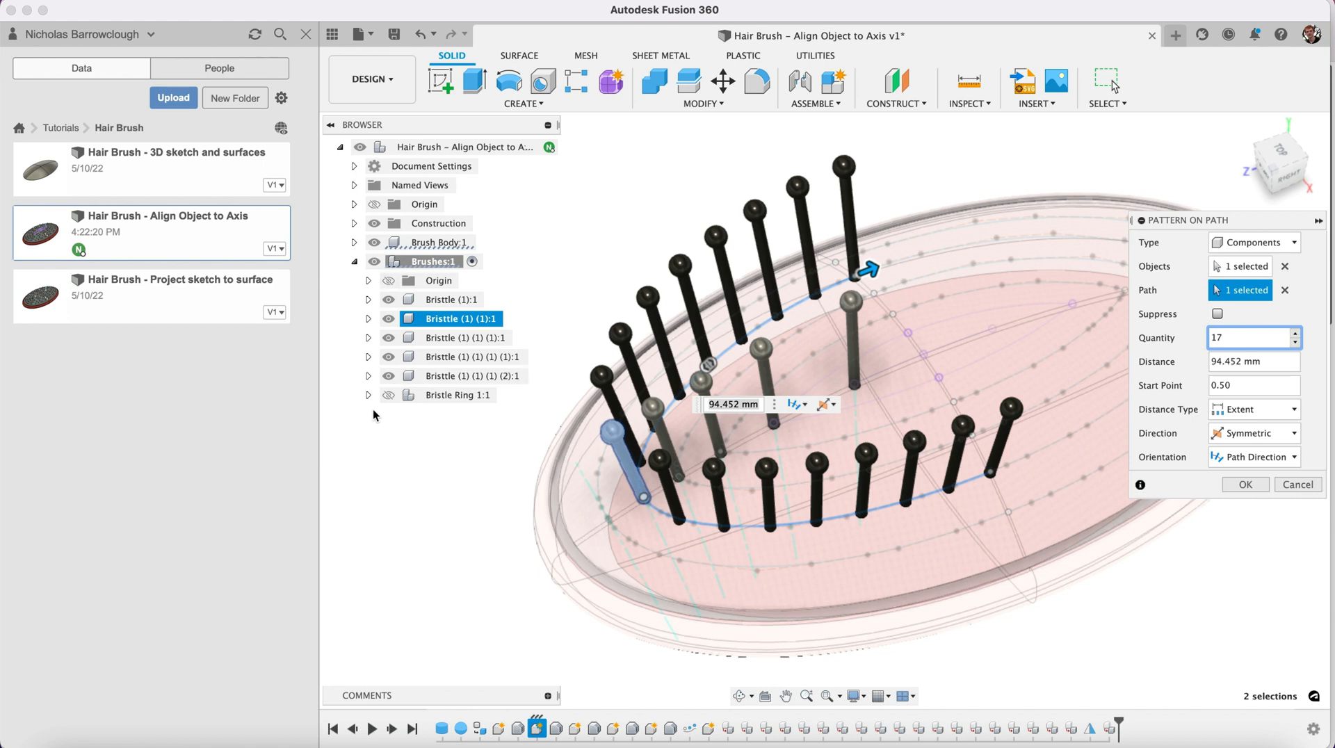
left_click(389, 395)
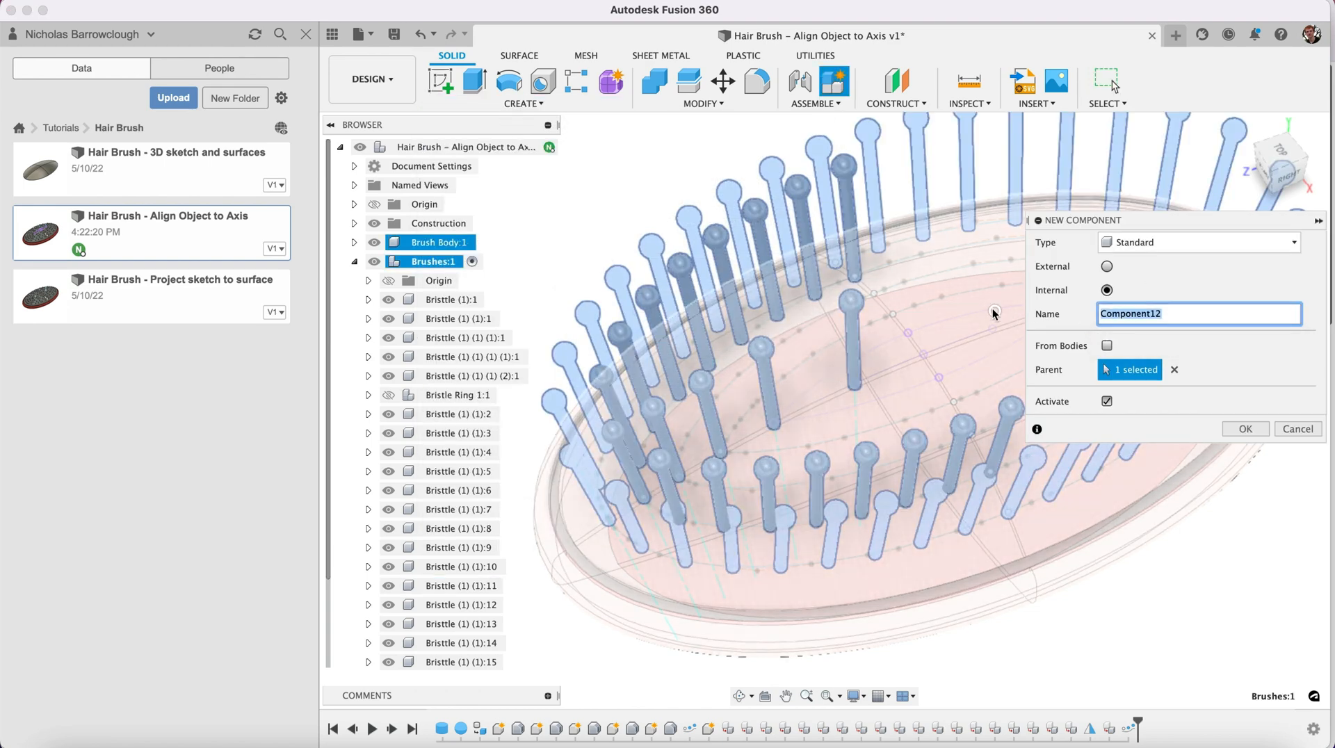
- Create the Bristle Ring 2 component, check it via its eye icon, and reactivate Brushes
type("Bristle R")
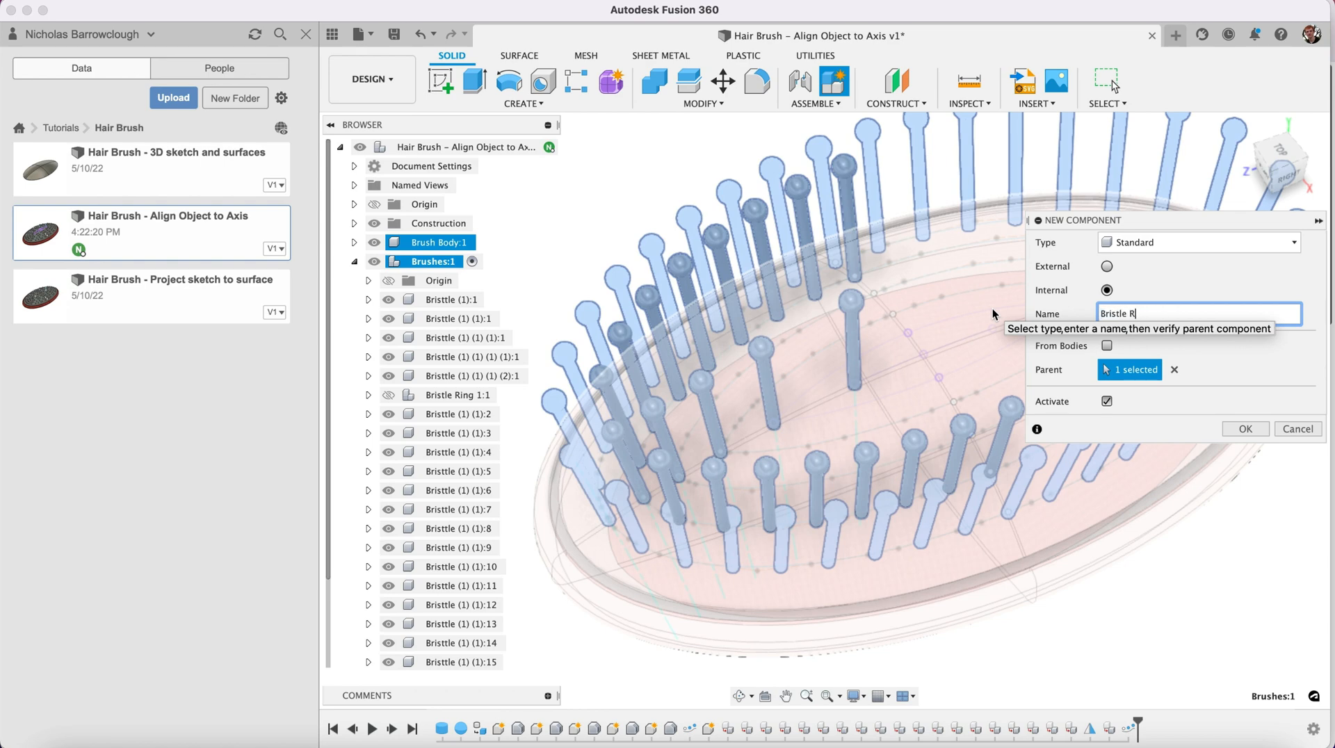
left_click(1245, 428)
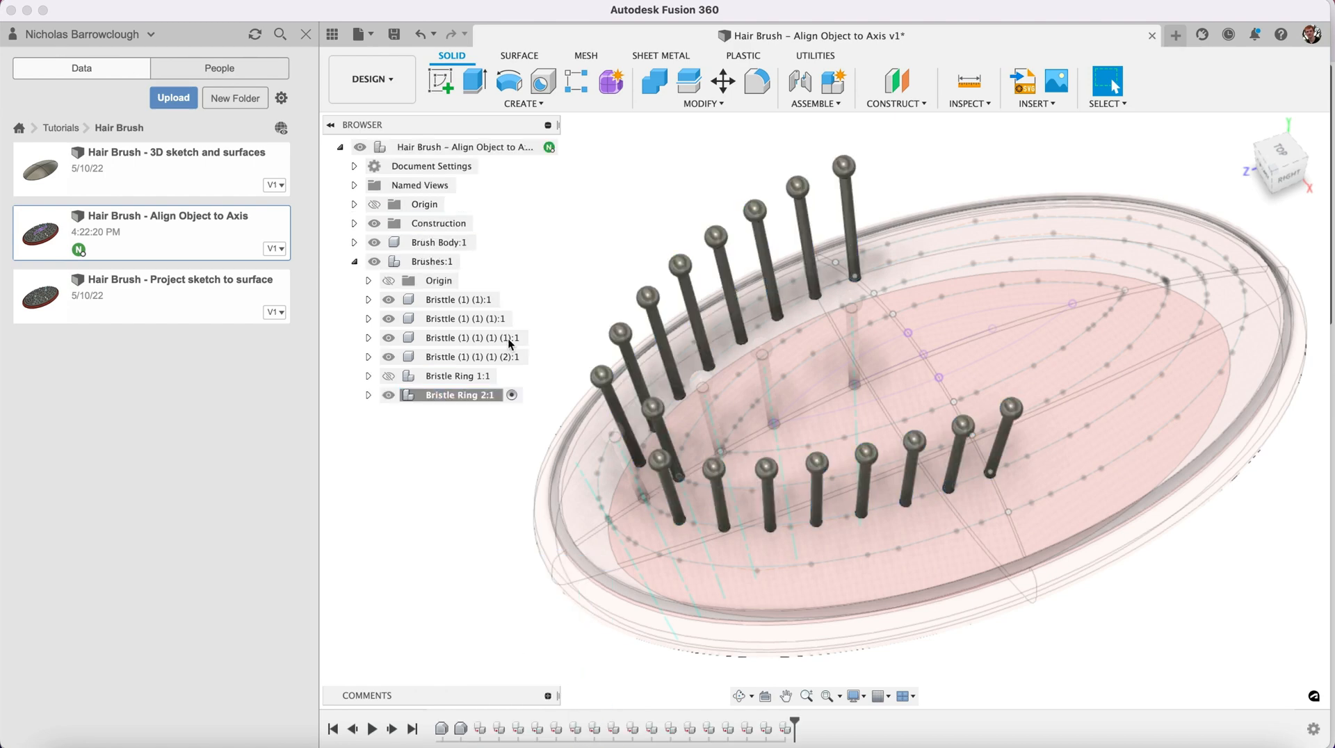
left_click(388, 395)
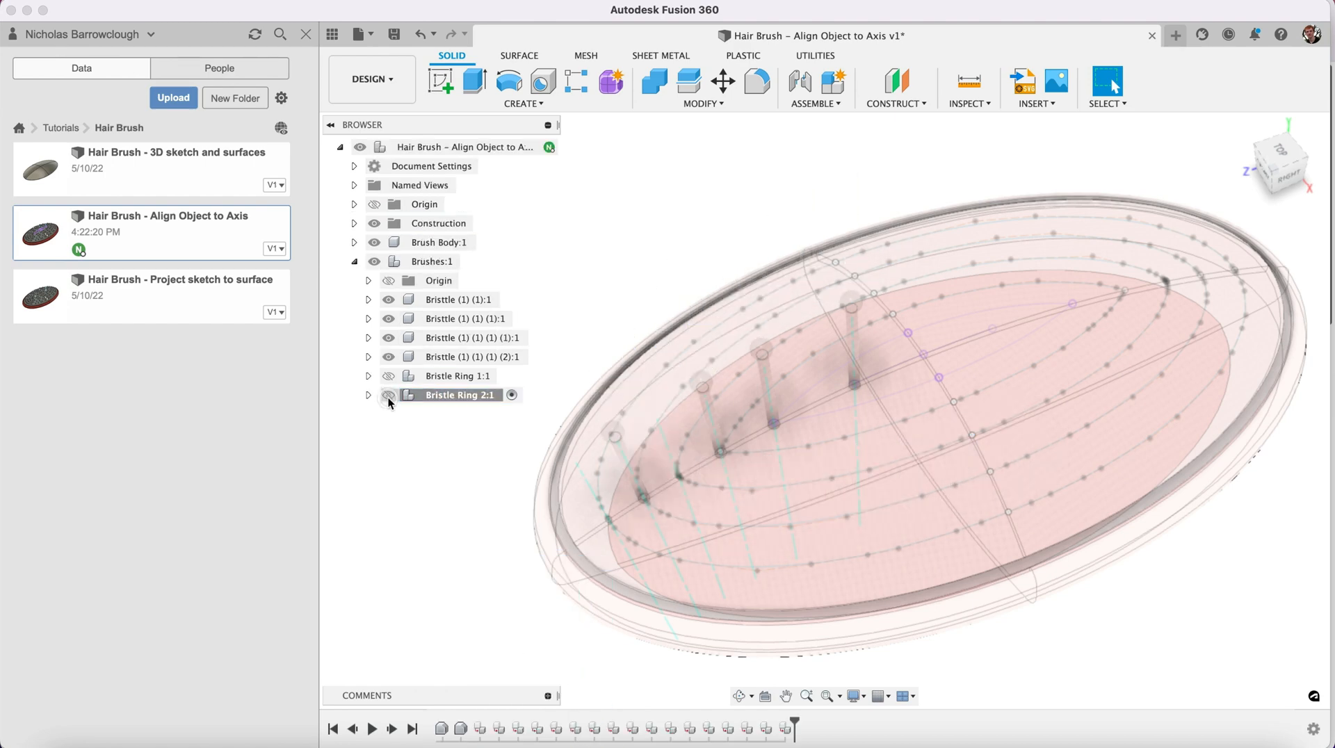
left_click(389, 376)
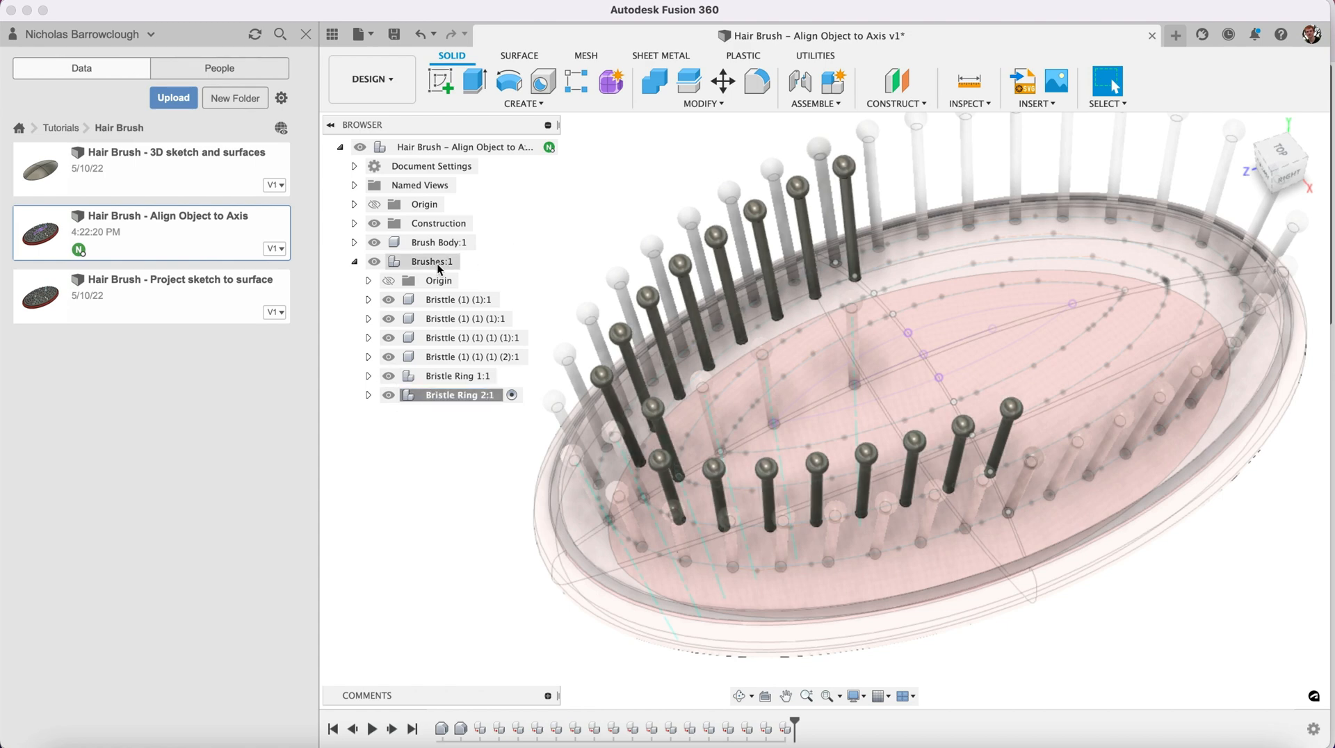
left_click(431, 262)
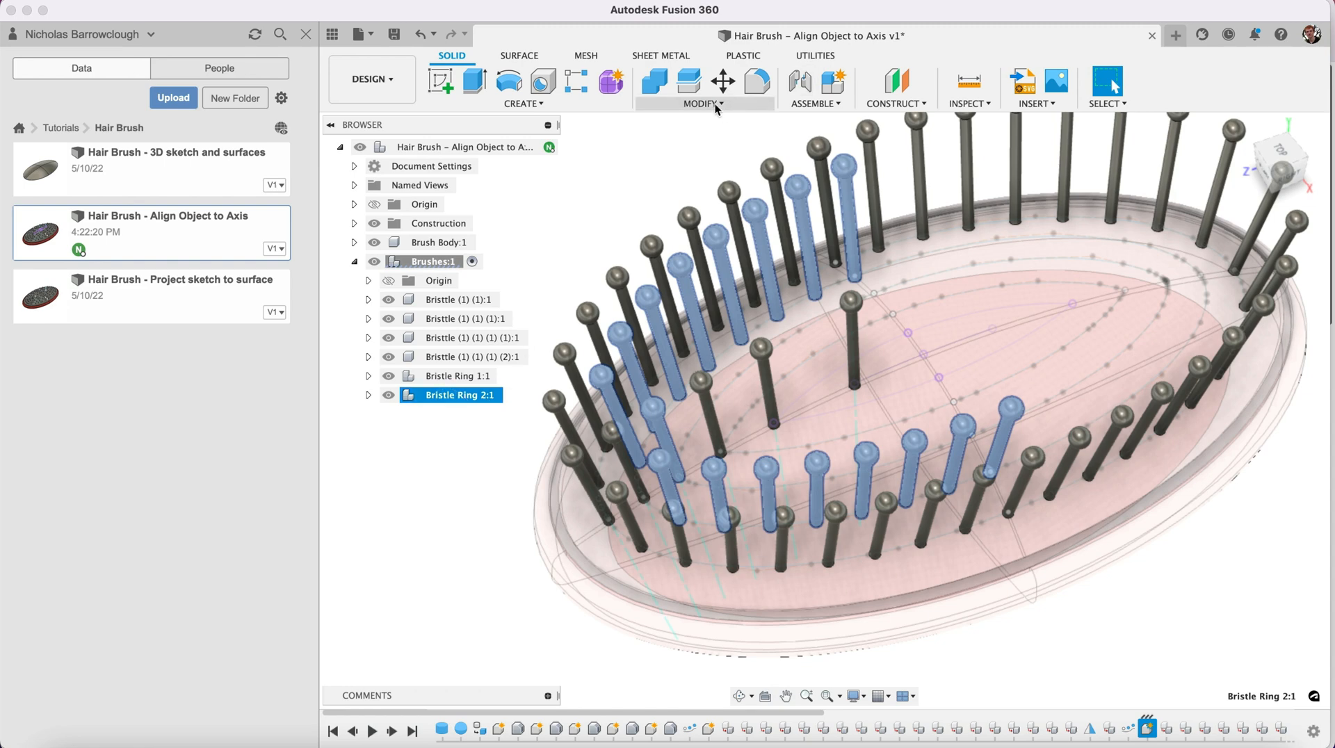
- Mirror Bristle Ring 2 across the brush's centre plane
left_click(522, 103)
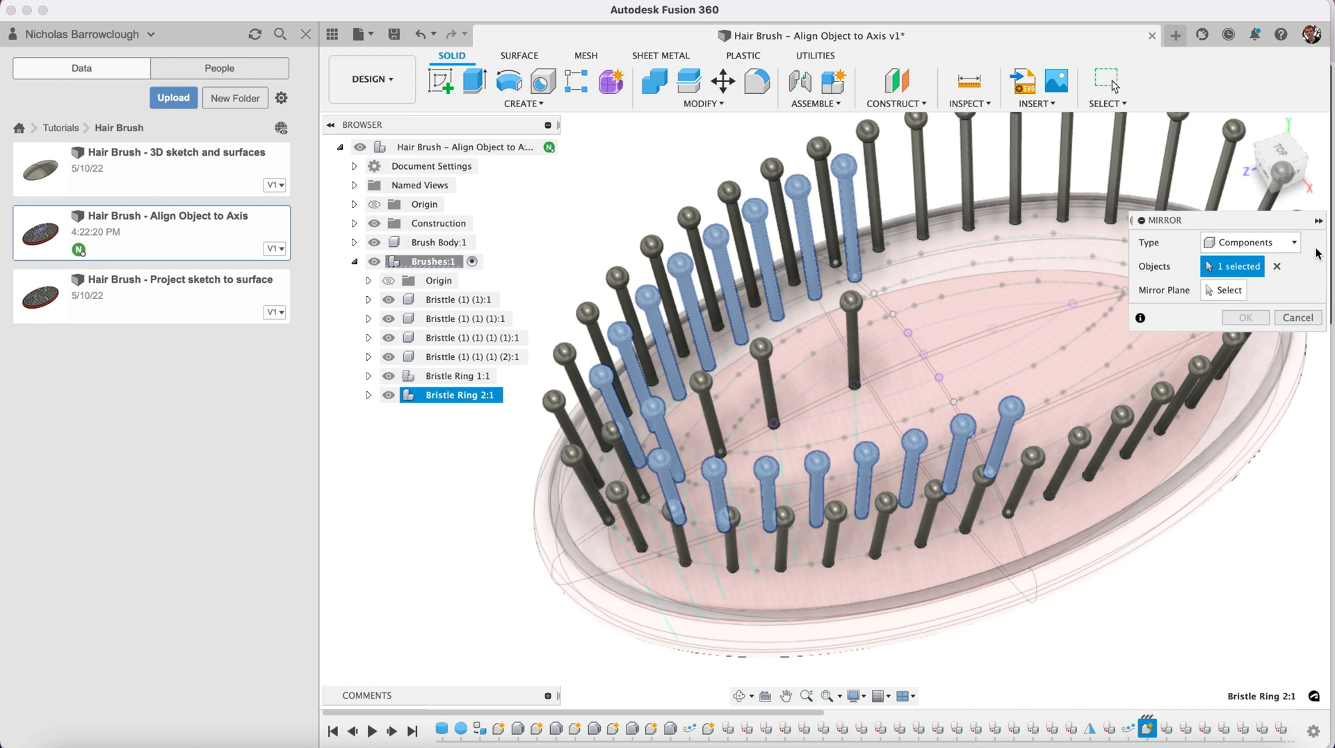
left_click(1224, 289)
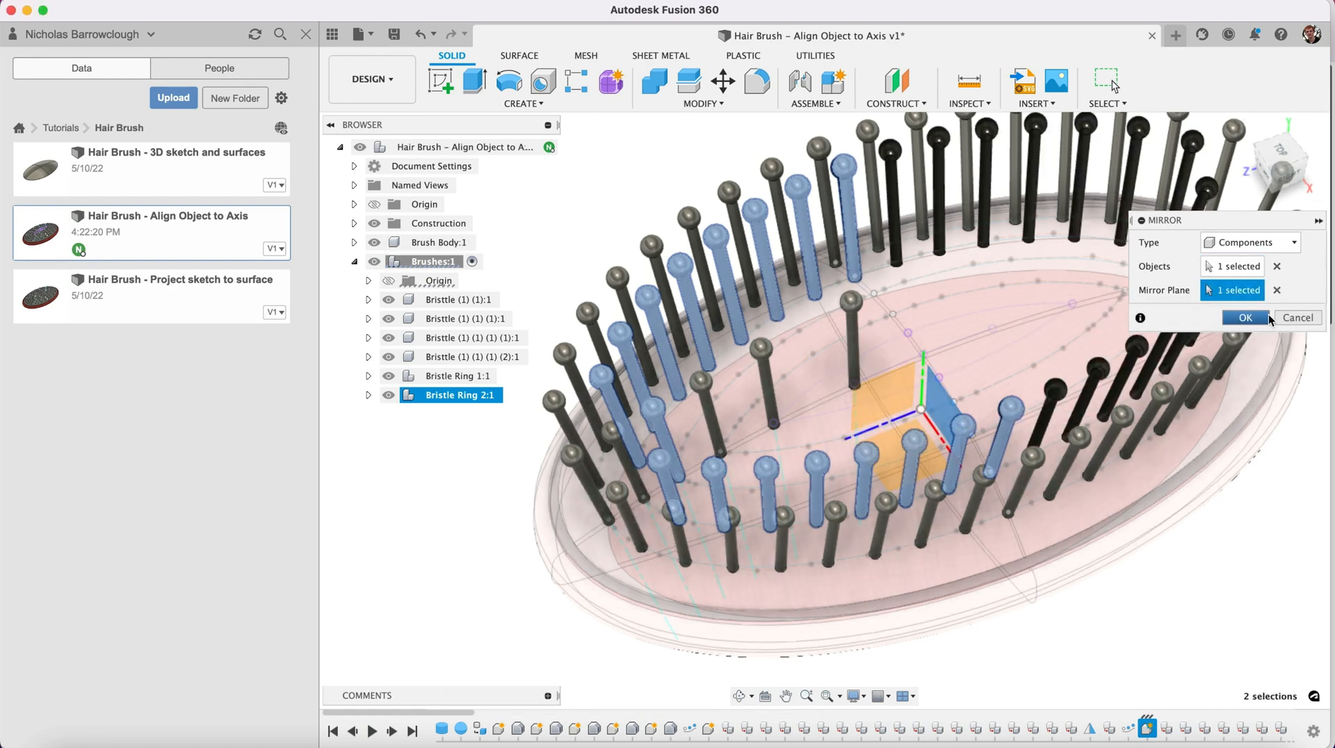
left_click(1245, 317)
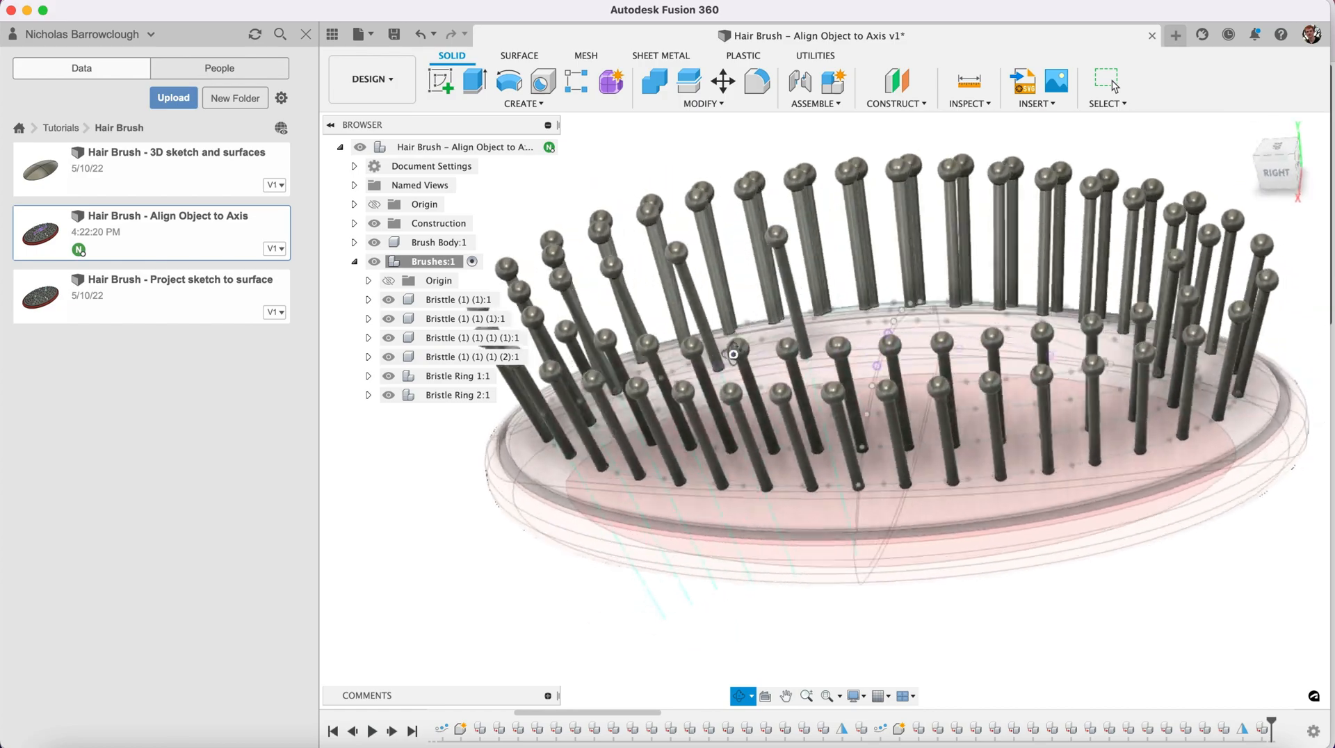
- Orbit to view the mirrored bristles and inspect Bristle Ring 2's contents in the browser
left_click_drag(734, 355, 820, 305)
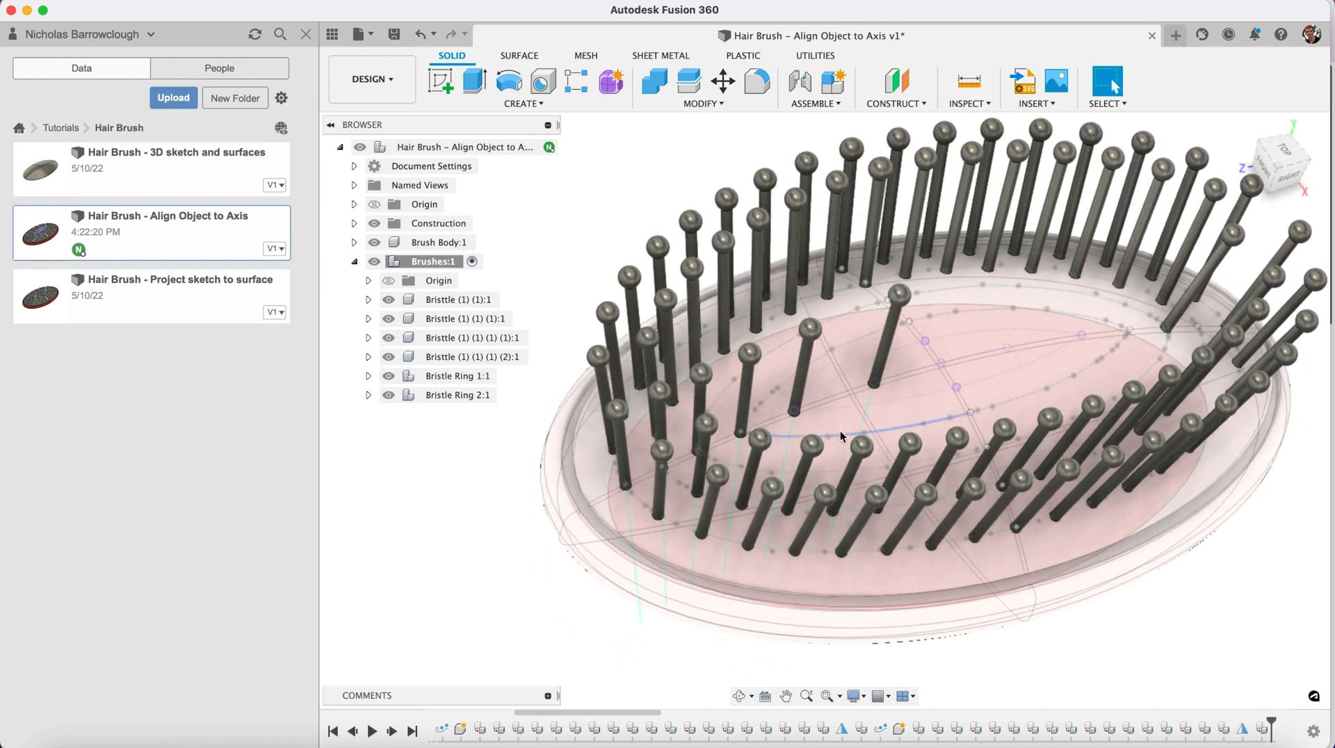
left_click(453, 299)
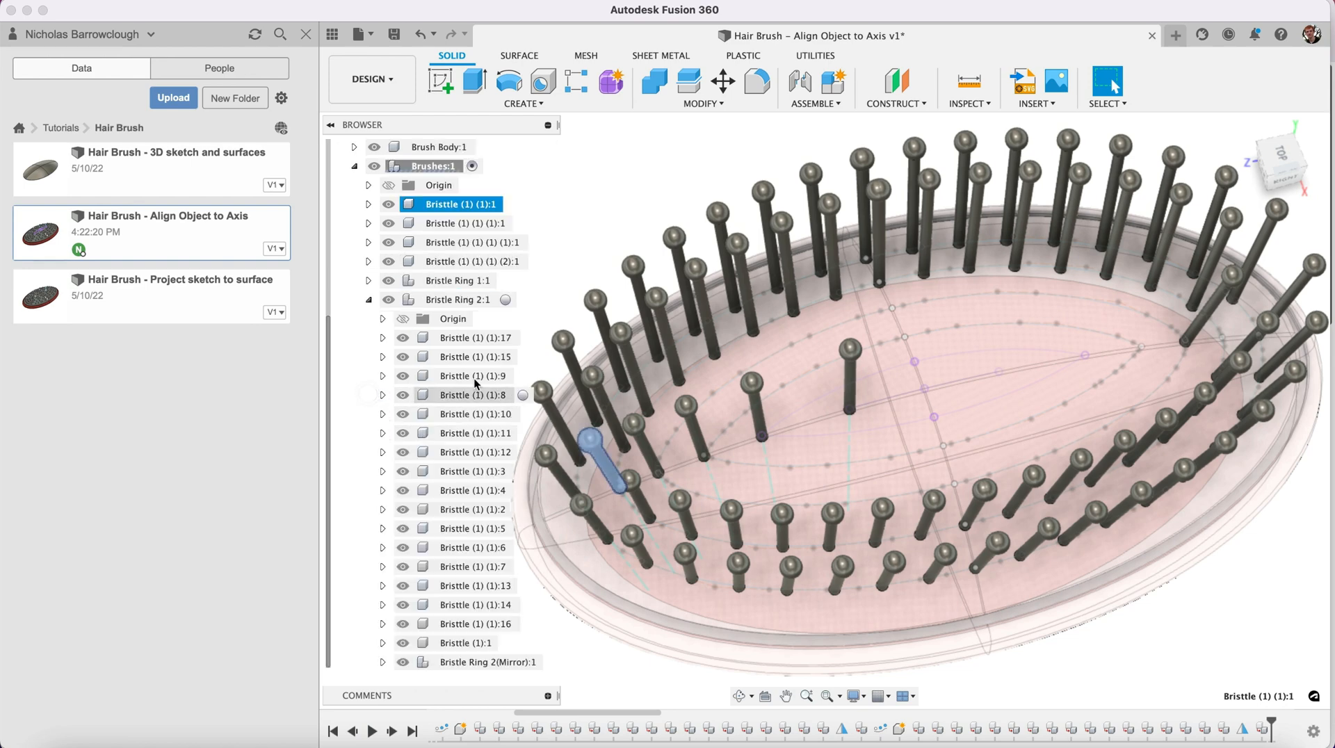
left_click(643, 447)
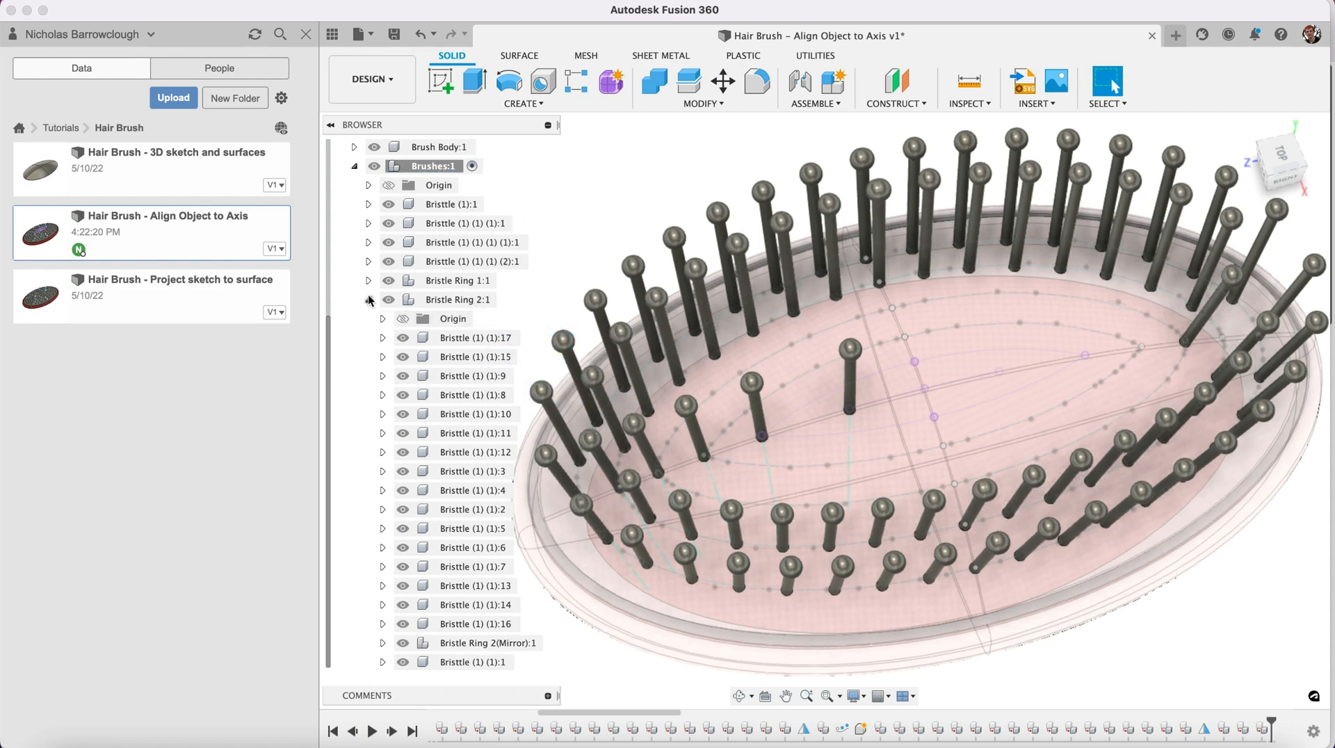
left_click(368, 299)
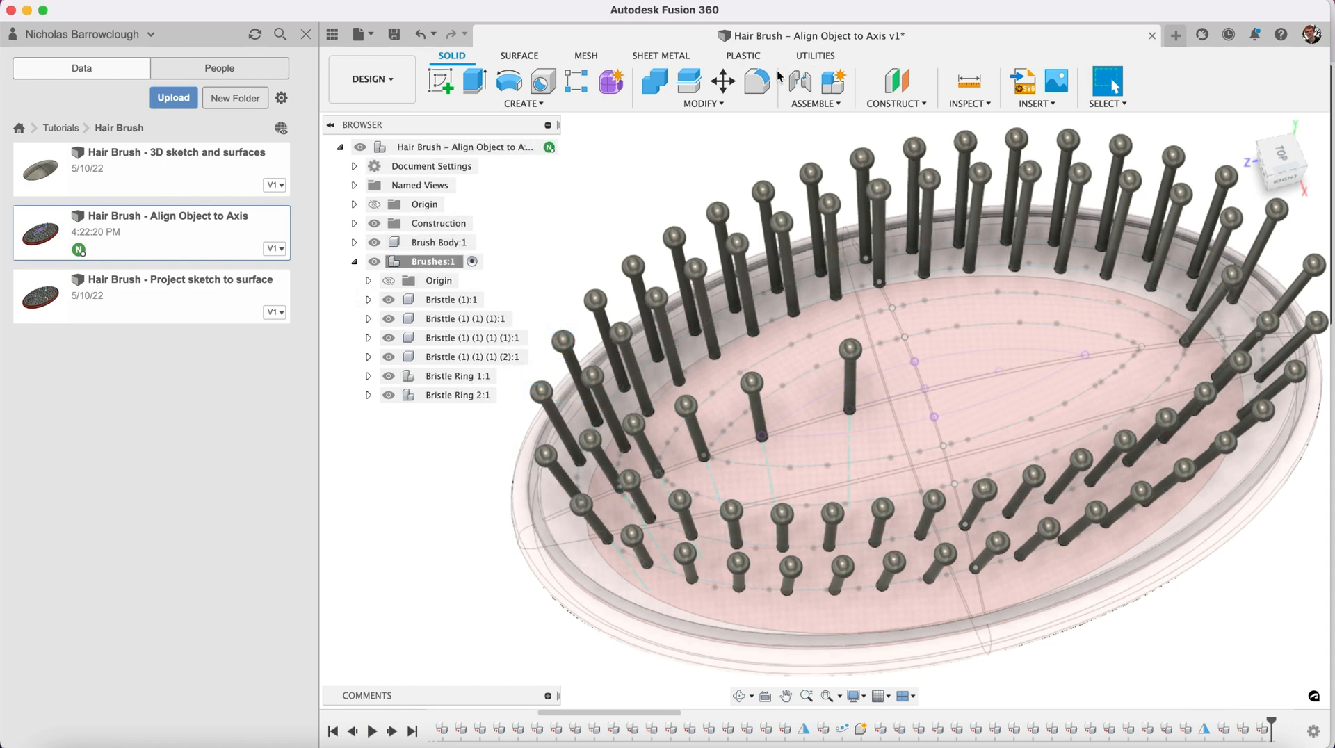
- Pattern a bristle 15 times symmetrically along the inner ellipse with Path Direction orientation
left_click(523, 103)
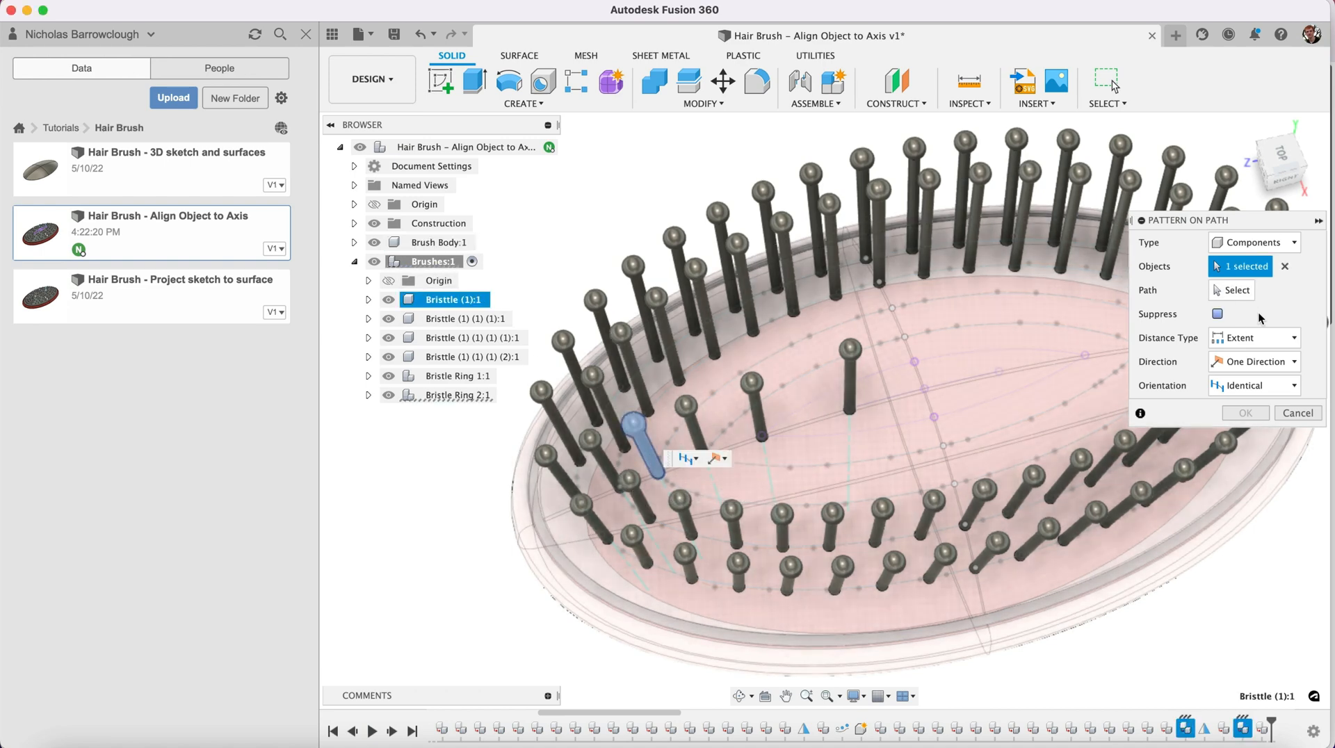
left_click(1232, 289)
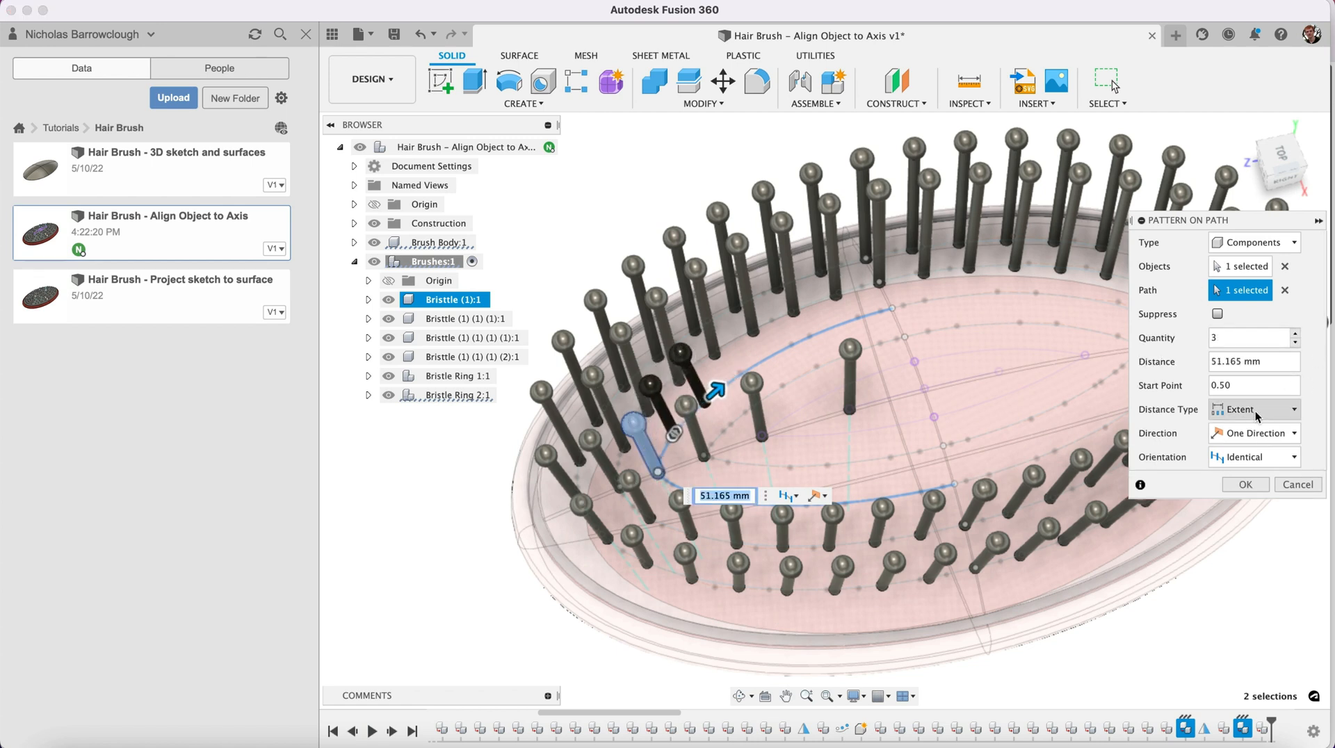
left_click(1254, 456)
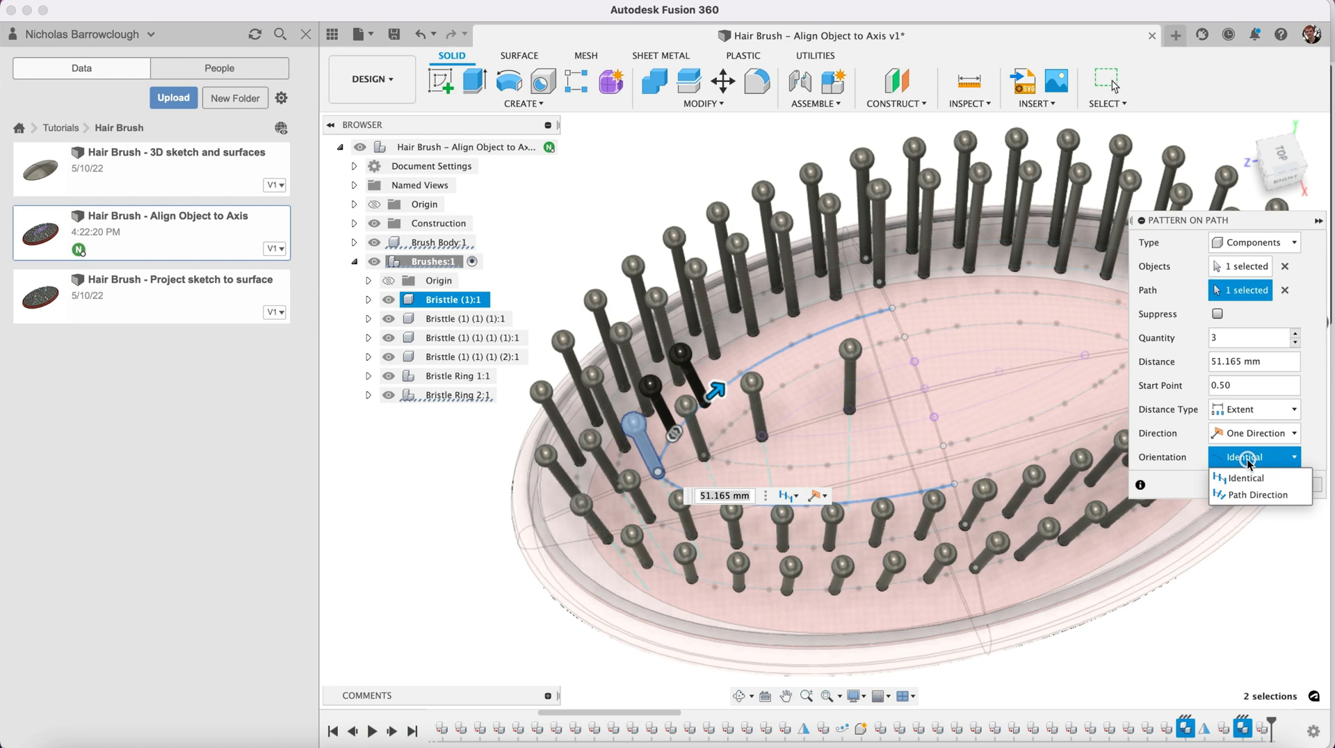
left_click(1249, 409)
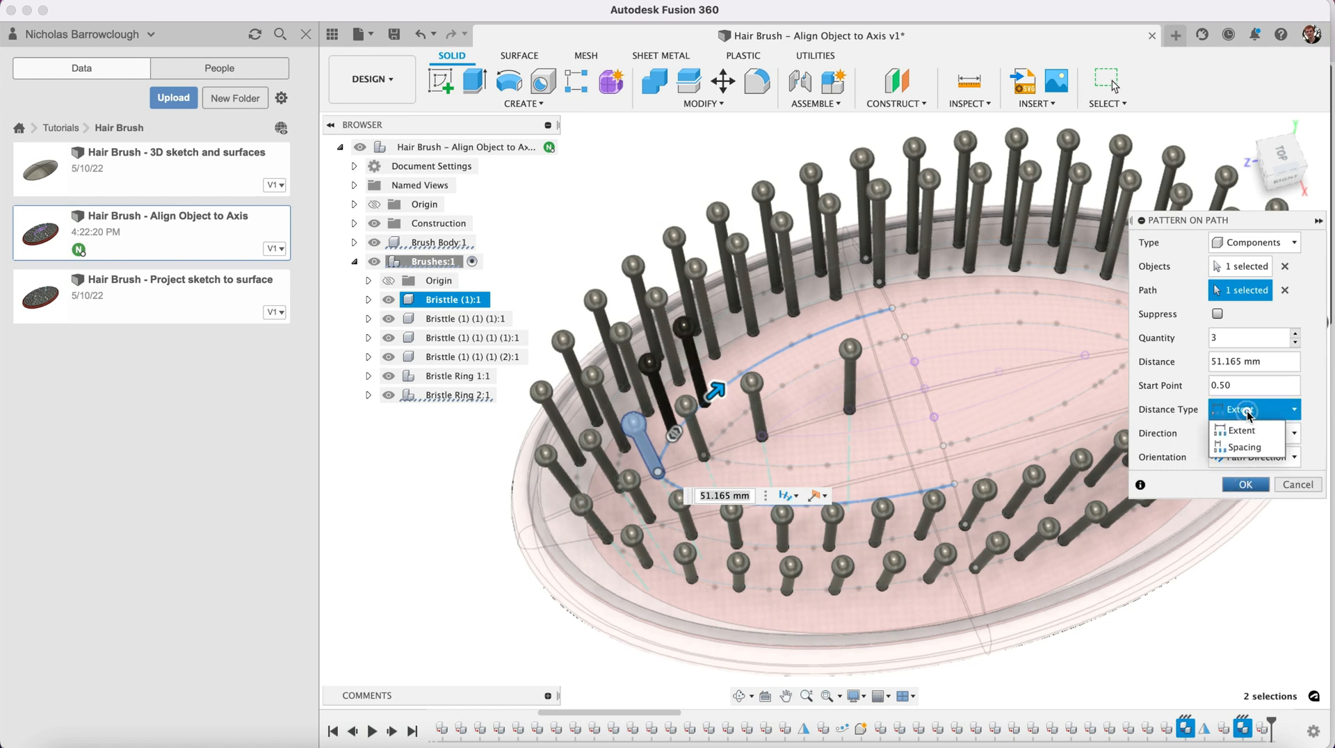
left_click(1242, 430)
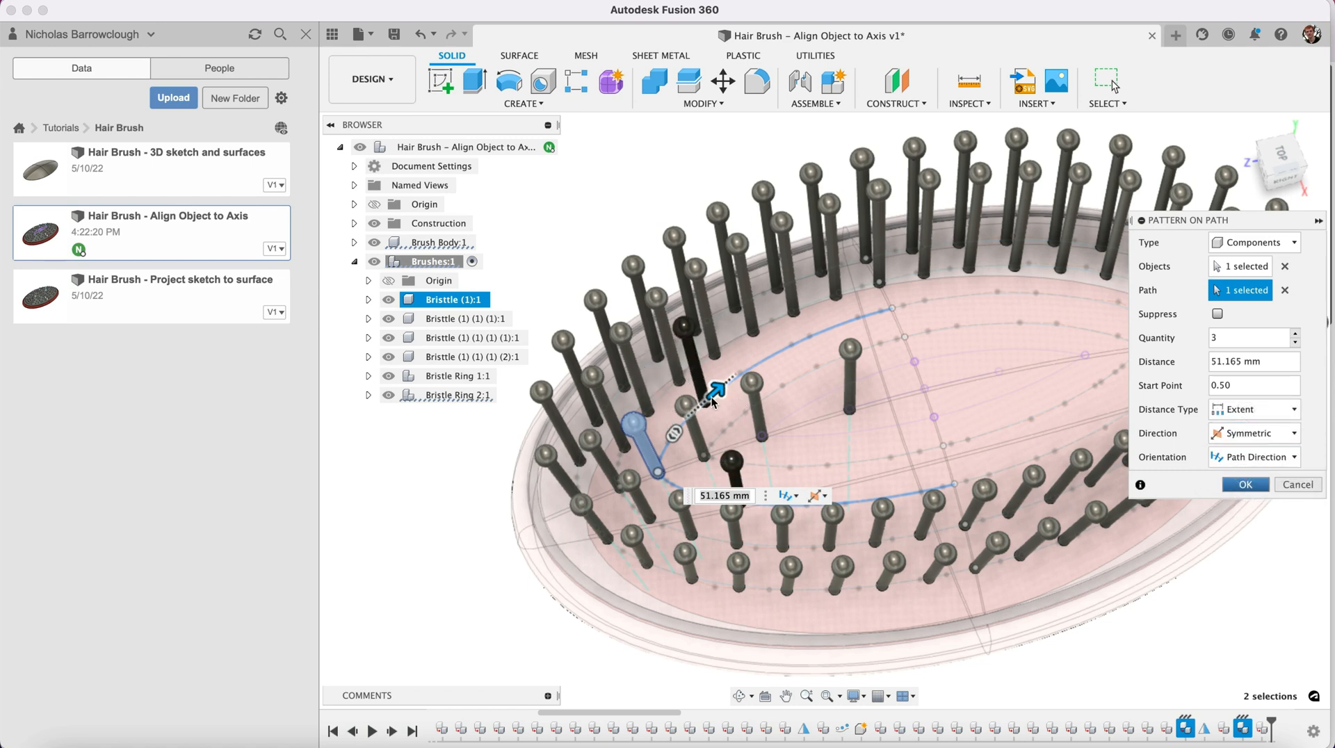
left_click_drag(715, 392, 906, 298)
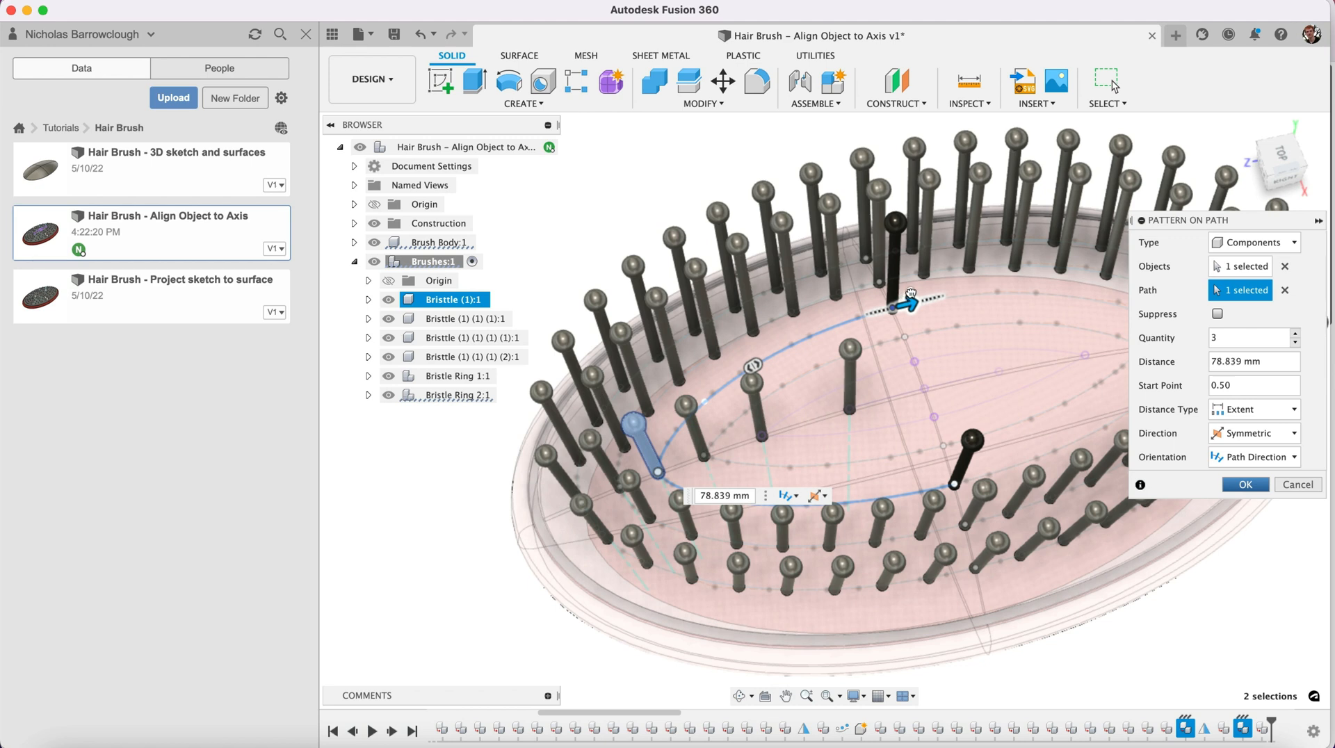
mouse_move(1107, 330)
type("15")
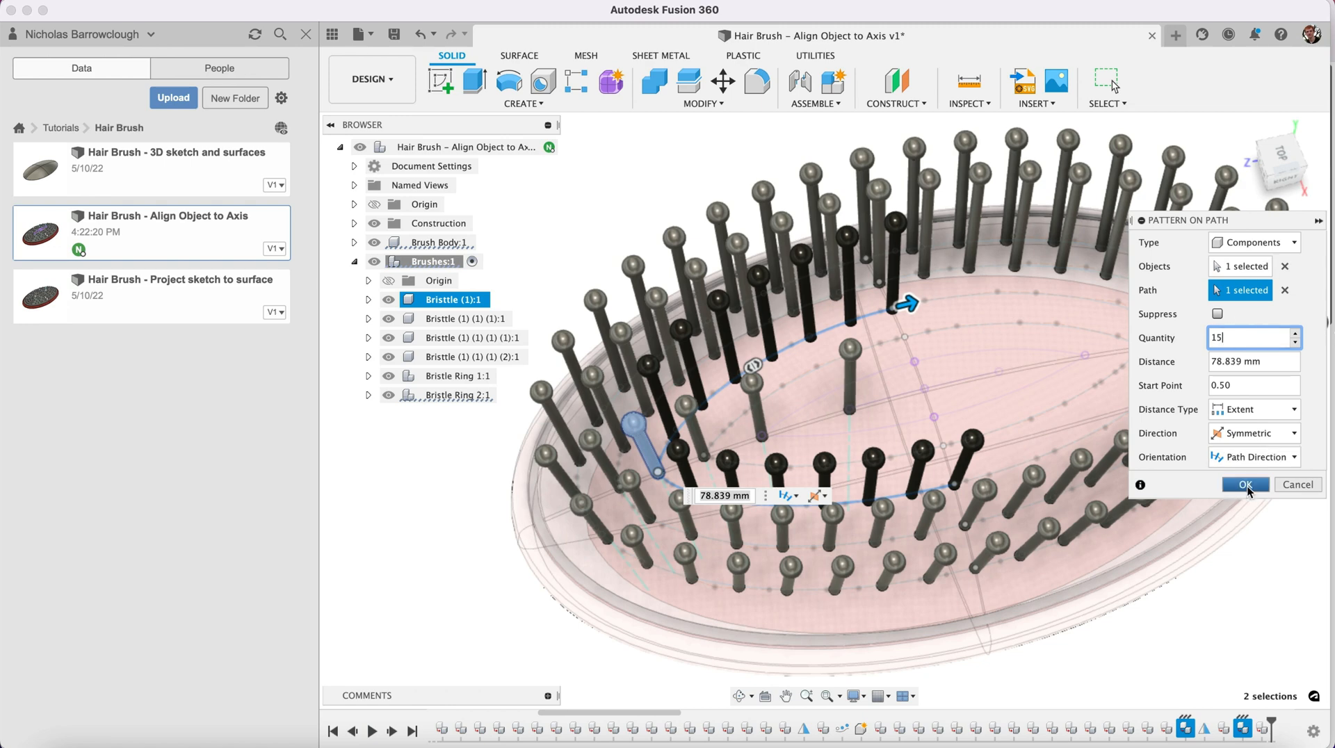
left_click(1245, 484)
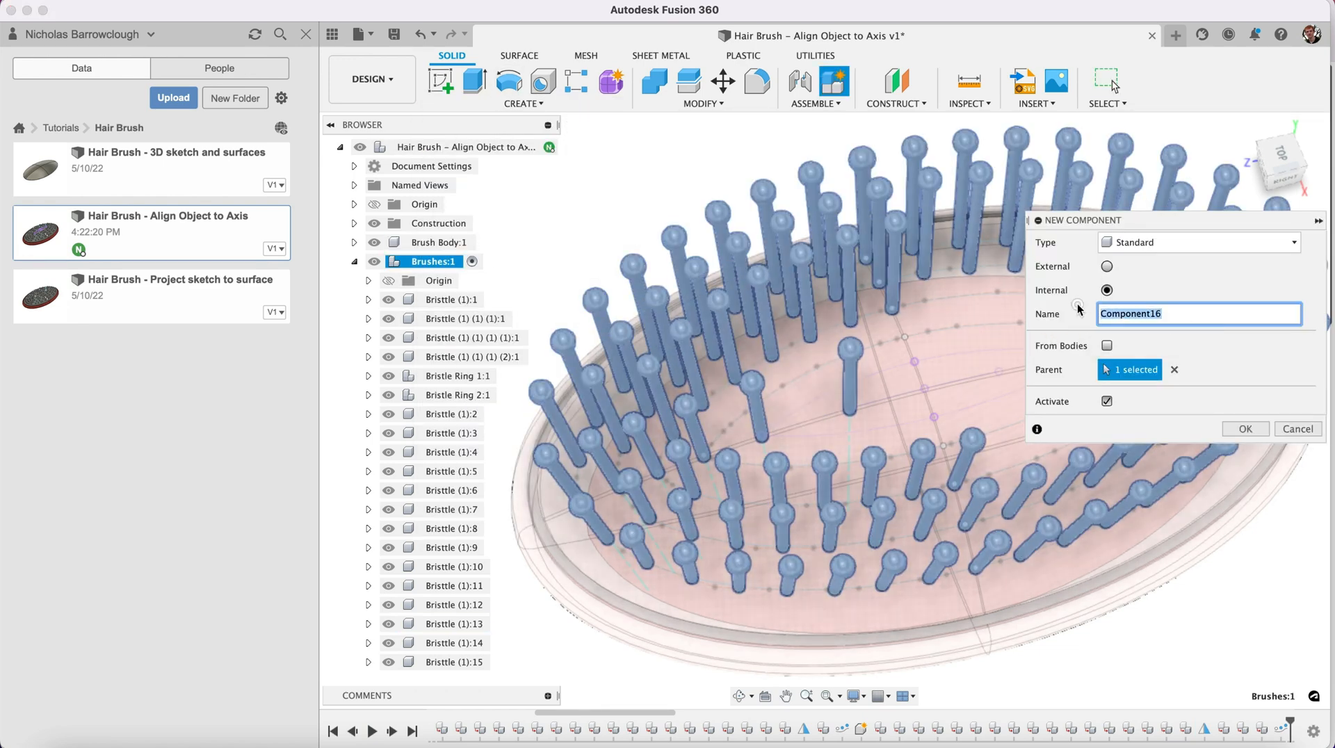
- Create a new component named Bristle Ring 3 inside Brushes and hide the earlier rings
type("Bristle Ring 3")
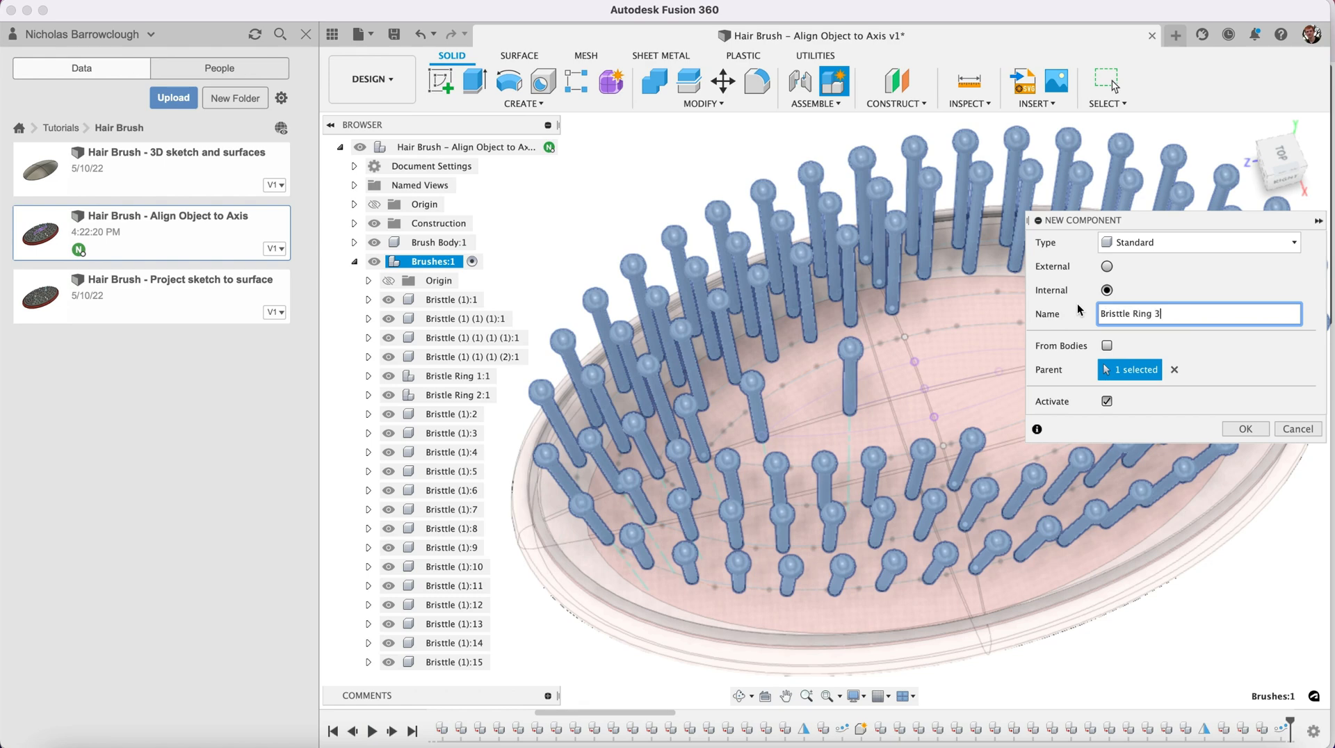
left_click(1244, 428)
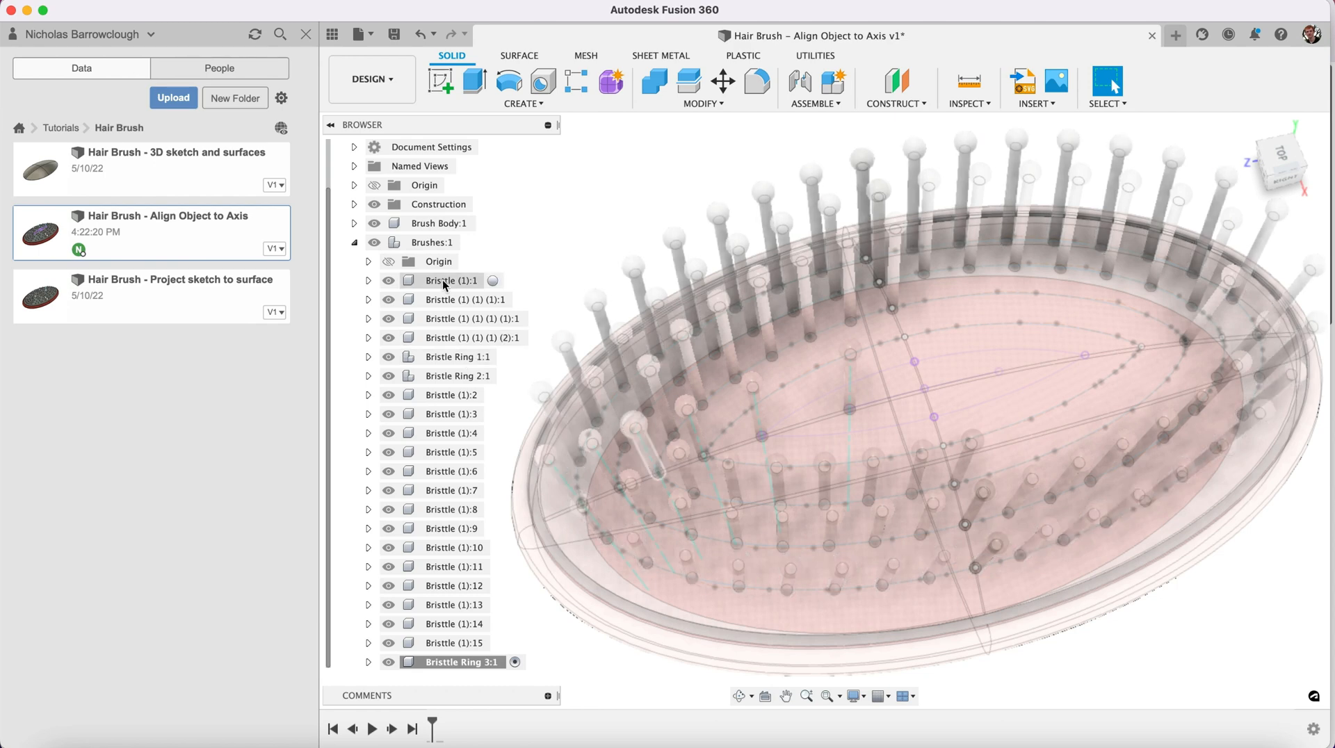
left_click(451, 280)
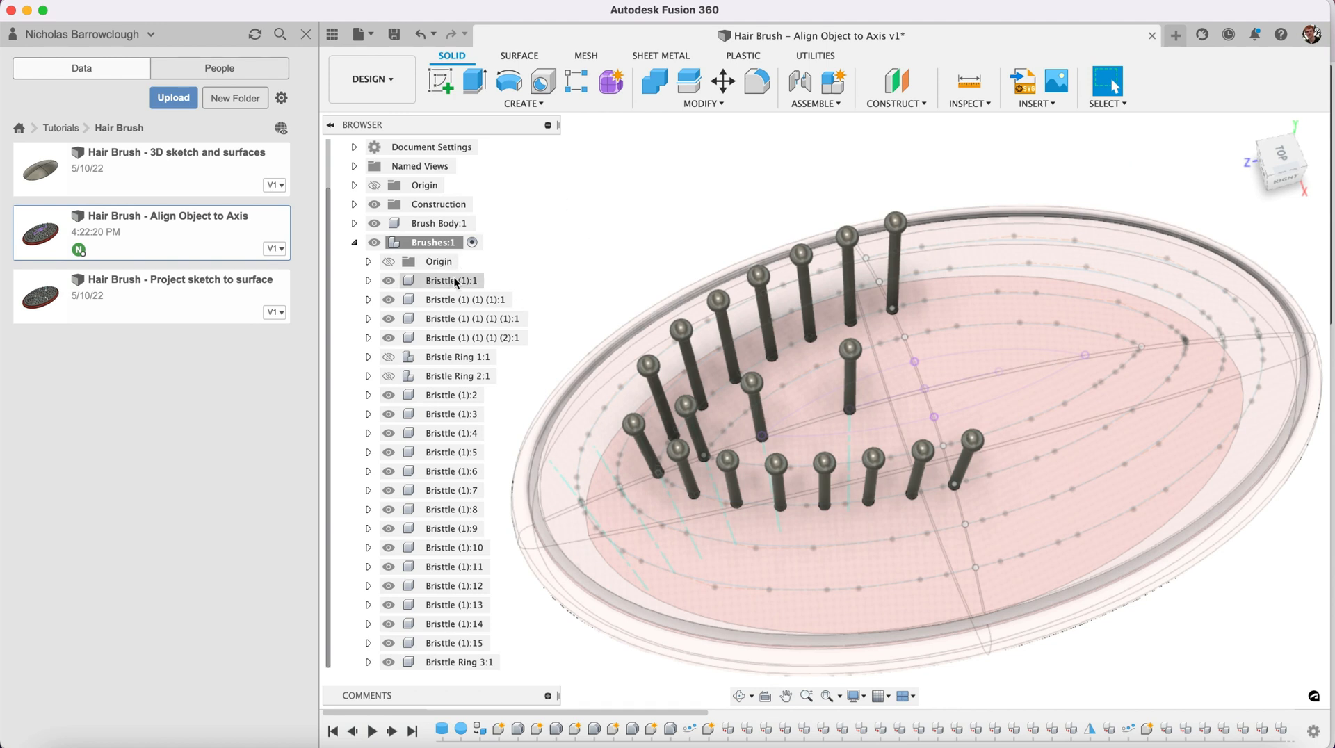
- Select Bristle (1):1 through (1):15 and move them into Bristle Ring 3
left_click(442, 280)
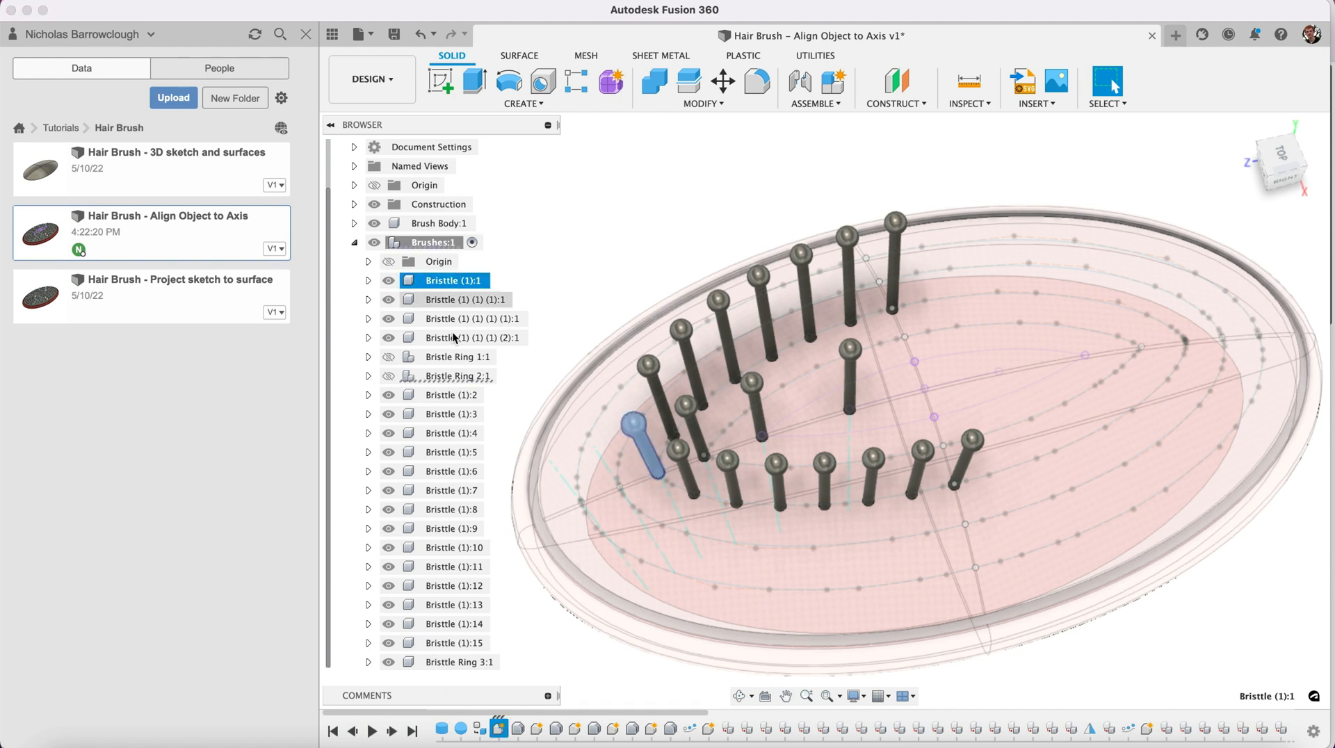
left_click(452, 394)
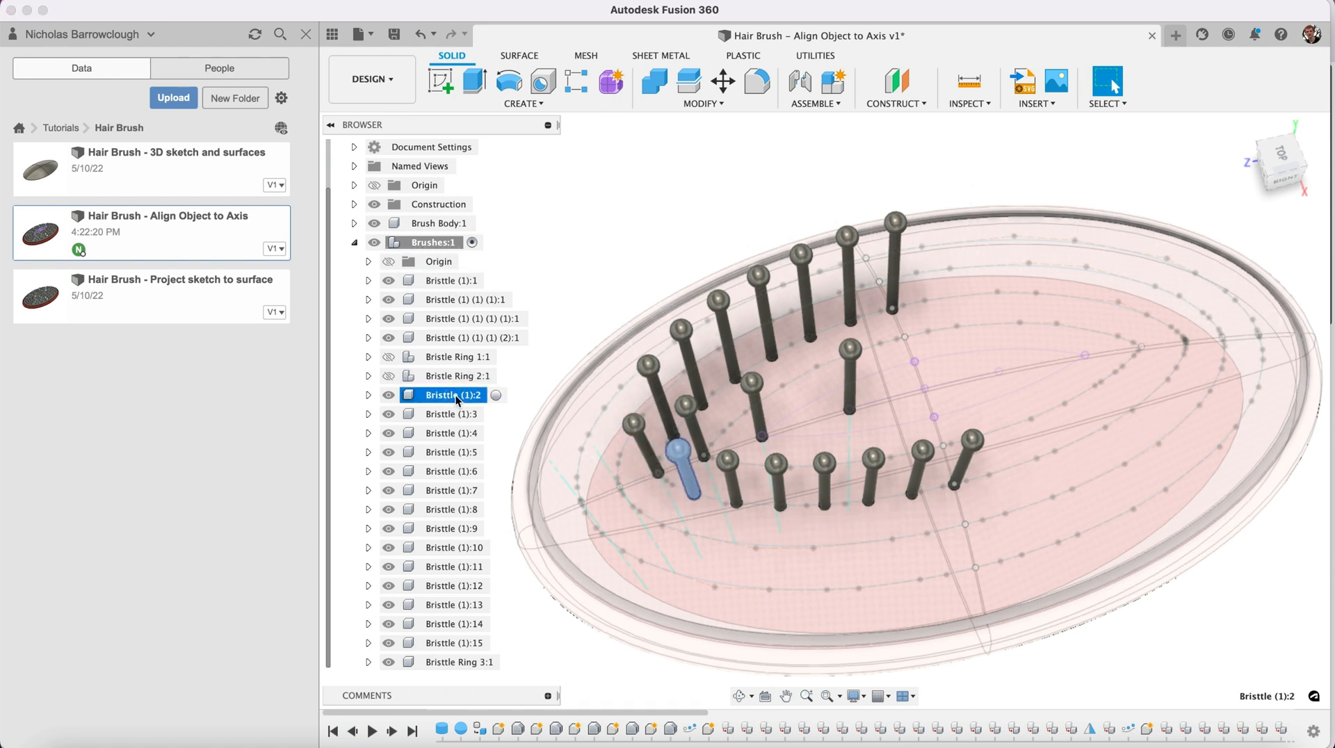
left_click(453, 643)
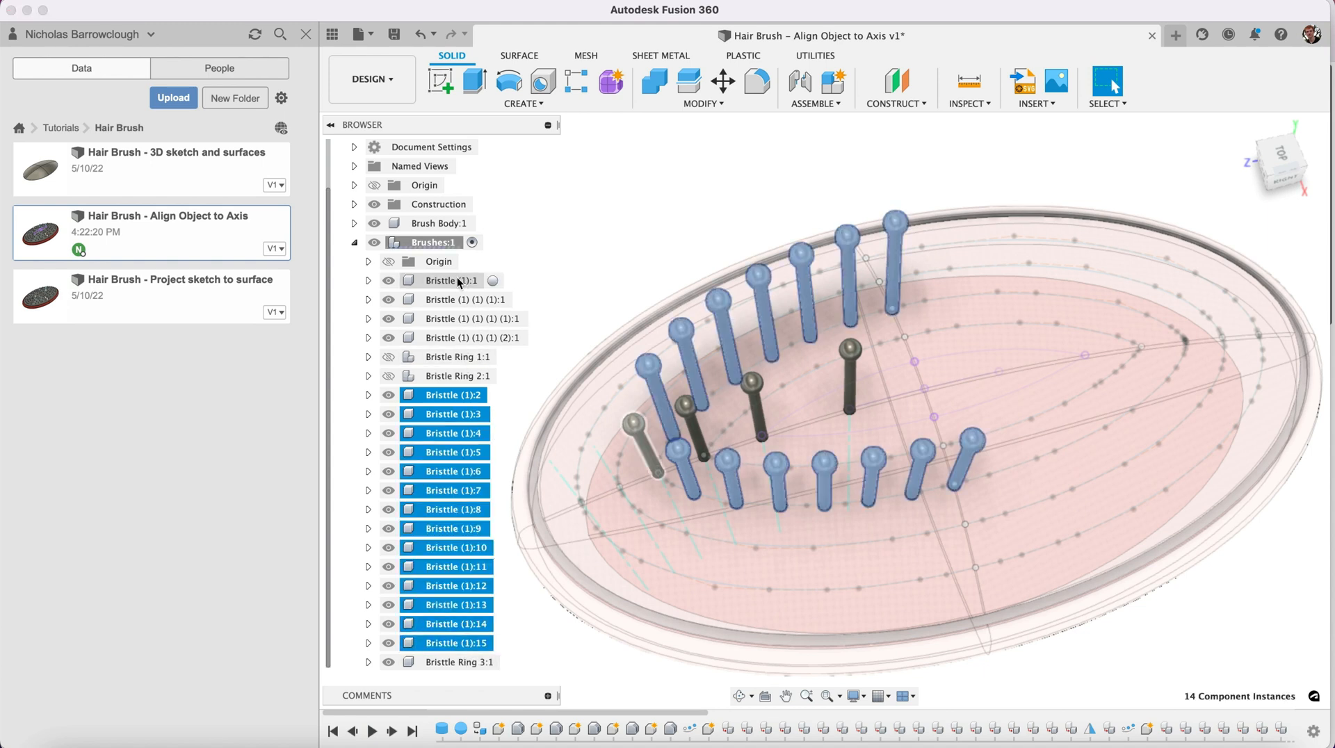
left_click(455, 280)
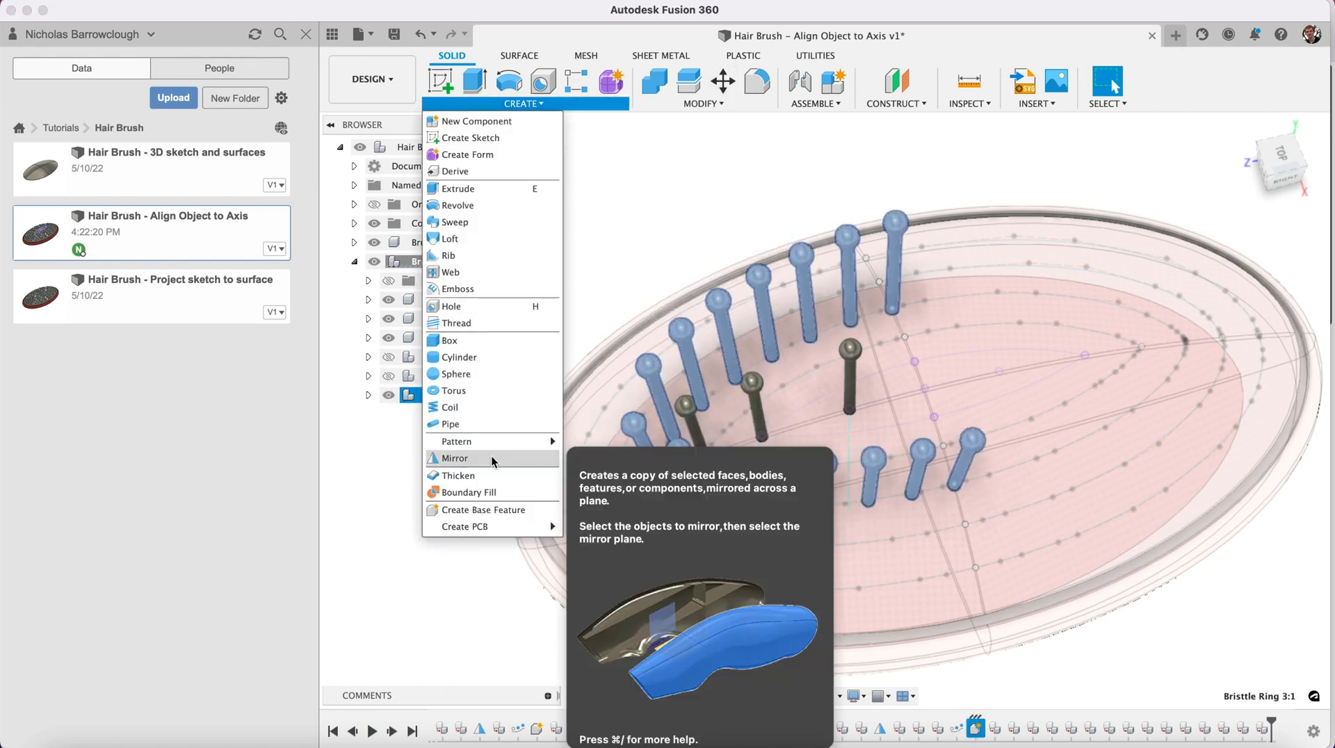
- Mirror Bristle Ring 3 across the brush's center plane
left_click(456, 458)
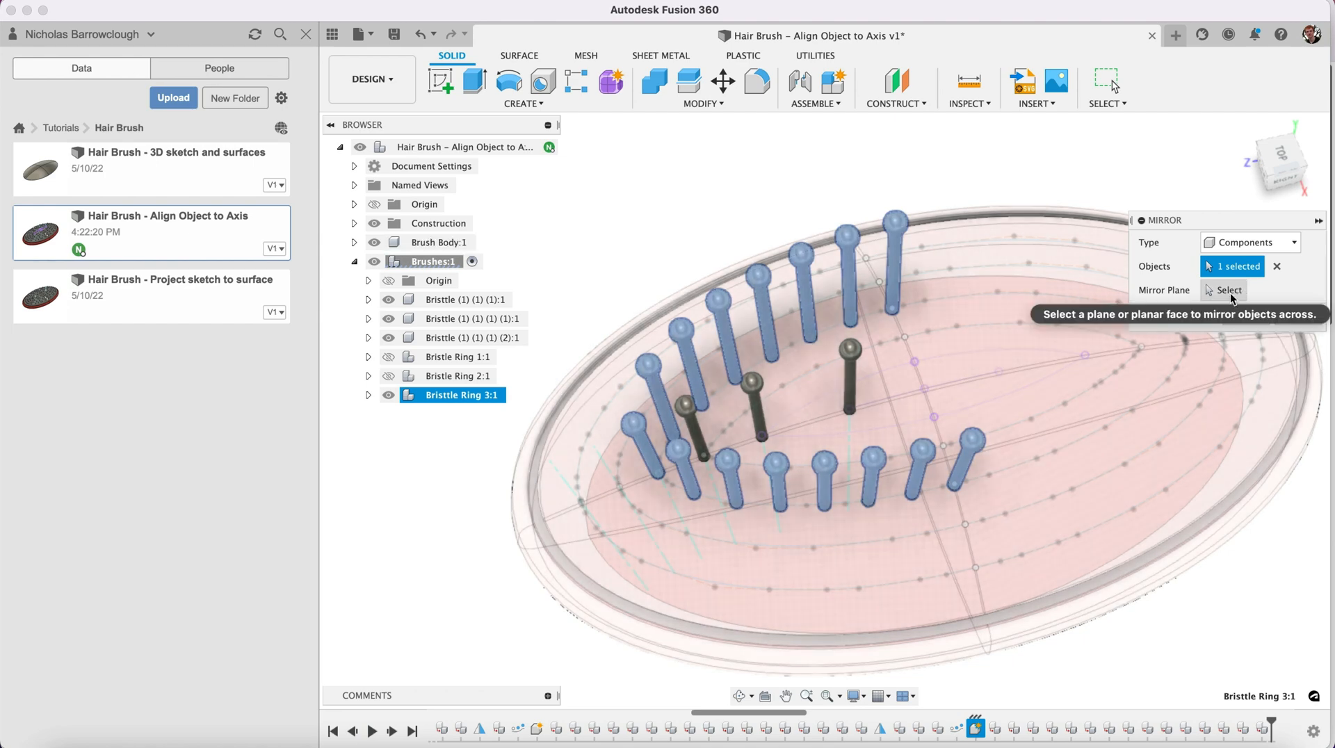
left_click(916, 431)
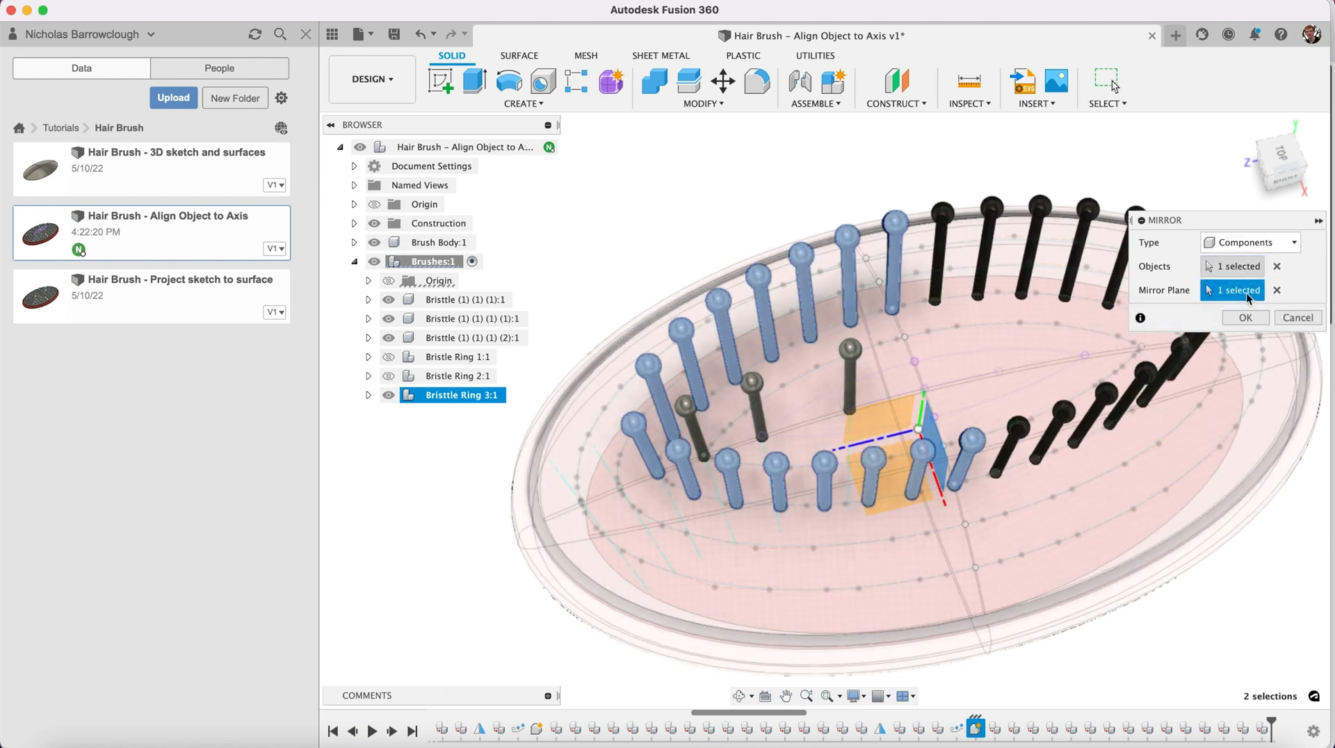
left_click(1245, 317)
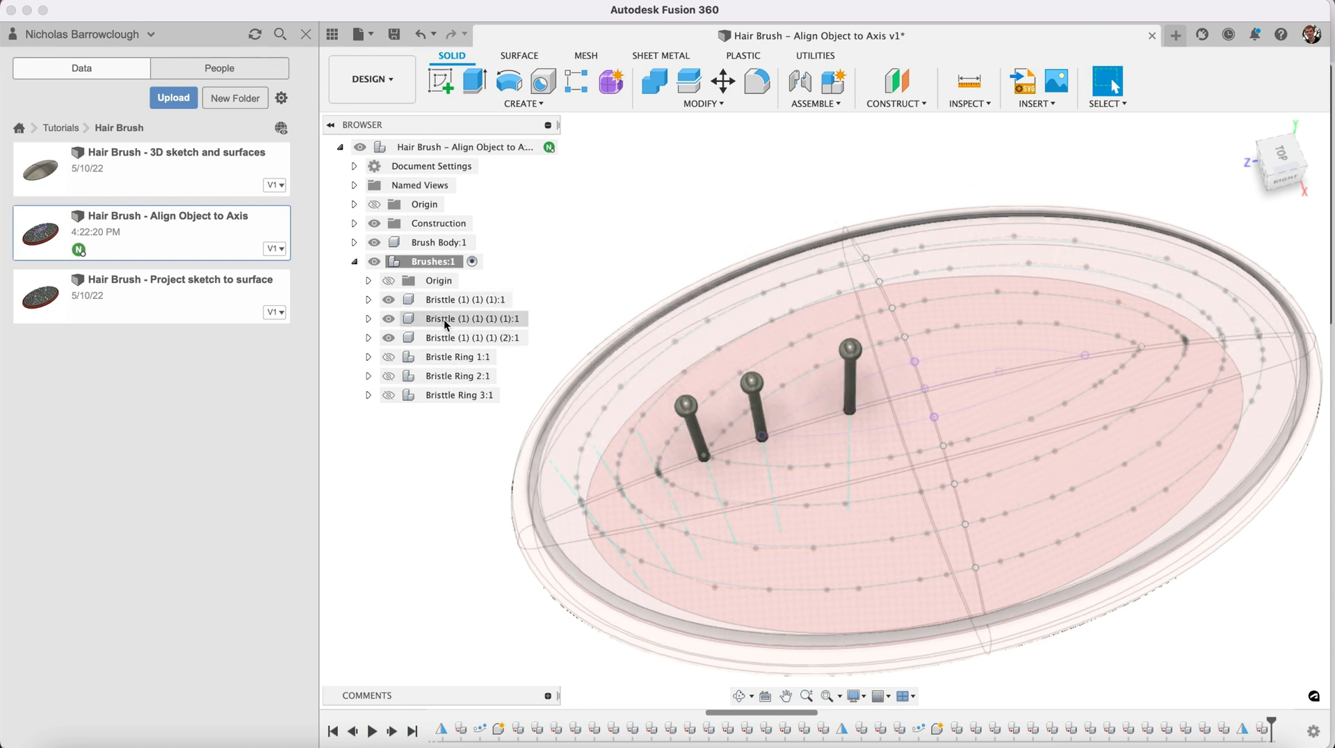
- Start a Pattern on Path of the bristle along the ellipse, set Symmetric and Path Direction
left_click(468, 318)
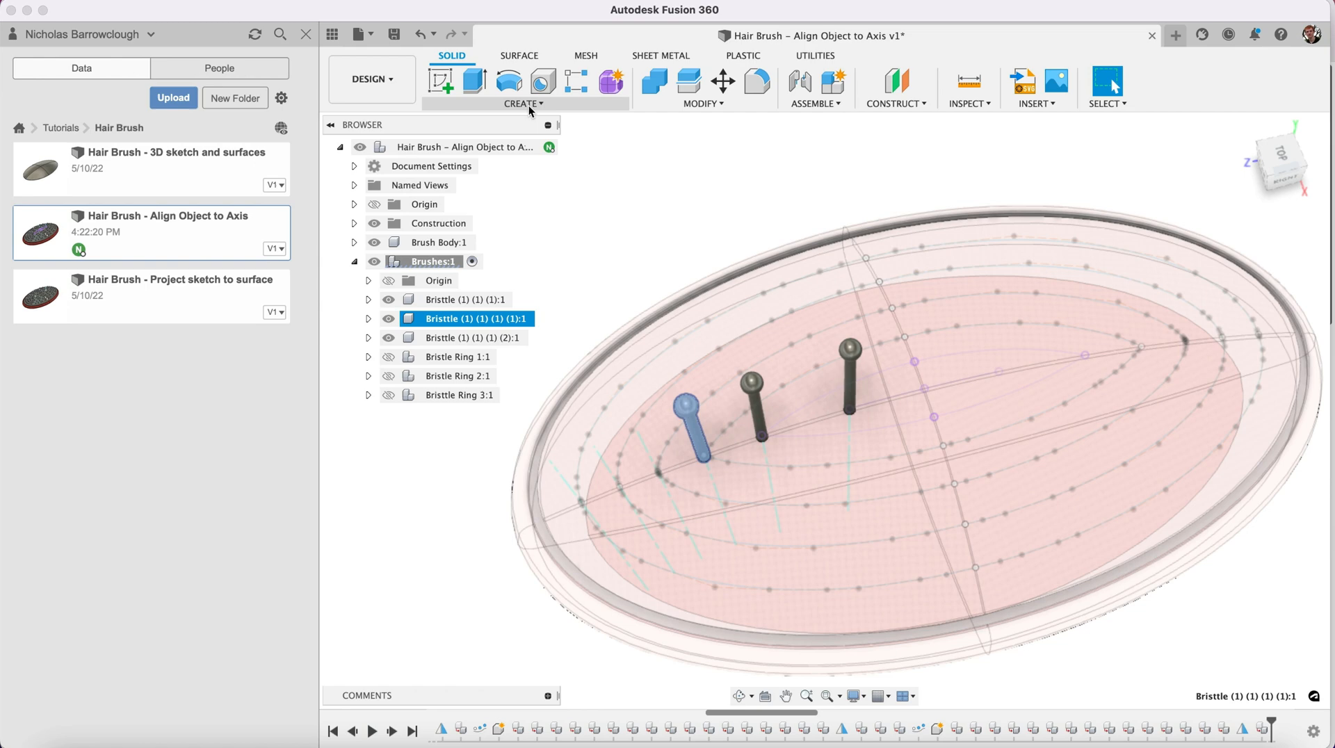
left_click(522, 103)
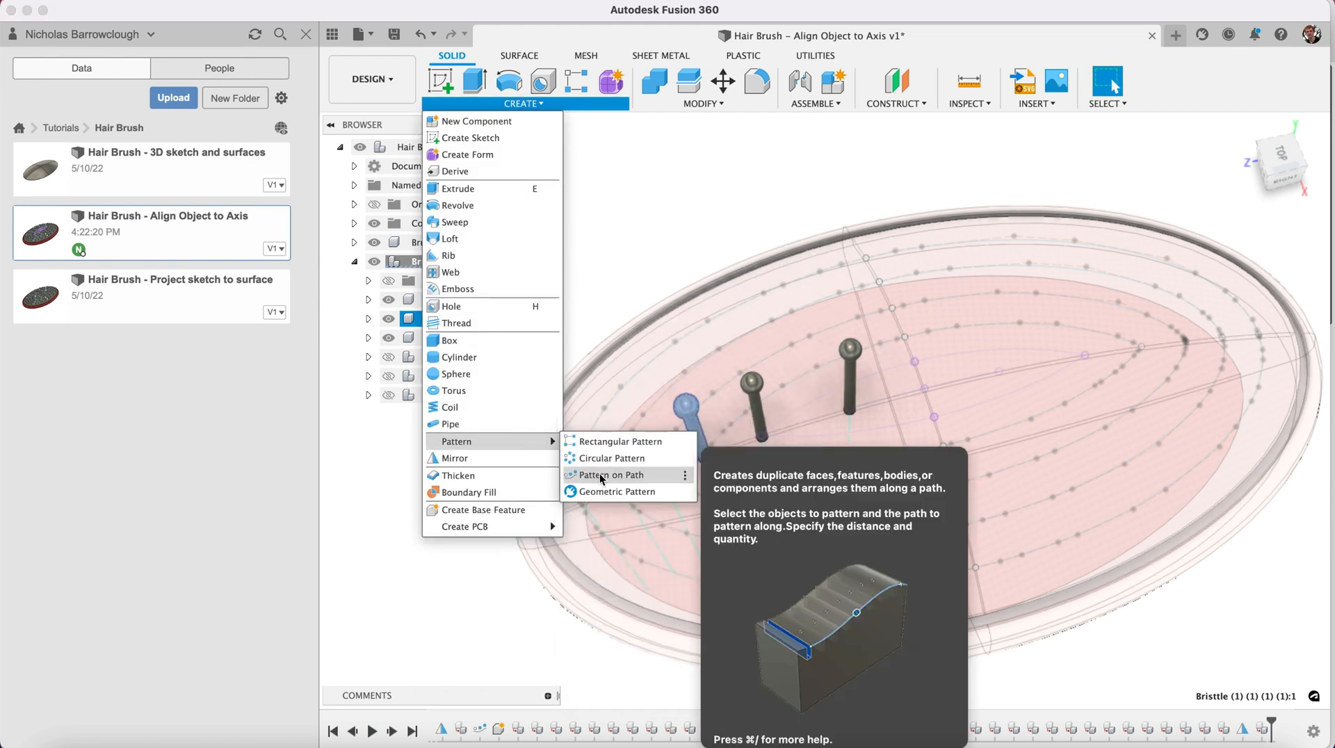
left_click(612, 474)
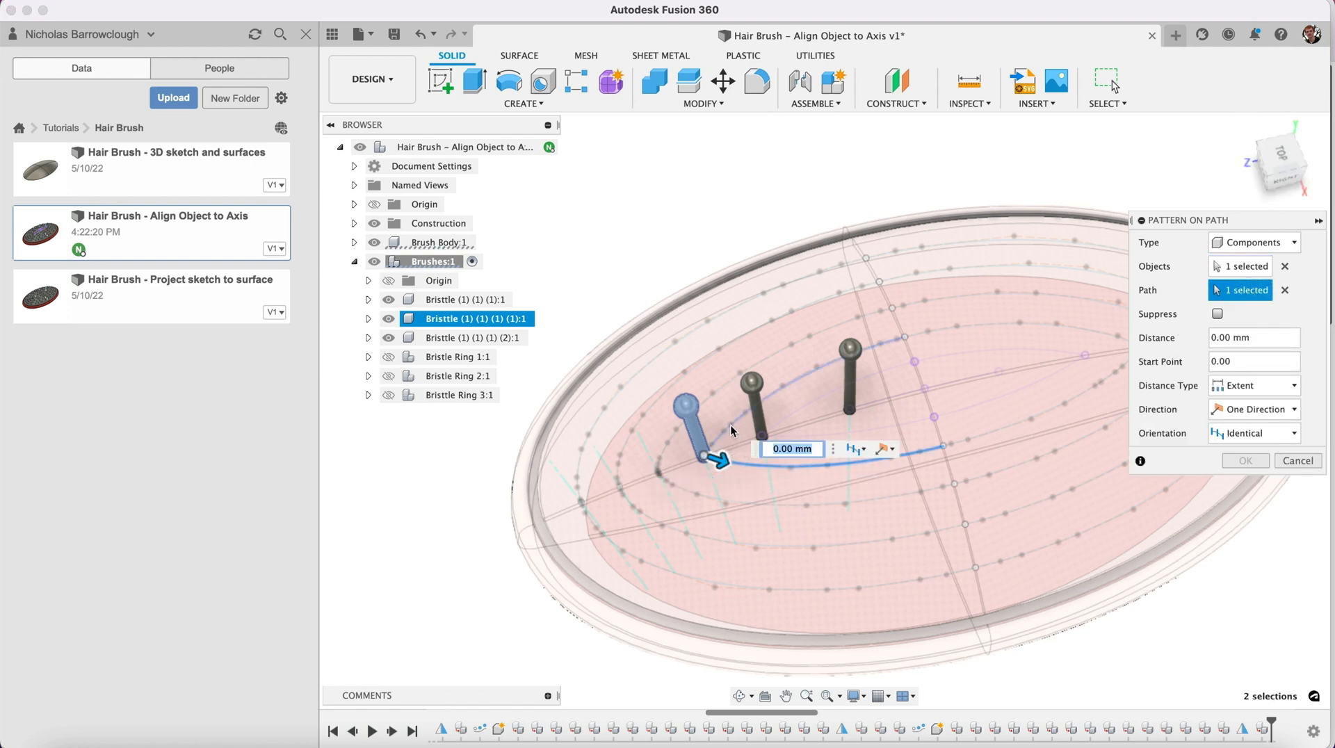
left_click_drag(715, 460, 690, 449)
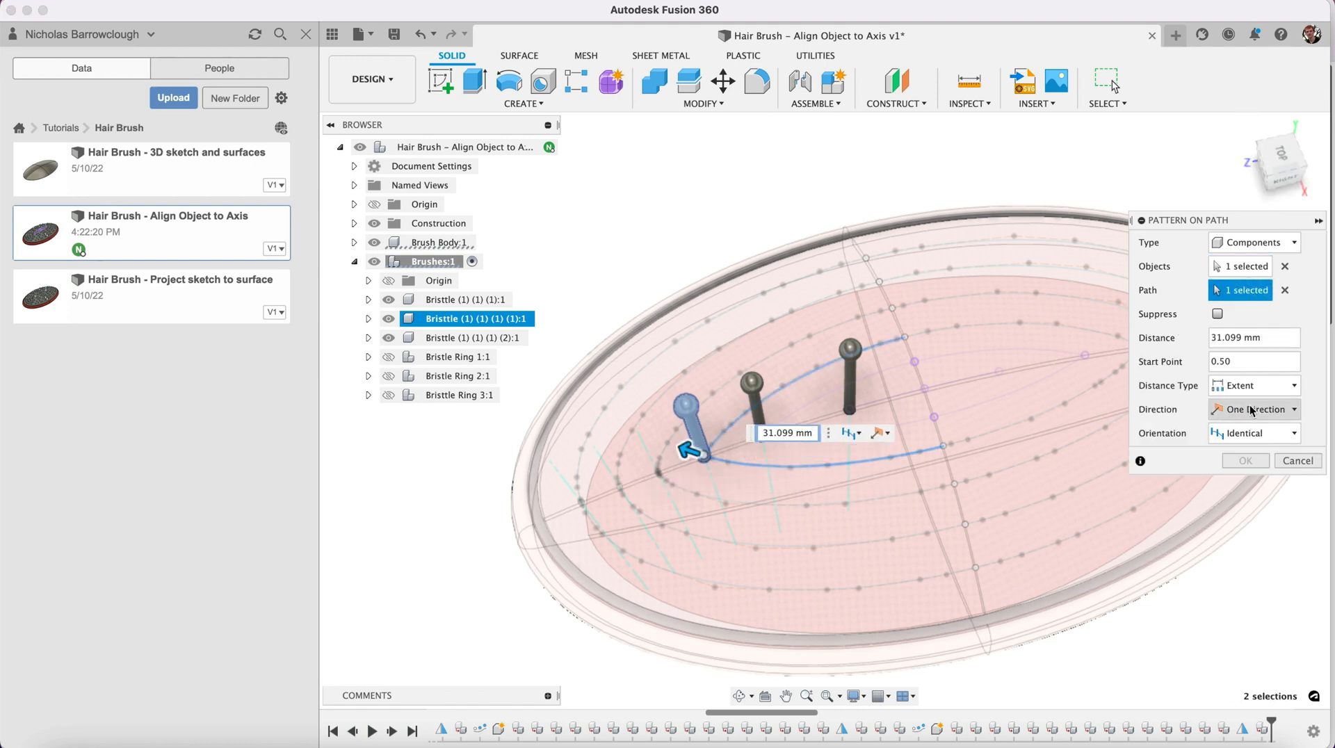
left_click(1254, 409)
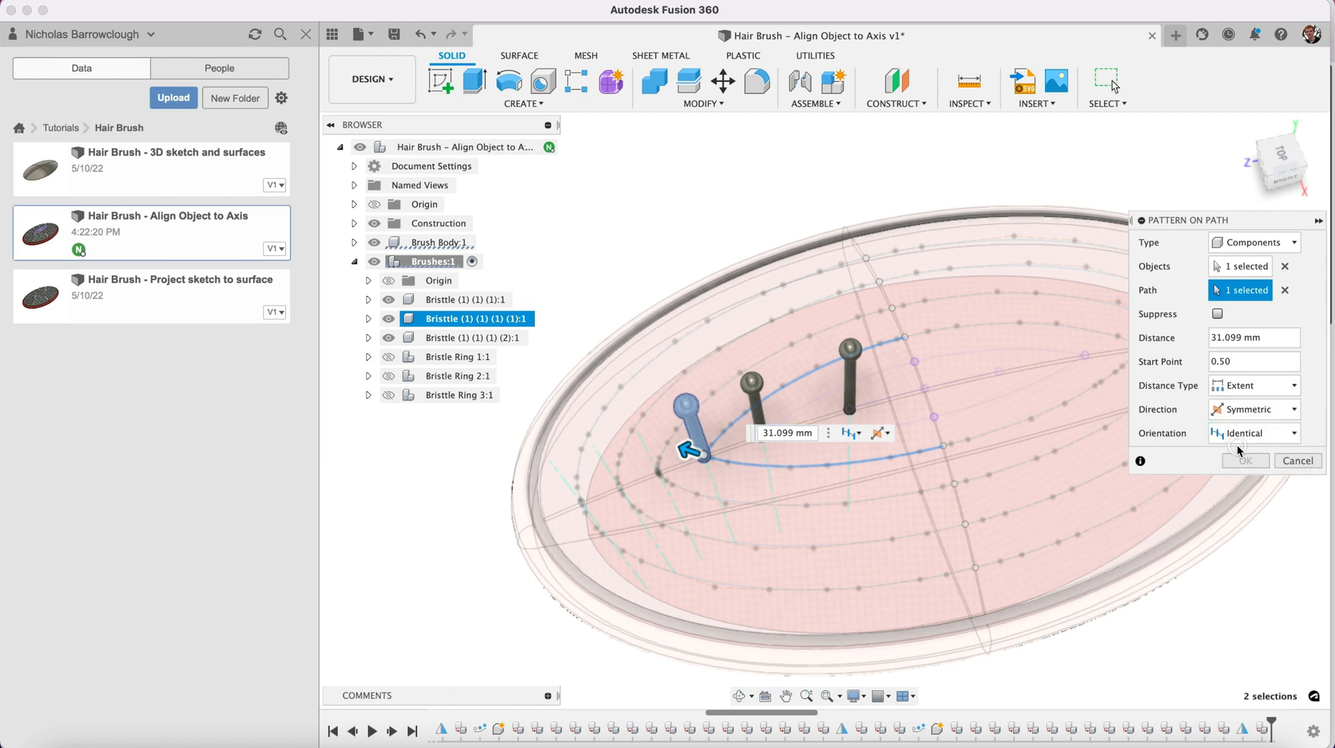
left_click(1252, 432)
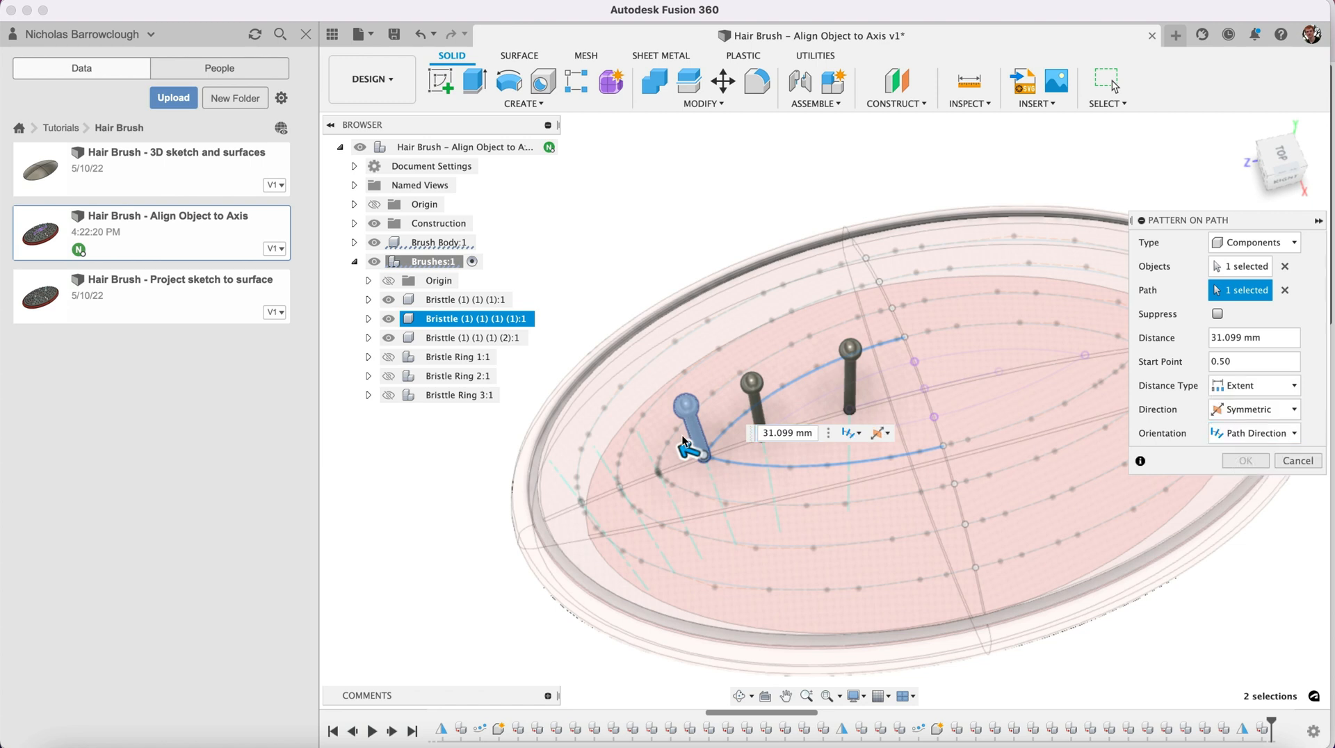
- Spread the copies along the ellipse and commit the pattern with quantity 13
left_click_drag(693, 447, 882, 344)
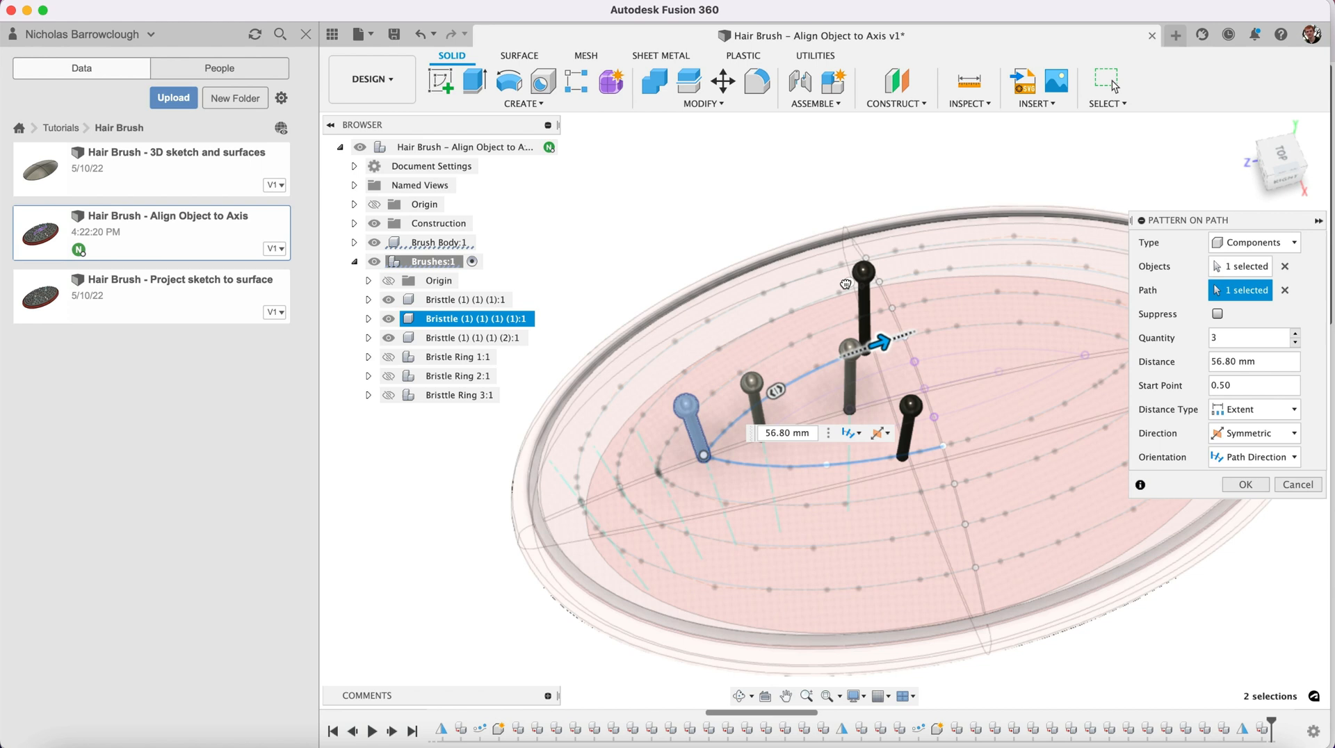
left_click_drag(882, 342, 915, 332)
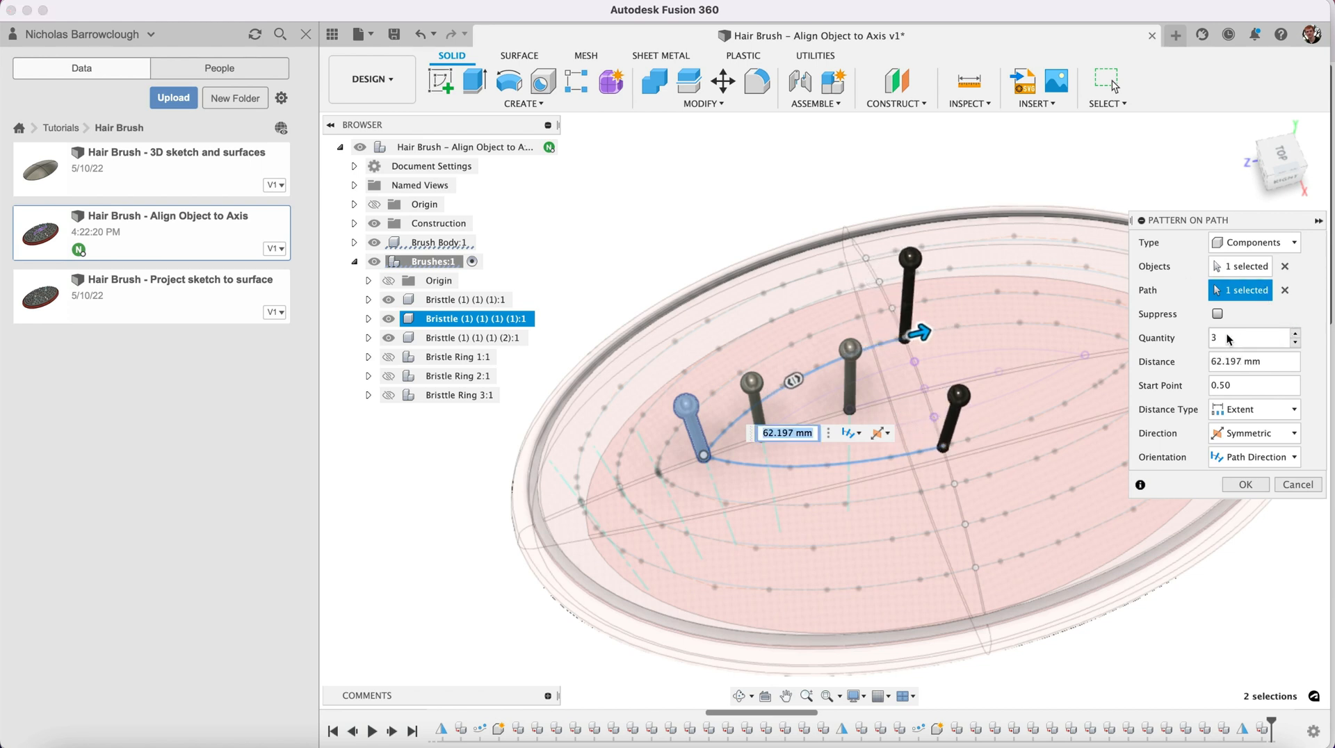
type("12")
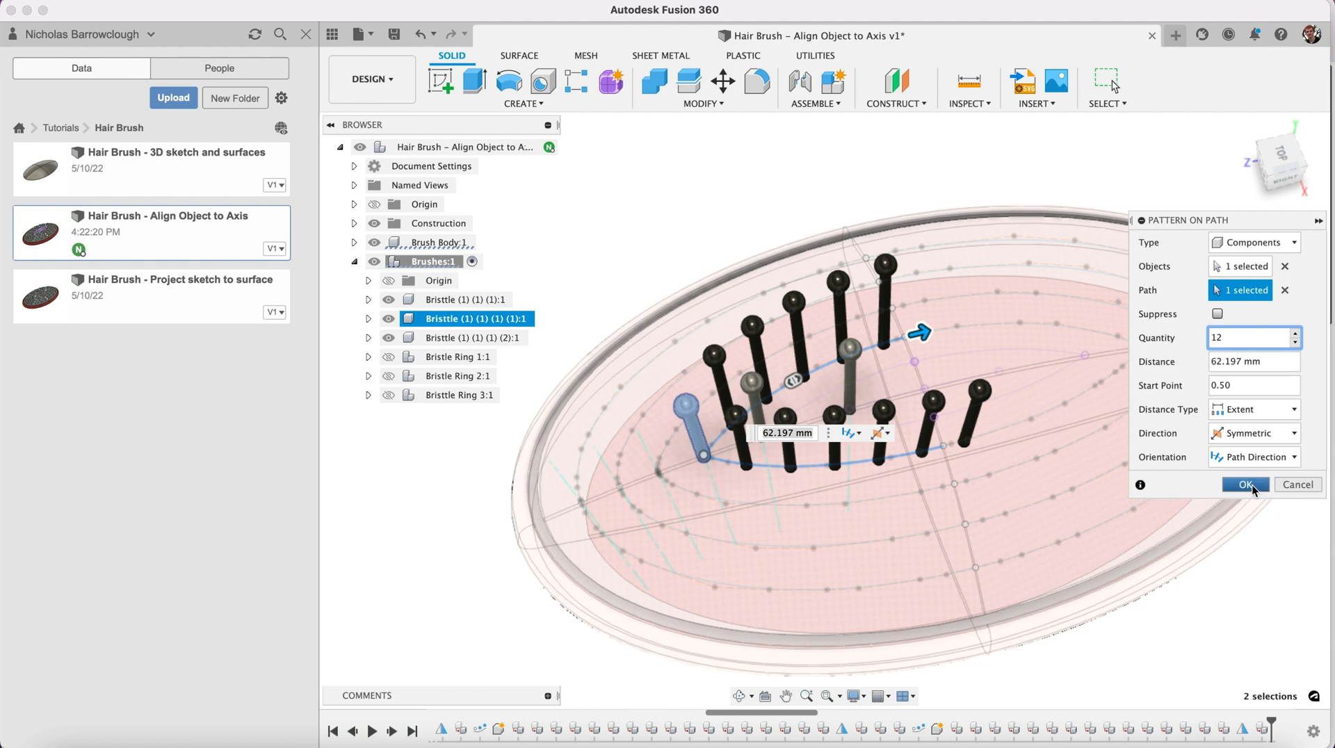
type("13")
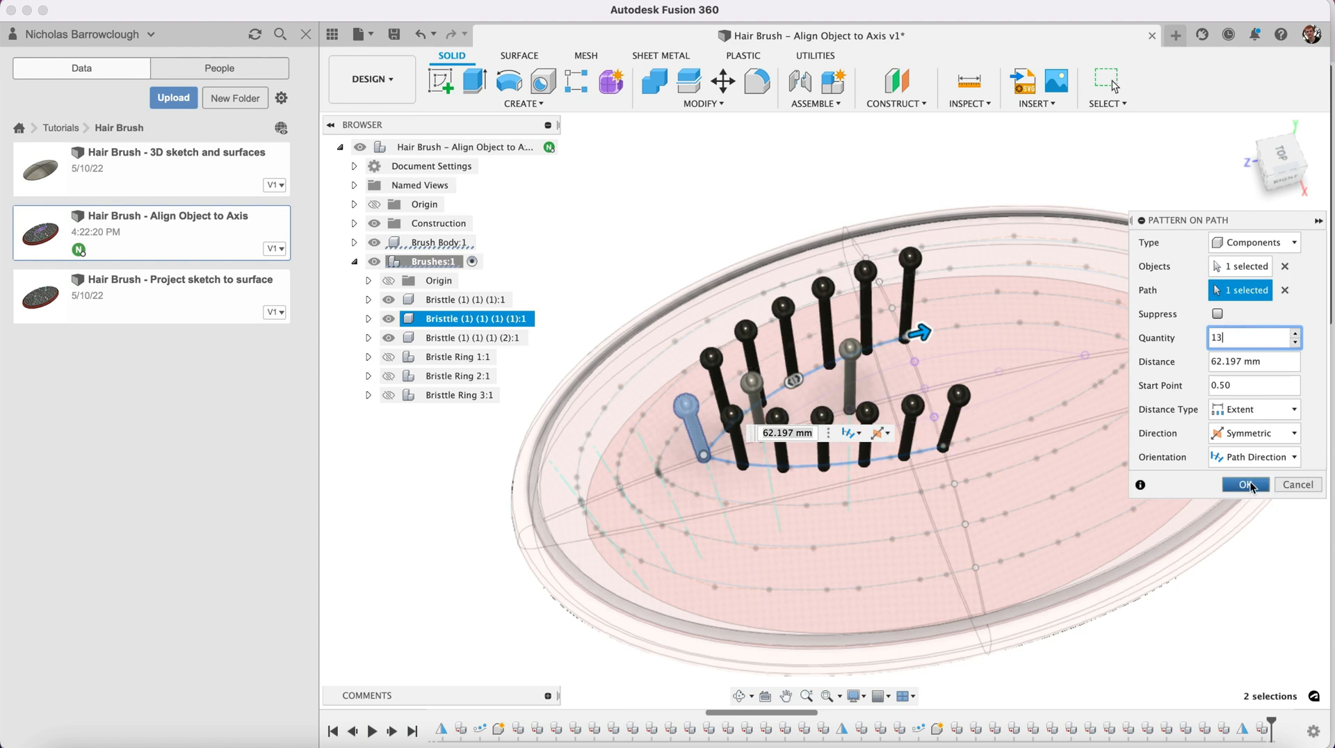
left_click(1244, 484)
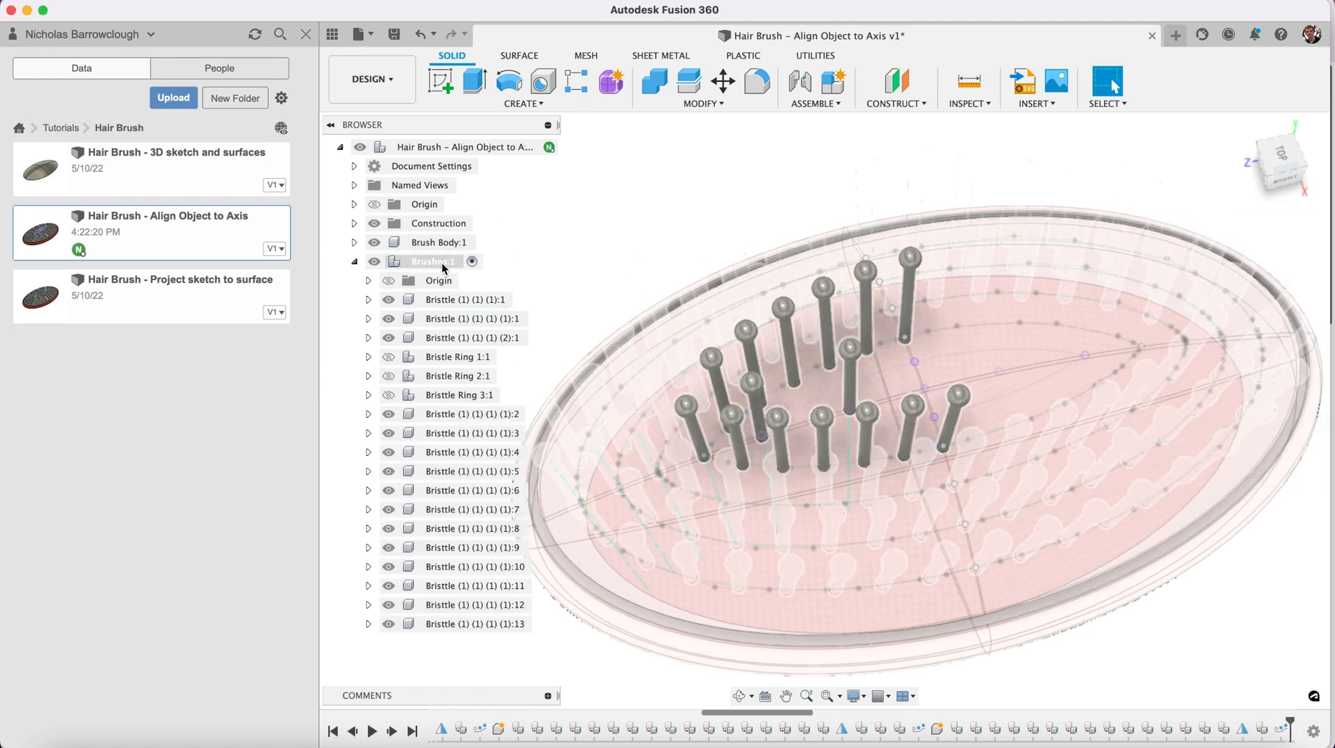
- Create a new component under Brushes and rename it Bristtle Ring 4
right_click(431, 261)
type("t")
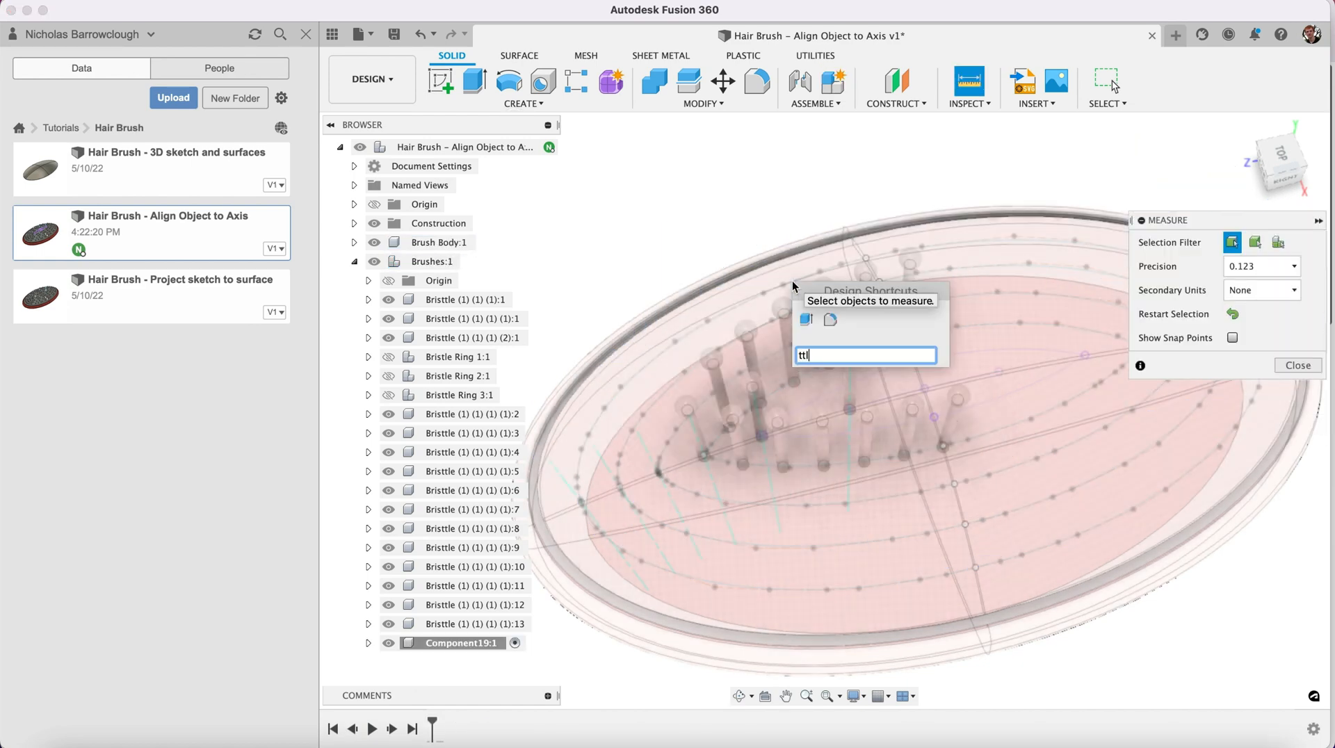
type("tle Ring 4")
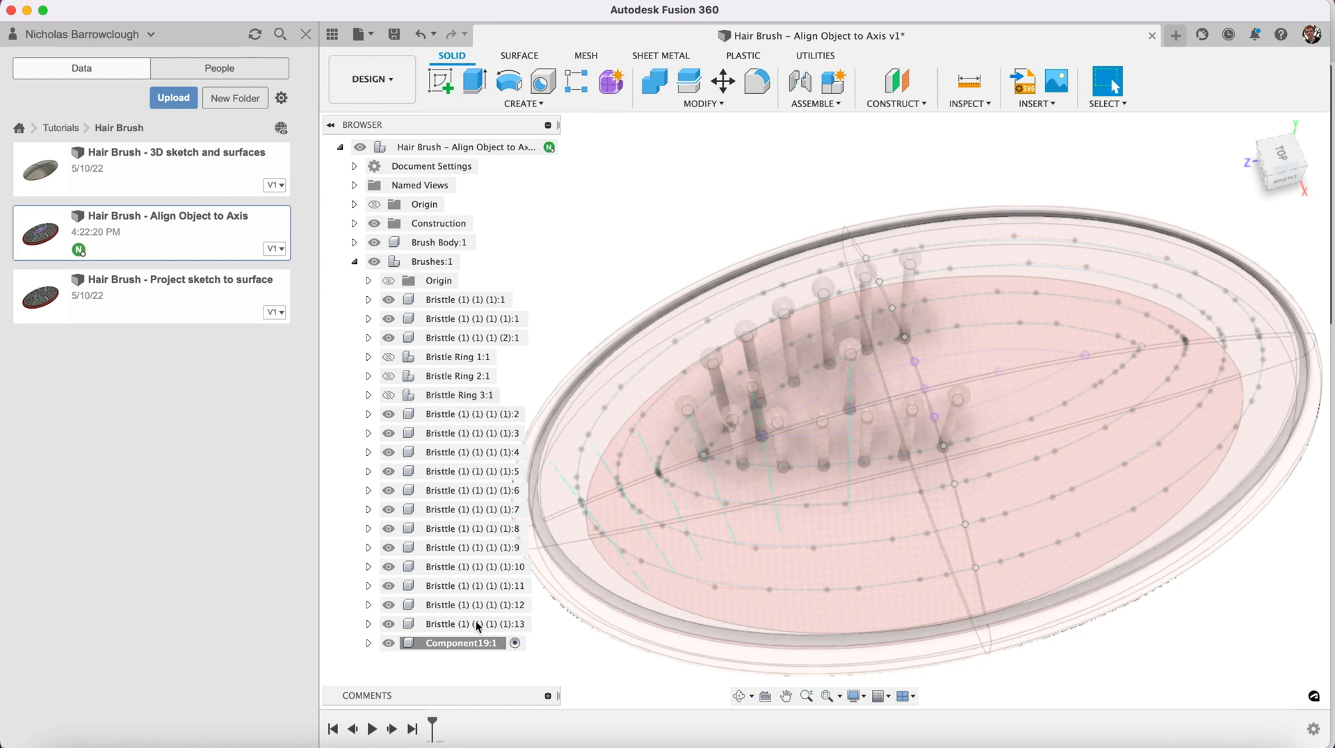
double_click(453, 643)
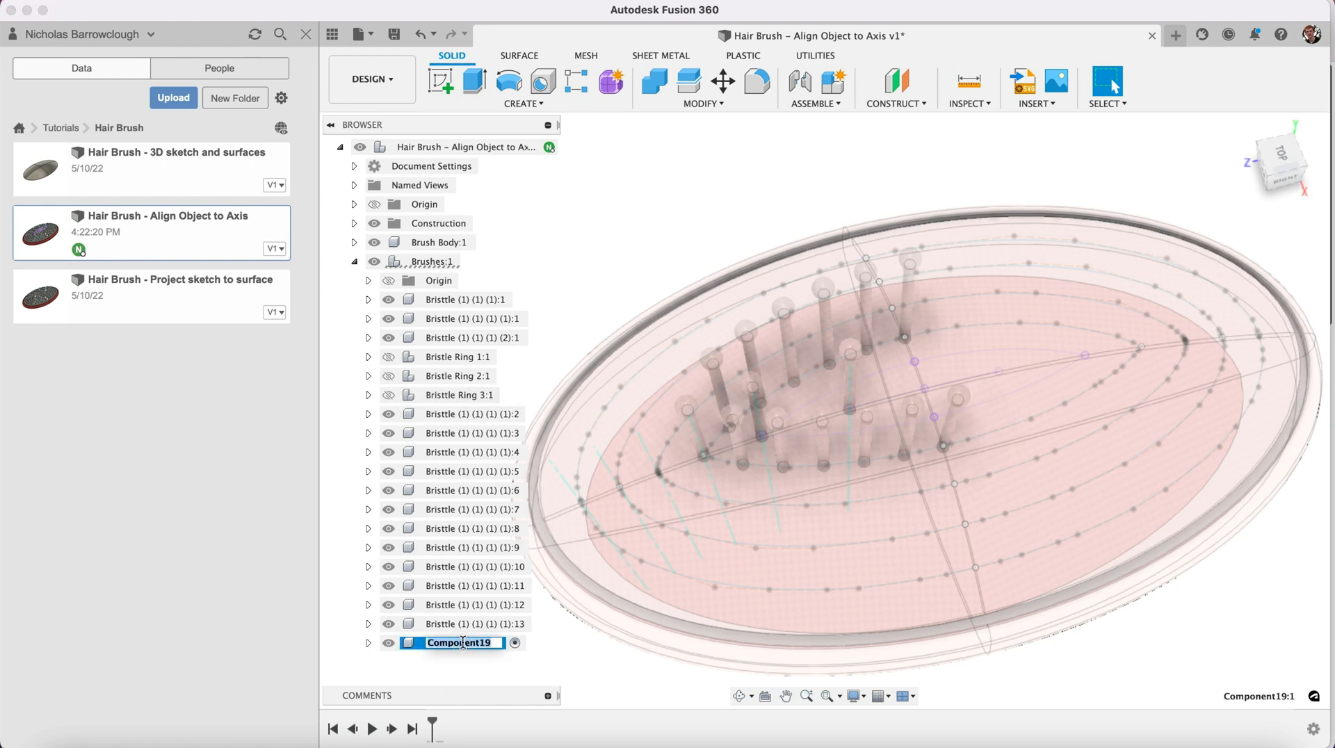
type("Bristtle Ring")
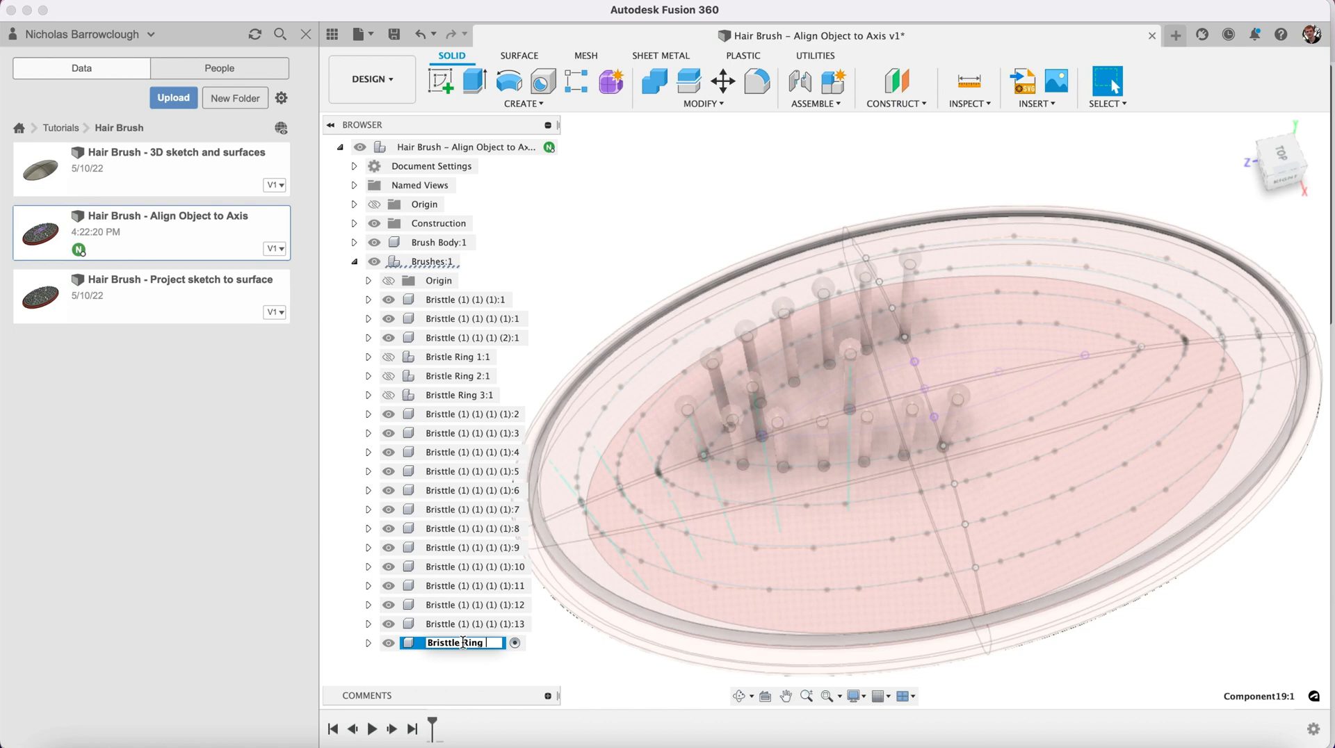
key("Return")
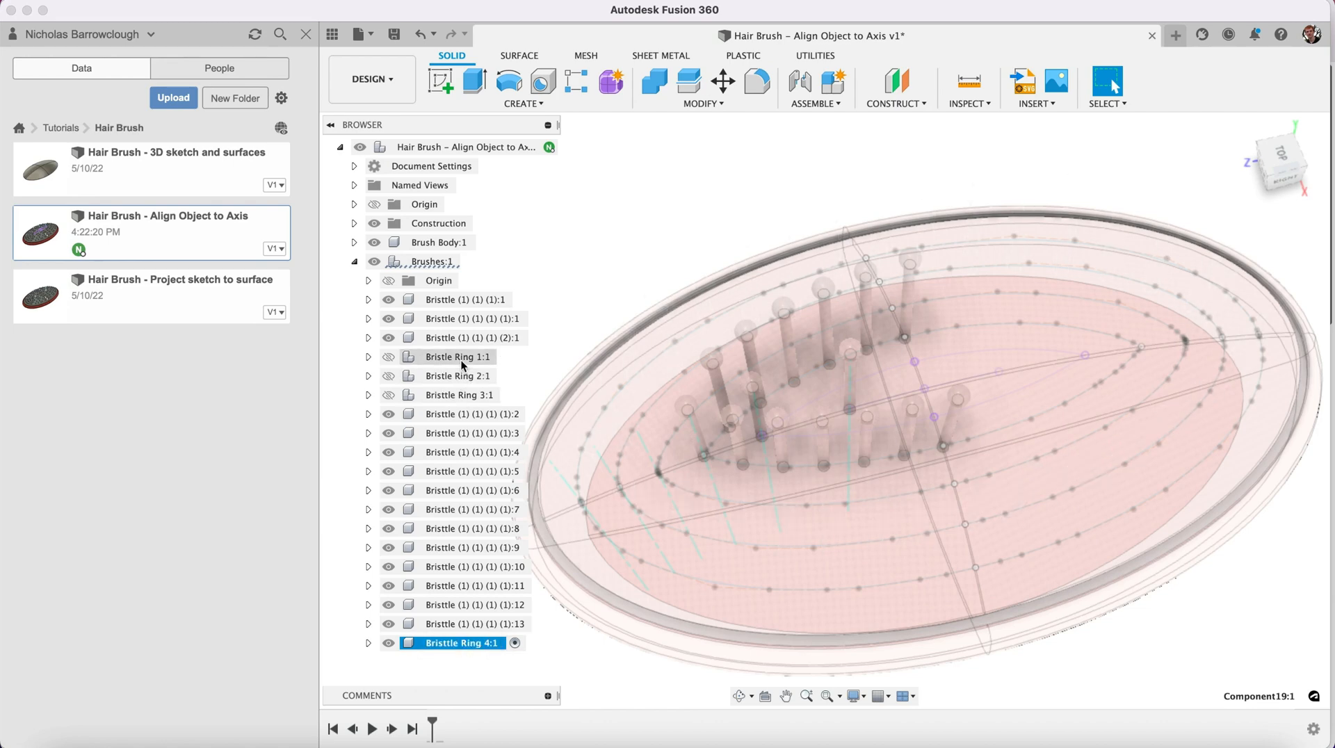
- Shift-select the 13 patterned bristles and move them into Bristtle Ring 4
left_click(424, 261)
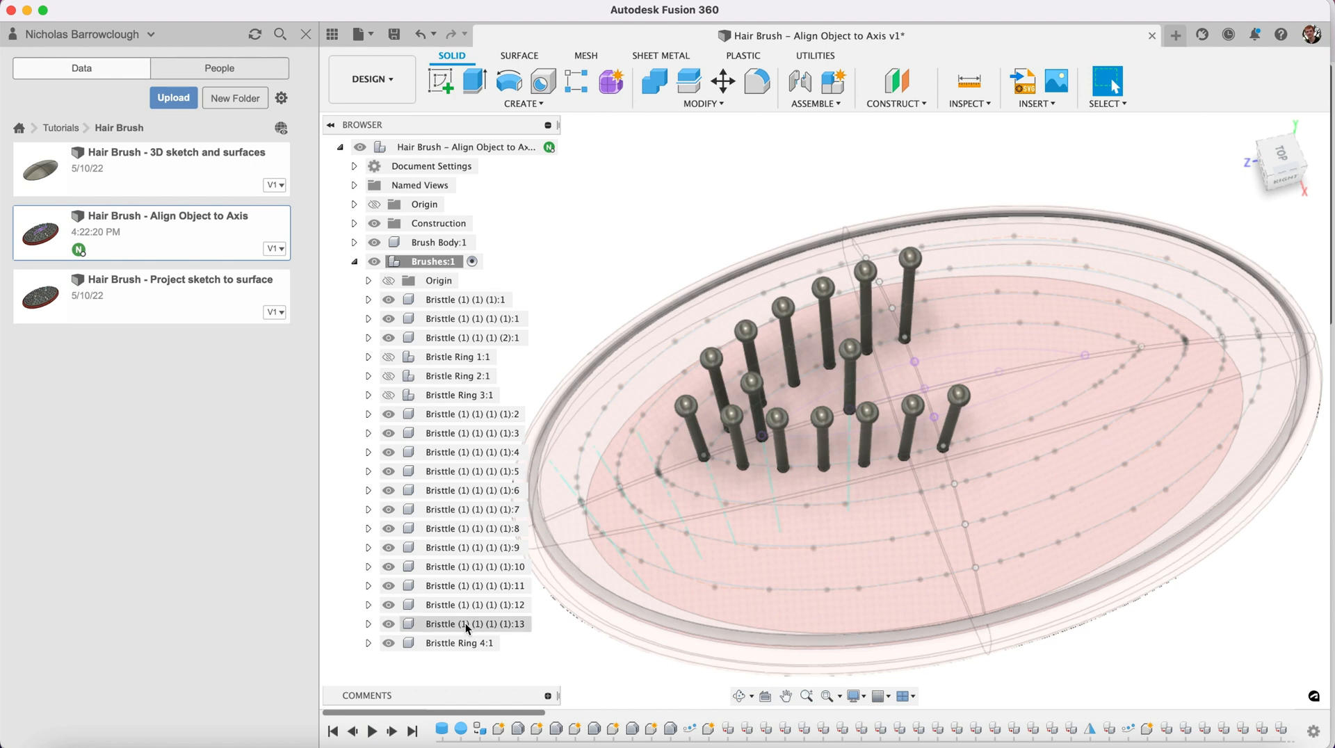
left_click(467, 623)
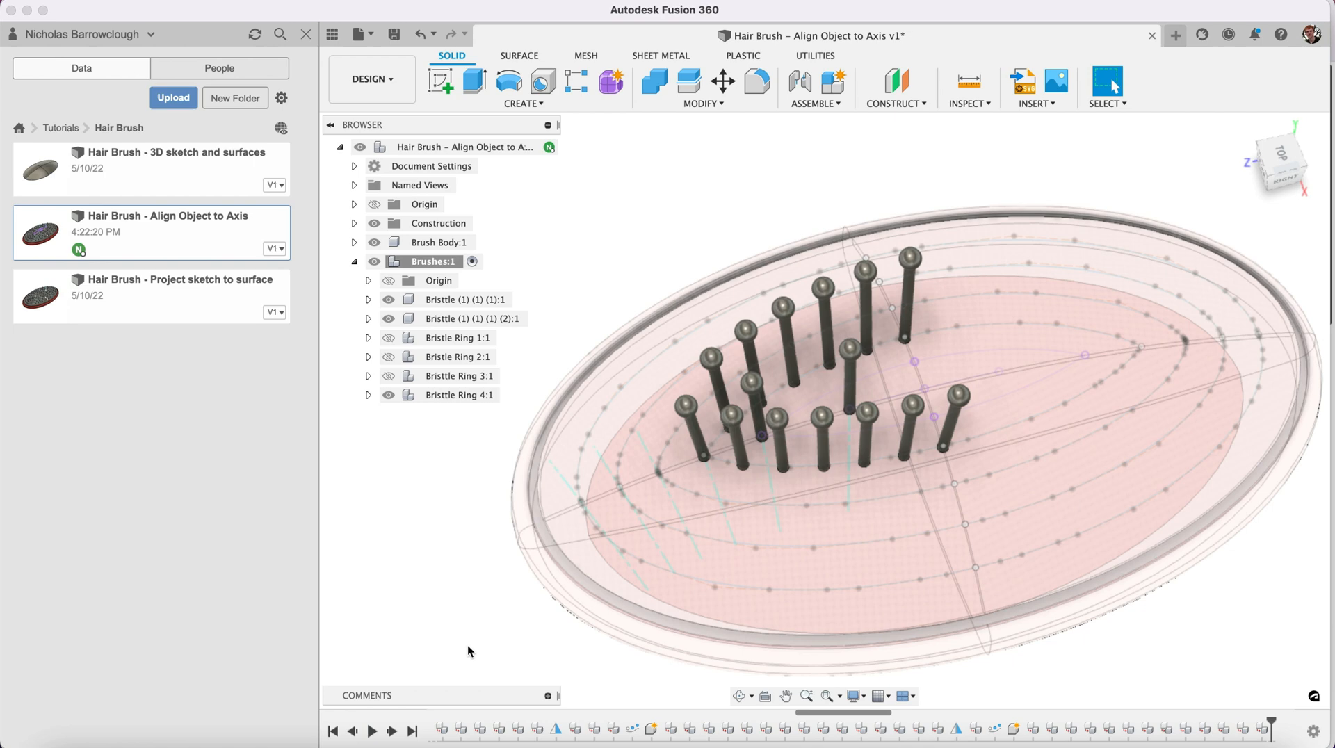
- Mirror Bristtle Ring 4 across the mid plane and turn all ring visibility back on
left_click(459, 395)
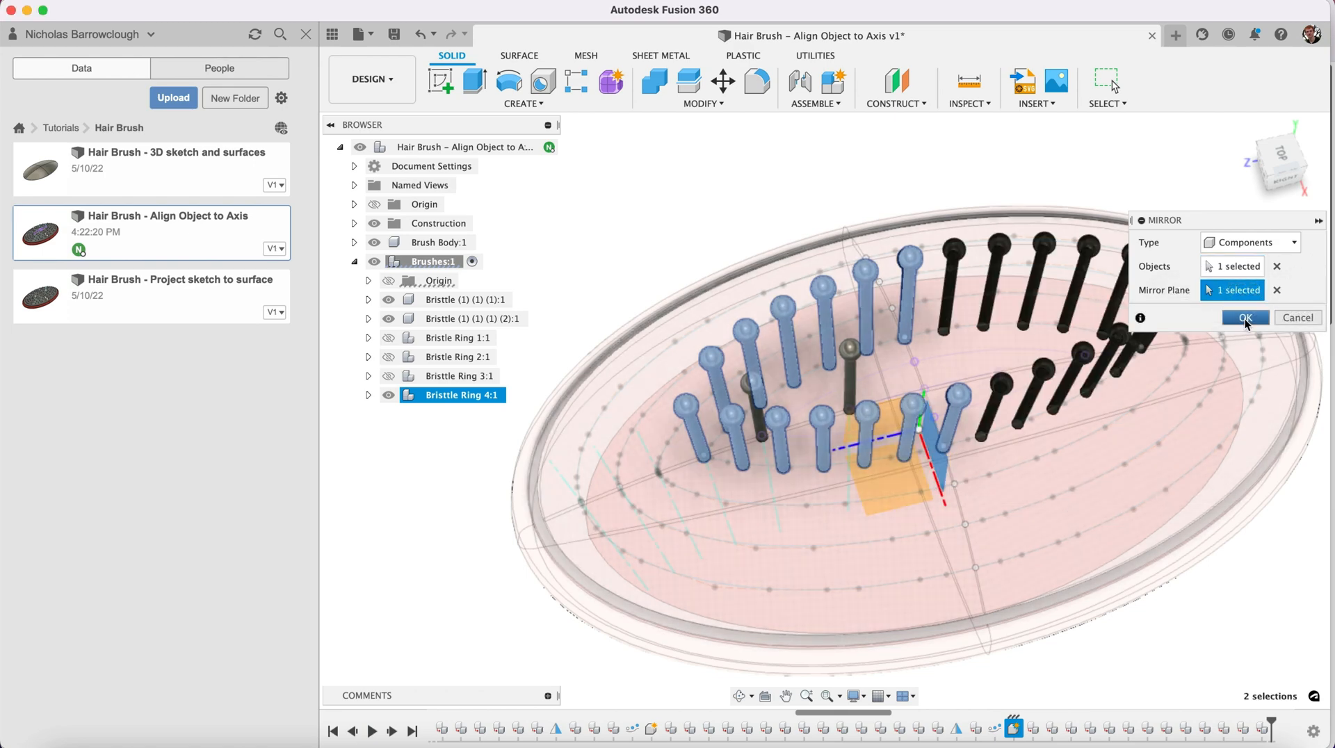
left_click(1244, 317)
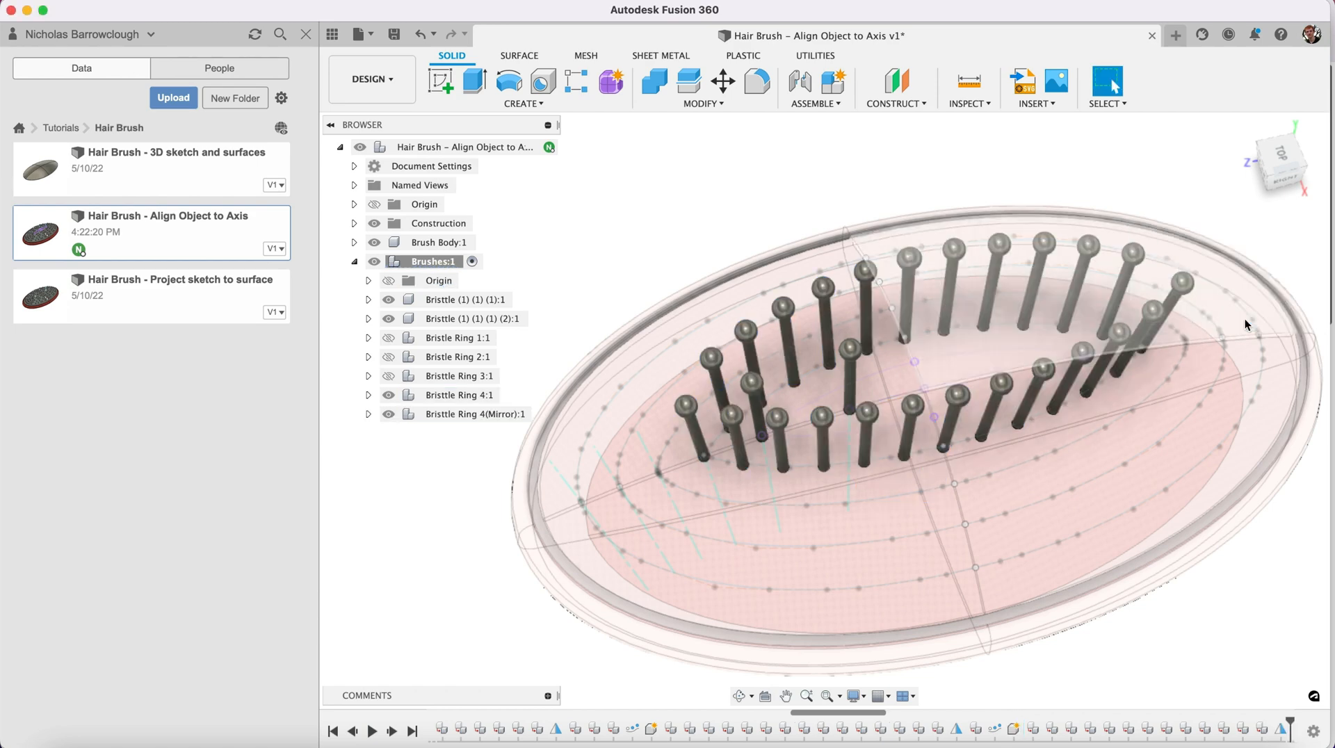
left_click(478, 413)
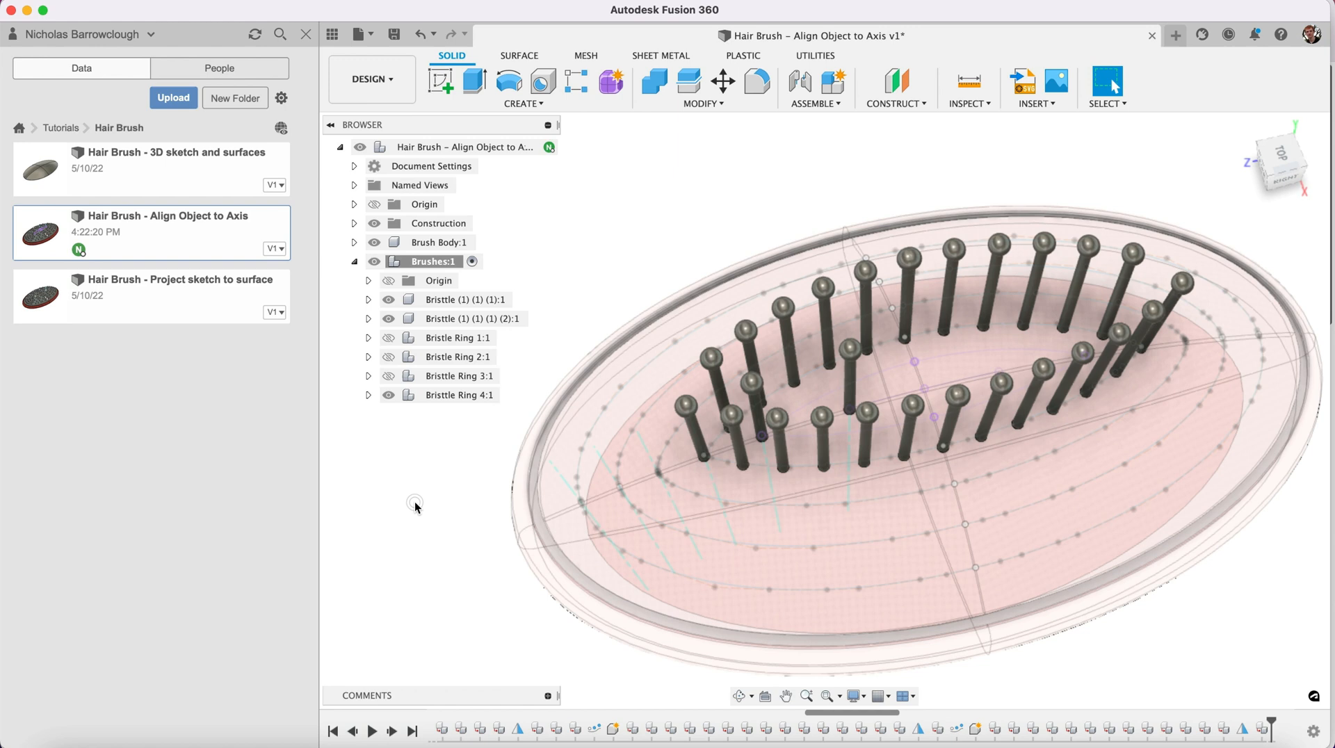
left_click(388, 395)
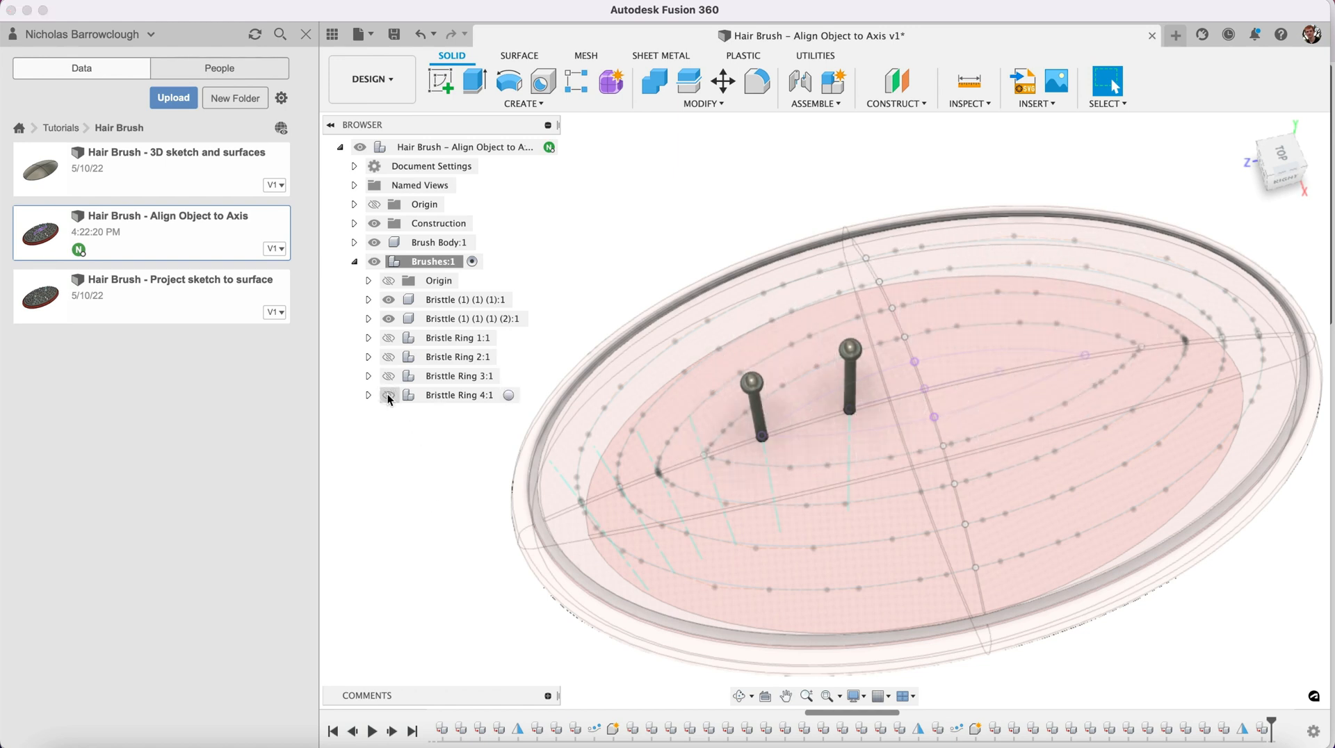
left_click(388, 395)
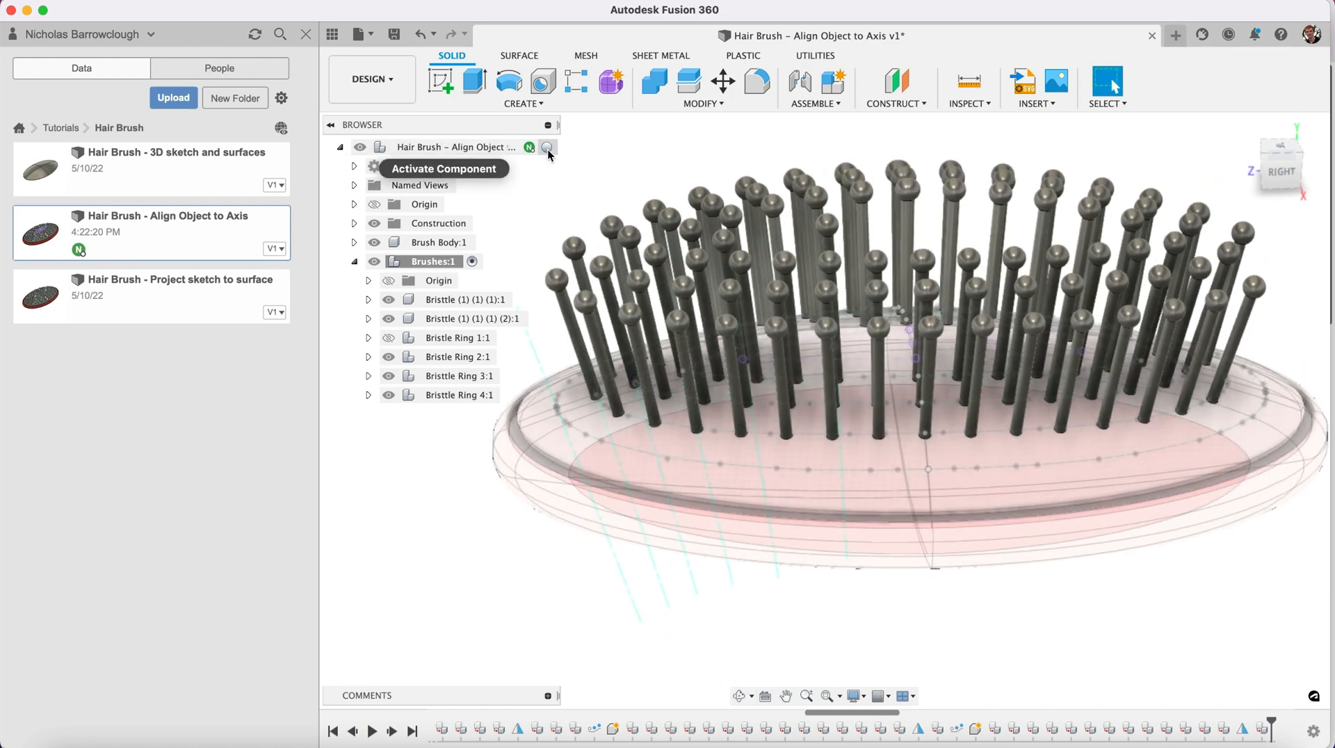
- Activate the whole brush design and pick the early sphere feature in the timeline
left_click(547, 146)
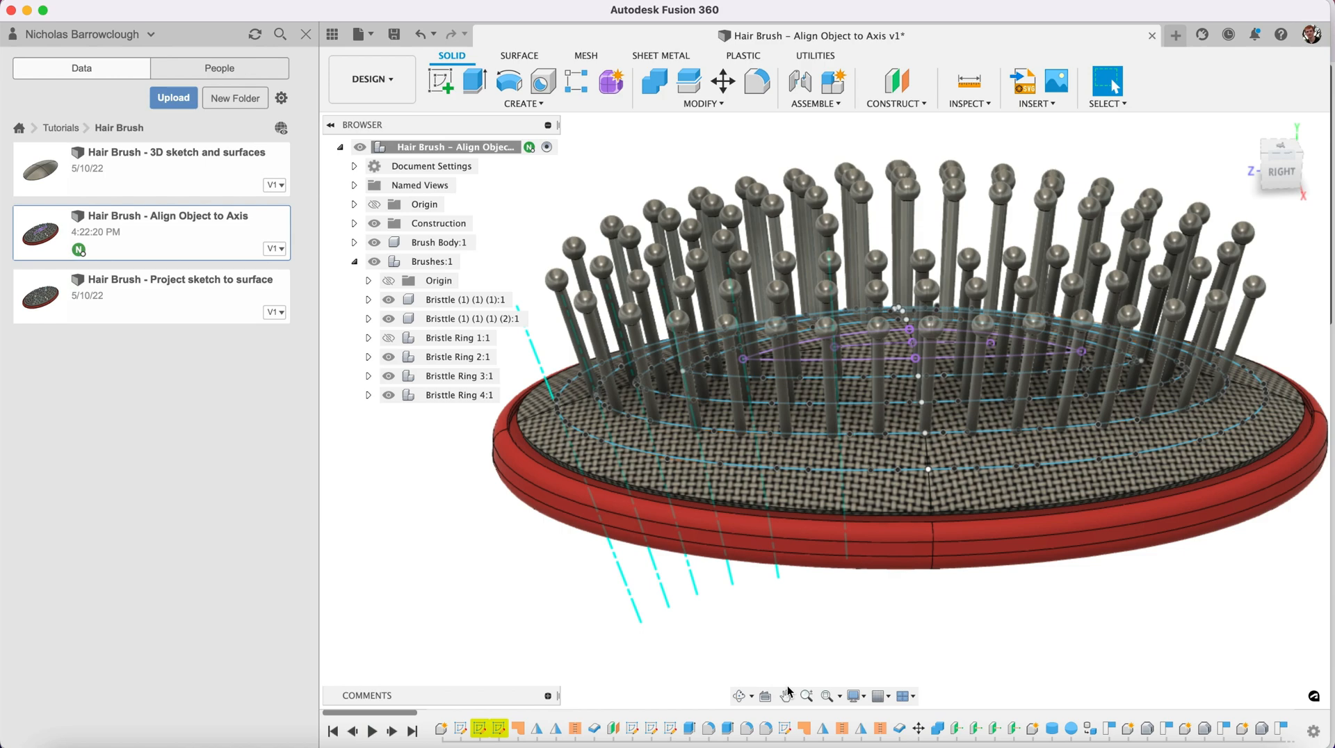
left_click(737, 695)
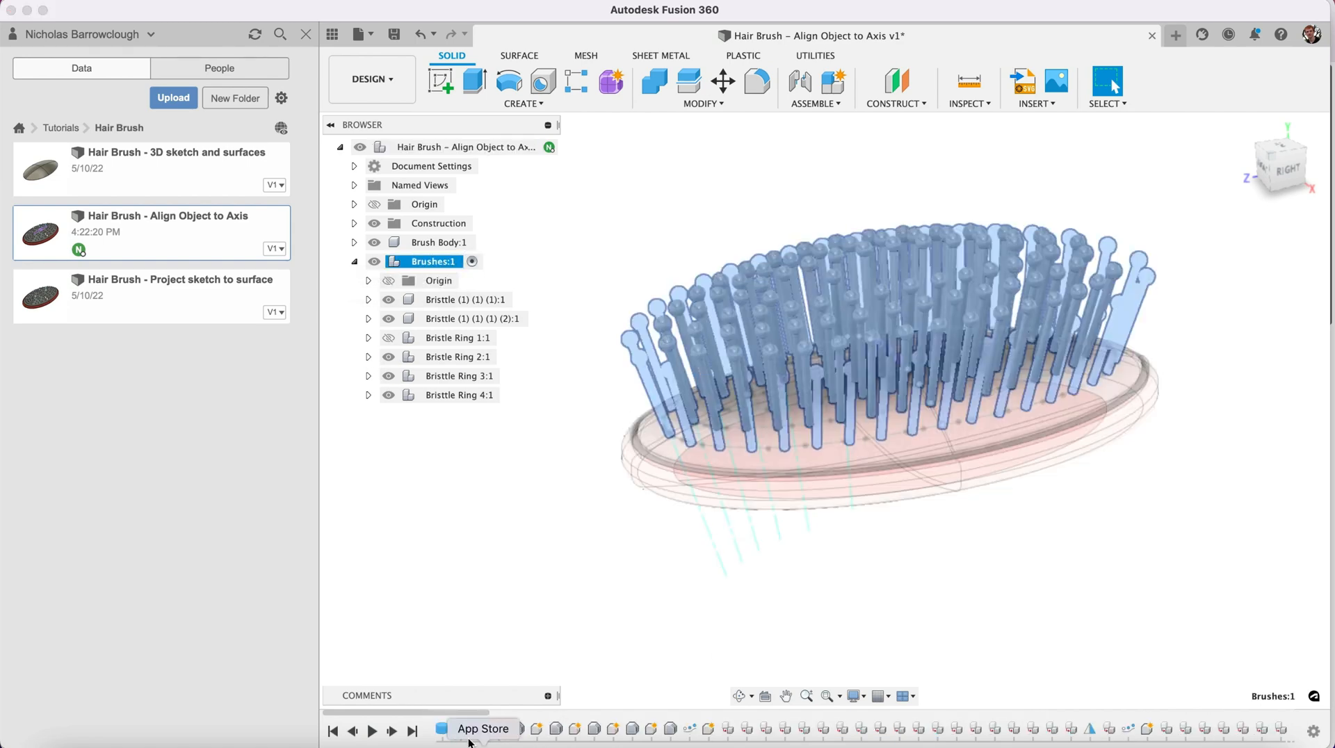
mouse_move(441, 730)
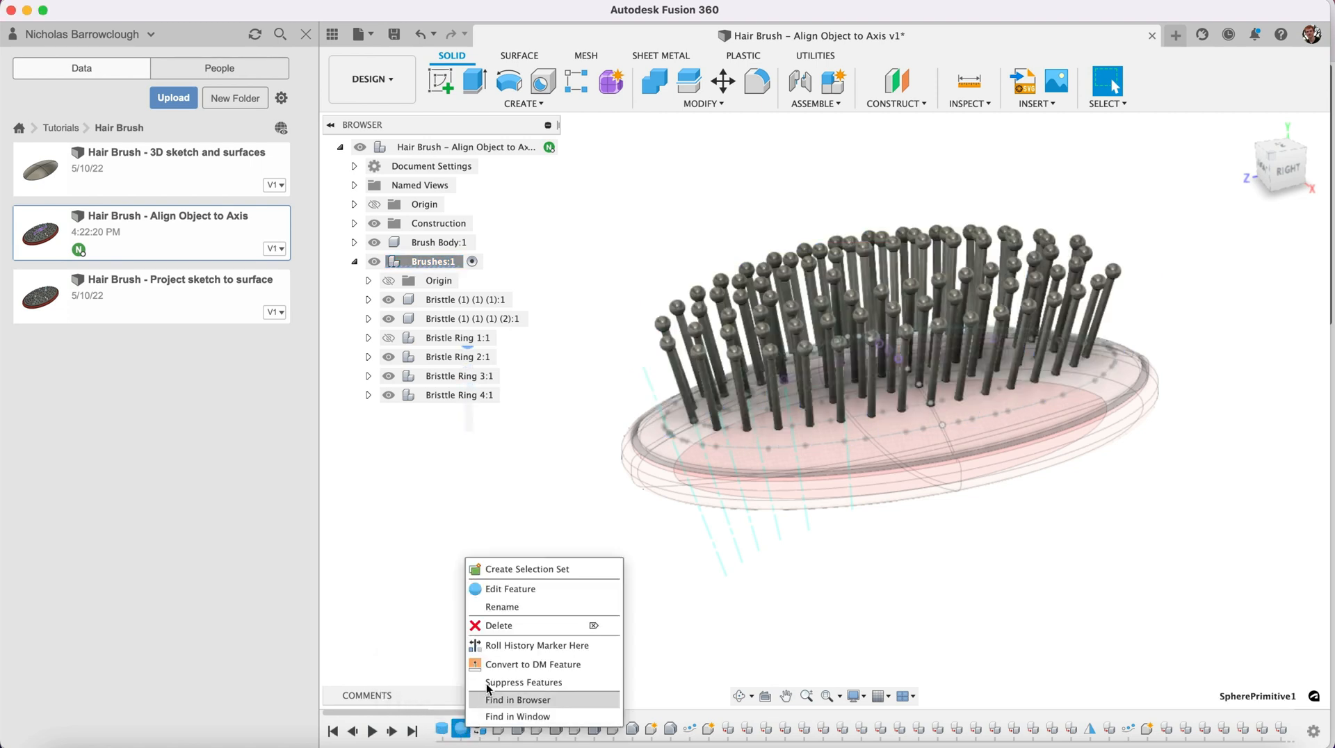
mouse_move(573, 648)
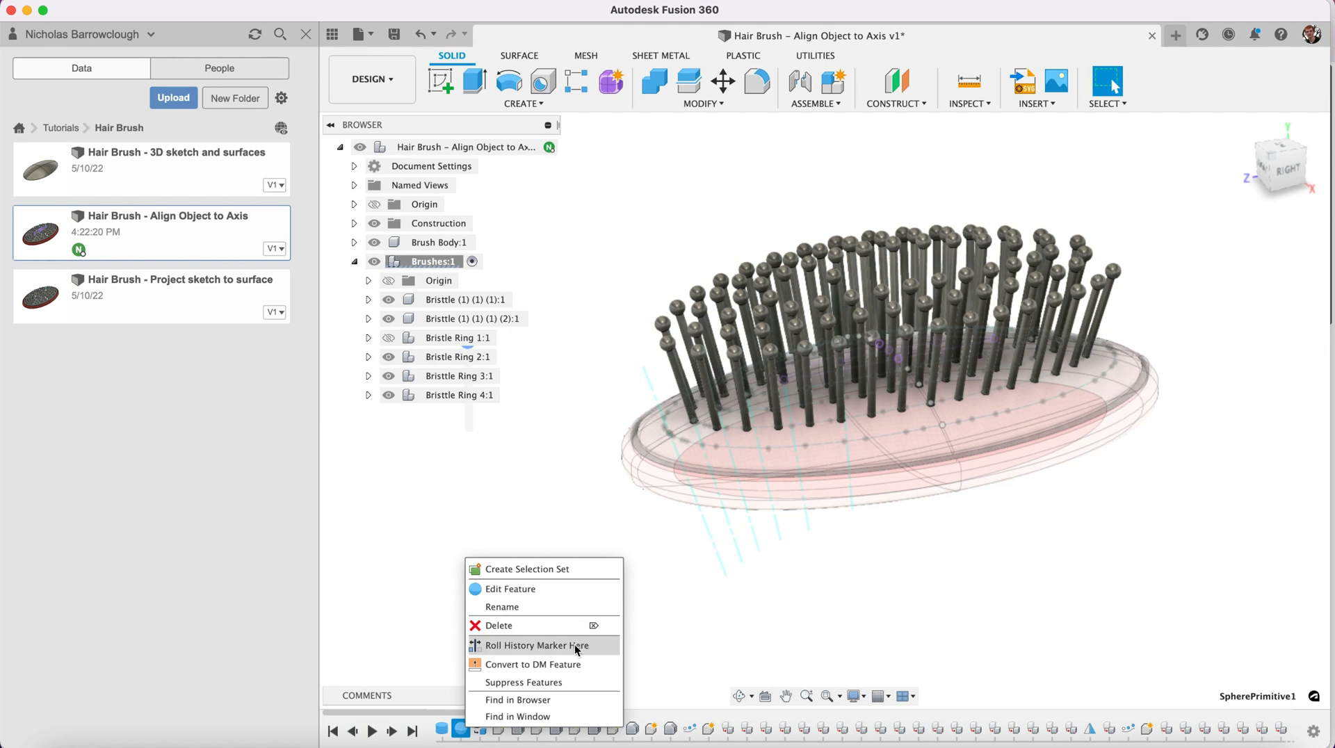
- Roll history back to the first bristle and give its shaft Plastic - Glossy (Black)
left_click(537, 645)
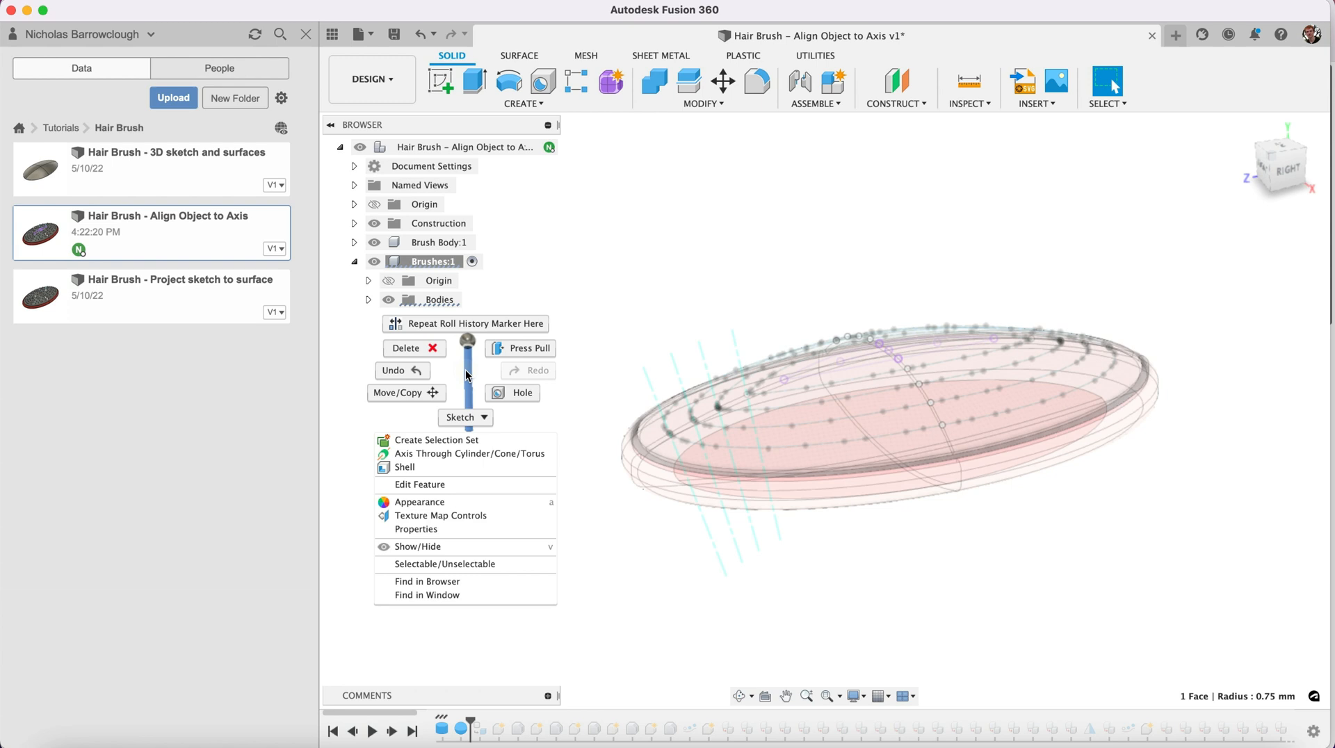
left_click(1106, 412)
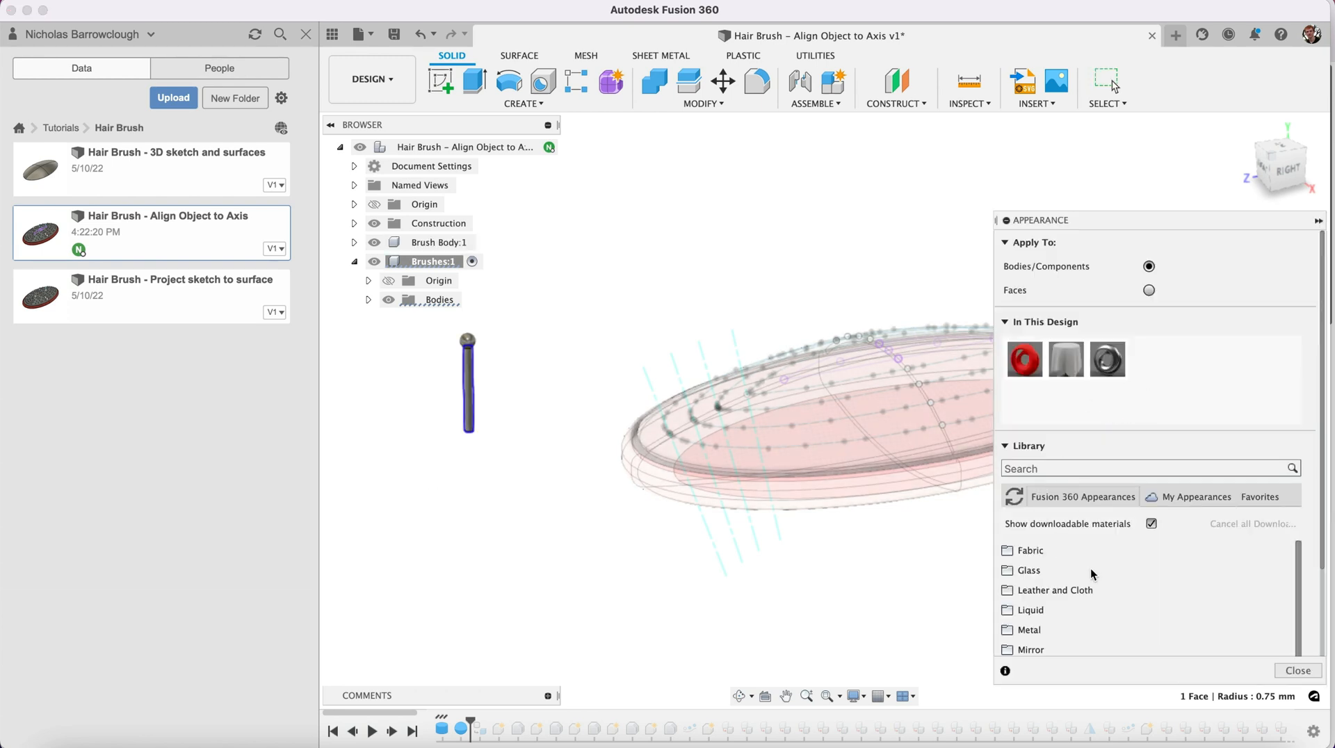
scroll("down", 3)
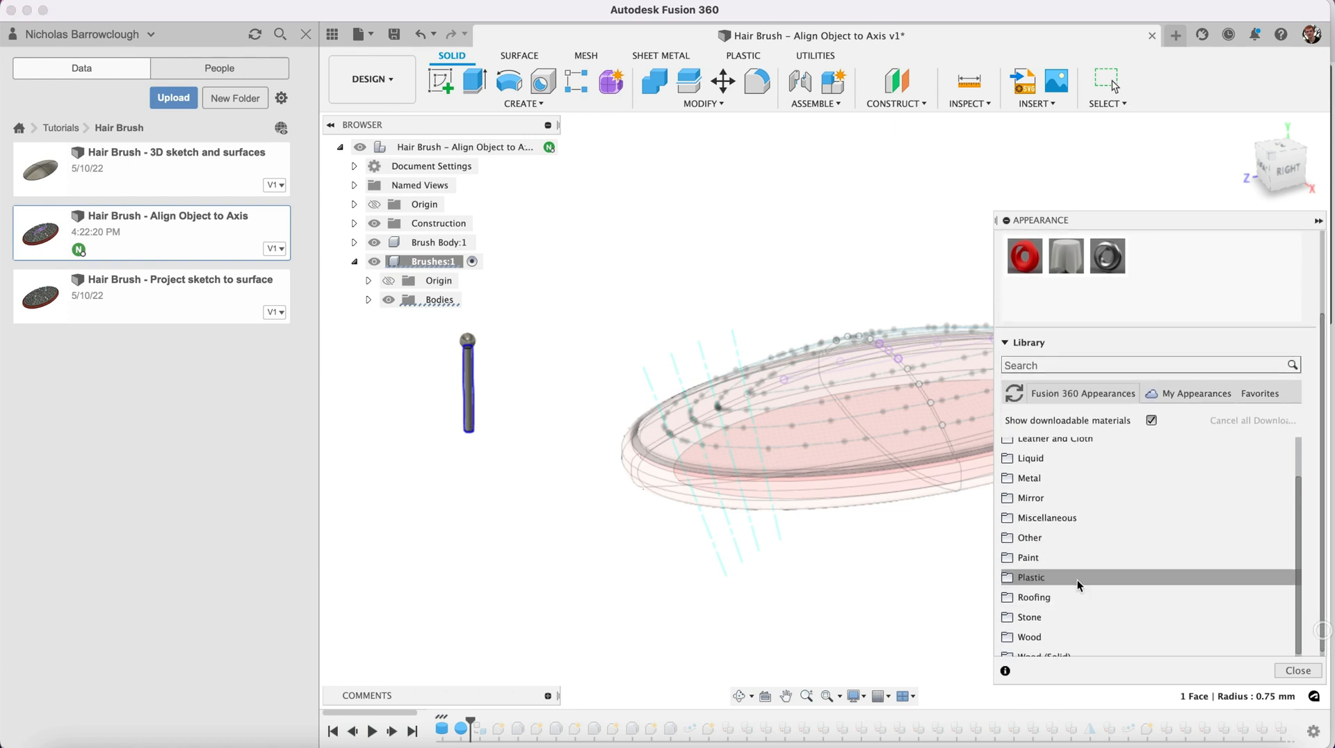
left_click(1029, 577)
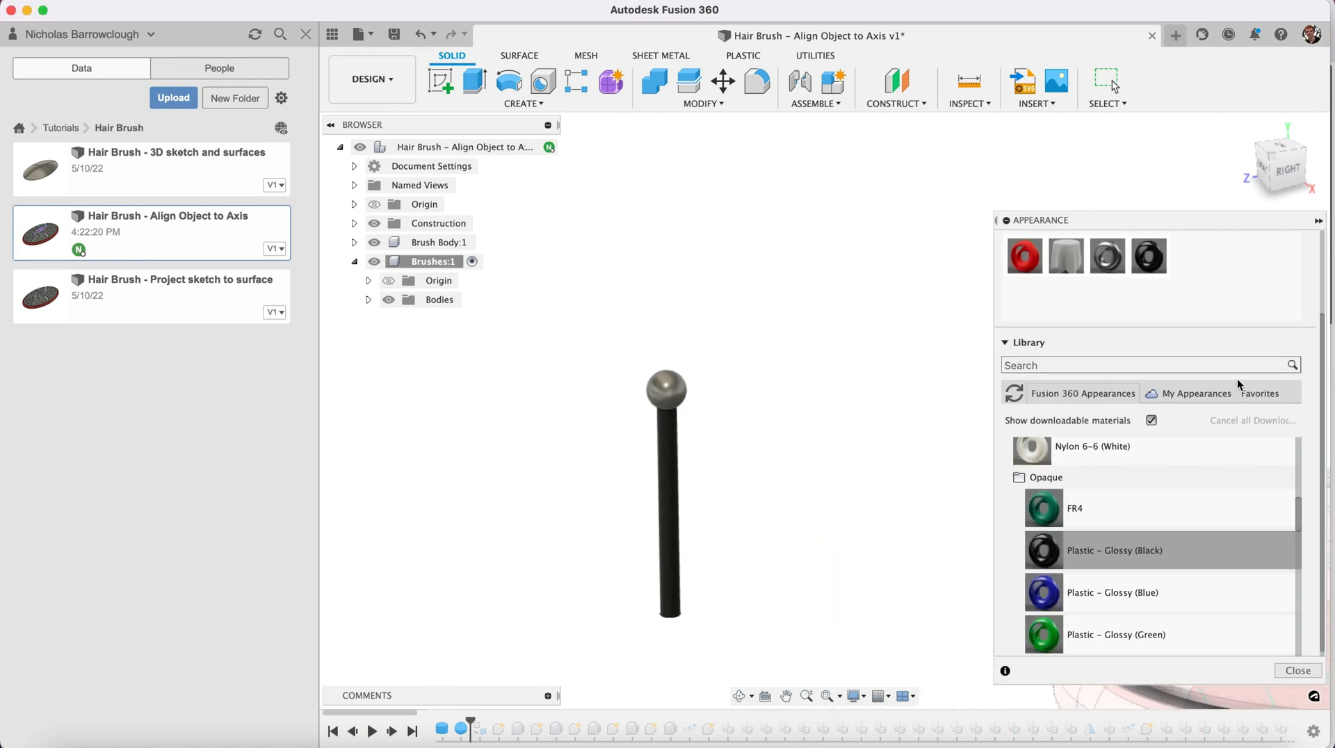
scroll("down", 3)
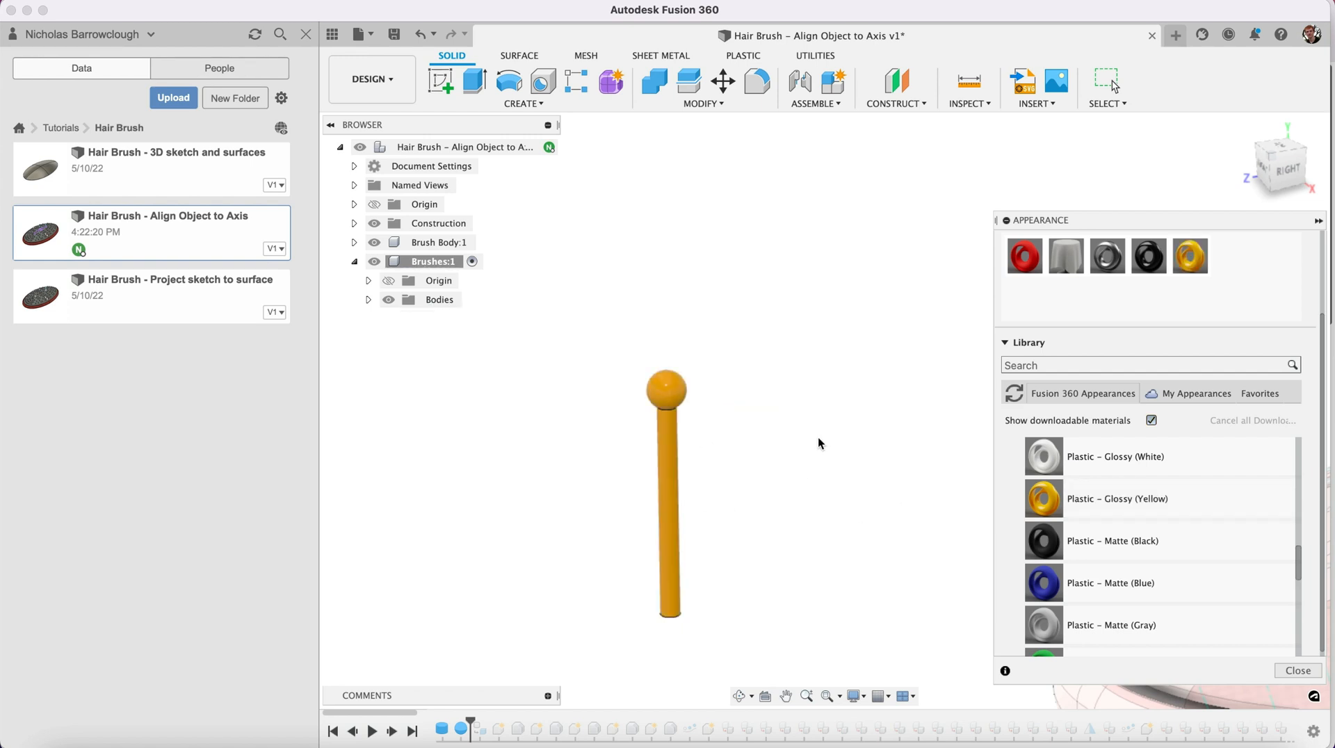
mouse_move(1219, 300)
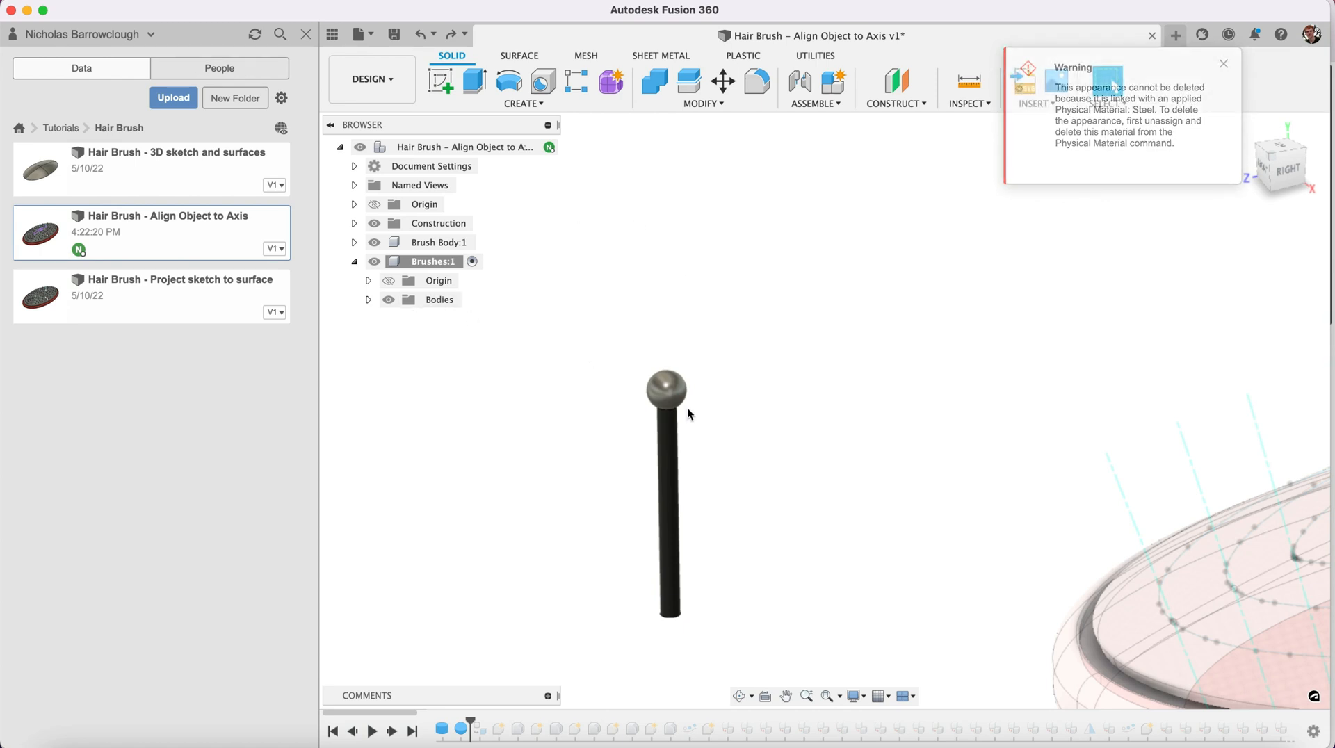
right_click(666, 397)
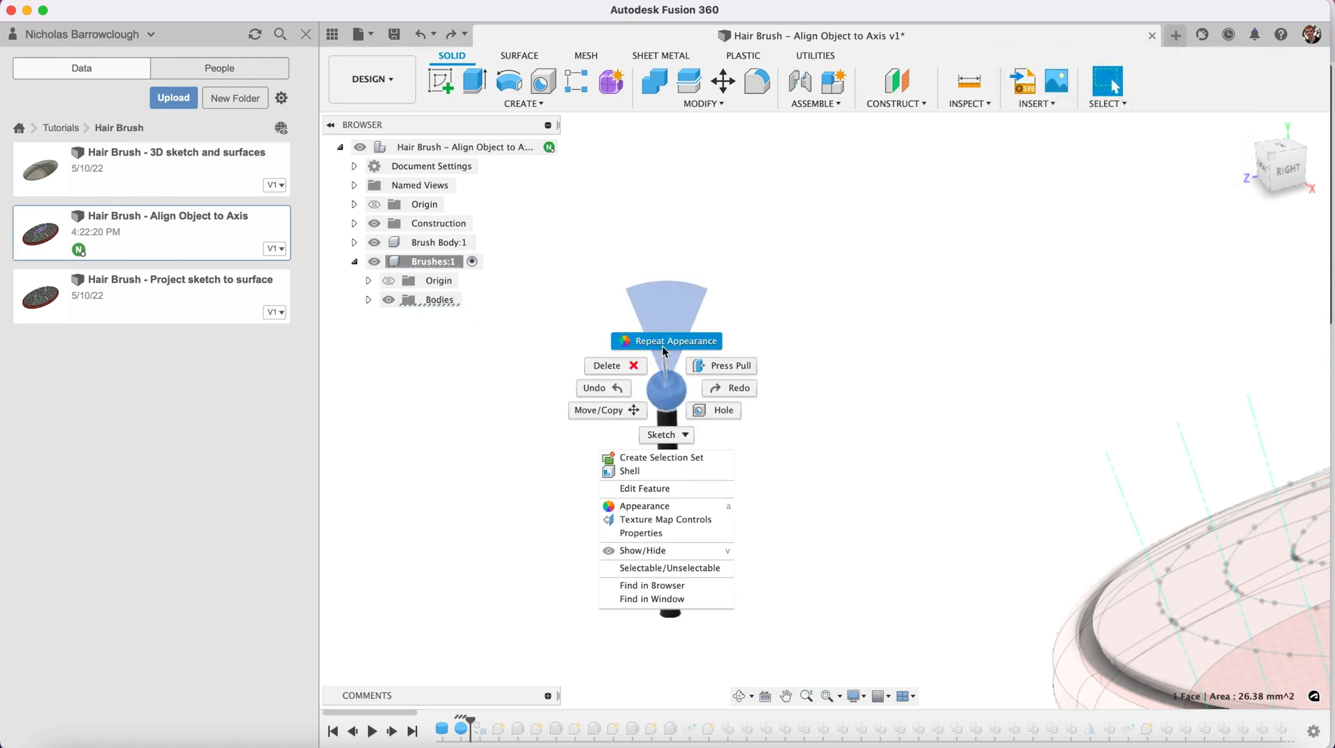
- Give the bristle's ball tip Plastic - Glossy (Yellow) via Repeat Appearance
left_click(643, 504)
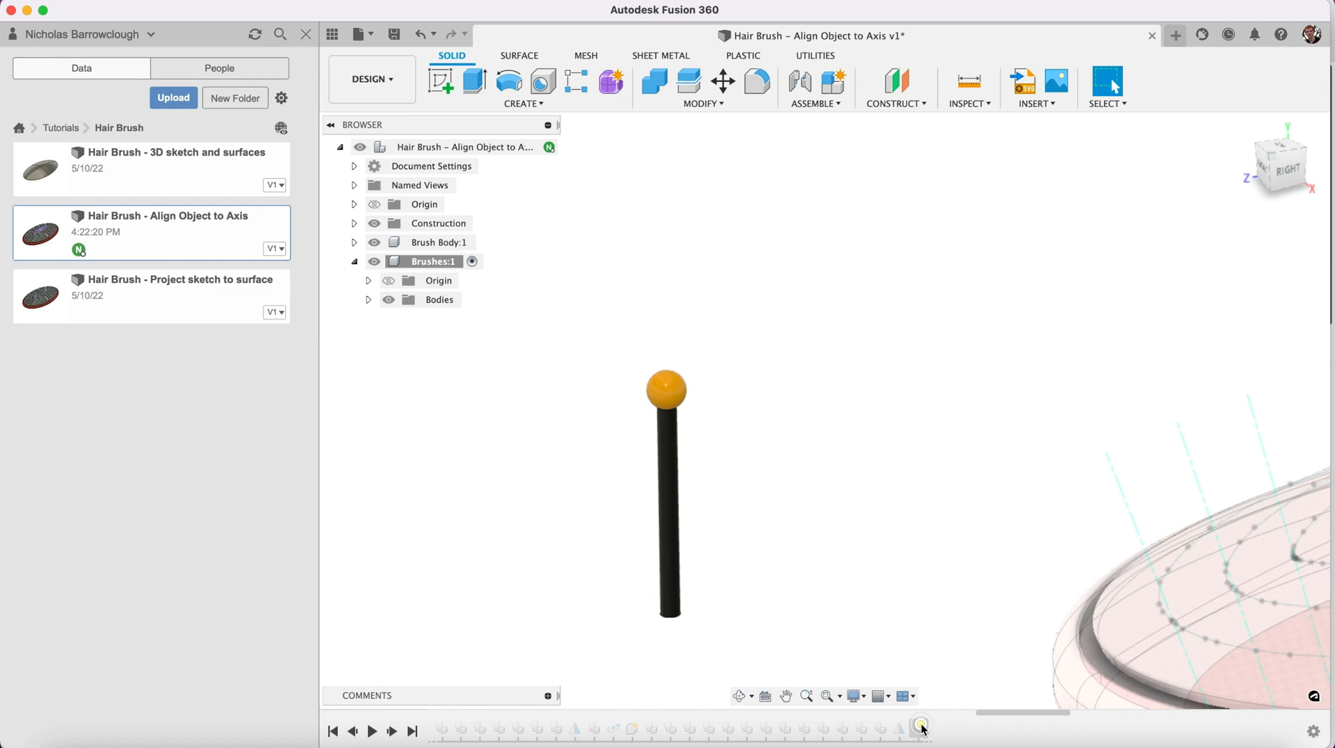
mouse_move(933, 689)
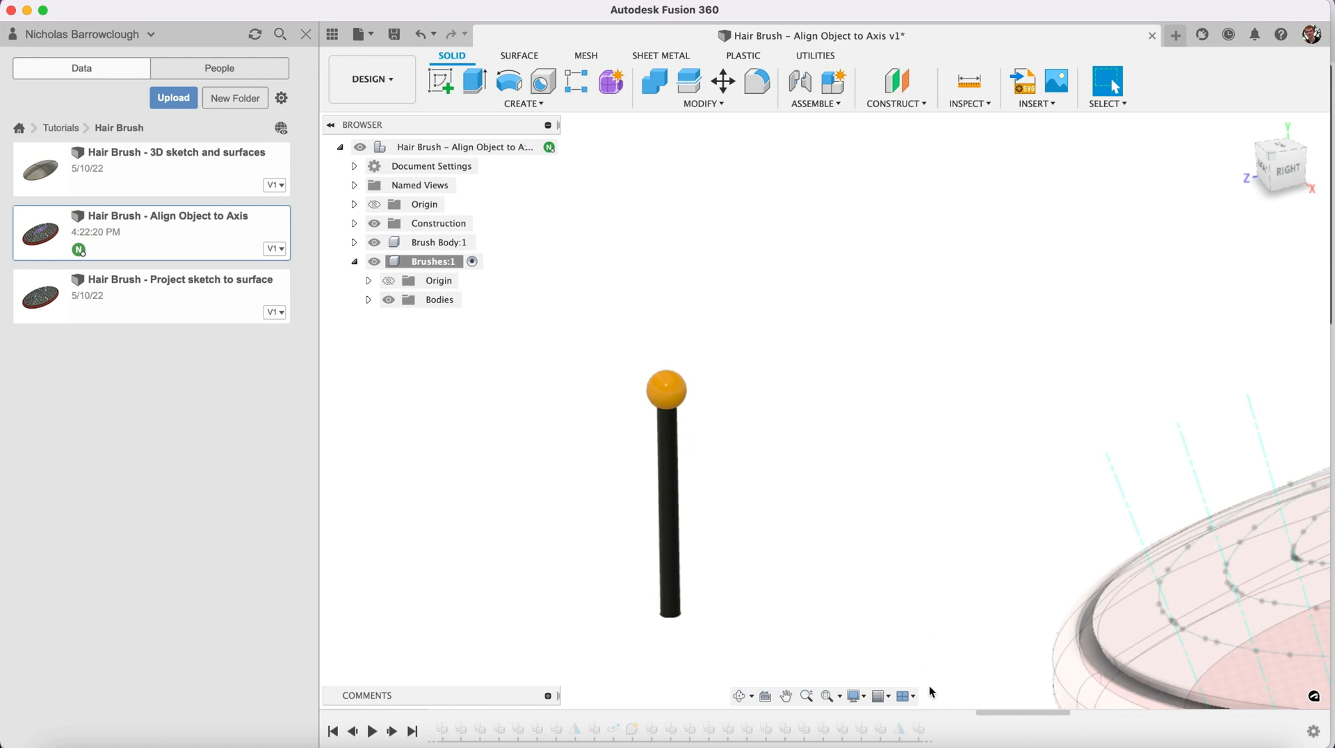
mouse_move(930, 727)
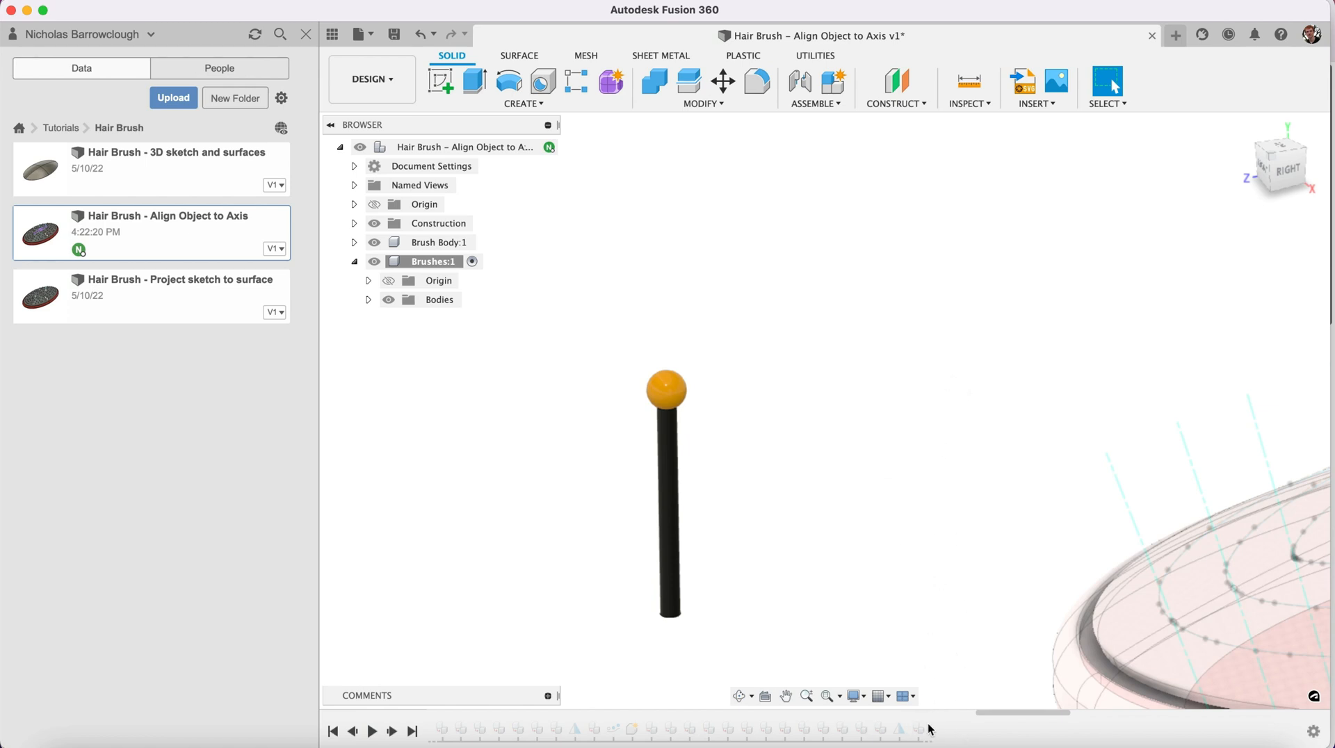
right_click(906, 734)
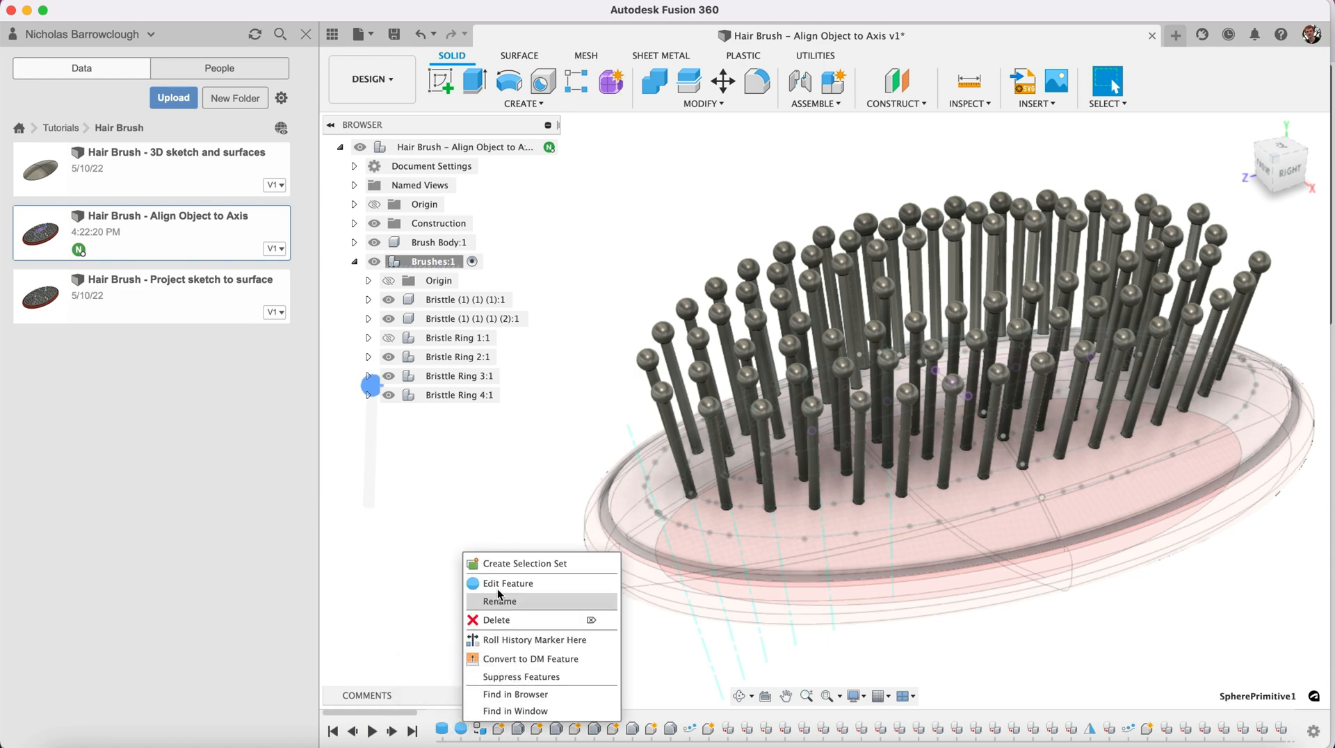
left_click(509, 583)
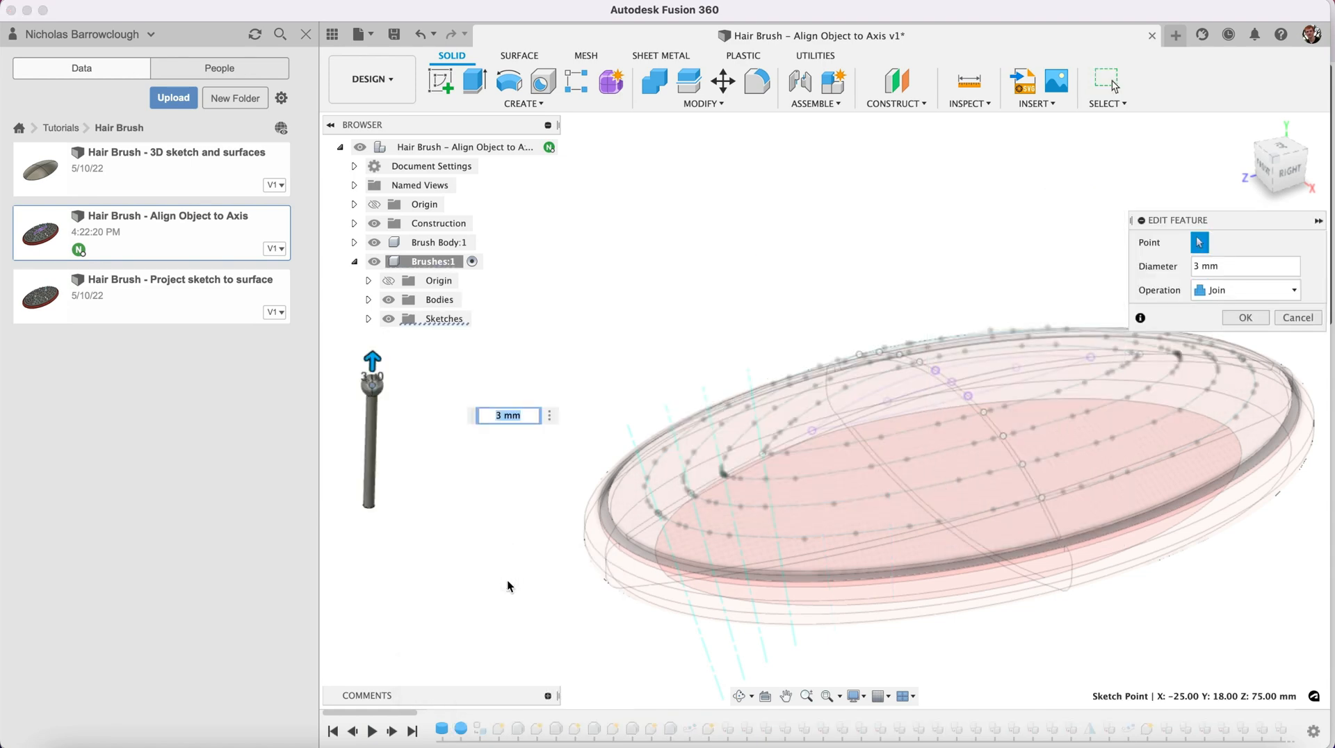
mouse_move(547, 391)
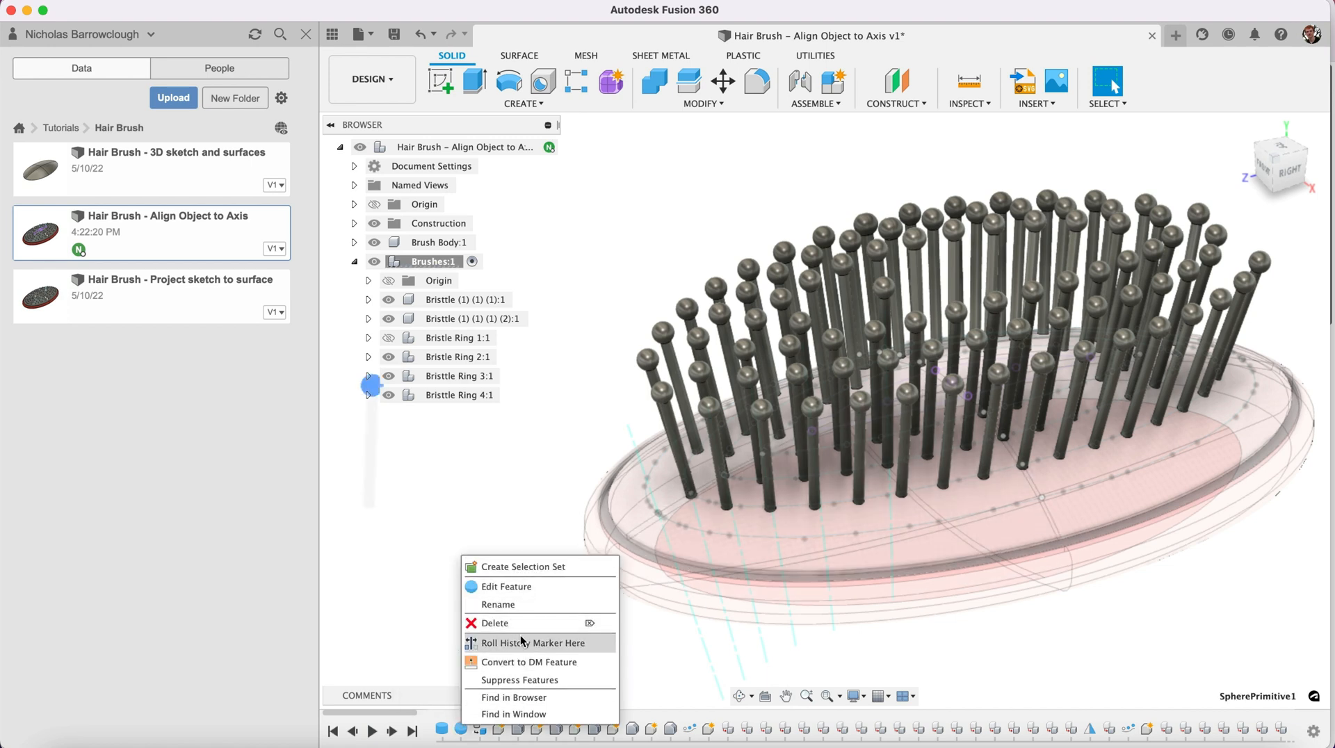
left_click(534, 642)
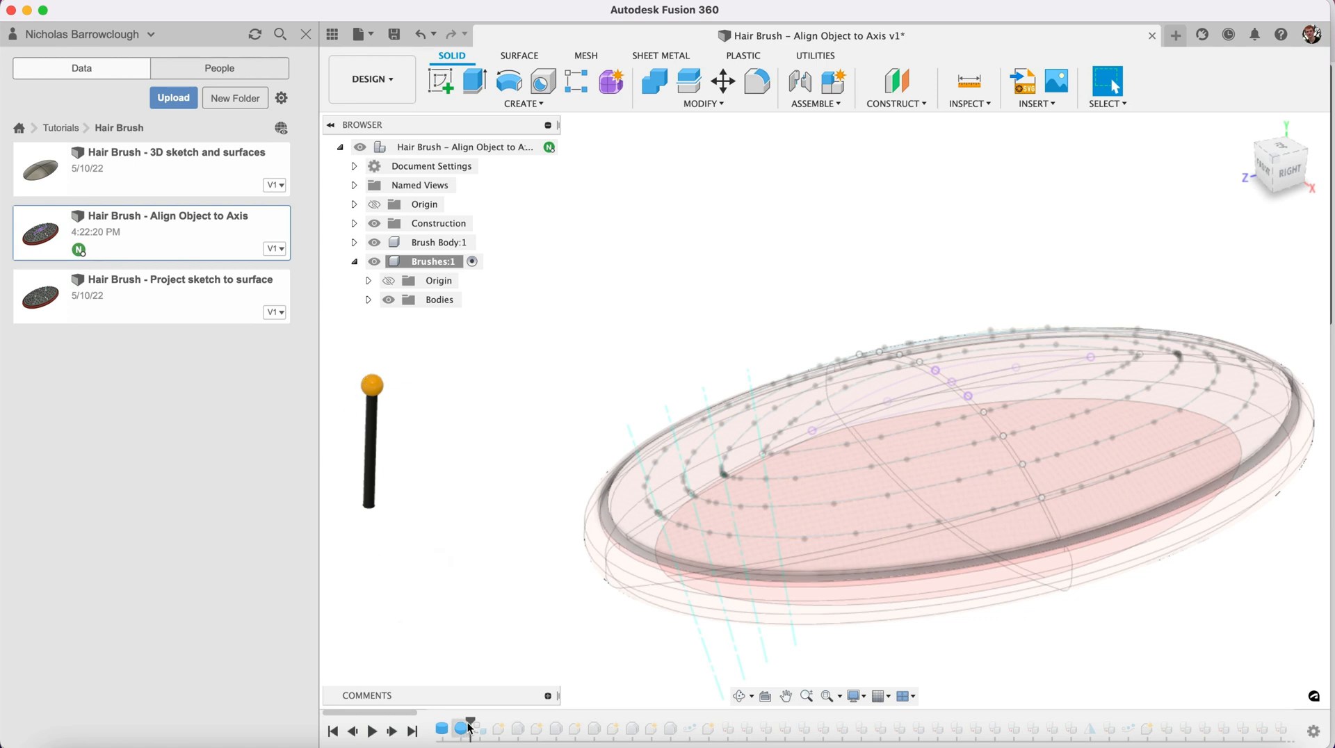
- Step history forward and color the bristle's faces: yellow plastic tip, black plastic shaft
left_click(477, 730)
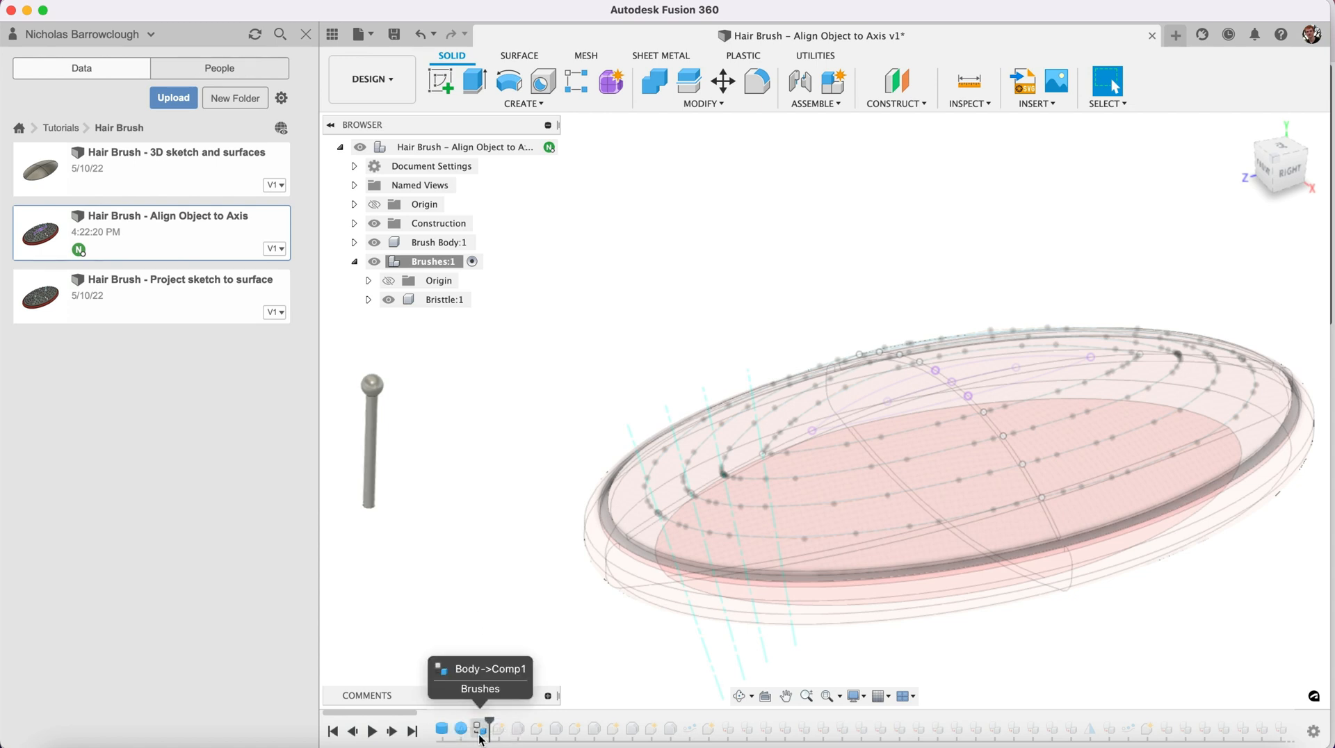
mouse_move(478, 731)
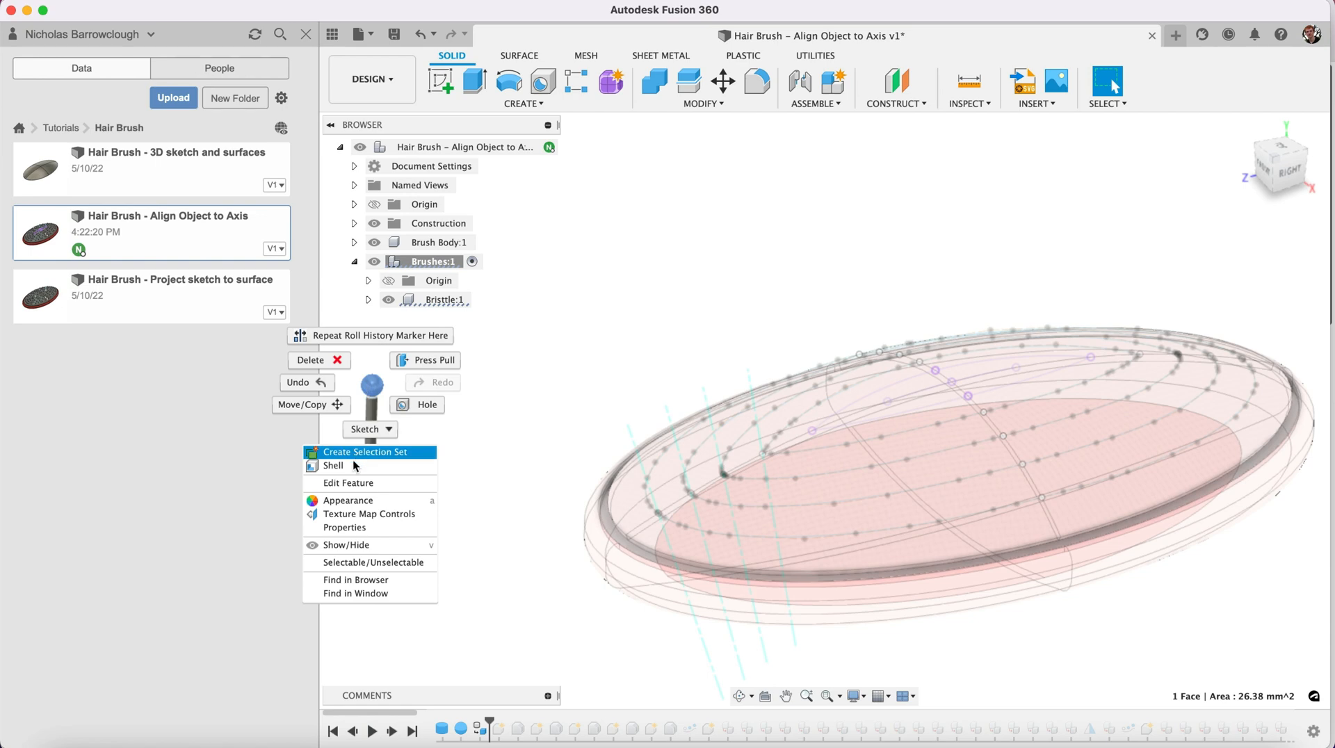
left_click(347, 499)
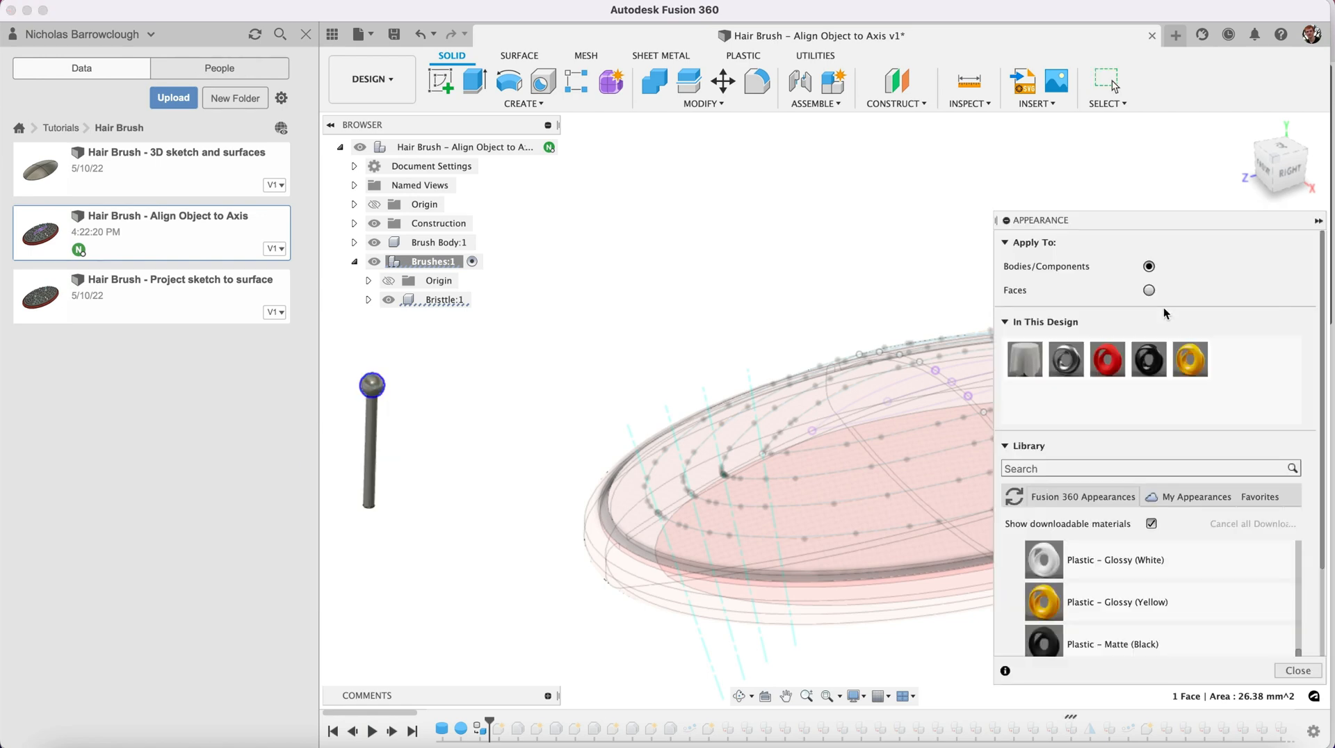
left_click(1148, 289)
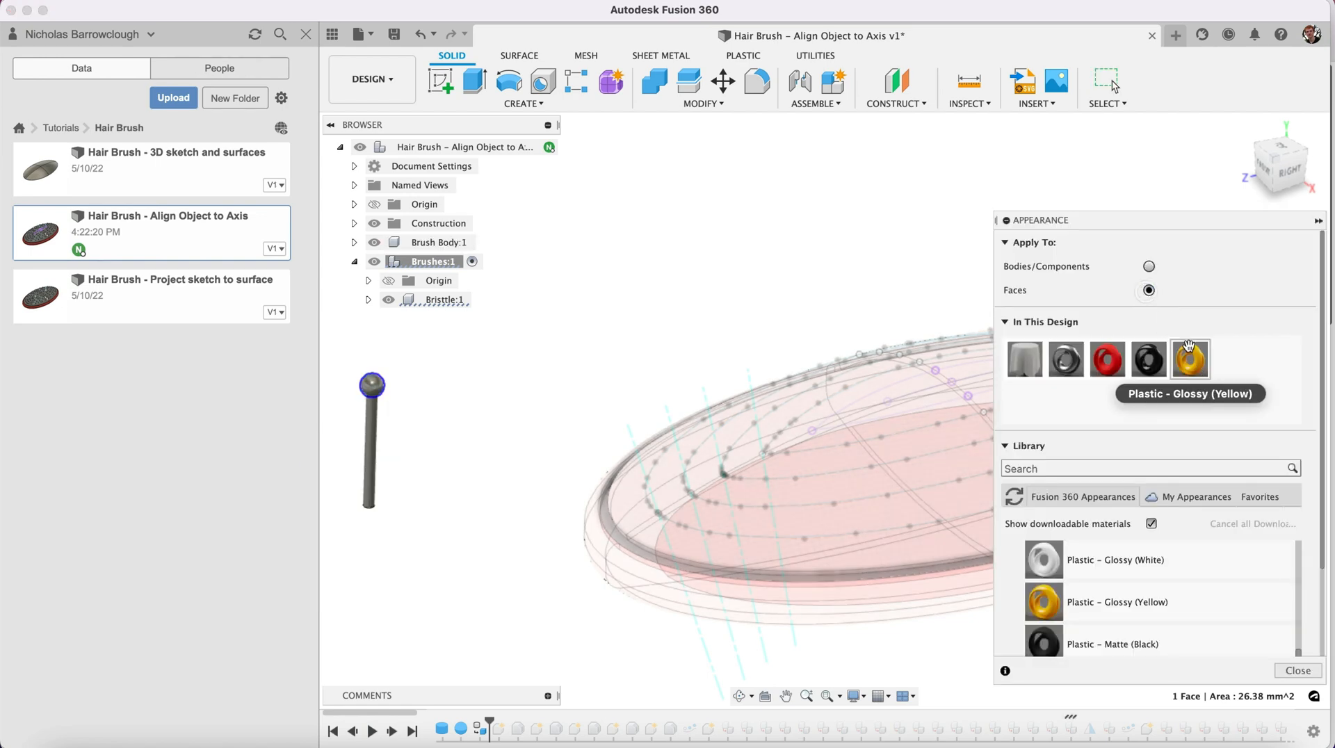
left_click(1190, 359)
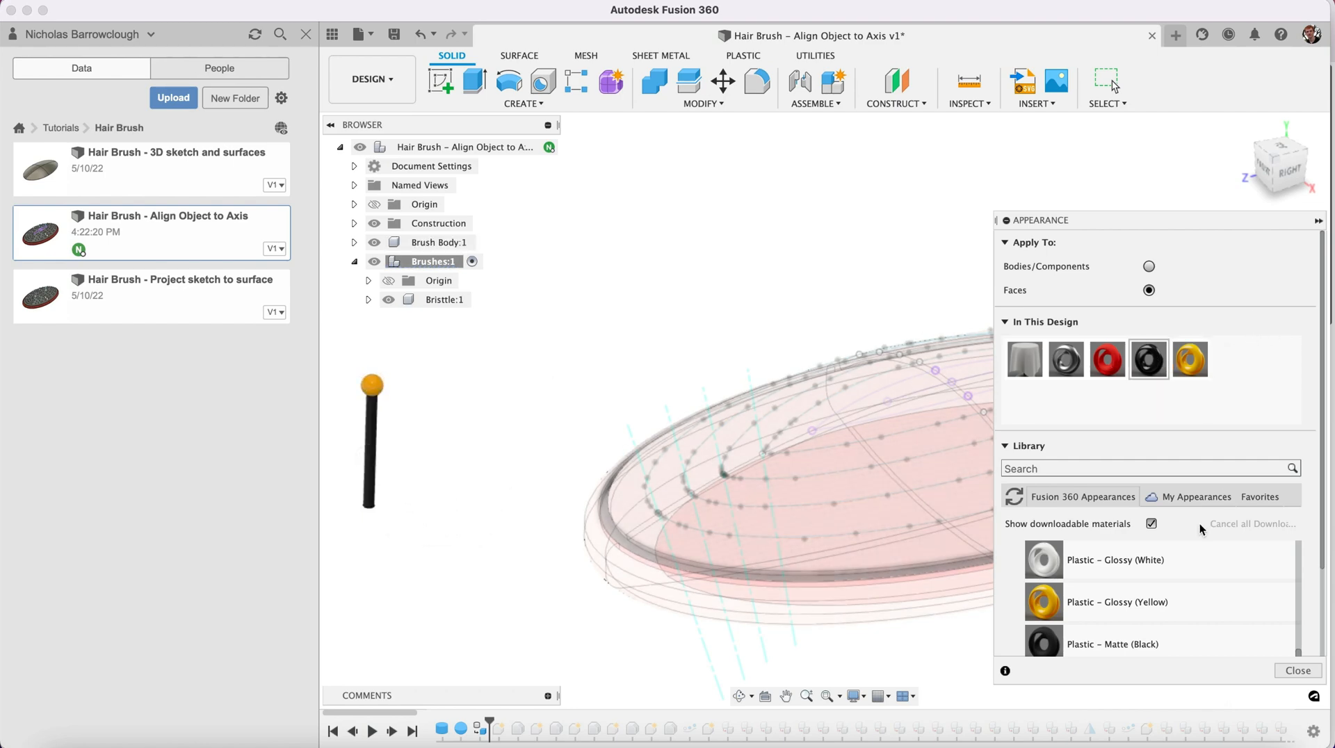
left_click(1294, 670)
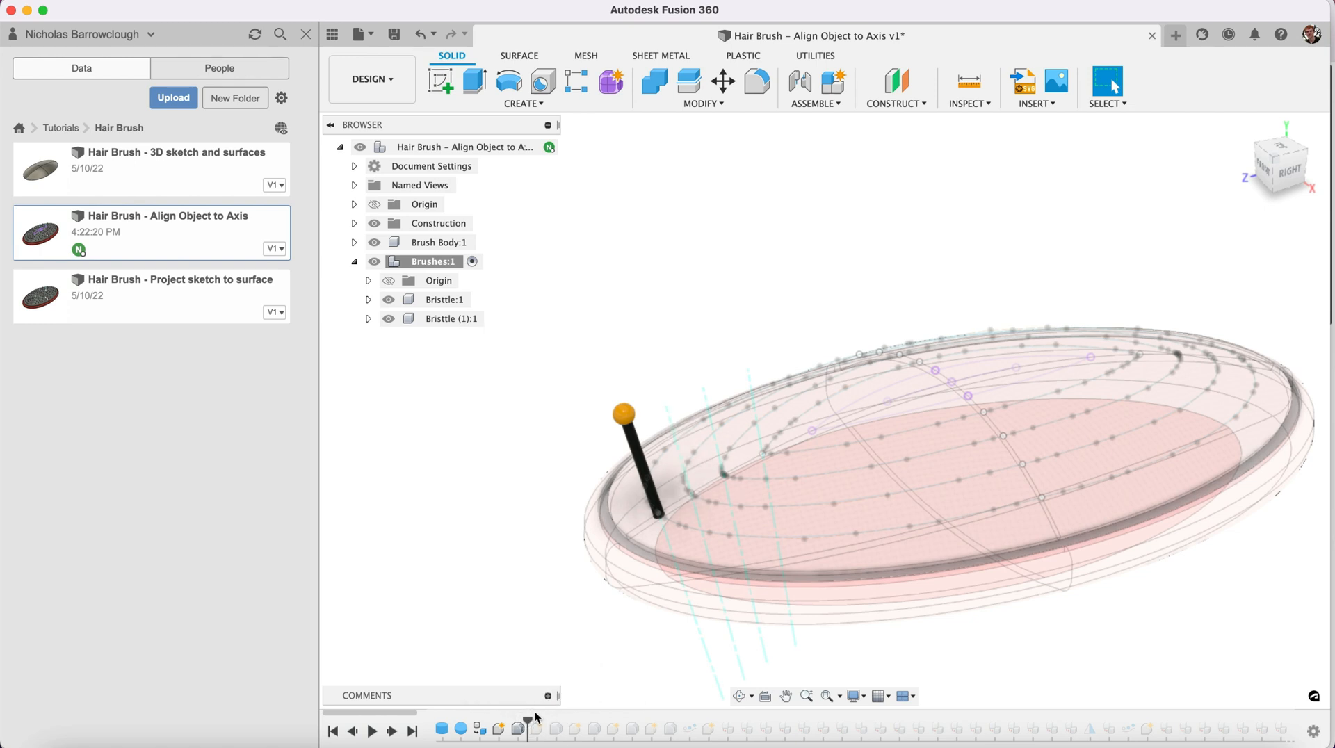
mouse_move(529, 720)
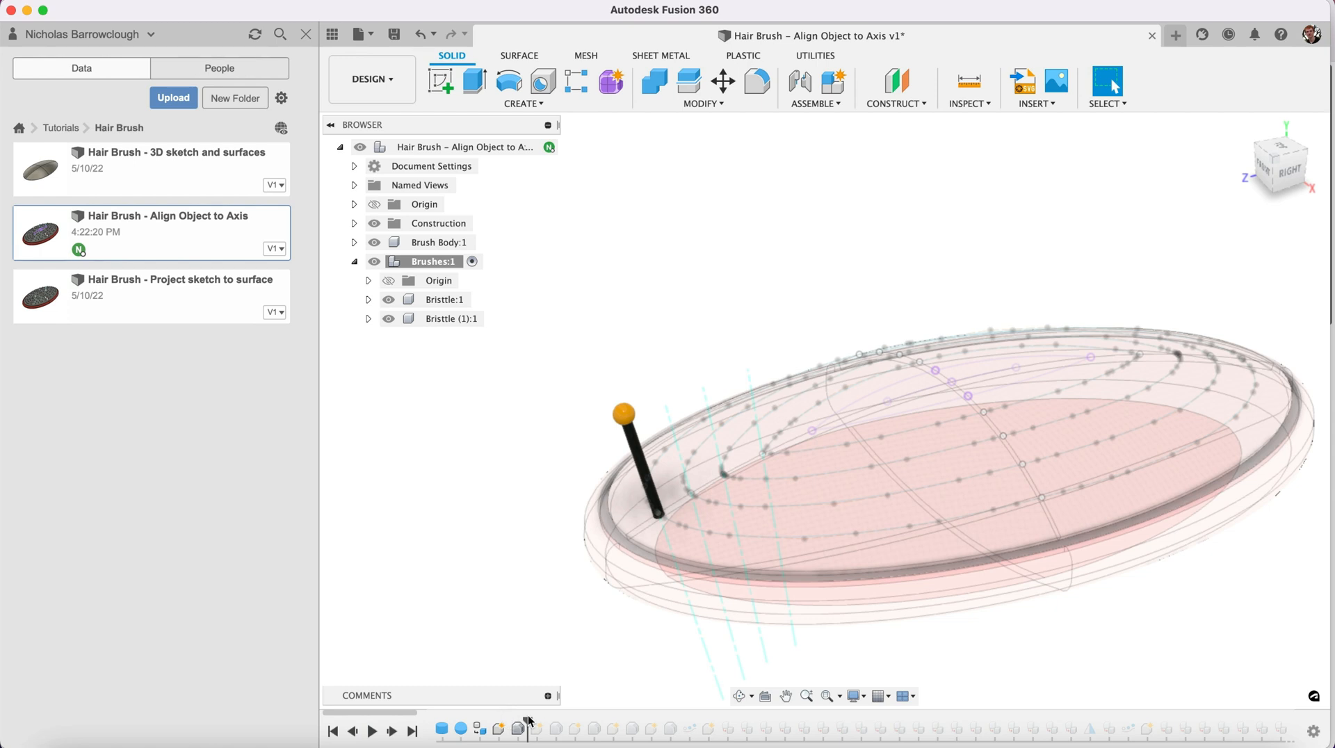
mouse_move(508, 721)
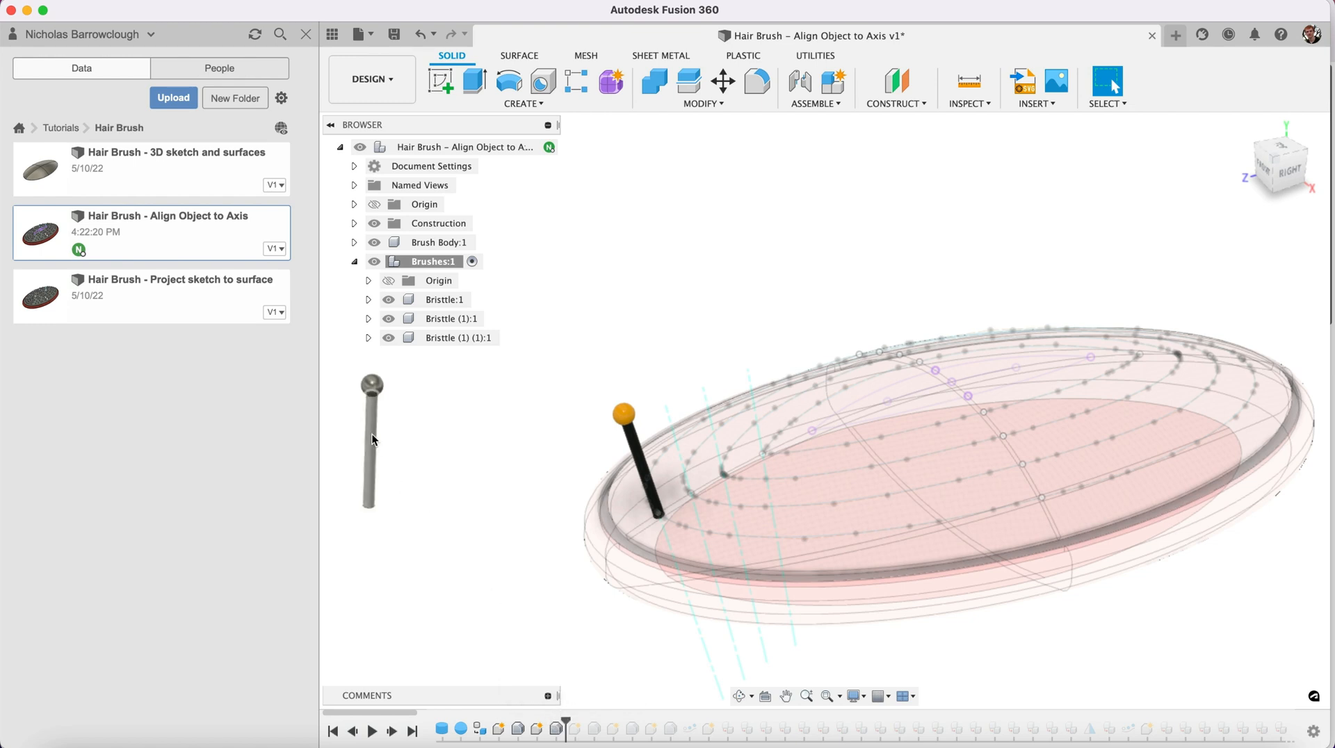
- Color the second and third bristles black with yellow tips, then step history to the PathPattern
right_click(370, 439)
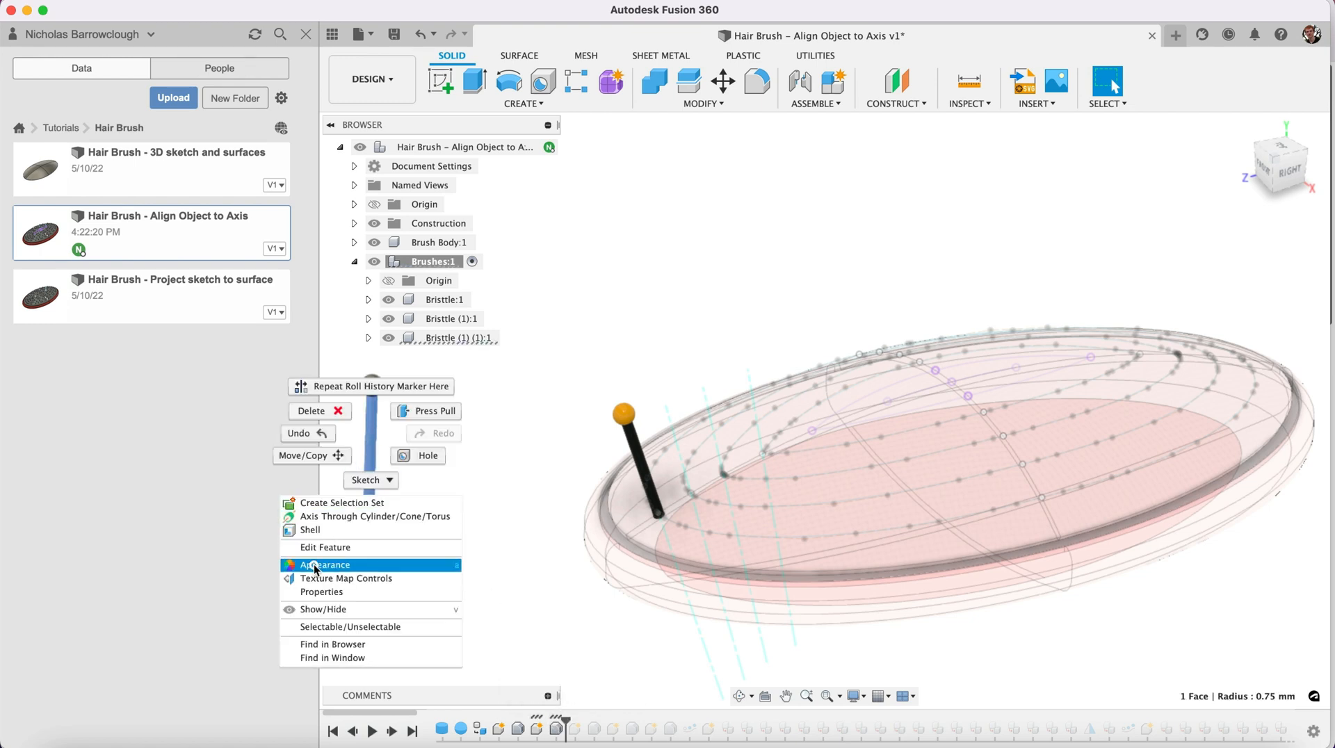
left_click(324, 564)
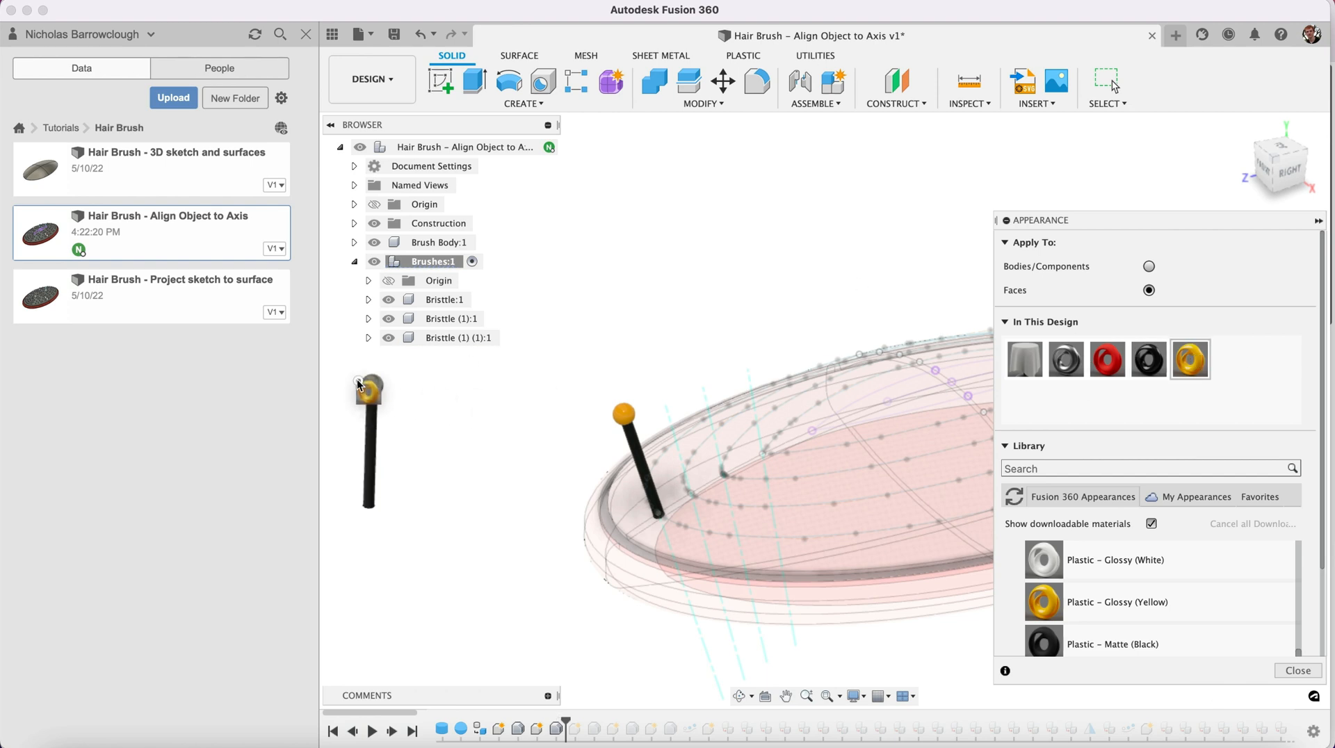
left_click(1298, 671)
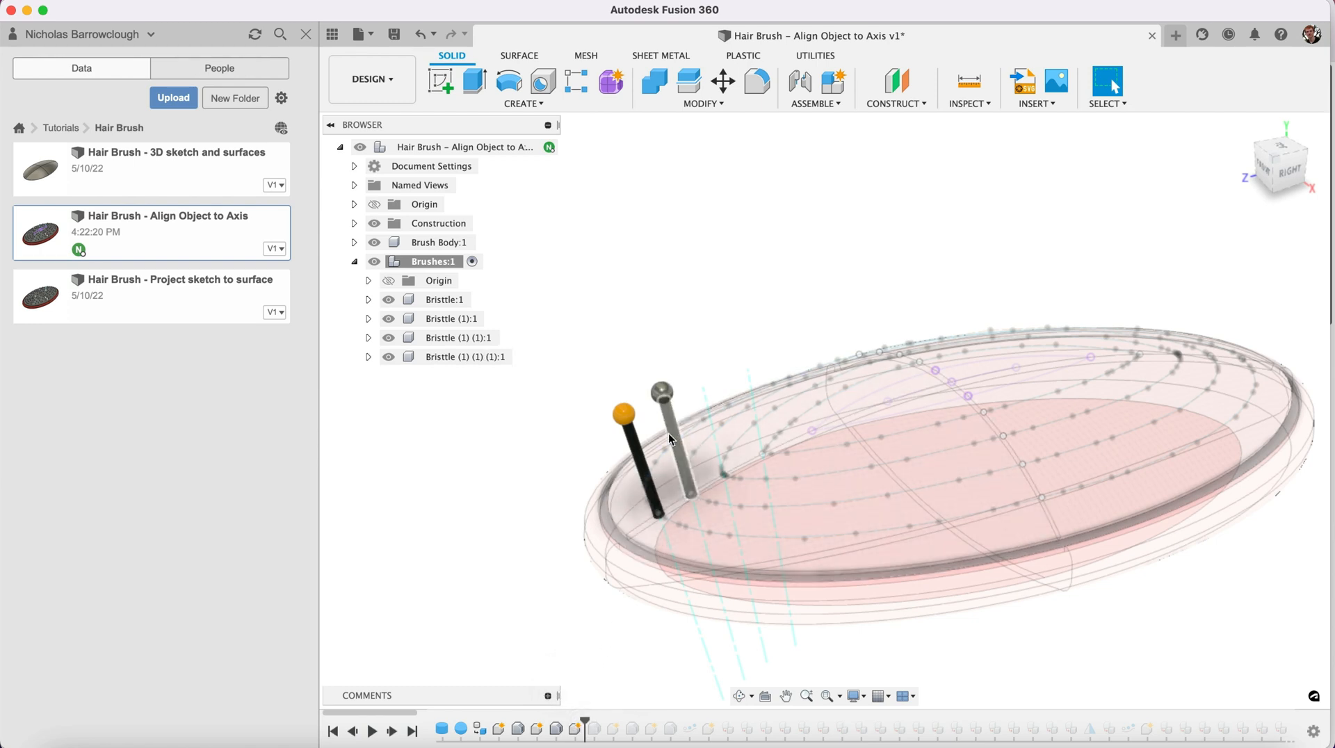
right_click(665, 394)
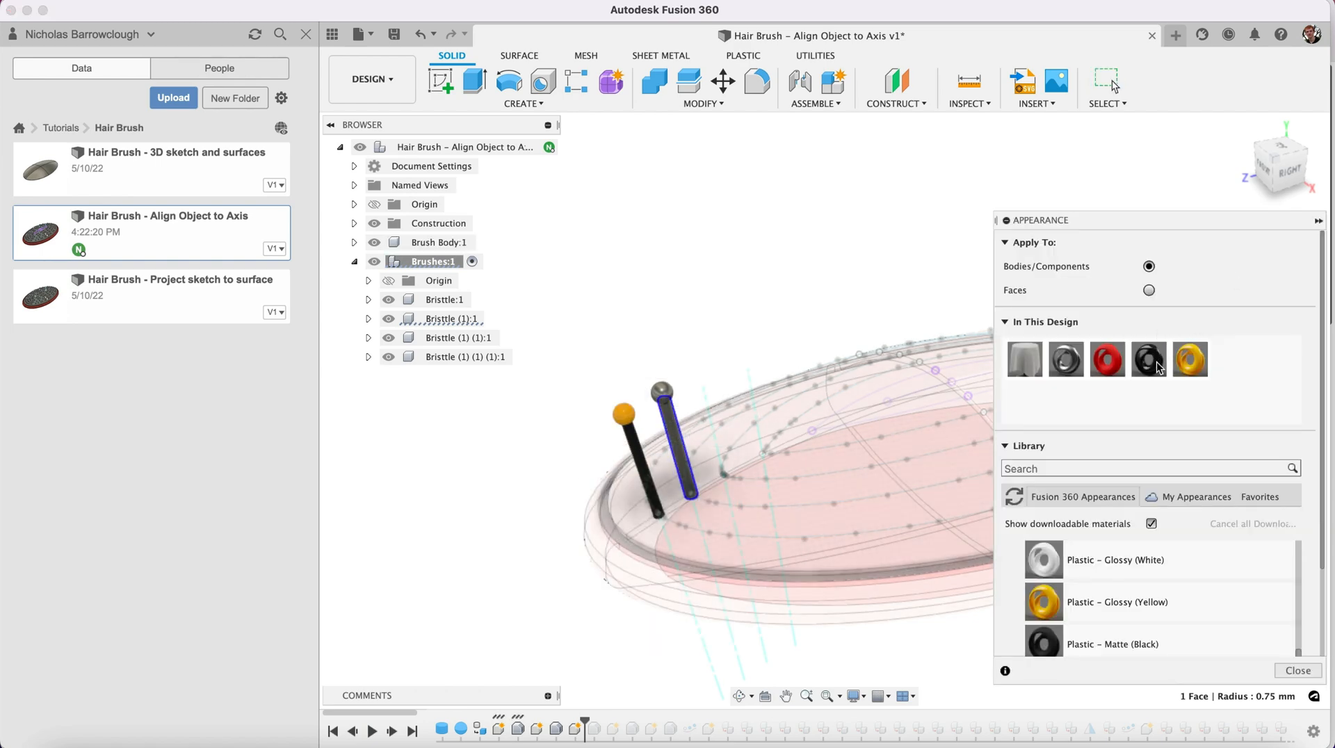
left_click(1149, 289)
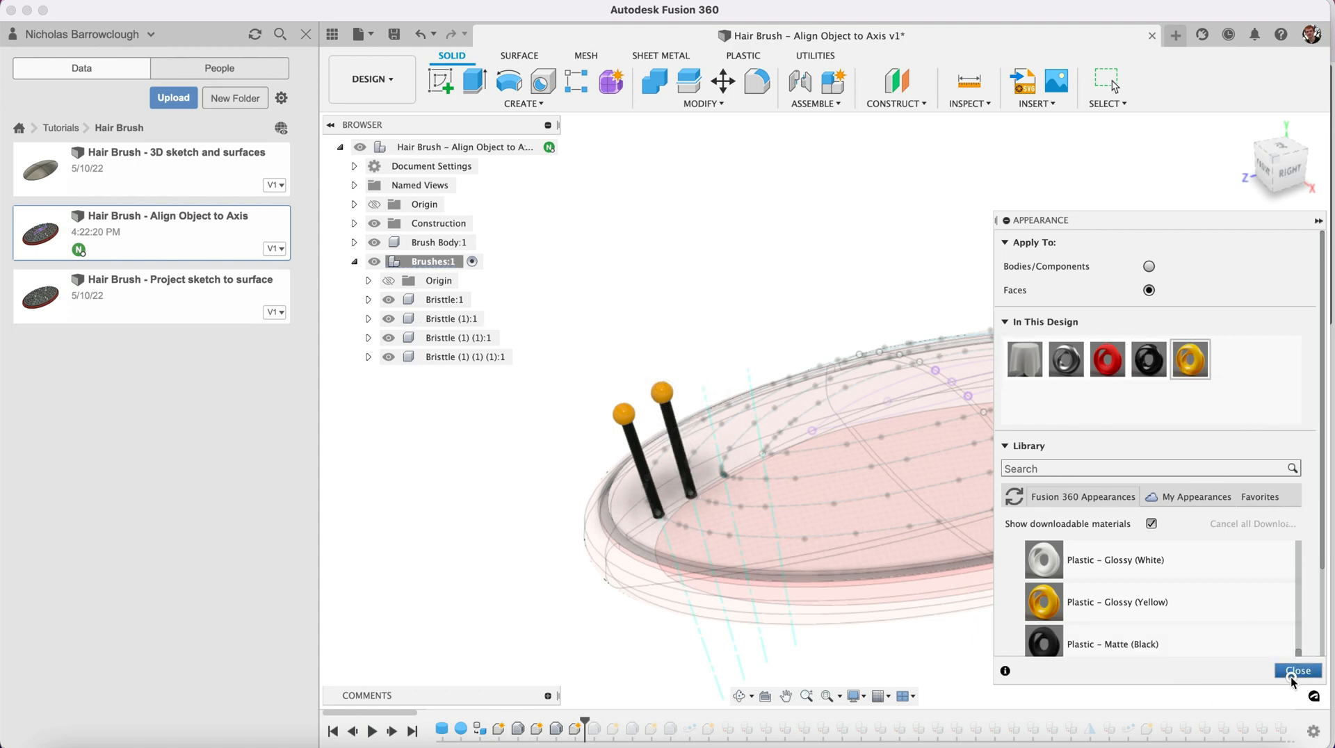
left_click(1300, 670)
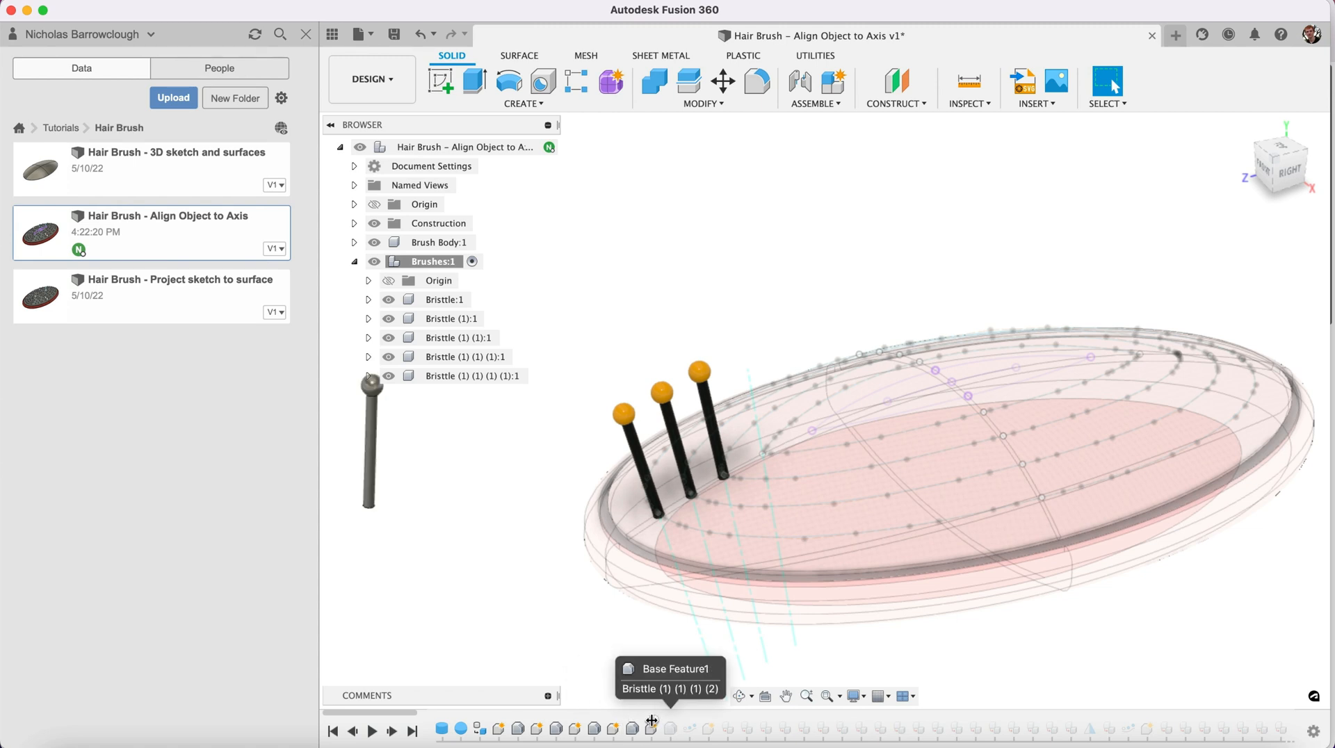
left_click(652, 725)
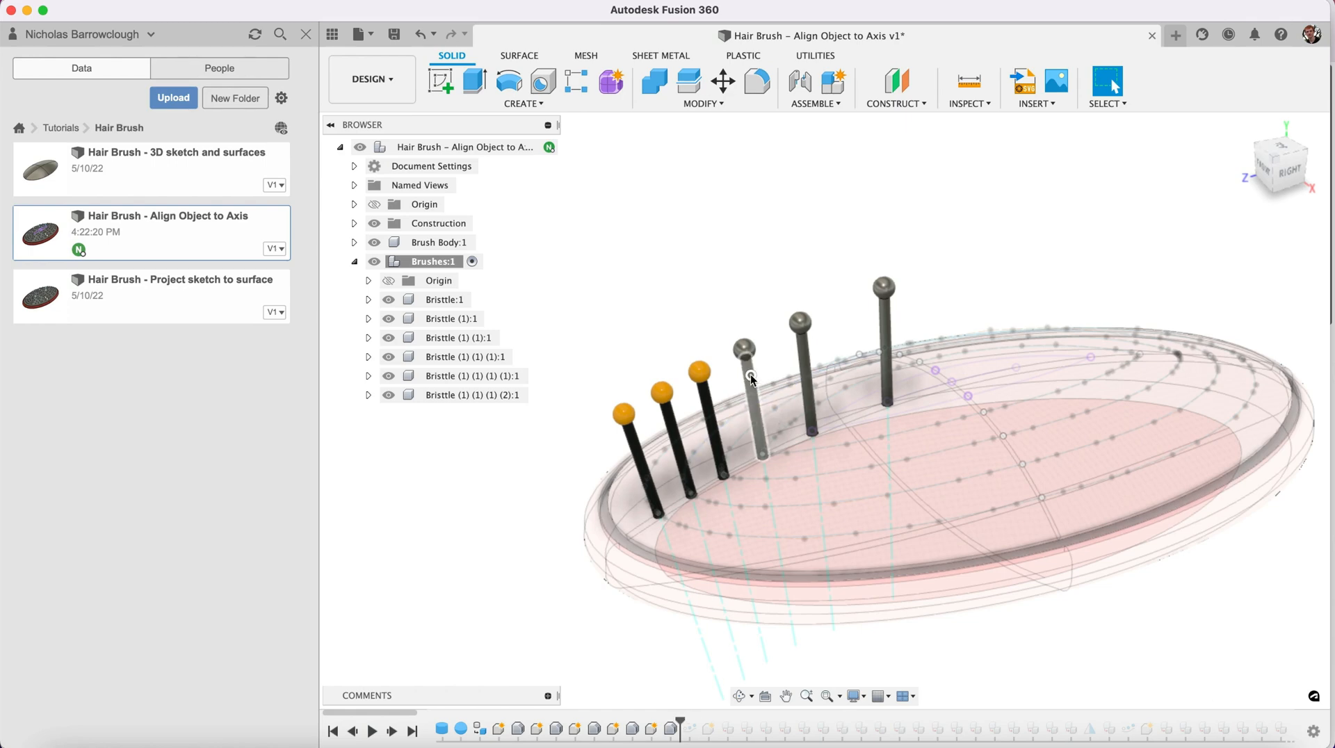
- Colour the remaining grey bristles Plastic Glossy Black with Yellow tips using Apply To Faces, then roll history to the end
right_click(751, 378)
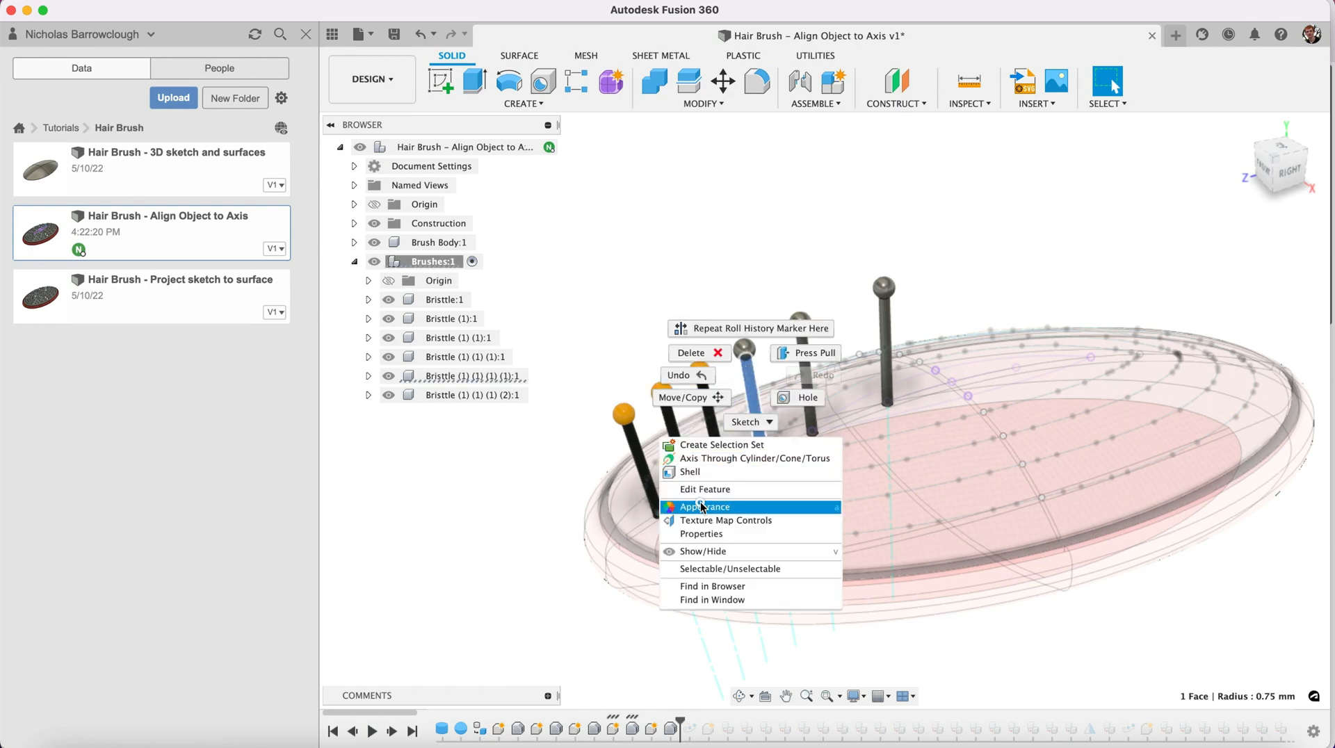
left_click(703, 506)
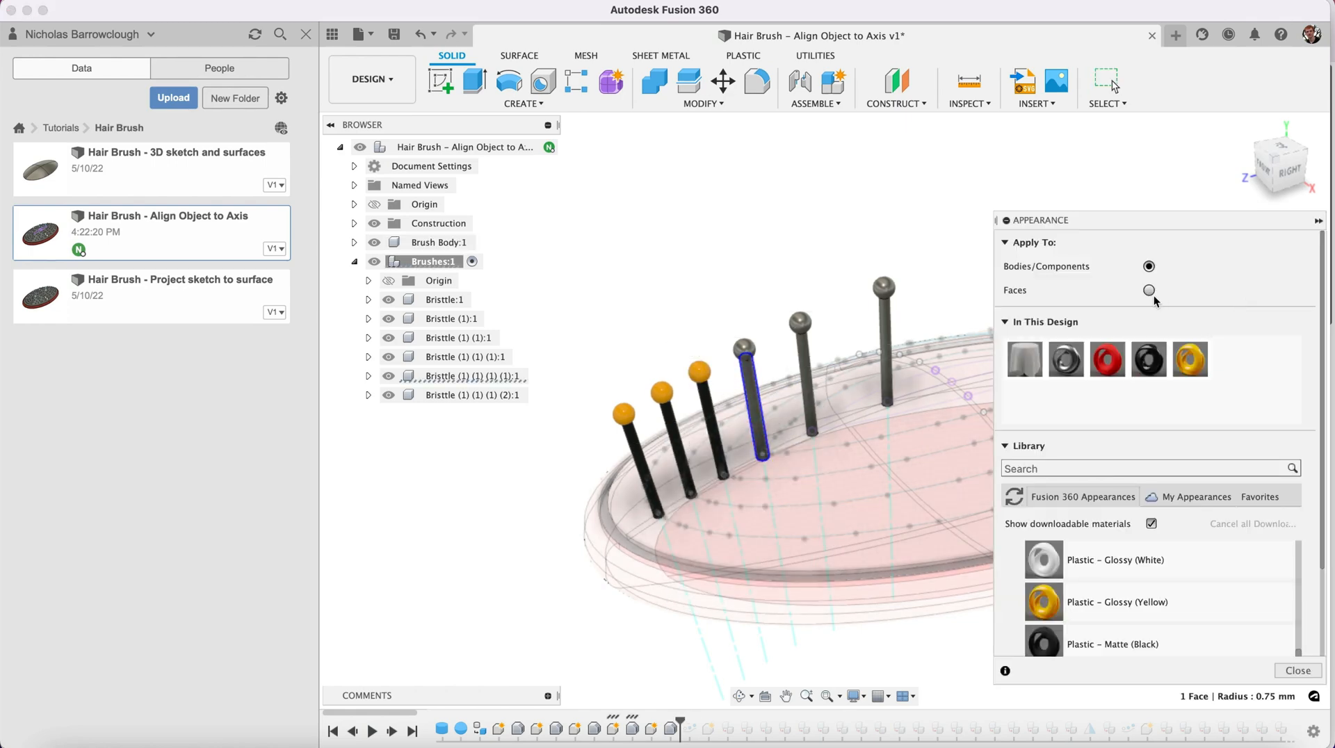
left_click(1148, 290)
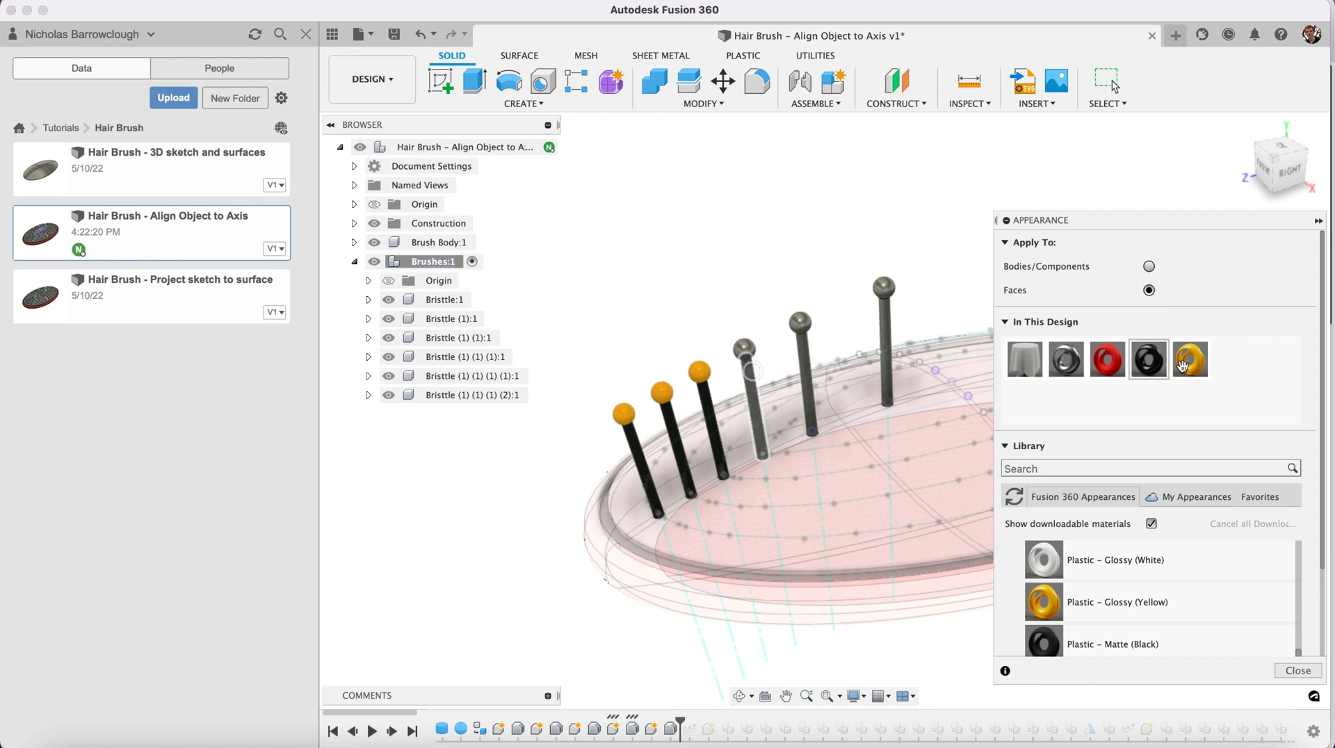
left_click(1191, 359)
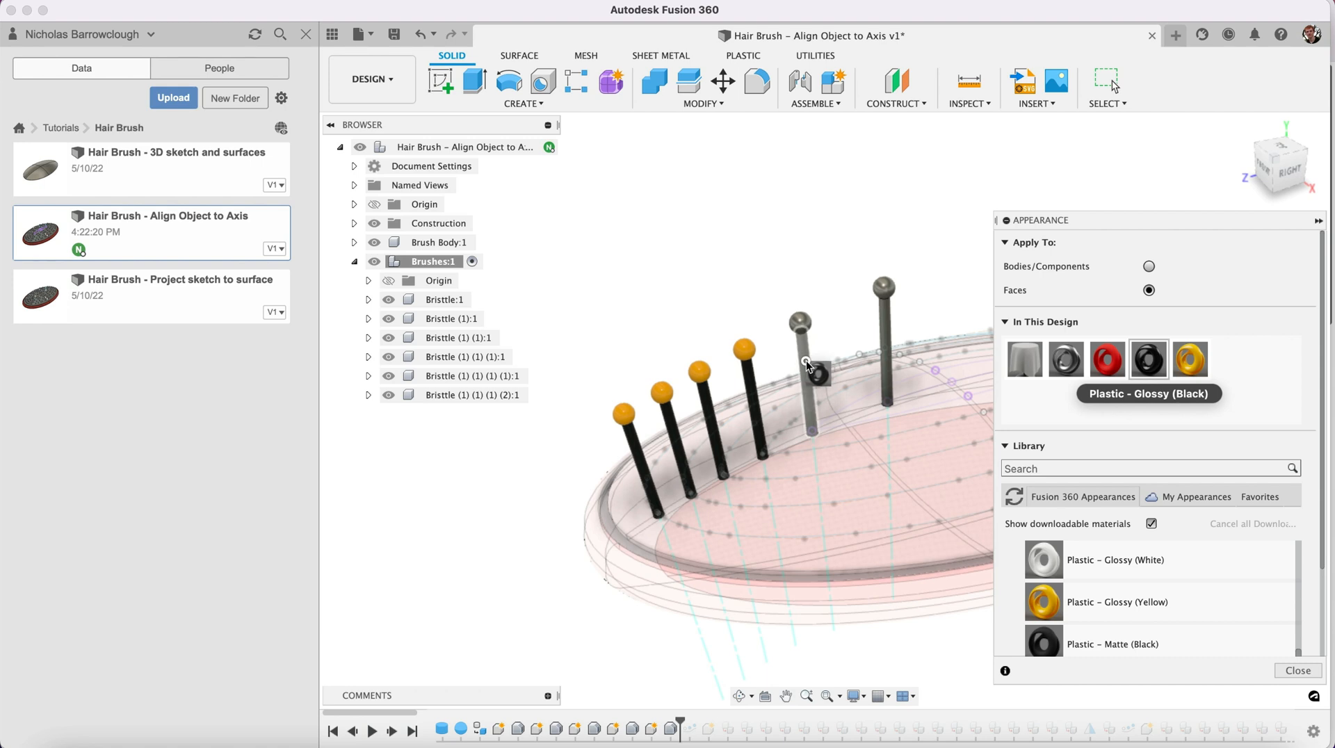
left_click(1191, 359)
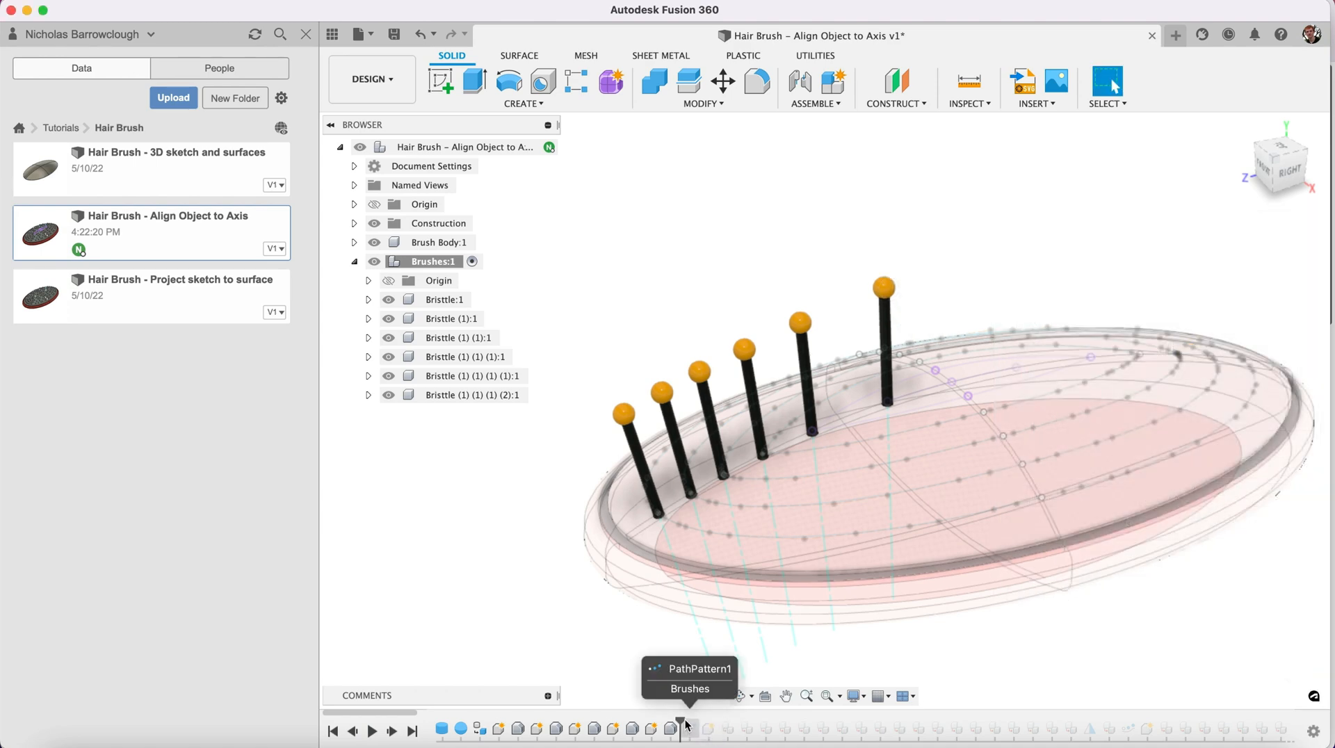
left_click(681, 735)
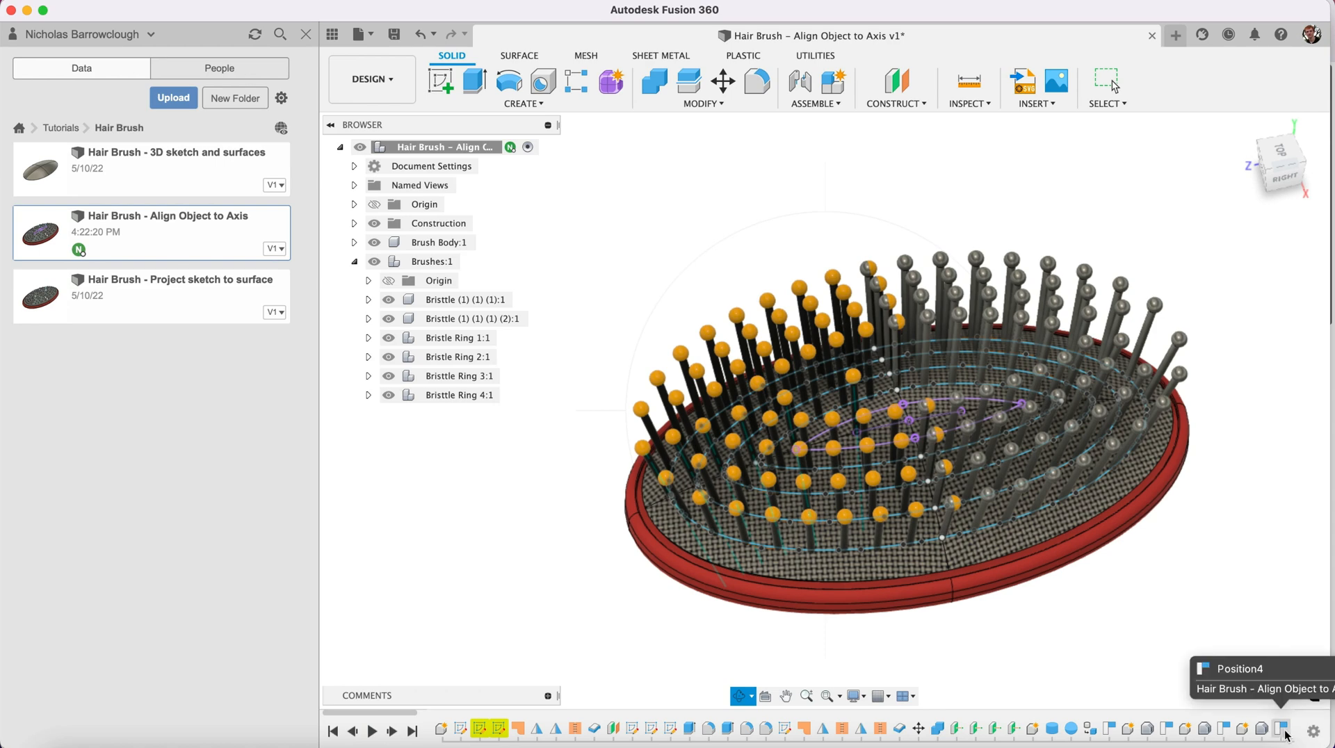
mouse_move(465, 261)
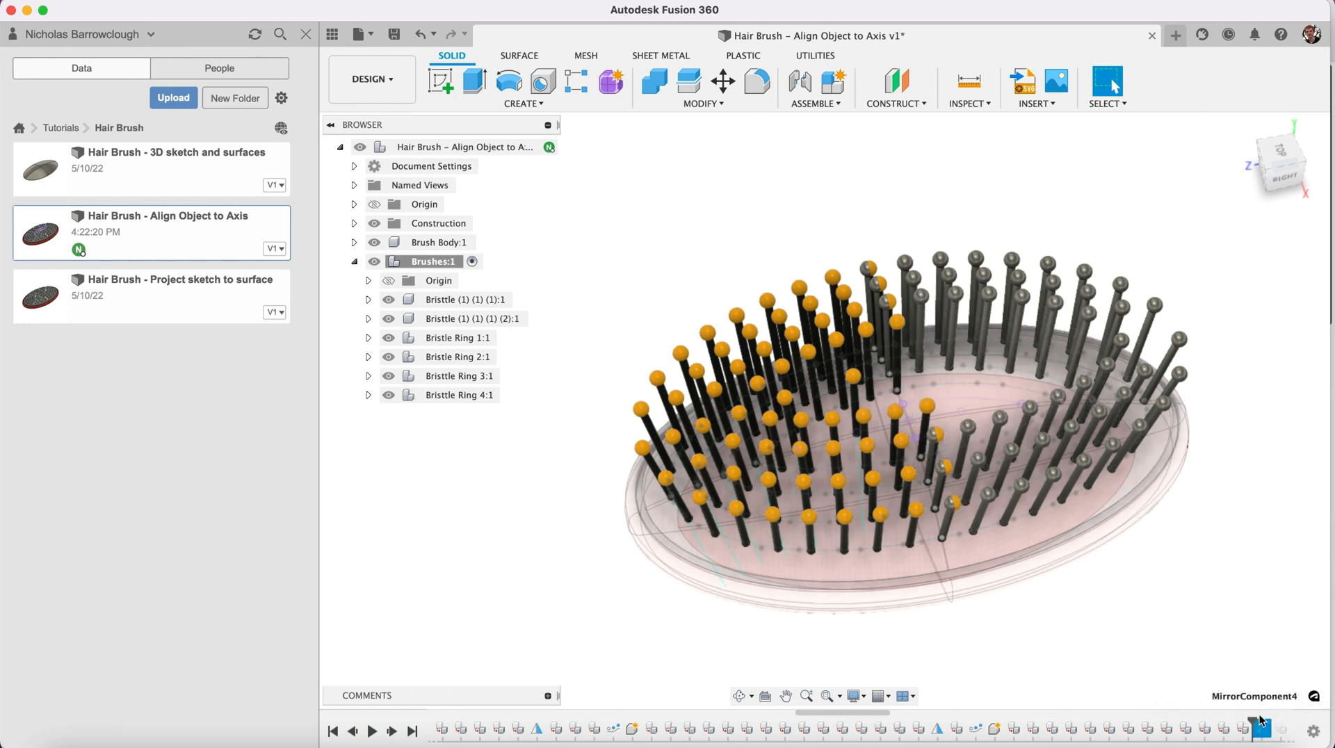
- Roll the history marker back from the last mirror step to MirrorComponent1
left_click(1257, 723)
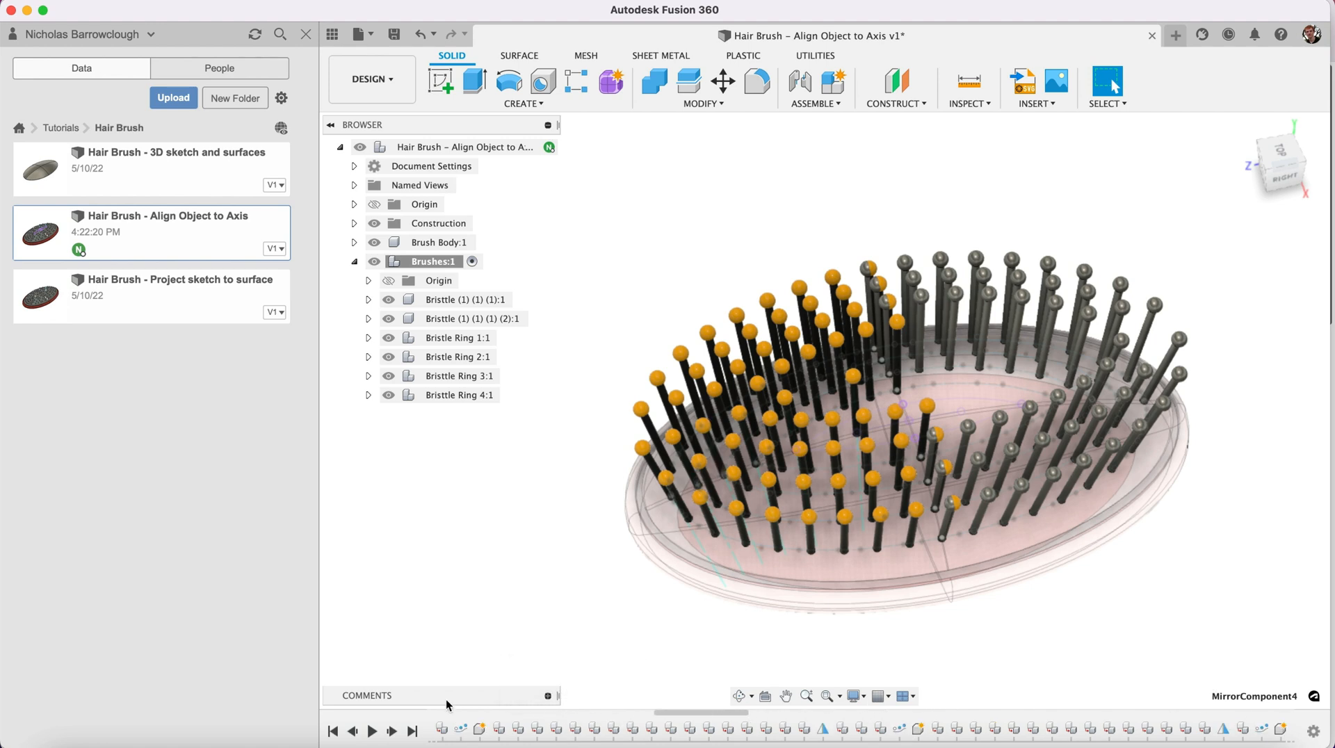
right_click(819, 728)
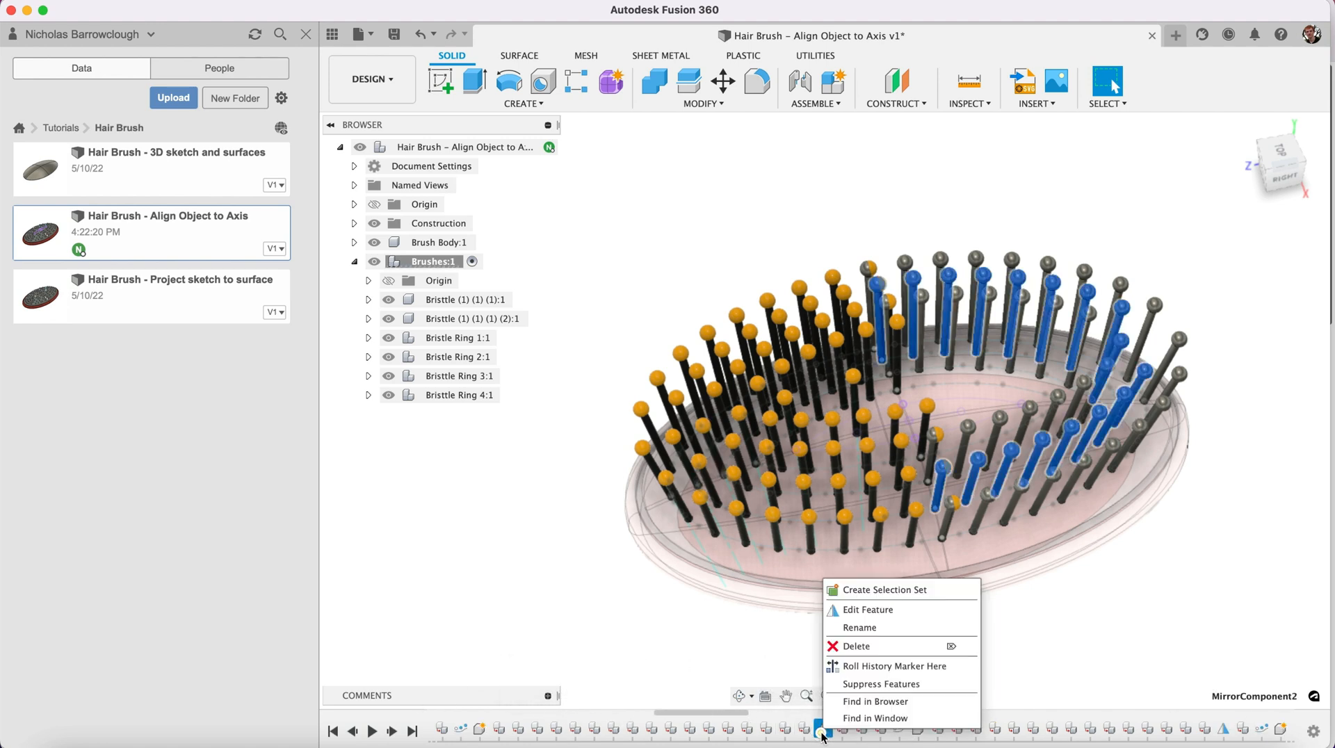
mouse_move(890, 666)
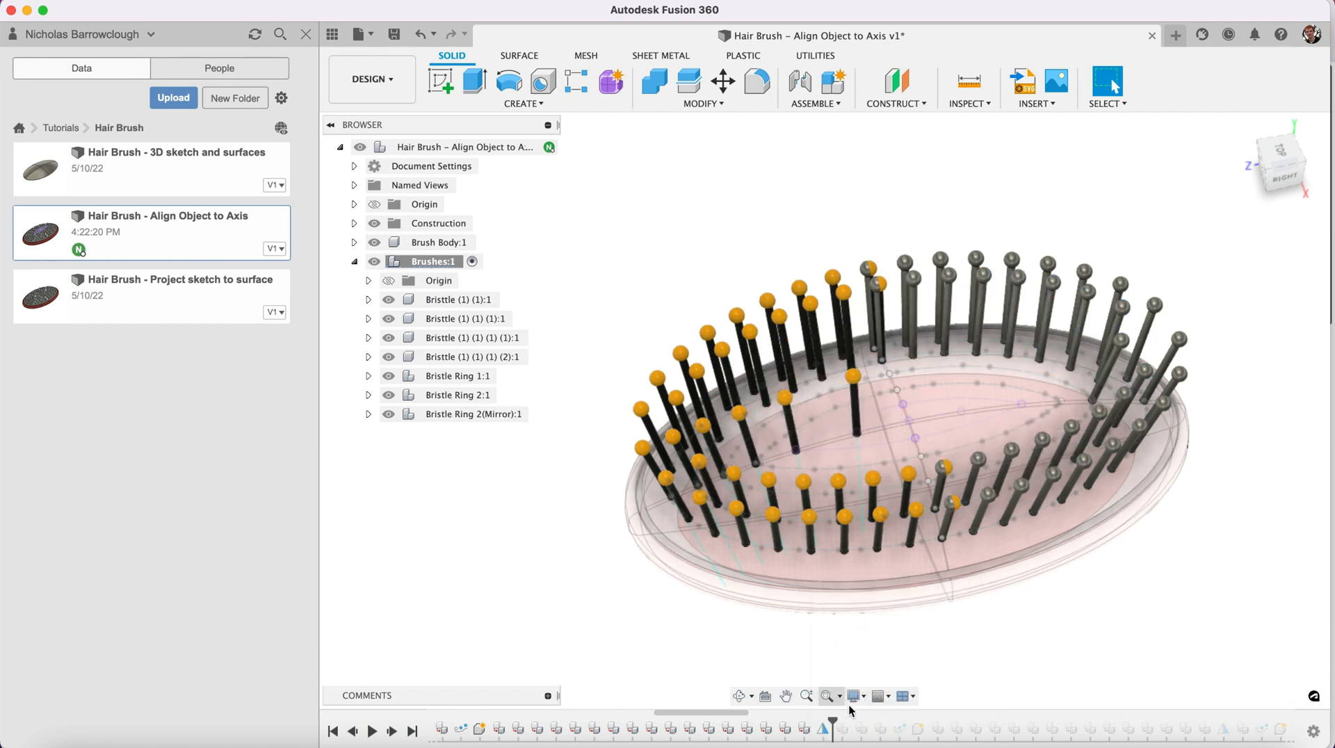
mouse_move(594, 736)
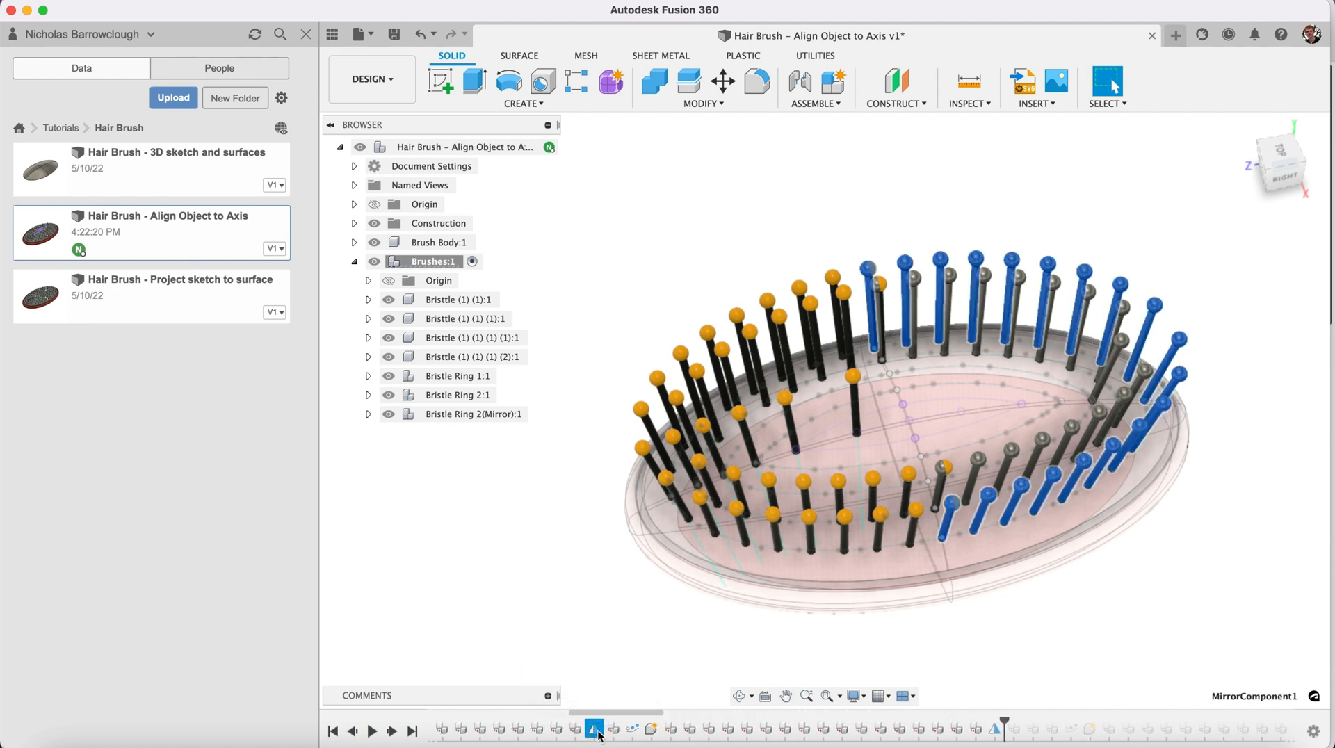
right_click(594, 729)
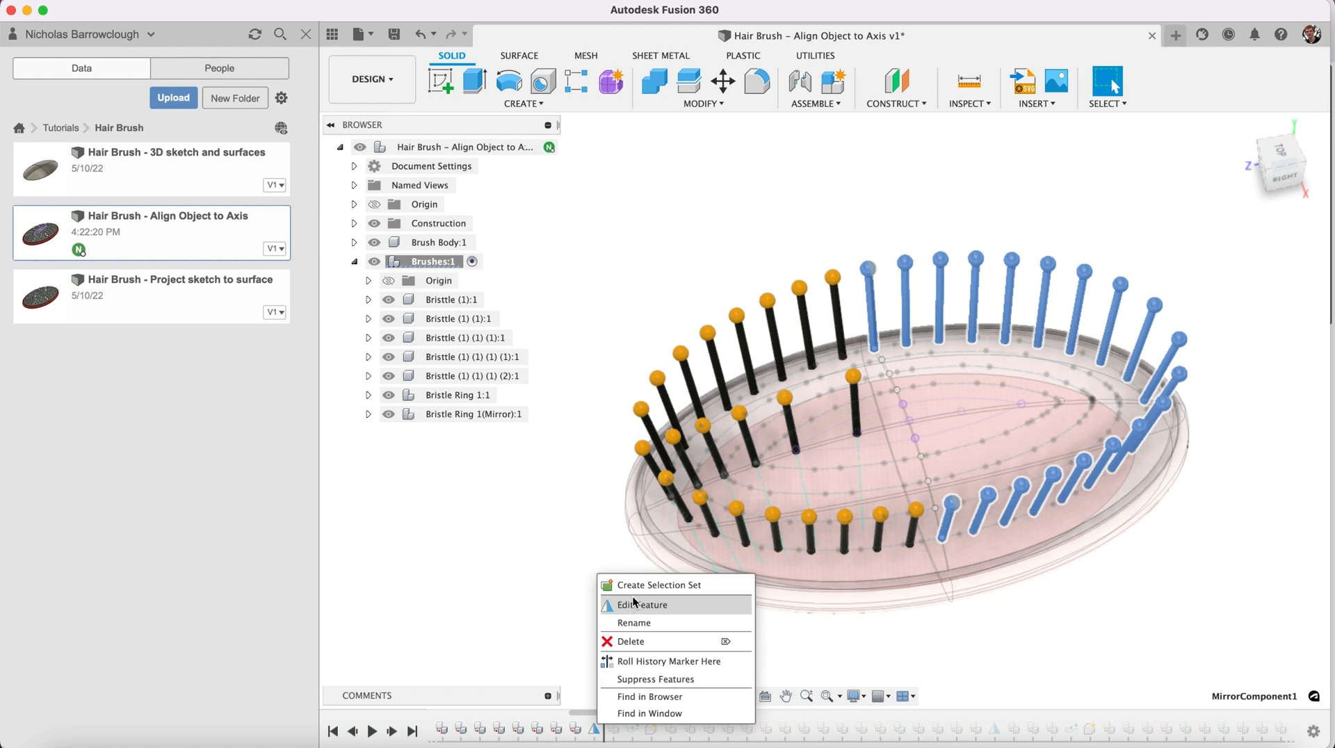
- Re-confirm MirrorComponent1's settings with OK so the mirrored rings recompute
left_click(641, 605)
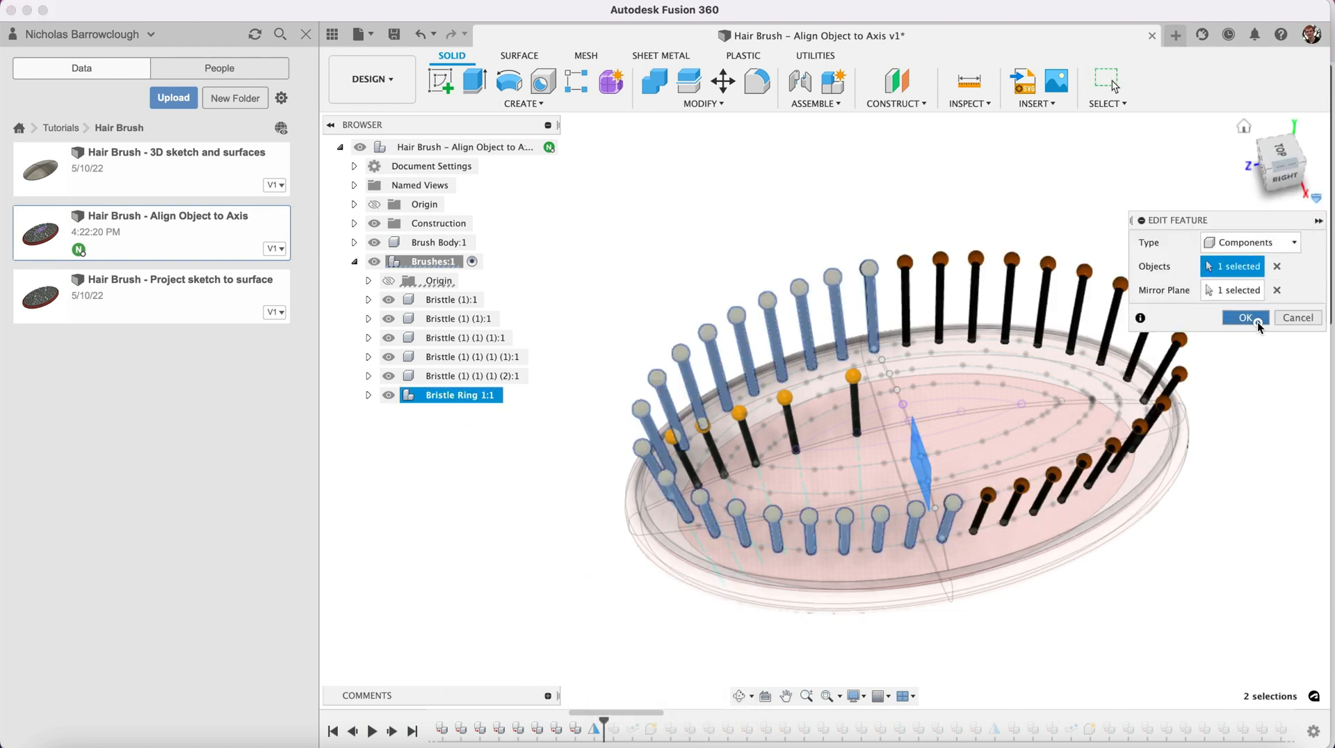
left_click(1244, 317)
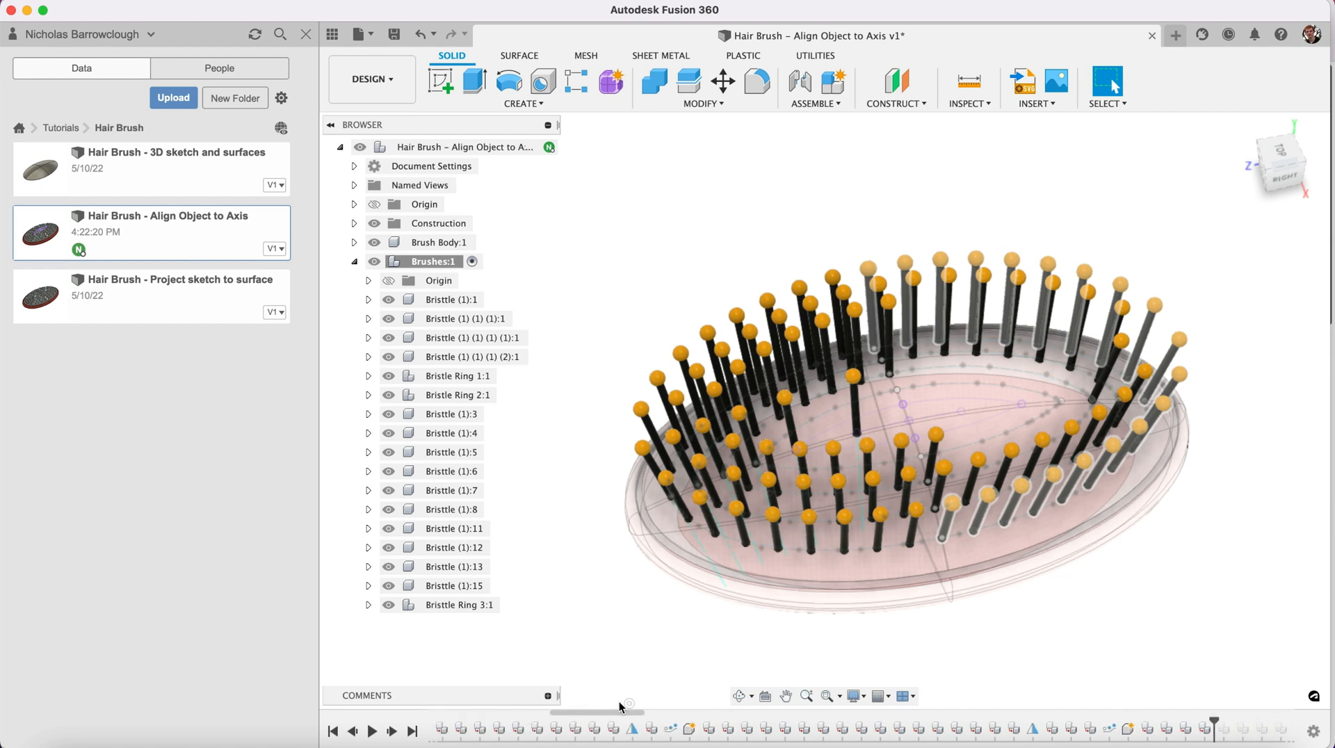
mouse_move(849, 720)
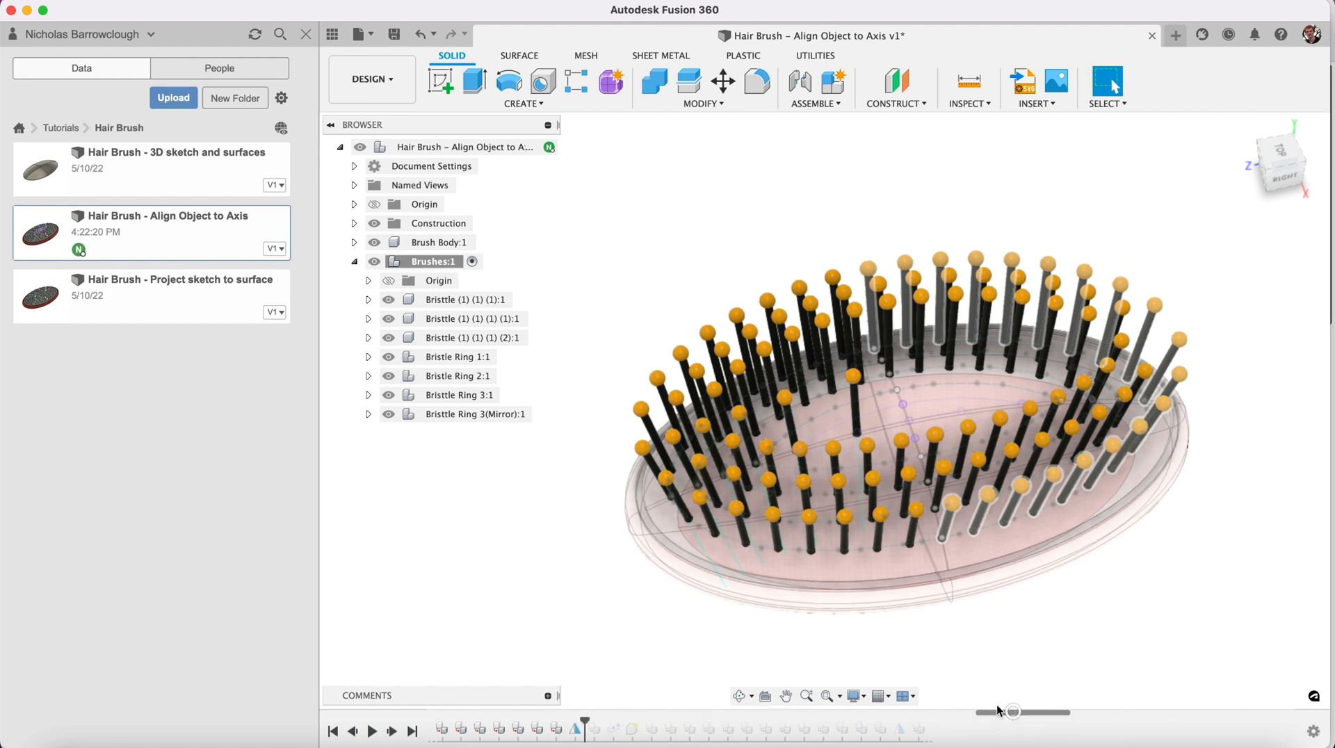
mouse_move(922, 734)
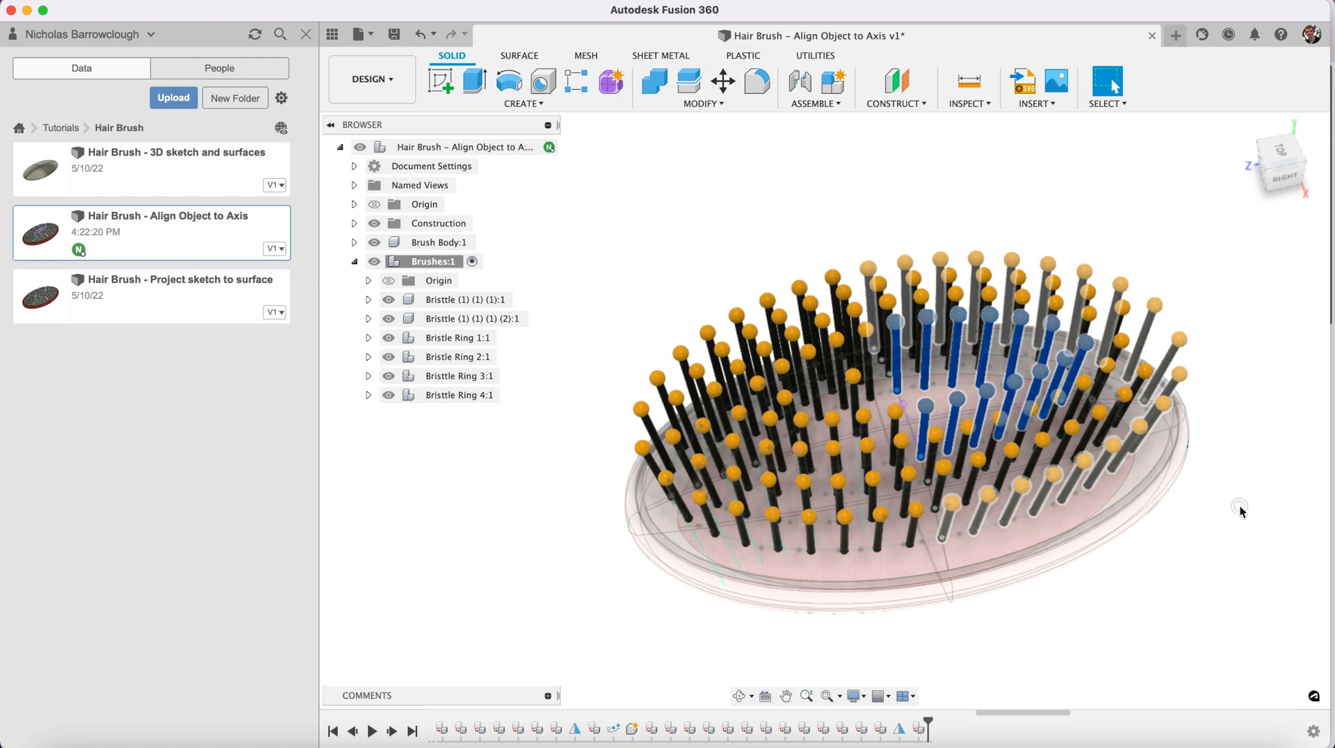
mouse_move(869, 593)
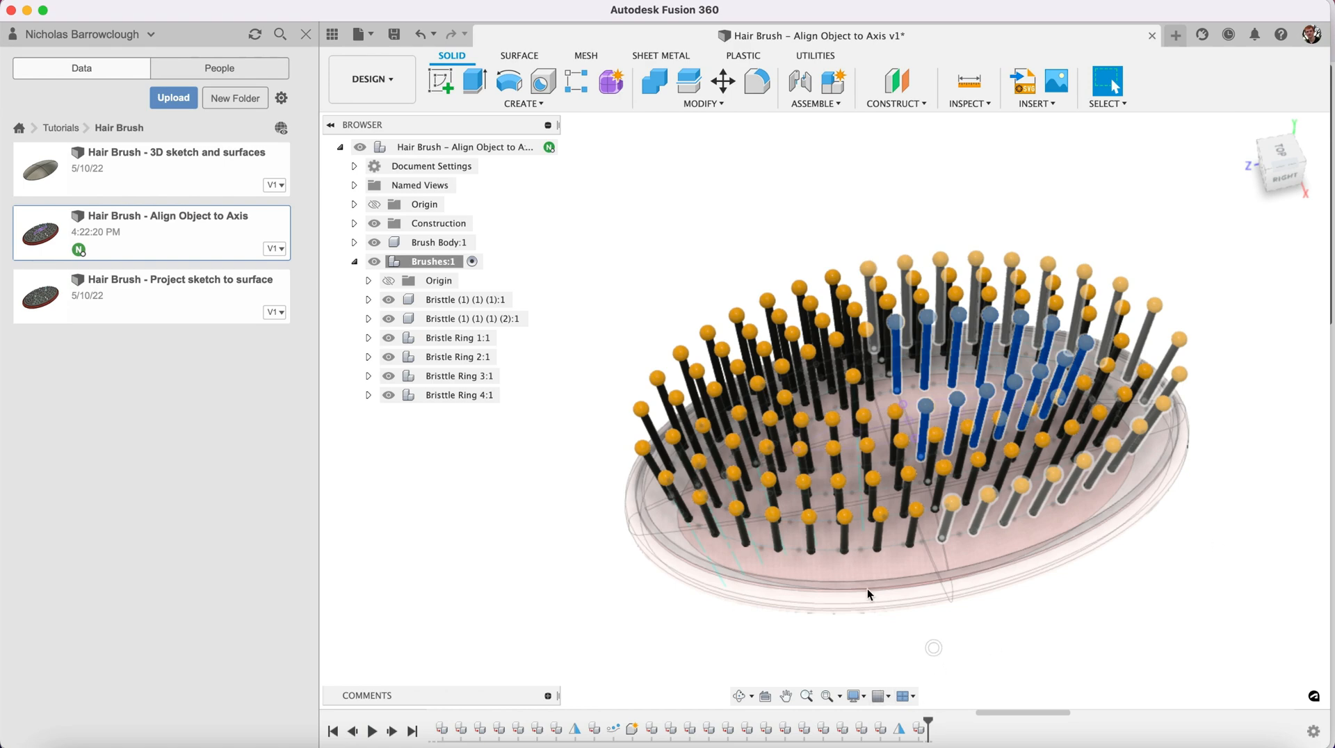
mouse_move(545, 146)
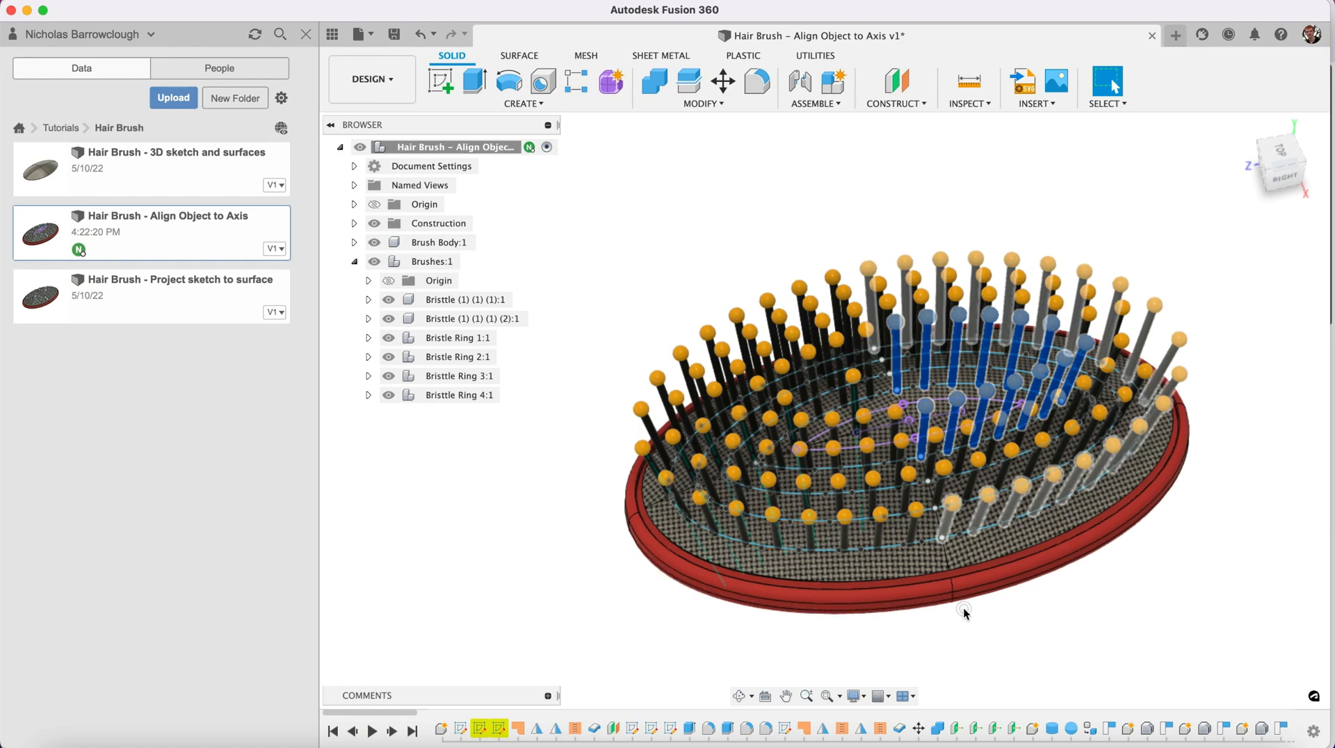
- Collapse the Brushes component in the browser and orbit to look down on the finished brush
left_click(354, 261)
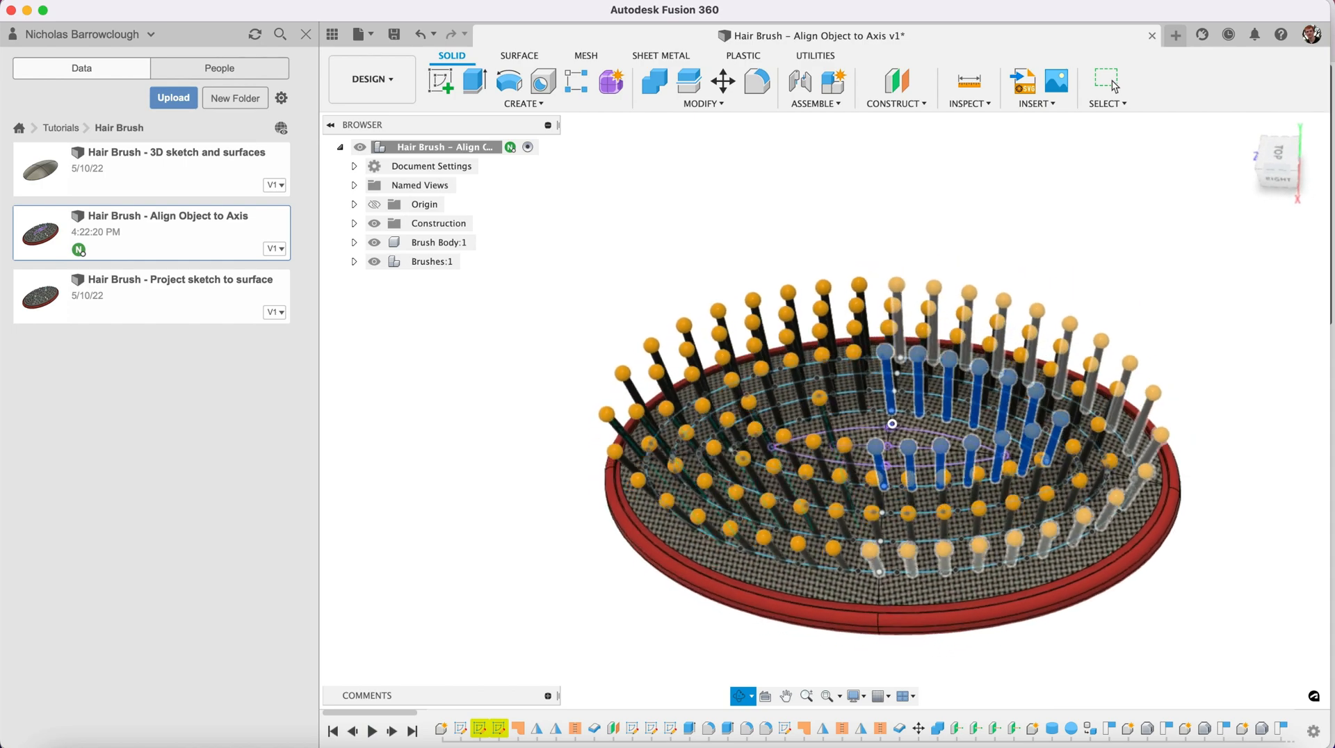
left_click_drag(893, 423, 965, 446)
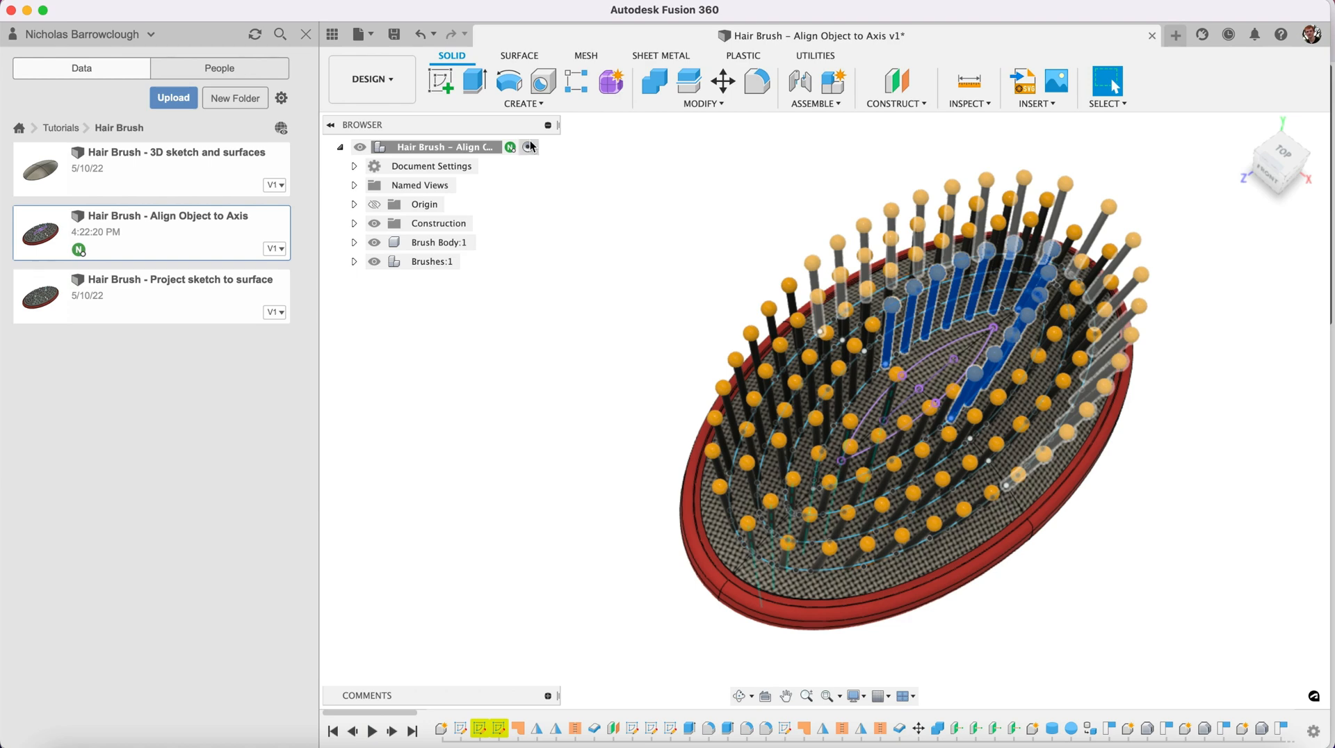
left_click(520, 103)
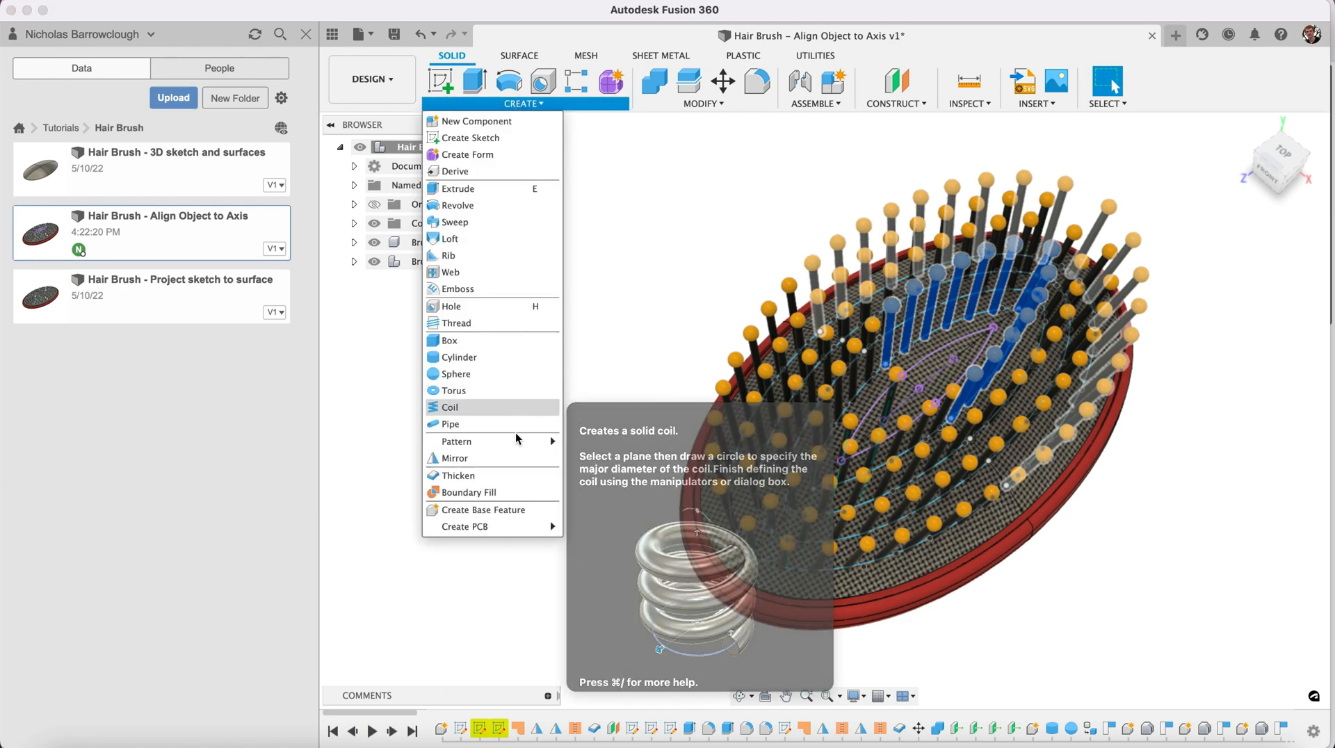
mouse_move(484, 441)
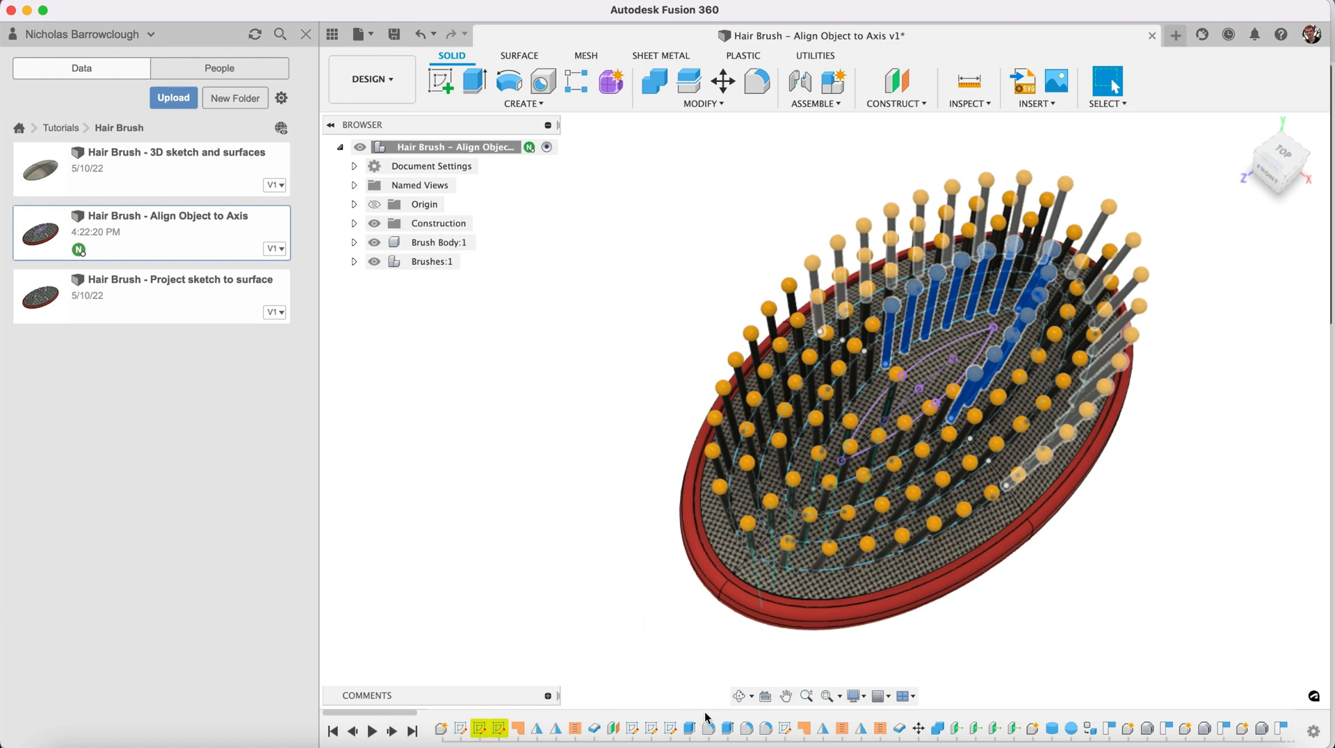
mouse_move(1029, 366)
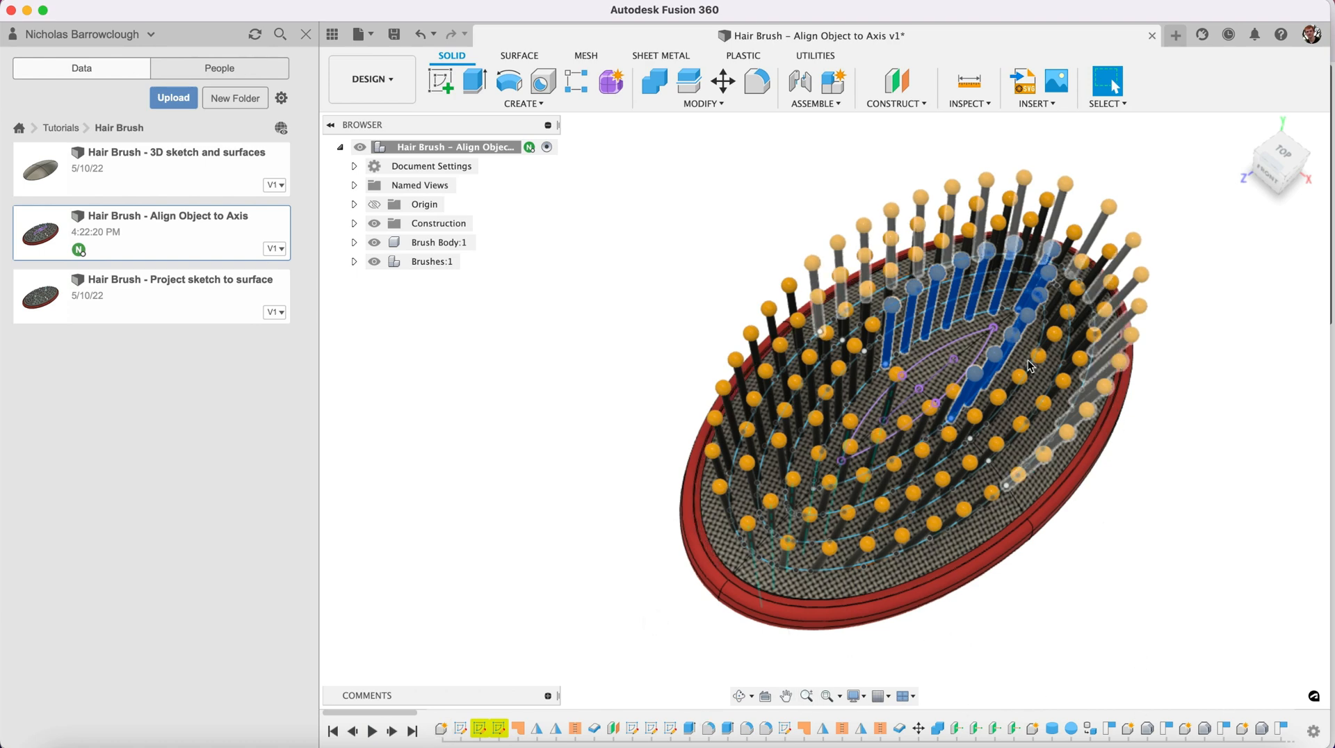
mouse_move(354, 261)
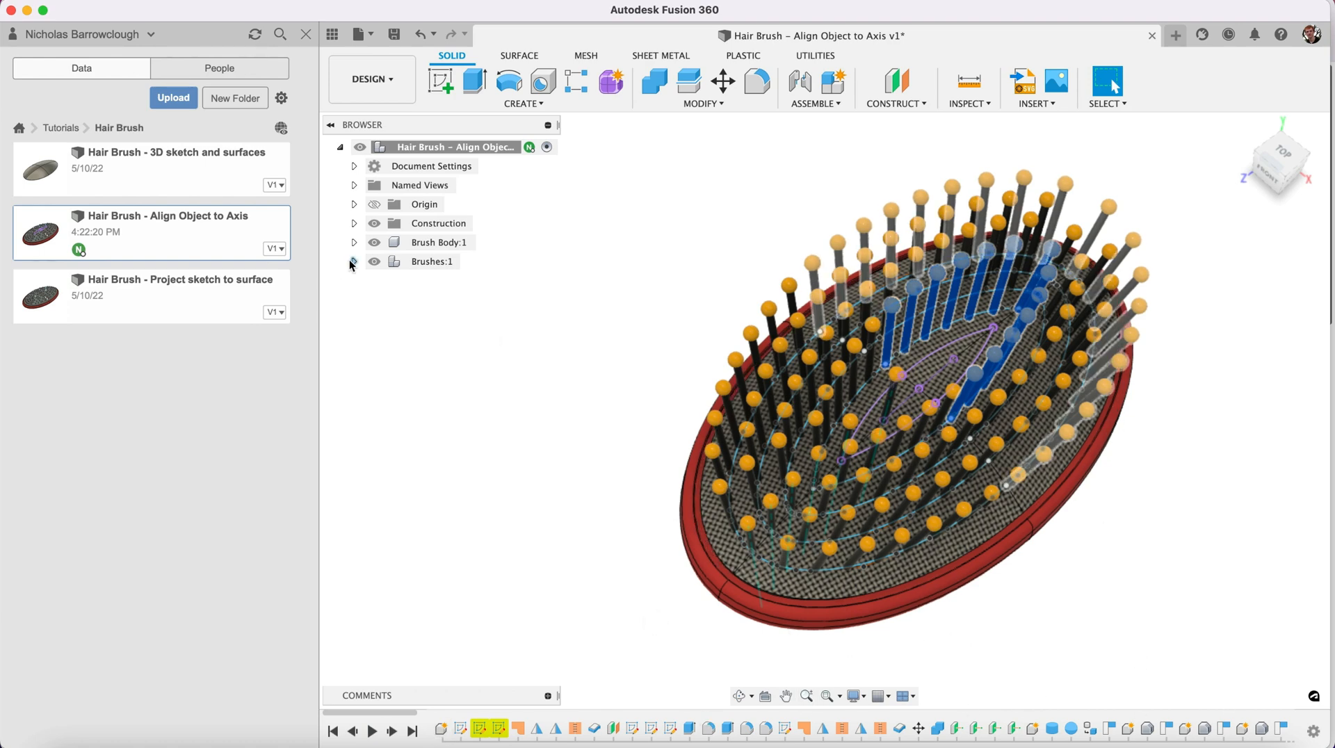
left_click(354, 262)
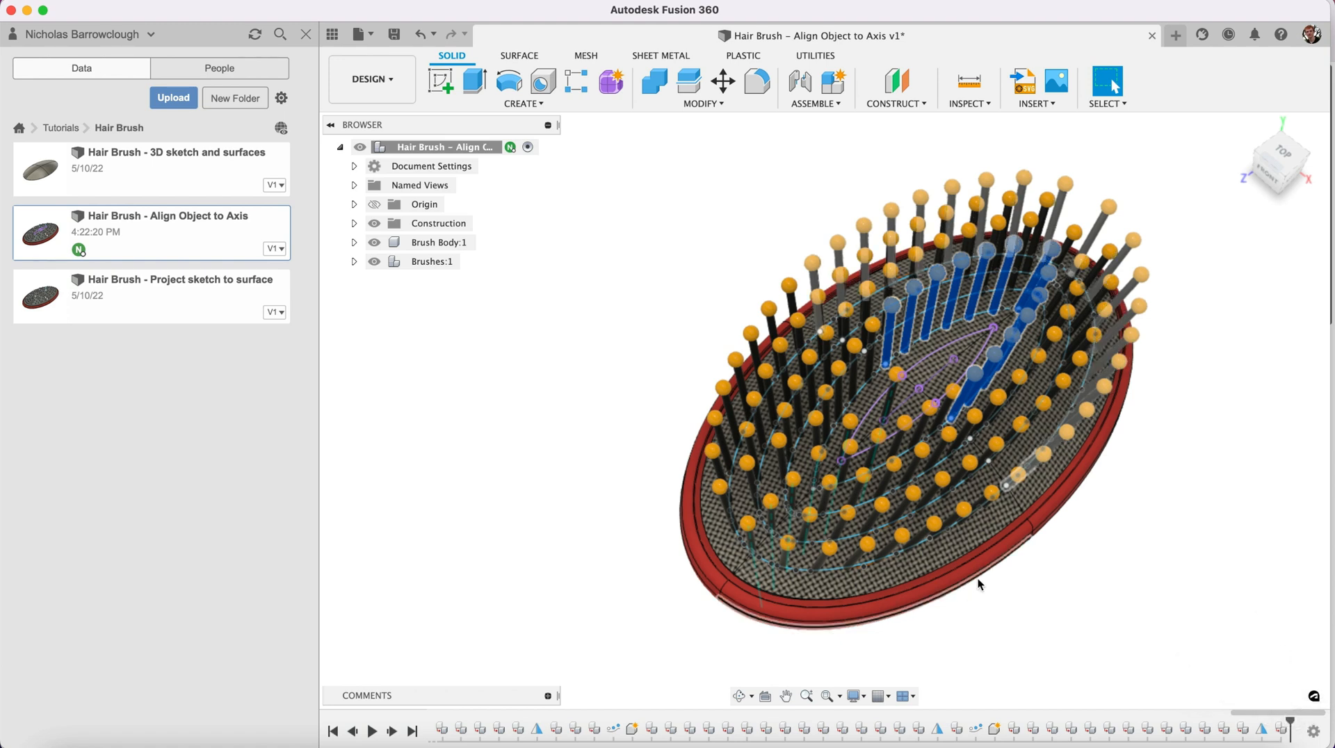
left_click(736, 695)
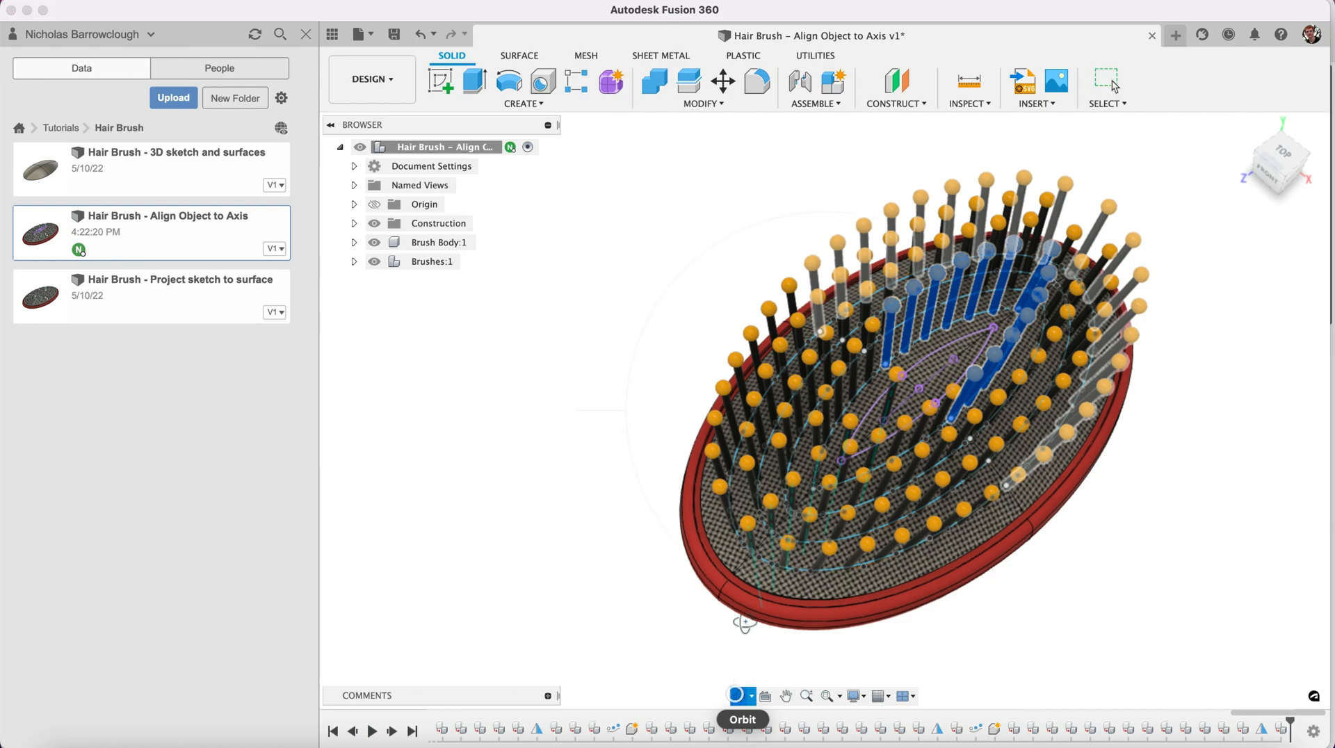